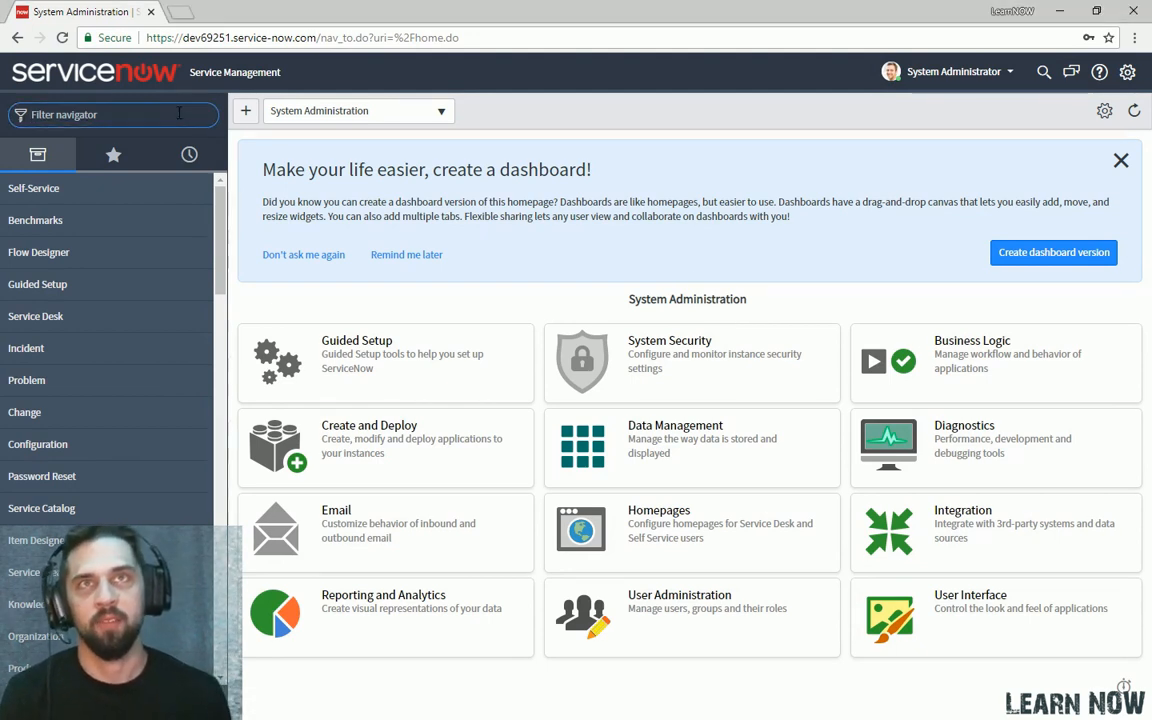
# Filter the navigator for 'incident', list all incidents and open INC0000059.
pyautogui.write('incident')
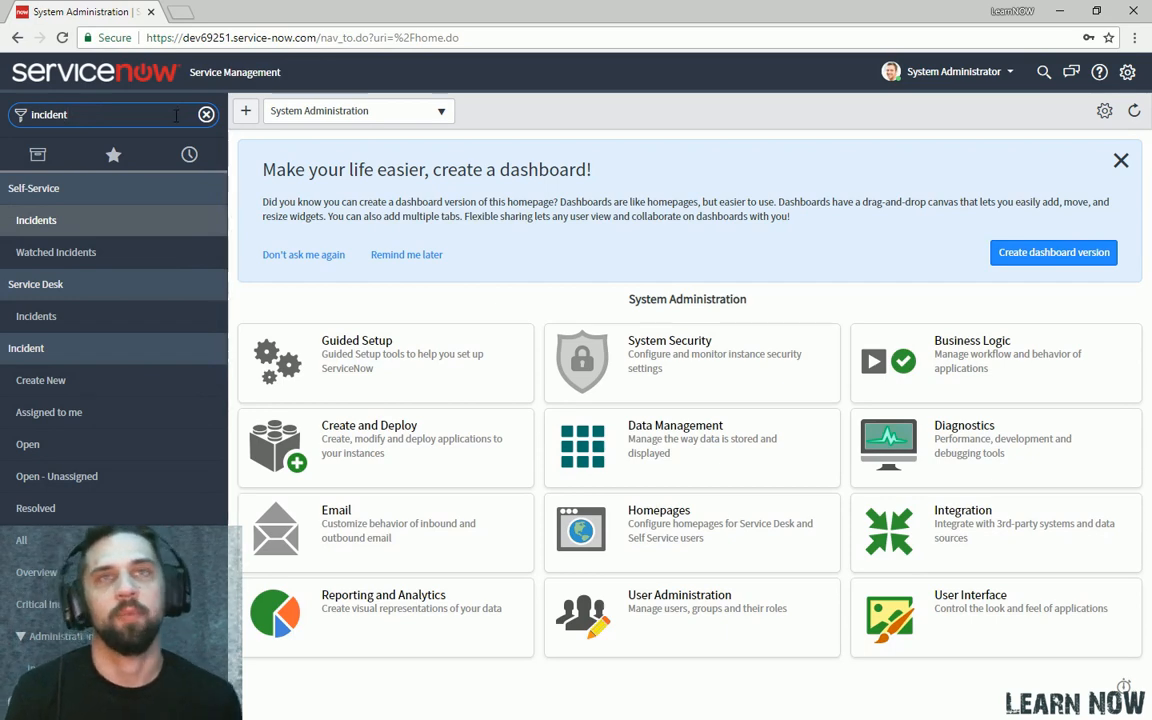
pyautogui.click(36, 218)
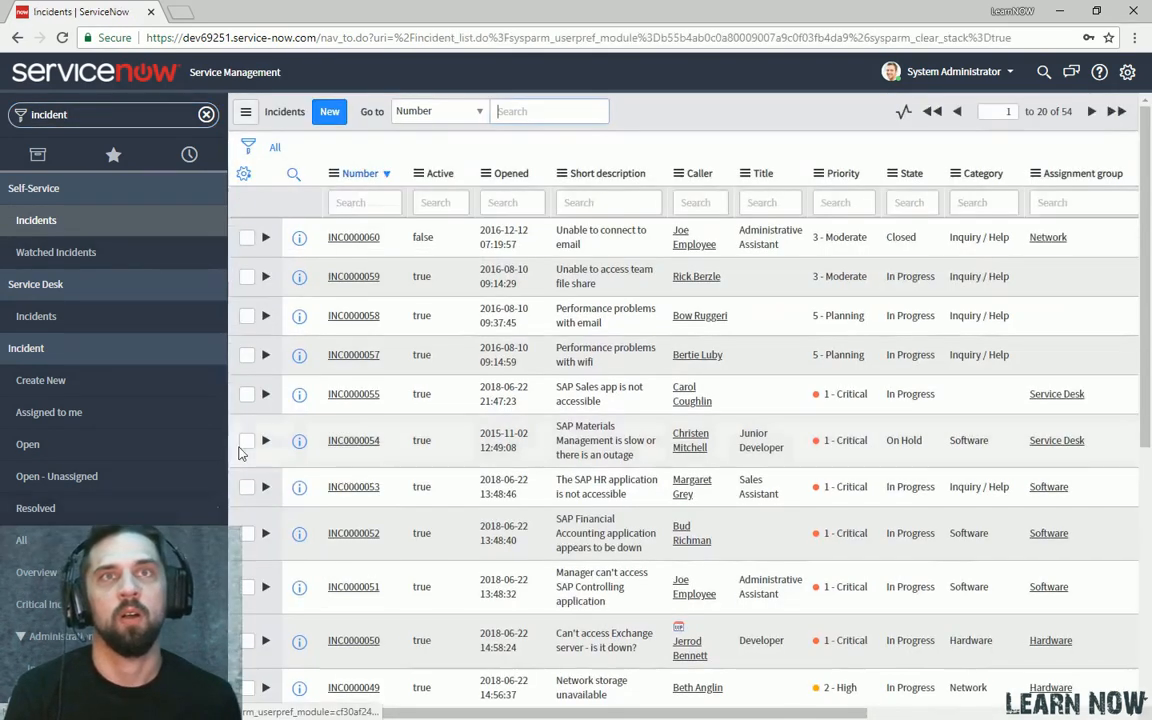
pyautogui.moveTo(340, 288)
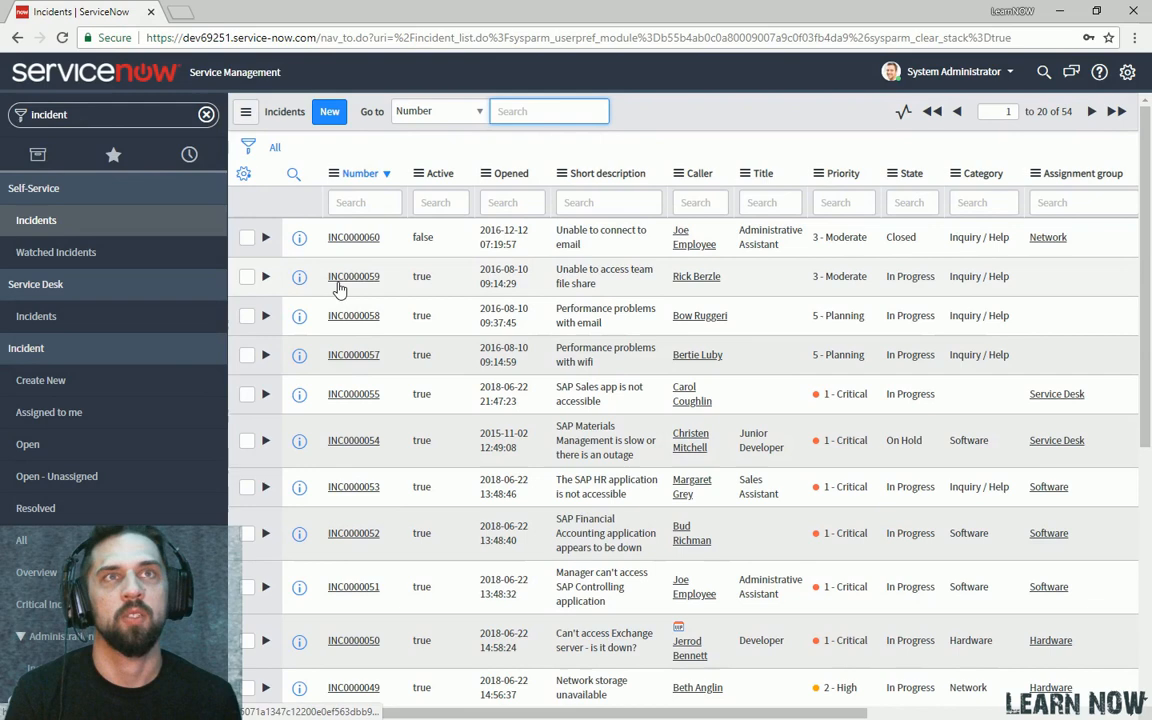
pyautogui.moveTo(348, 288)
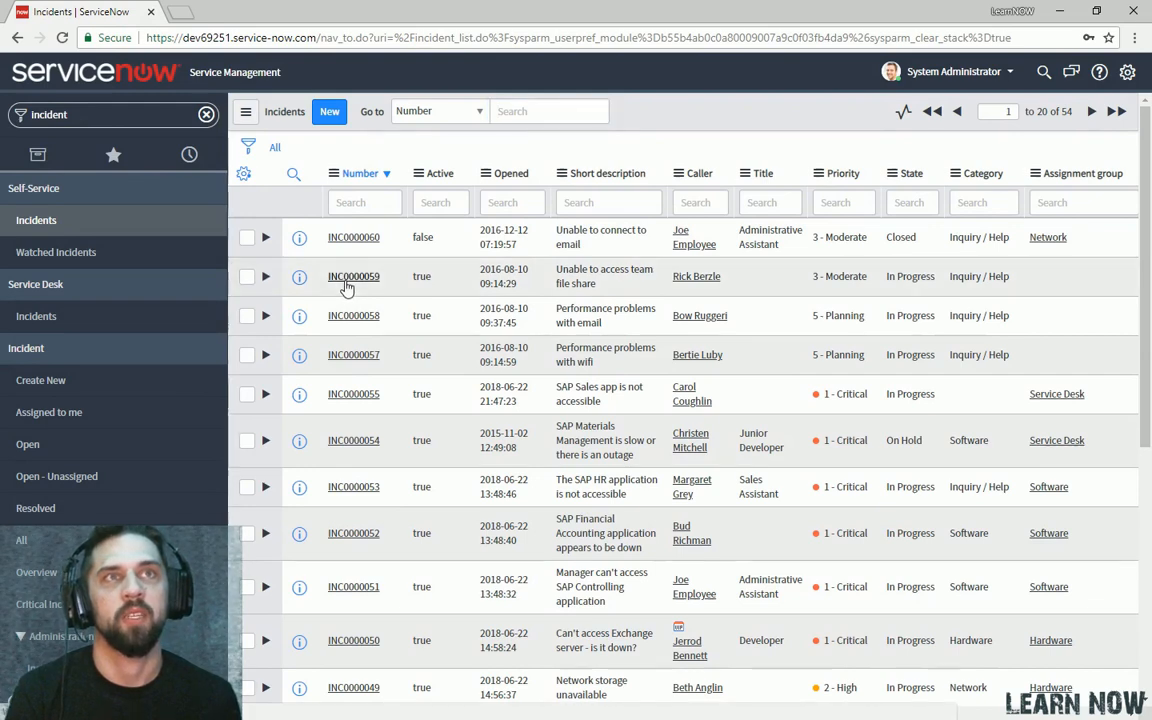
pyautogui.click(352, 276)
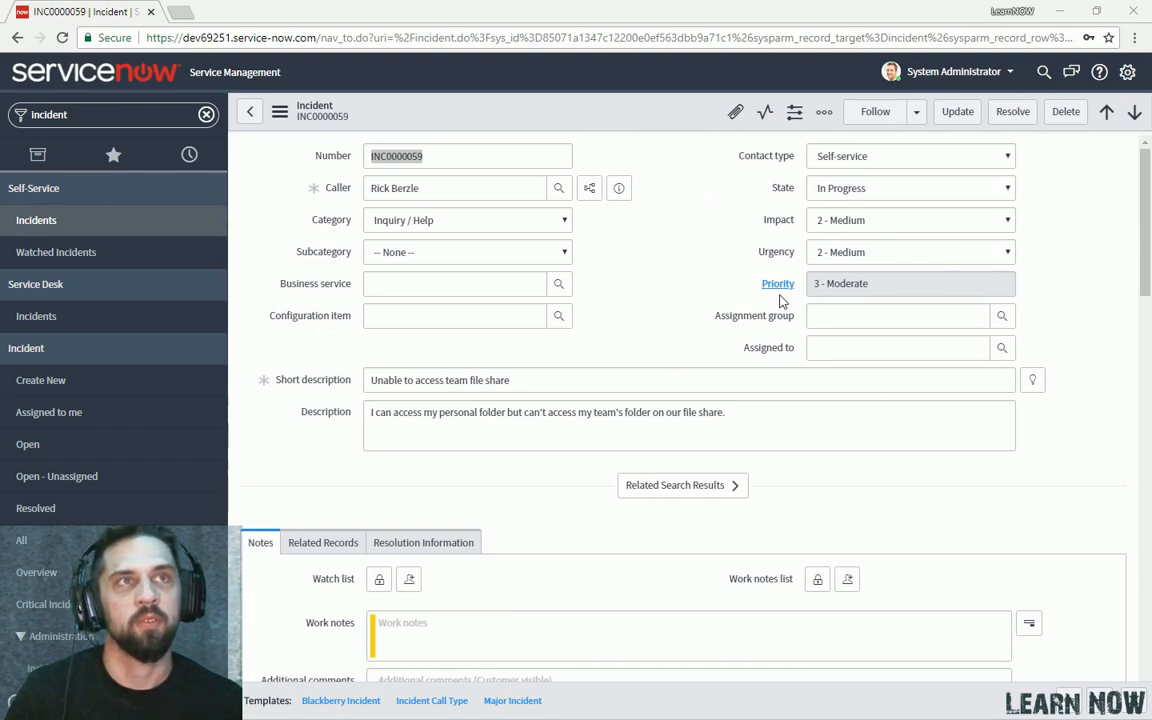
pyautogui.moveTo(320, 148)
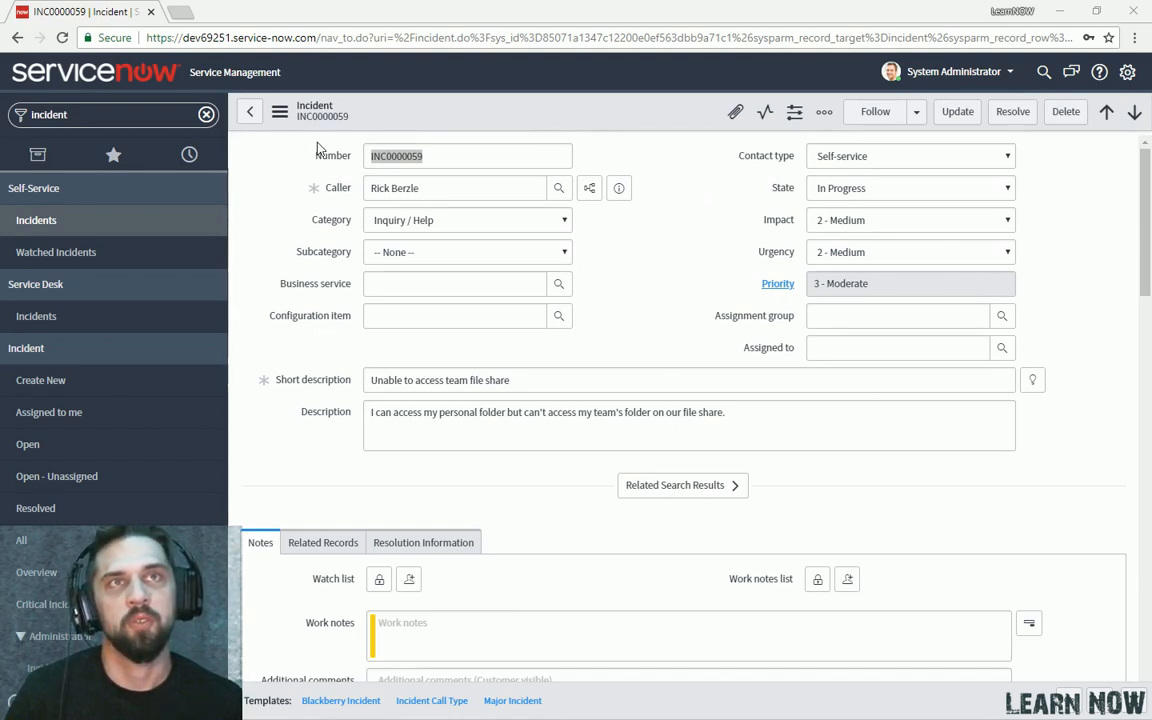
pyautogui.moveTo(322, 110)
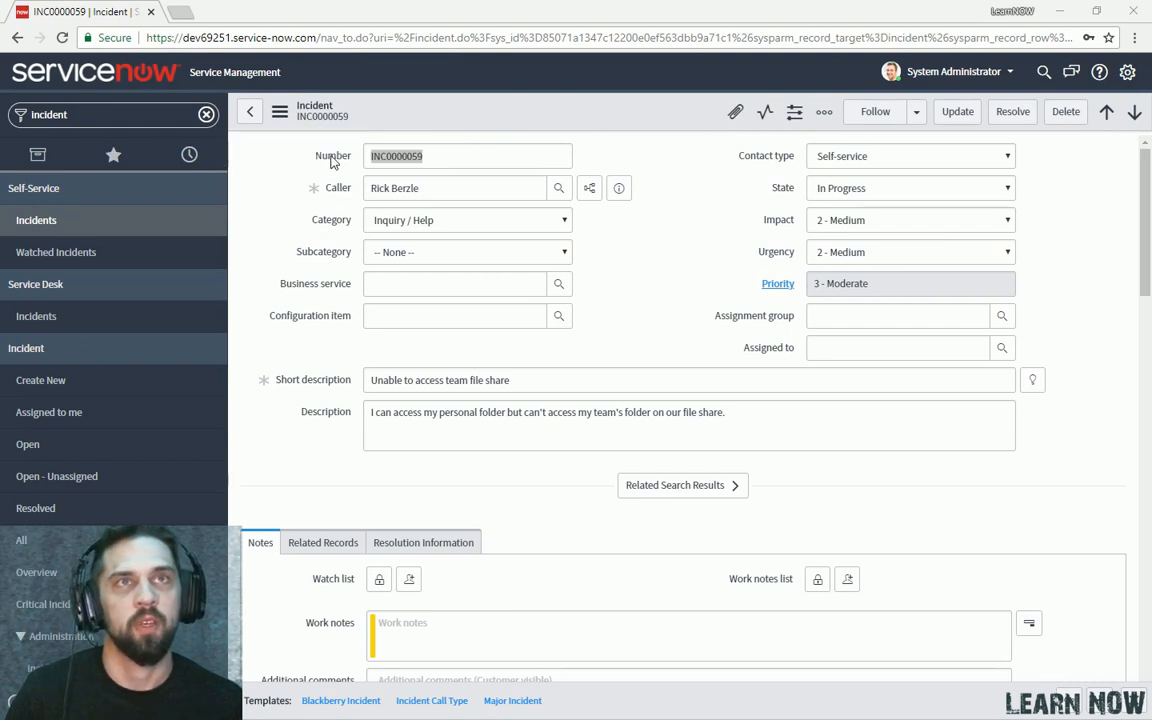
pyautogui.moveTo(332, 196)
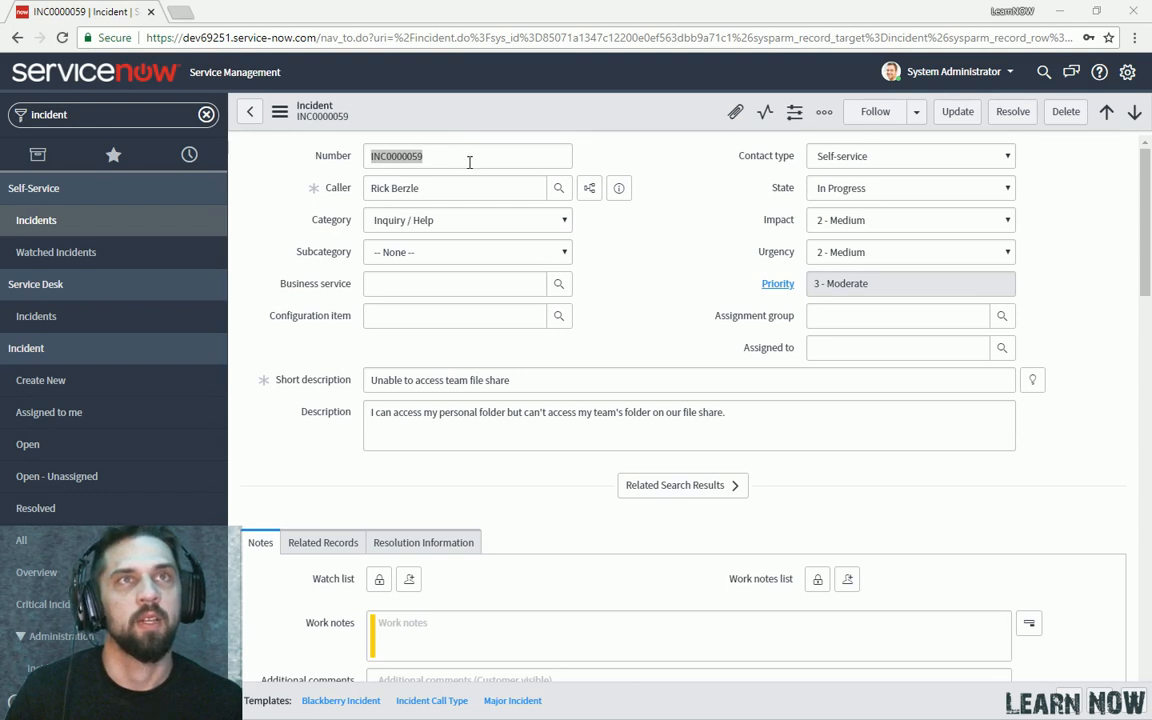
pyautogui.moveTo(436, 120)
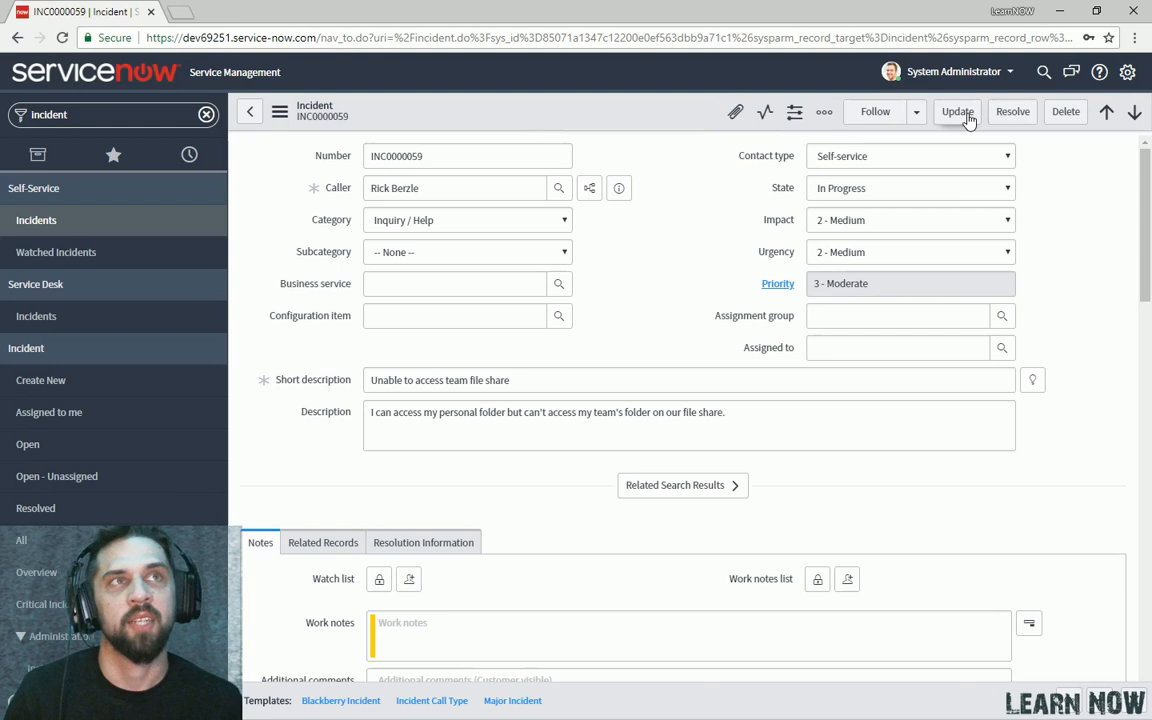
pyautogui.moveTo(1012, 116)
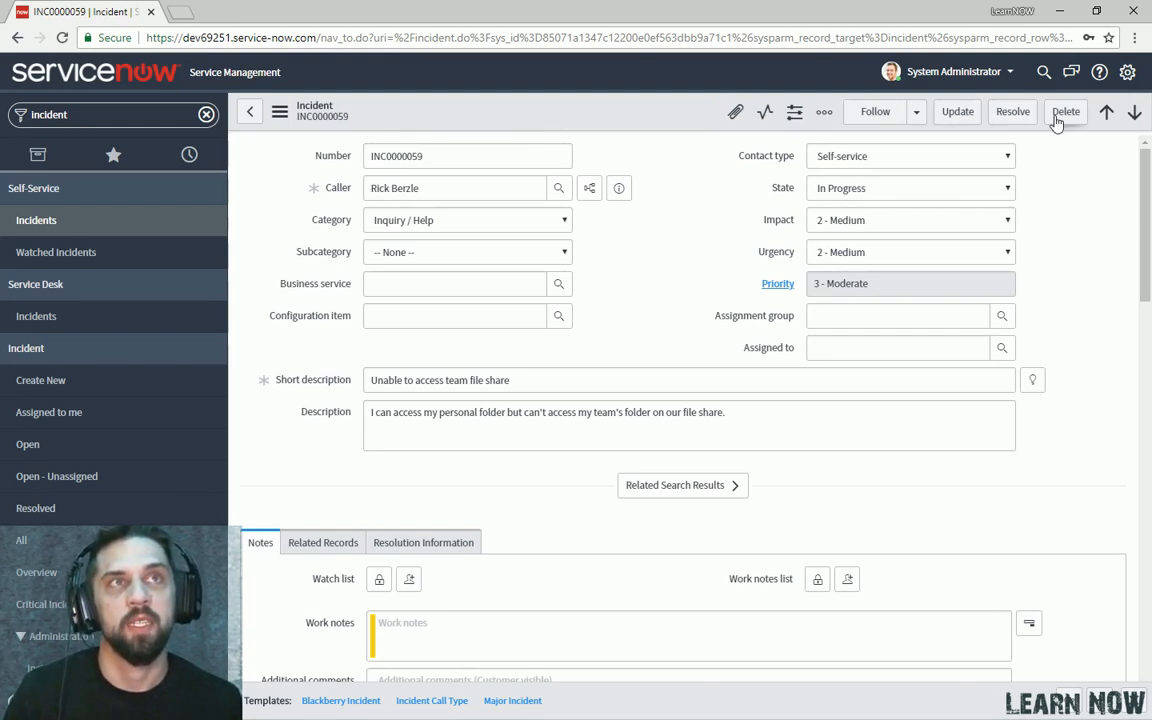
pyautogui.moveTo(528, 120)
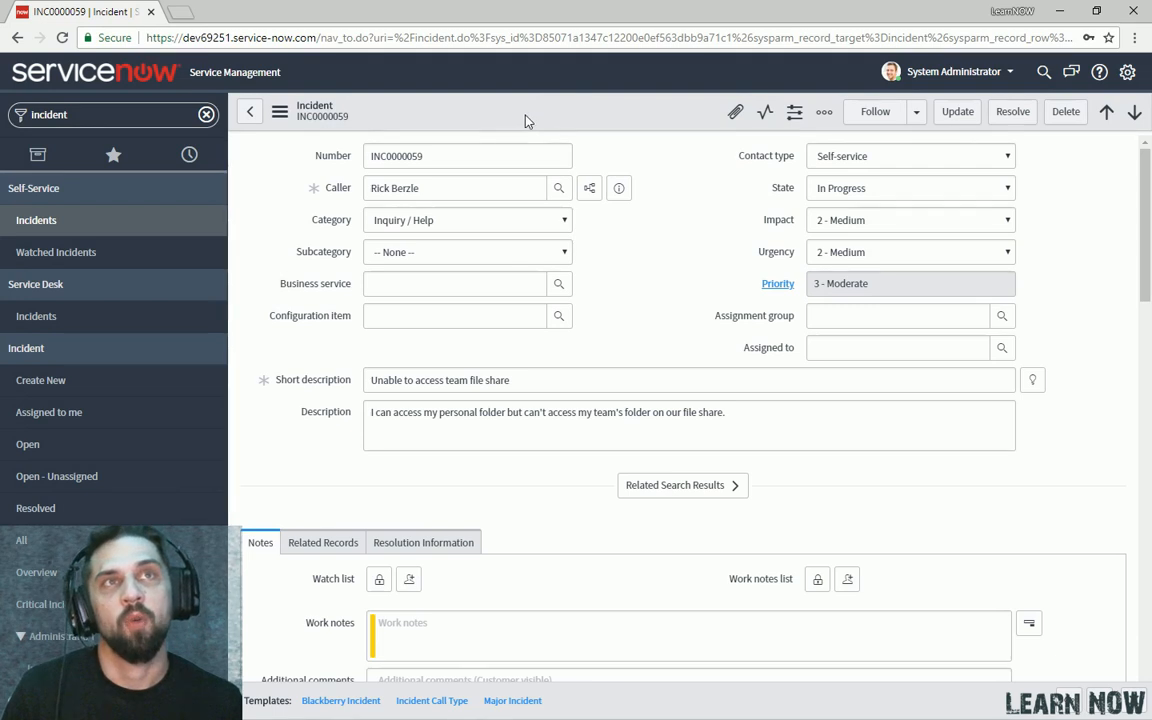
pyautogui.moveTo(280, 130)
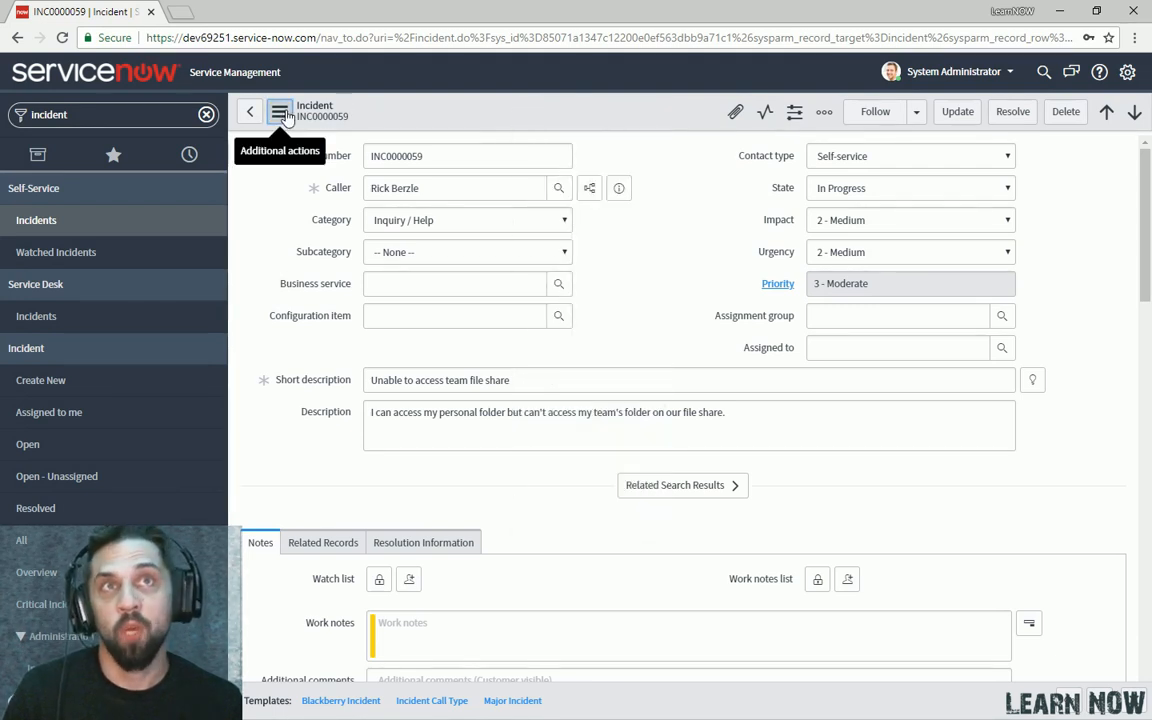
pyautogui.click(280, 110)
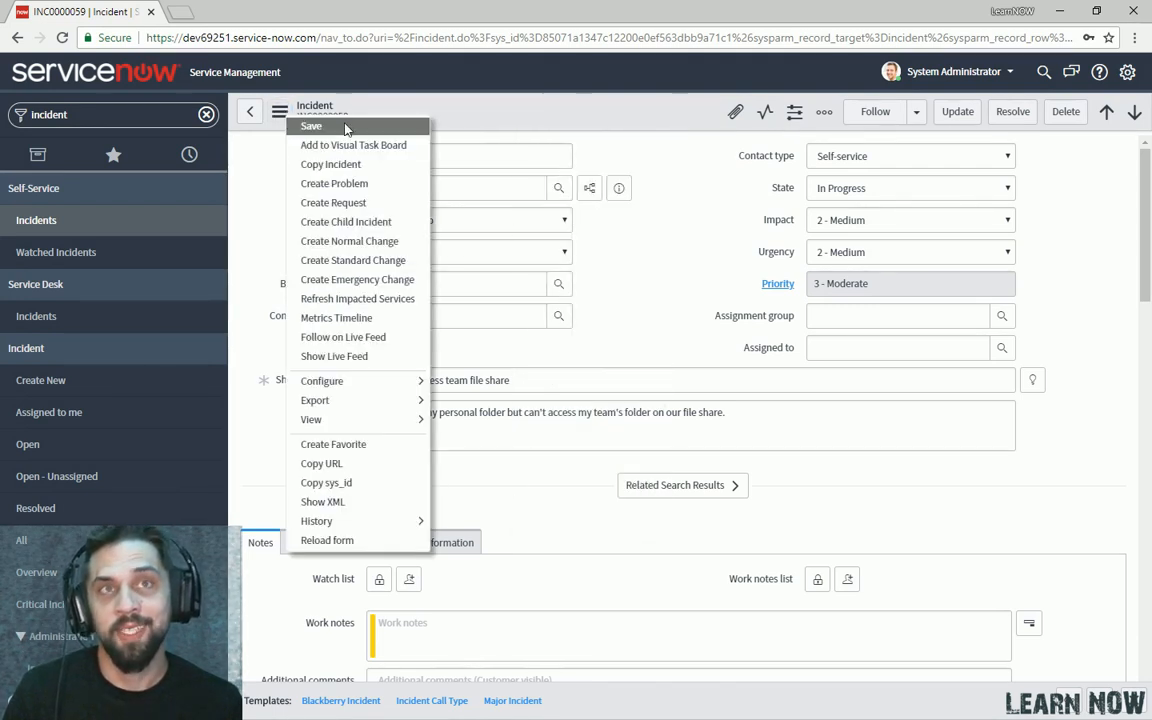
pyautogui.moveTo(352, 144)
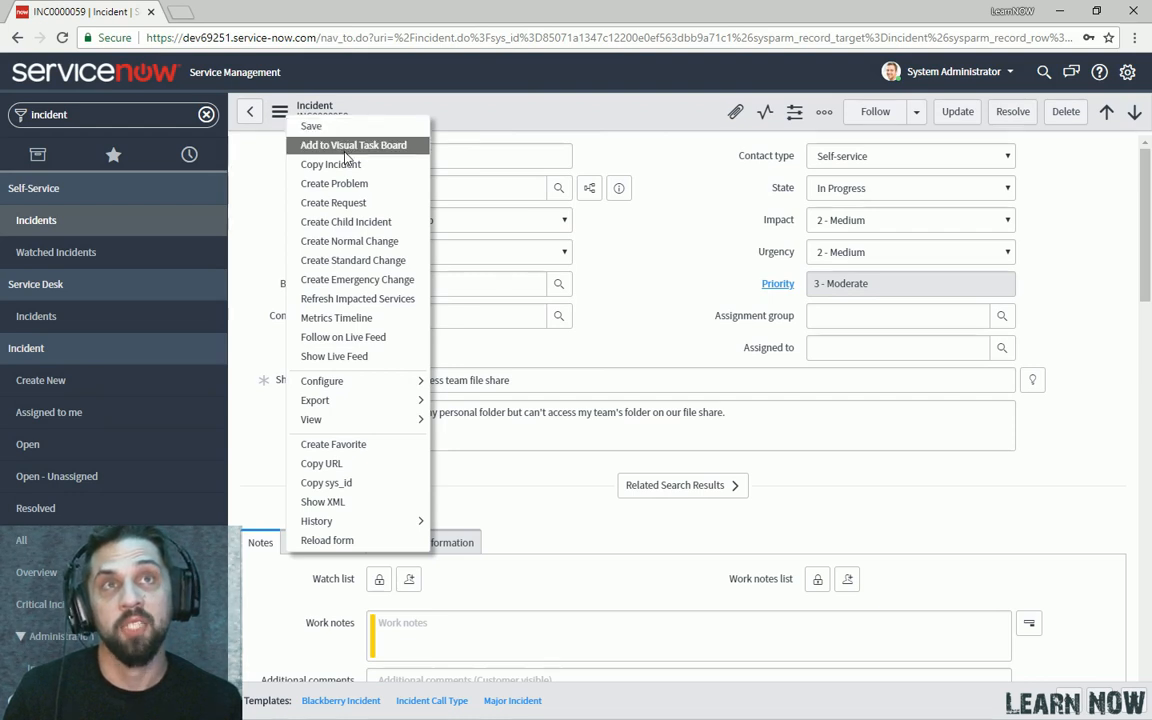
pyautogui.moveTo(356, 298)
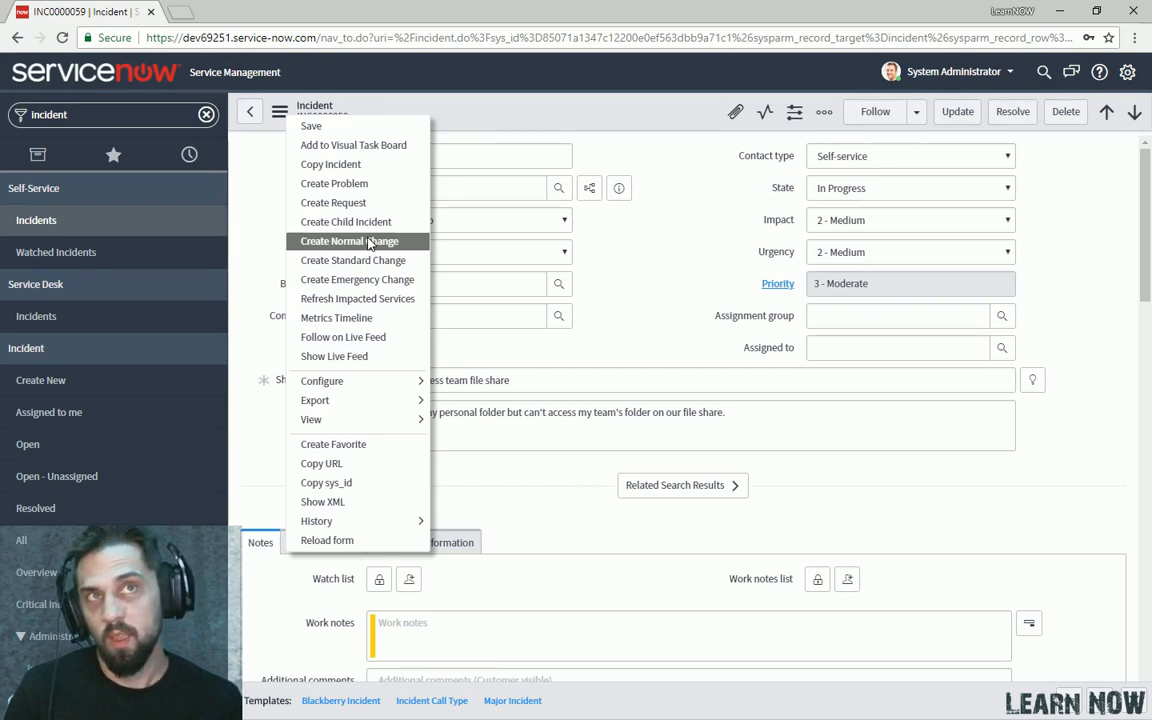
pyautogui.moveTo(376, 240)
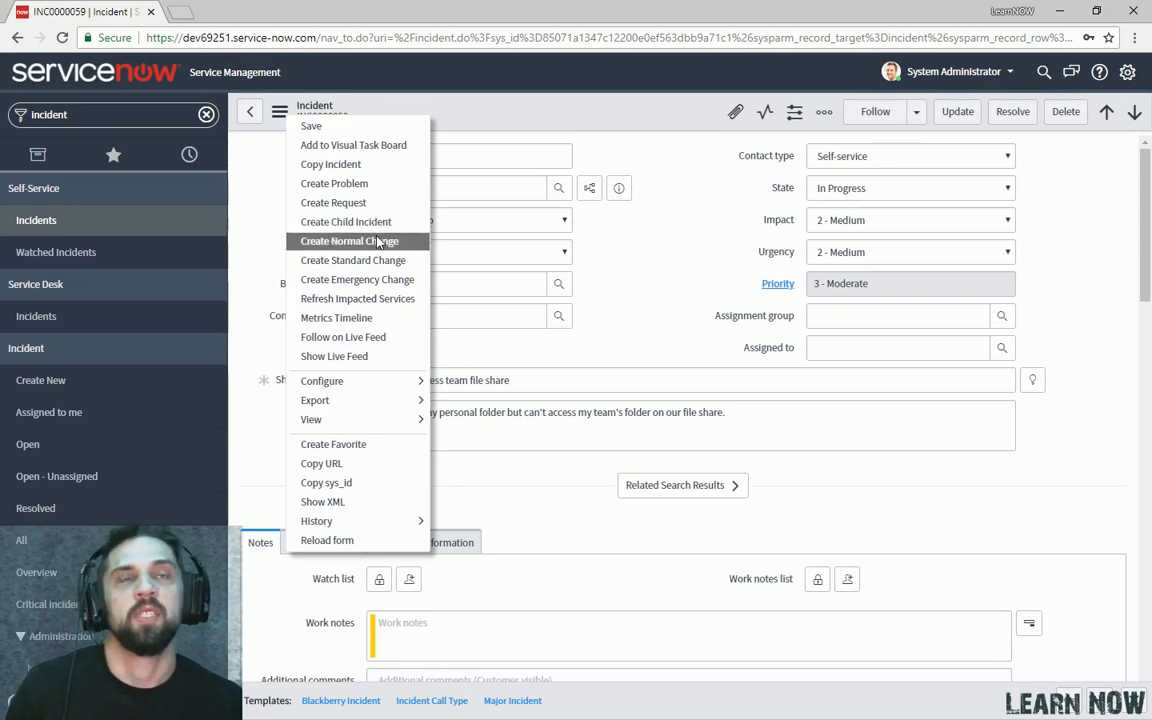
pyautogui.moveTo(352, 260)
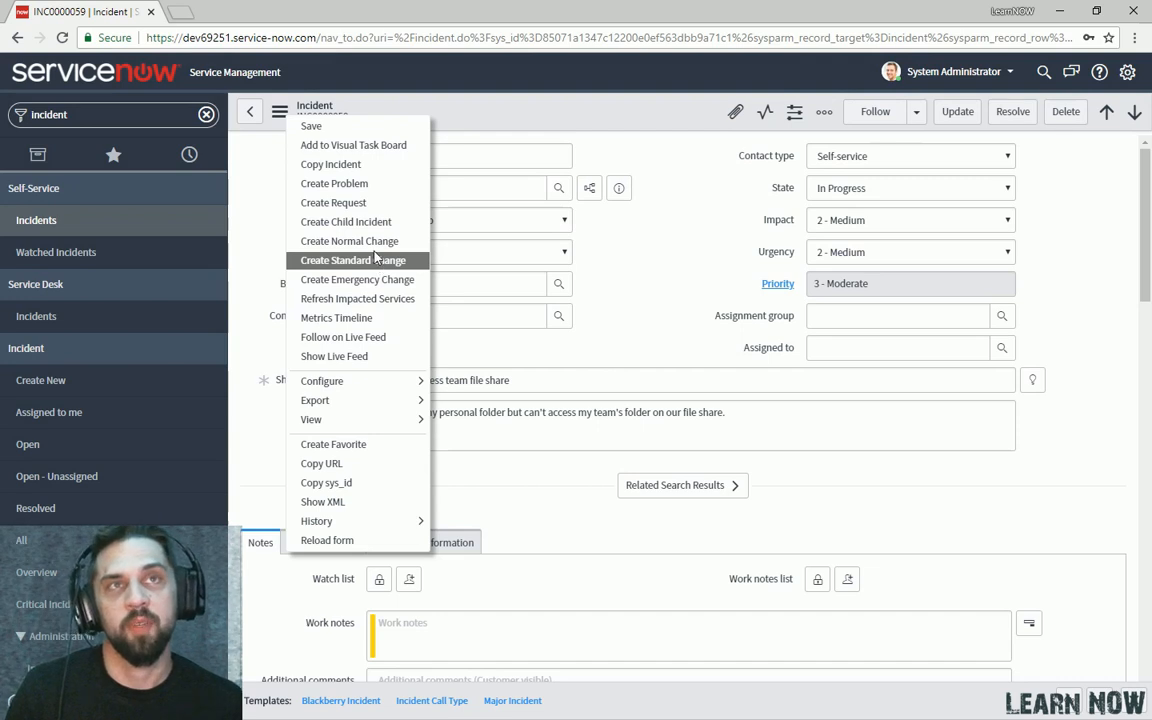
pyautogui.moveTo(348, 240)
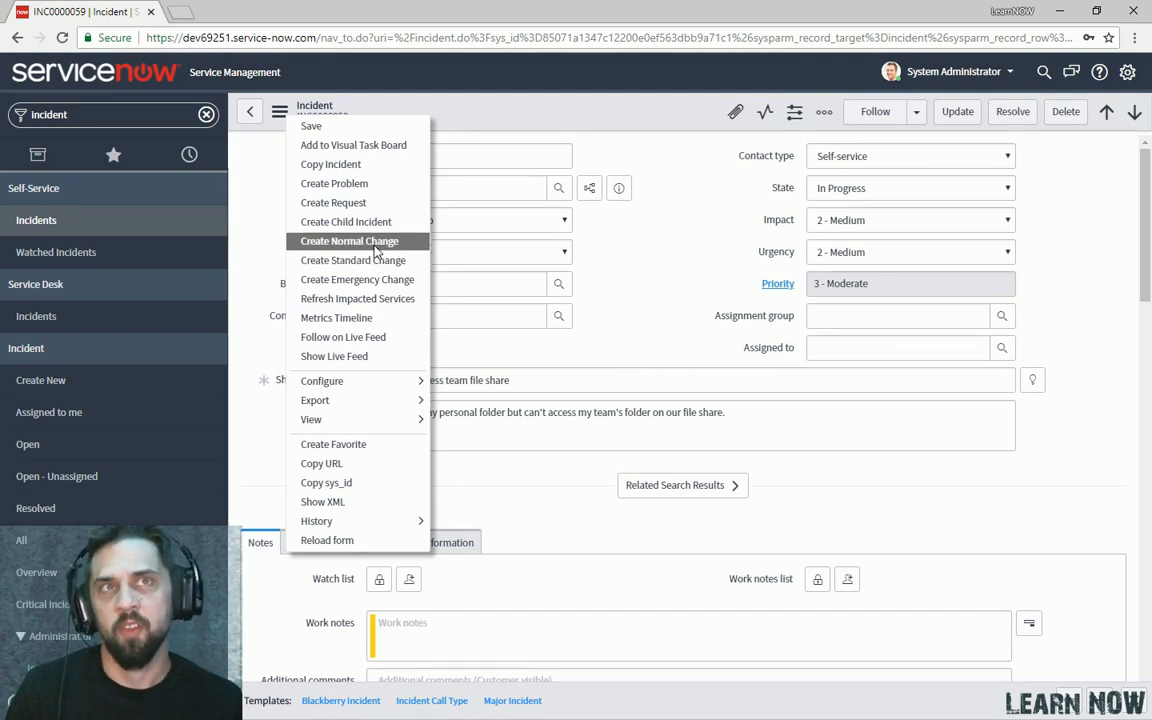
pyautogui.moveTo(352, 260)
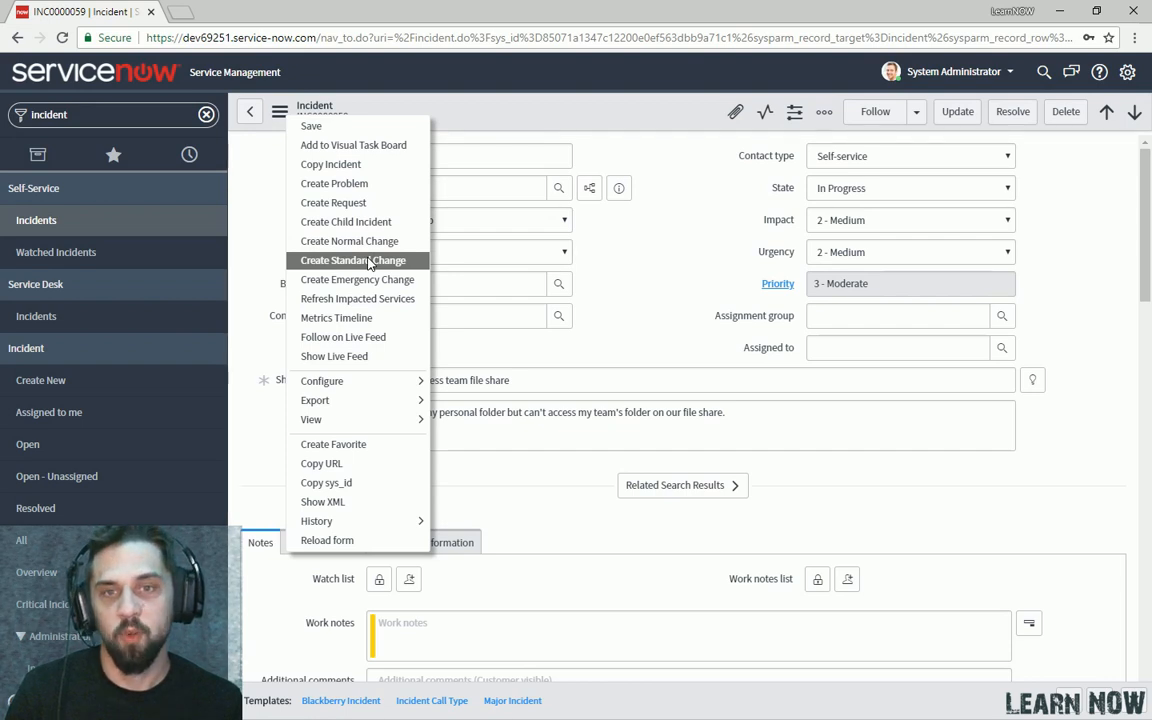
pyautogui.click(668, 252)
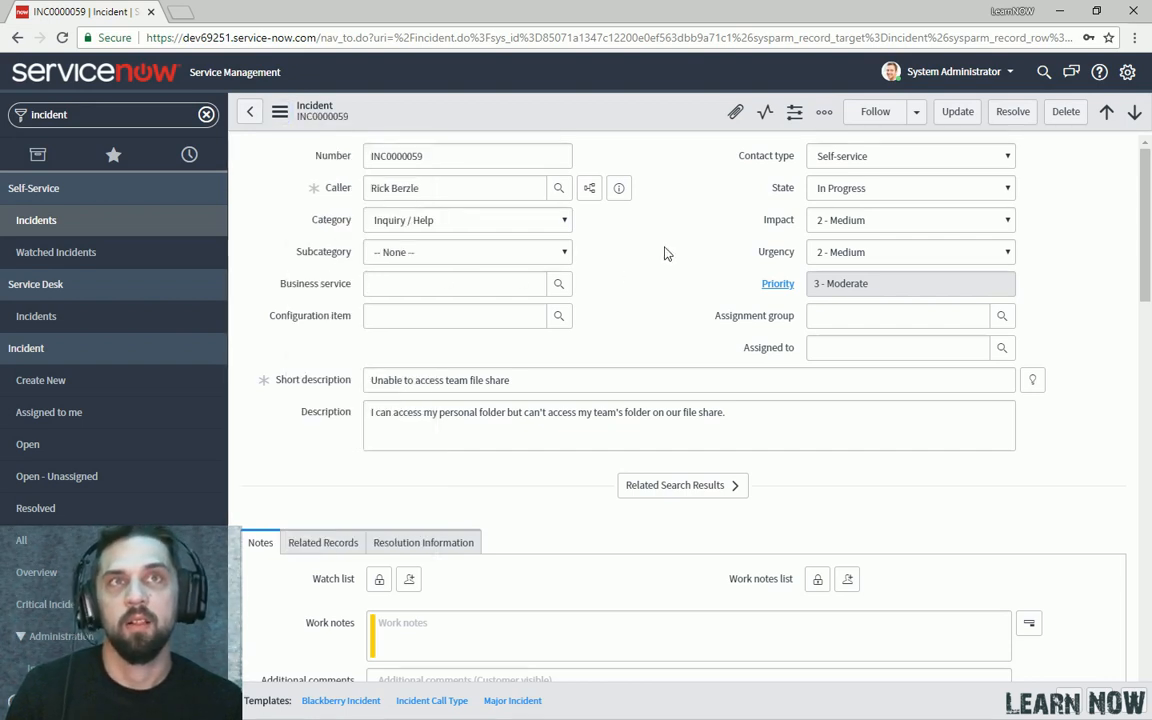
# Scroll down the INC0000059 form and view its Related Records, then Resolution Information fields.
pyautogui.scroll(-3)
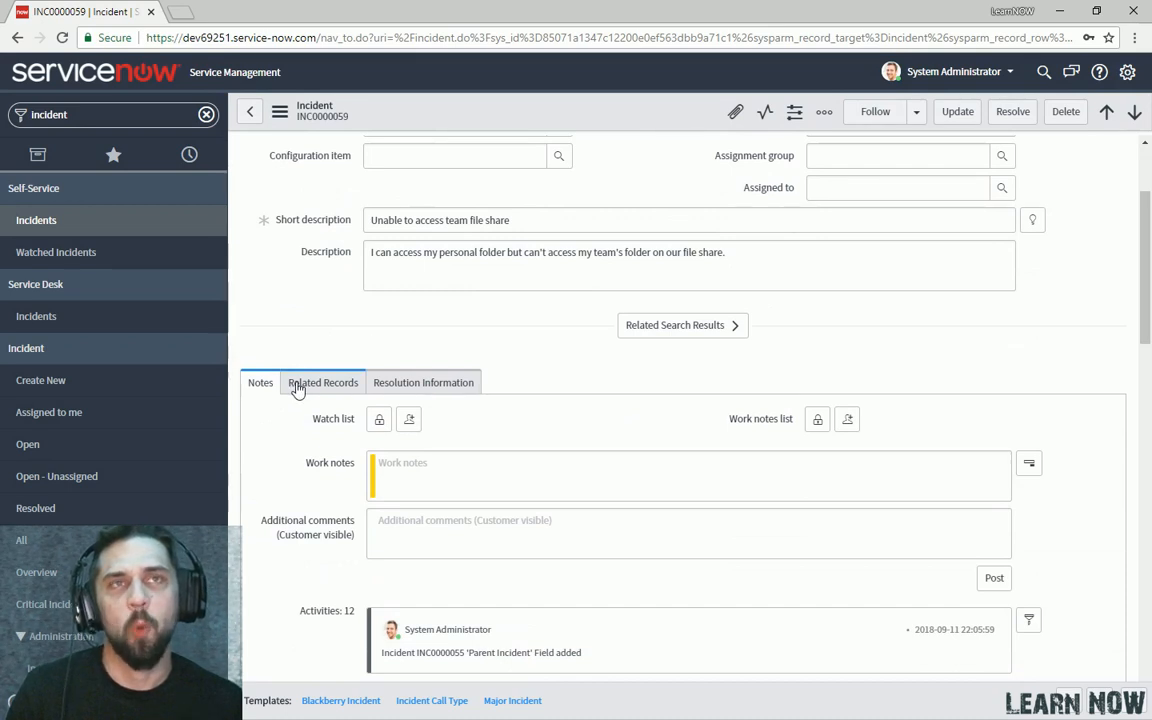
pyautogui.scroll(-3)
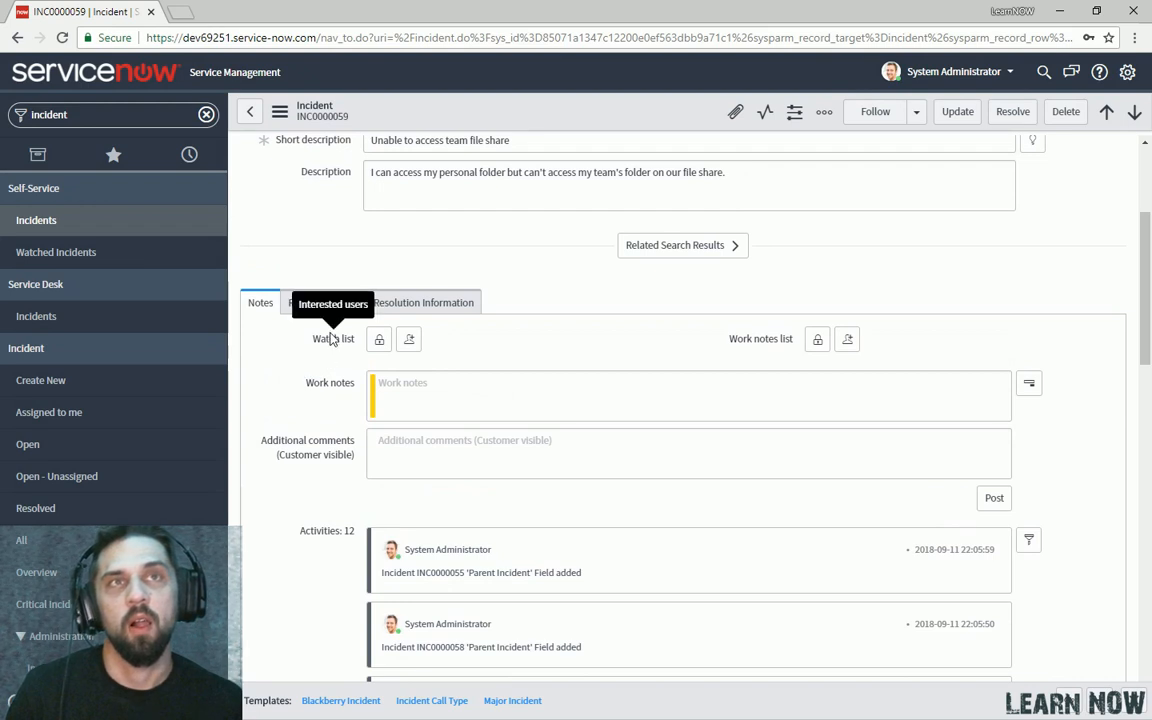
pyautogui.moveTo(366, 278)
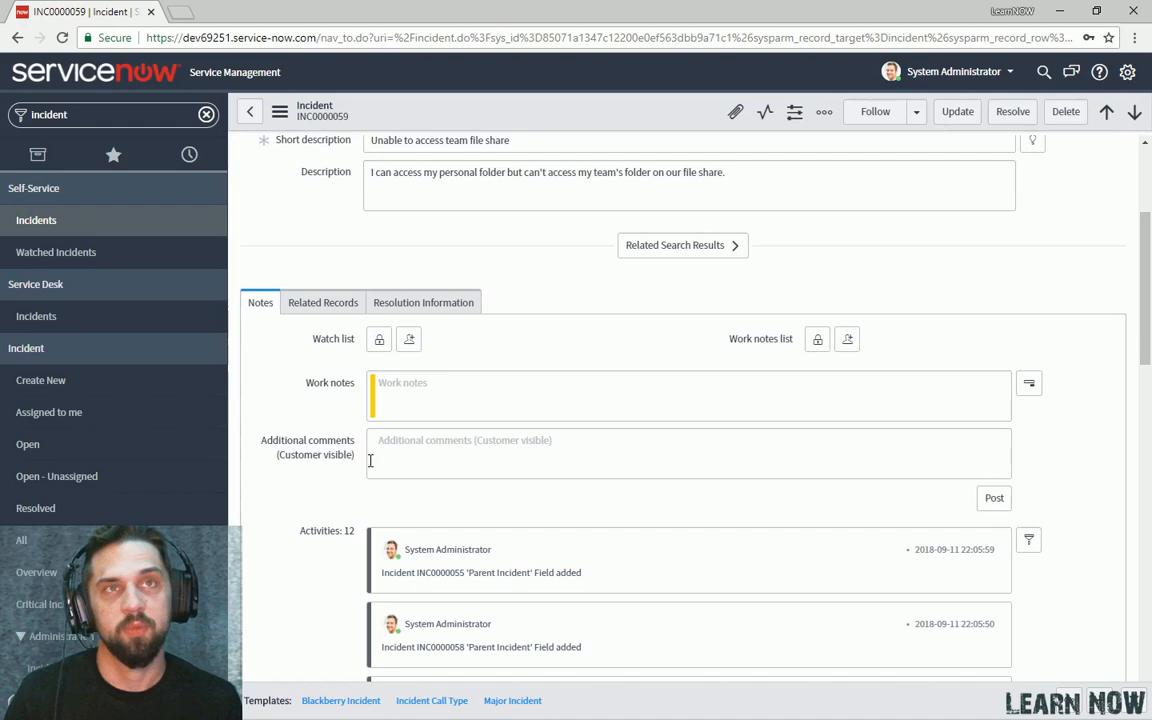
pyautogui.click(322, 302)
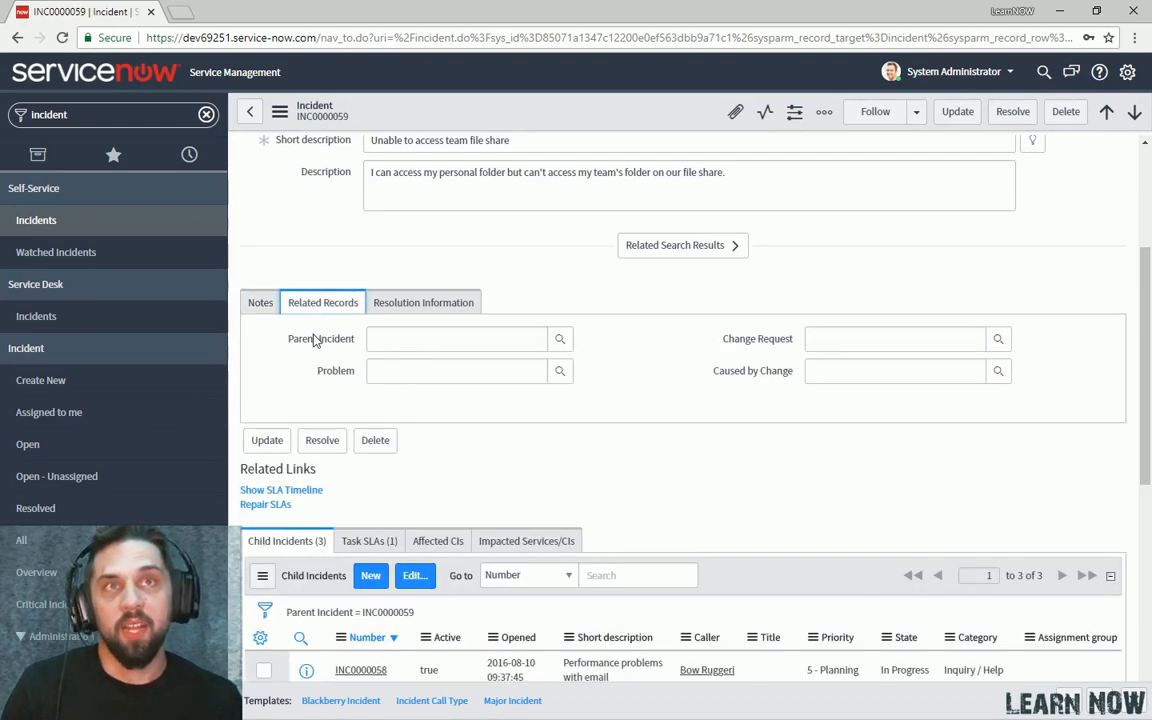
pyautogui.moveTo(352, 370)
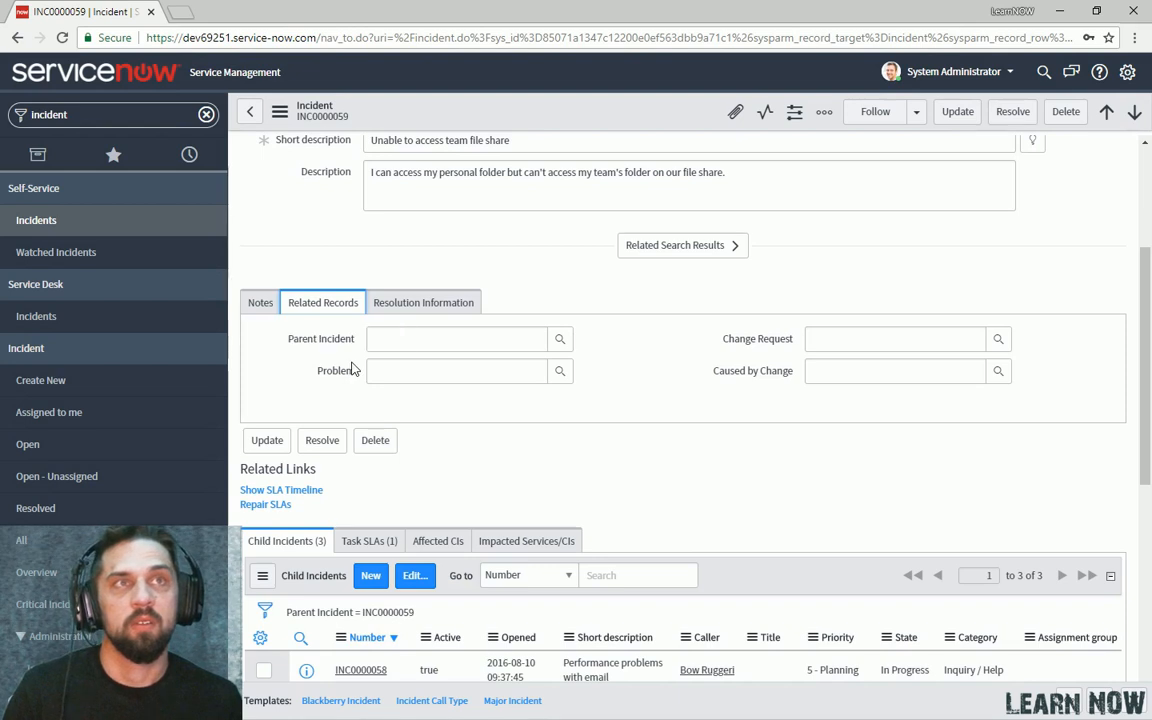
pyautogui.moveTo(320, 340)
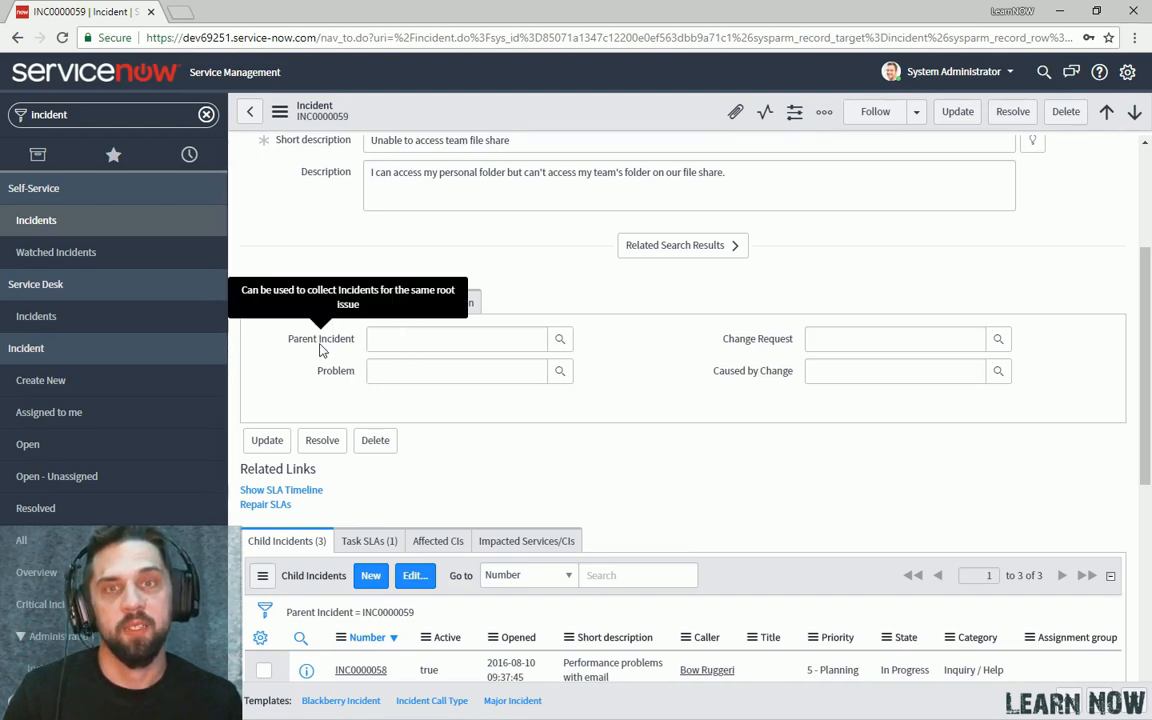
pyautogui.moveTo(360, 344)
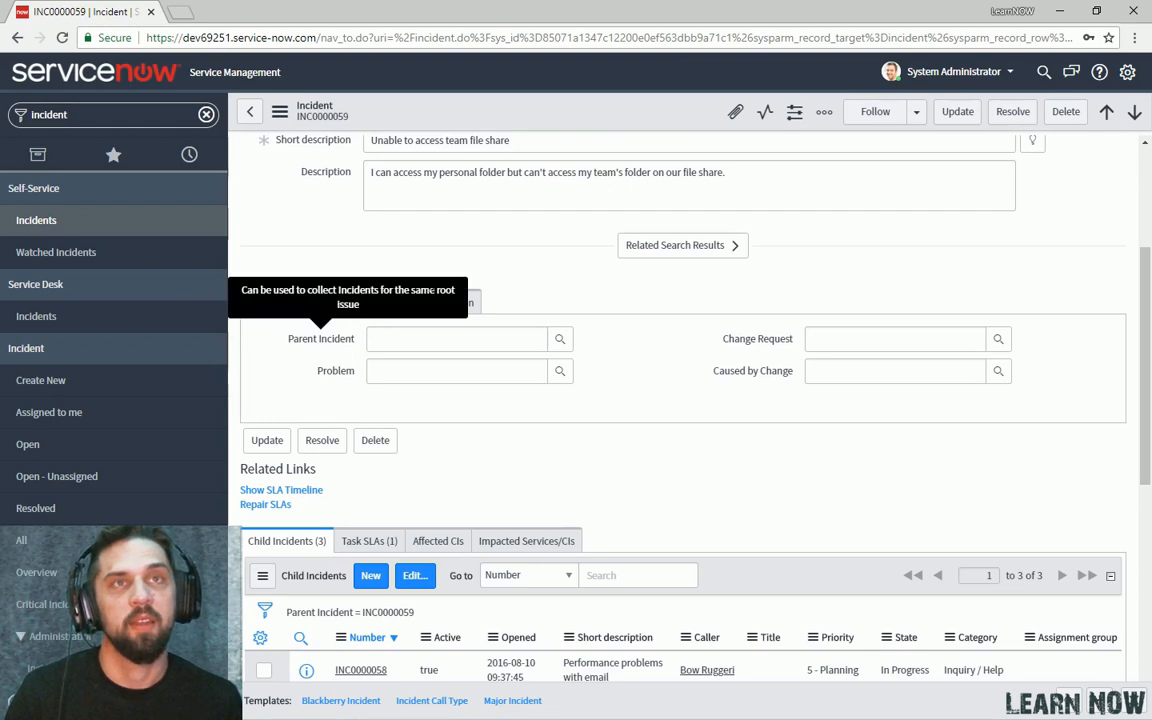
pyautogui.click(424, 302)
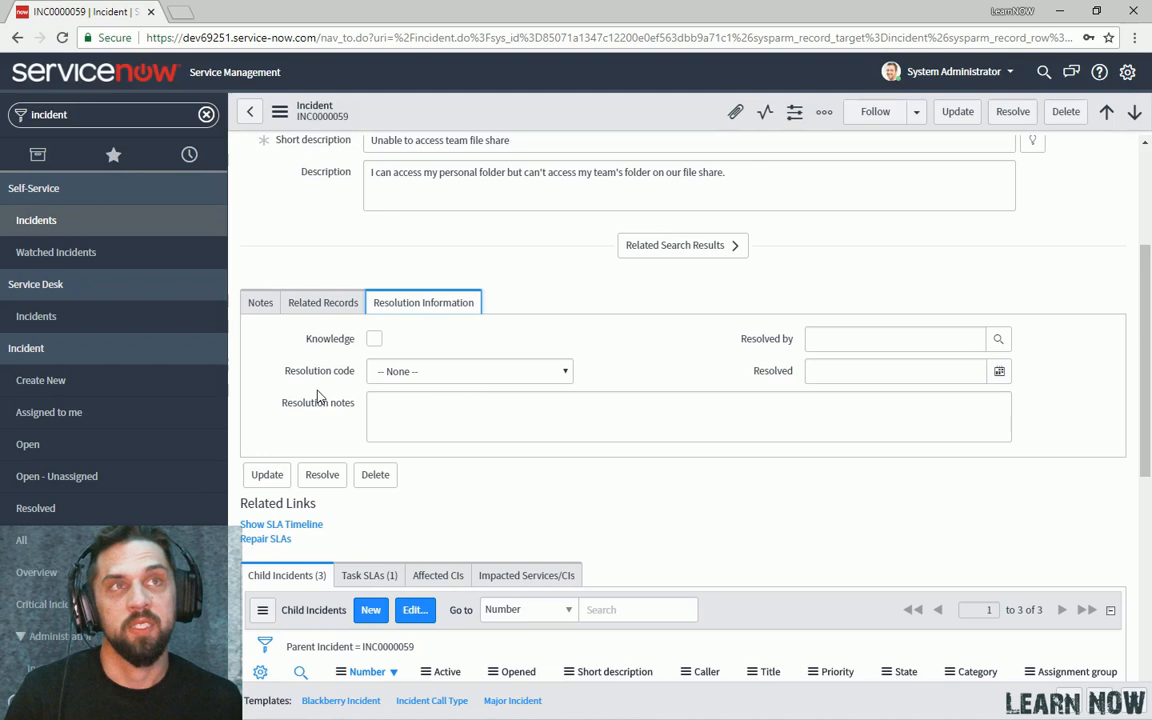
pyautogui.moveTo(432, 436)
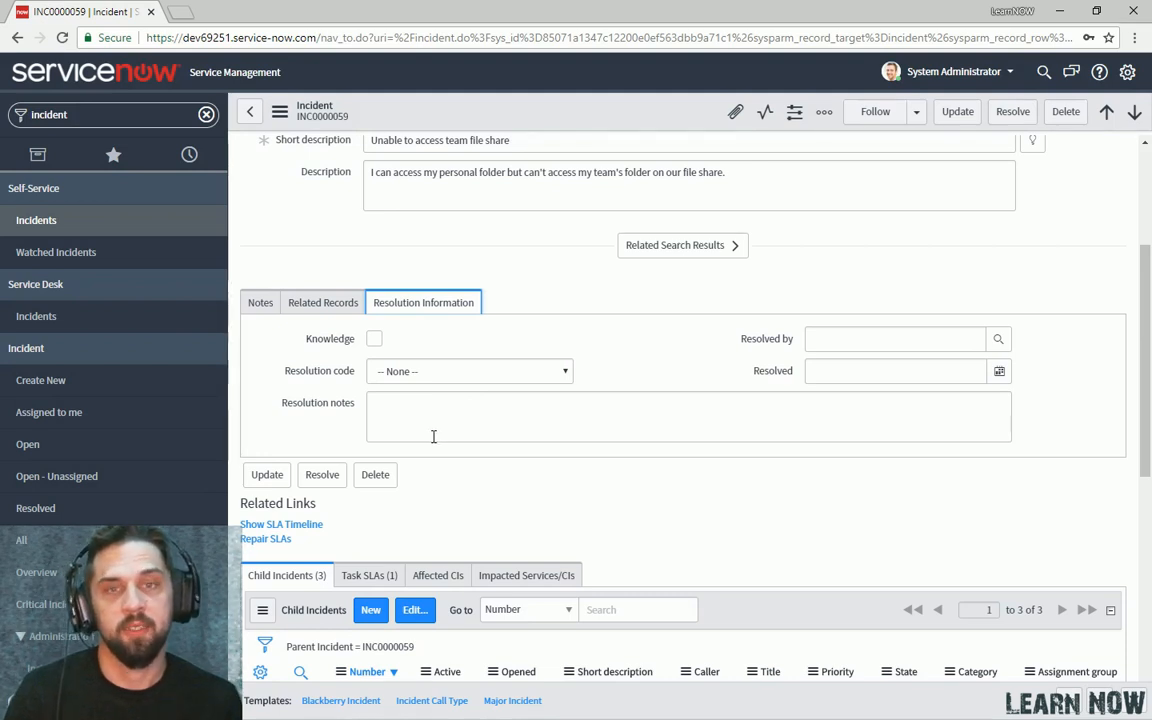
pyautogui.moveTo(278, 548)
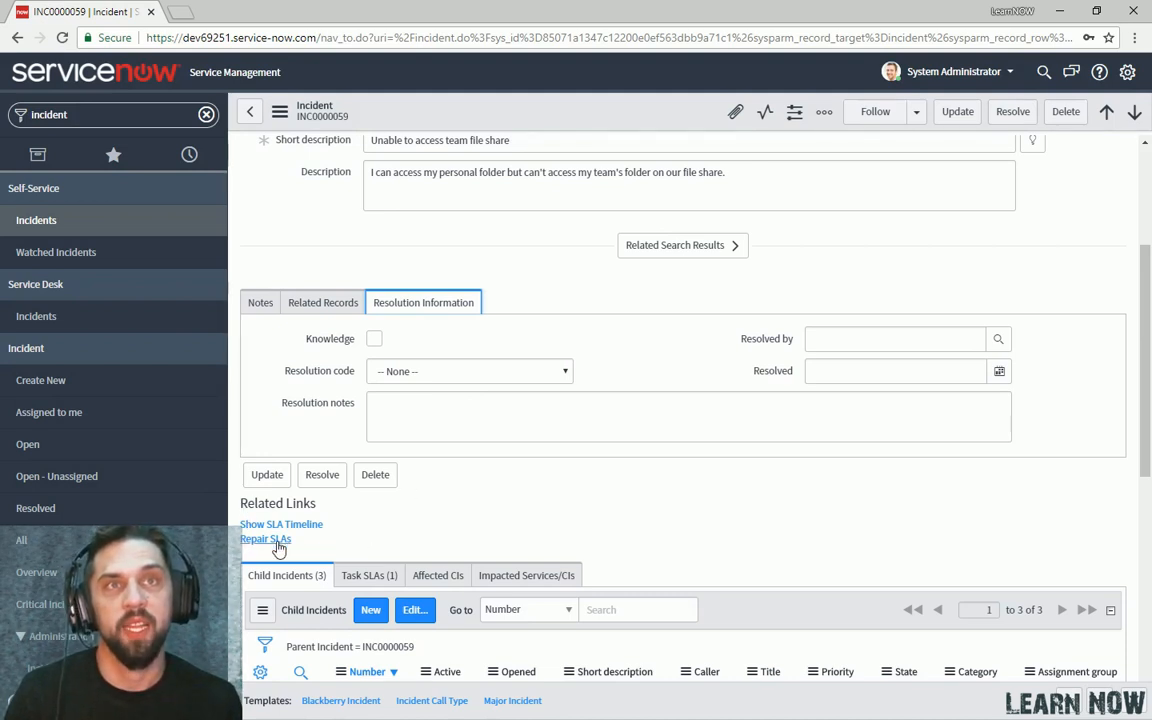
pyautogui.moveTo(276, 490)
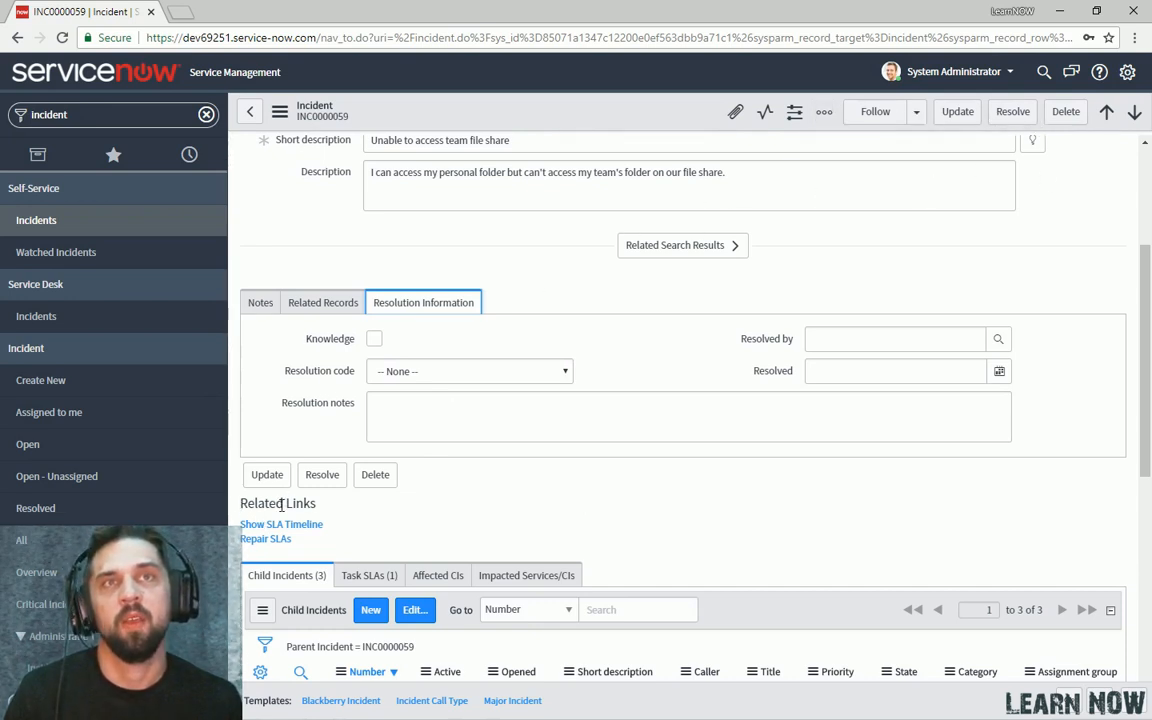
pyautogui.moveTo(276, 536)
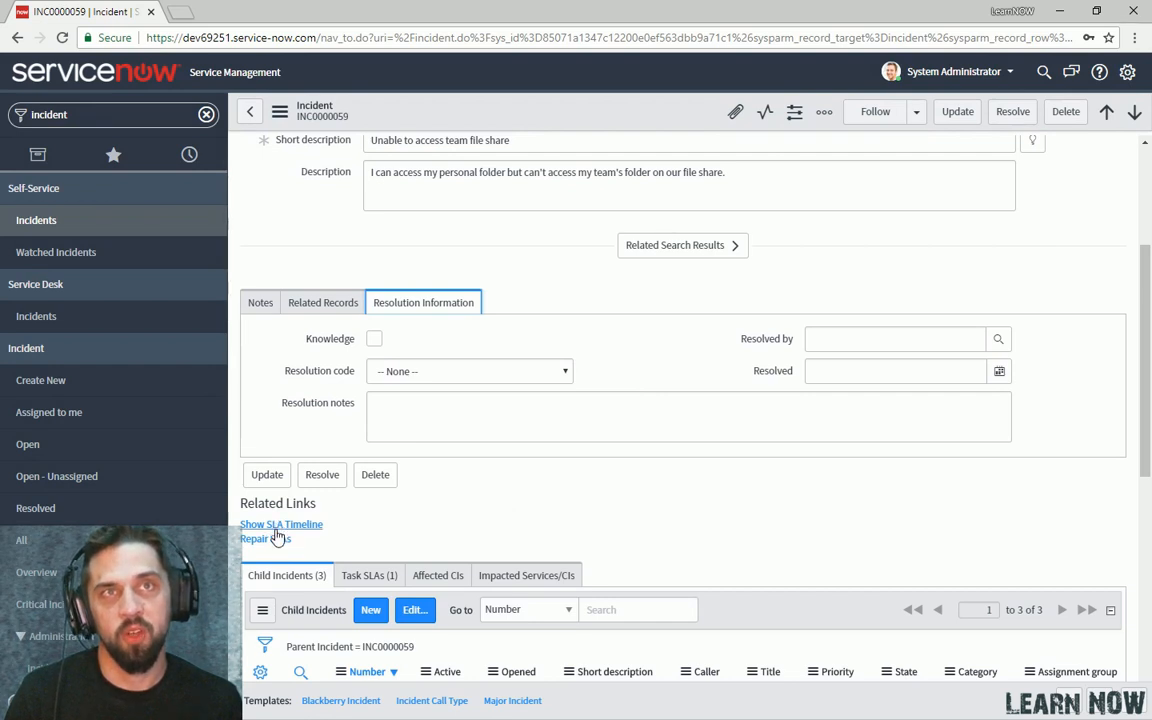
pyautogui.moveTo(244, 540)
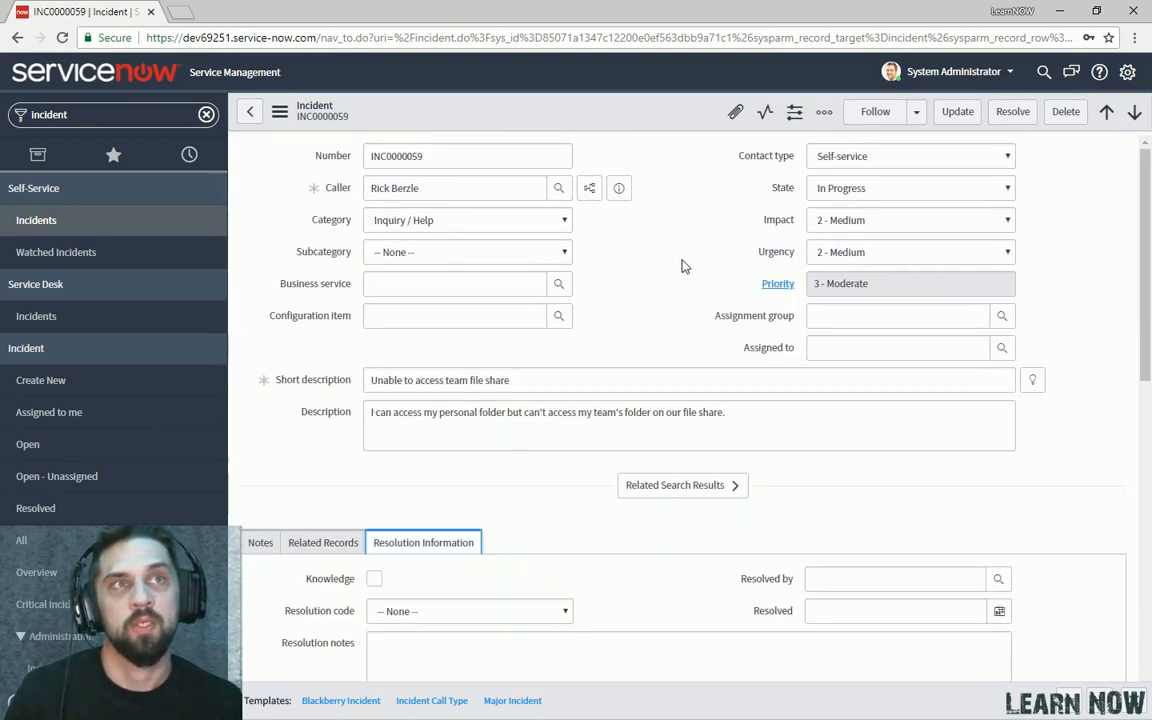
pyautogui.moveTo(494, 116)
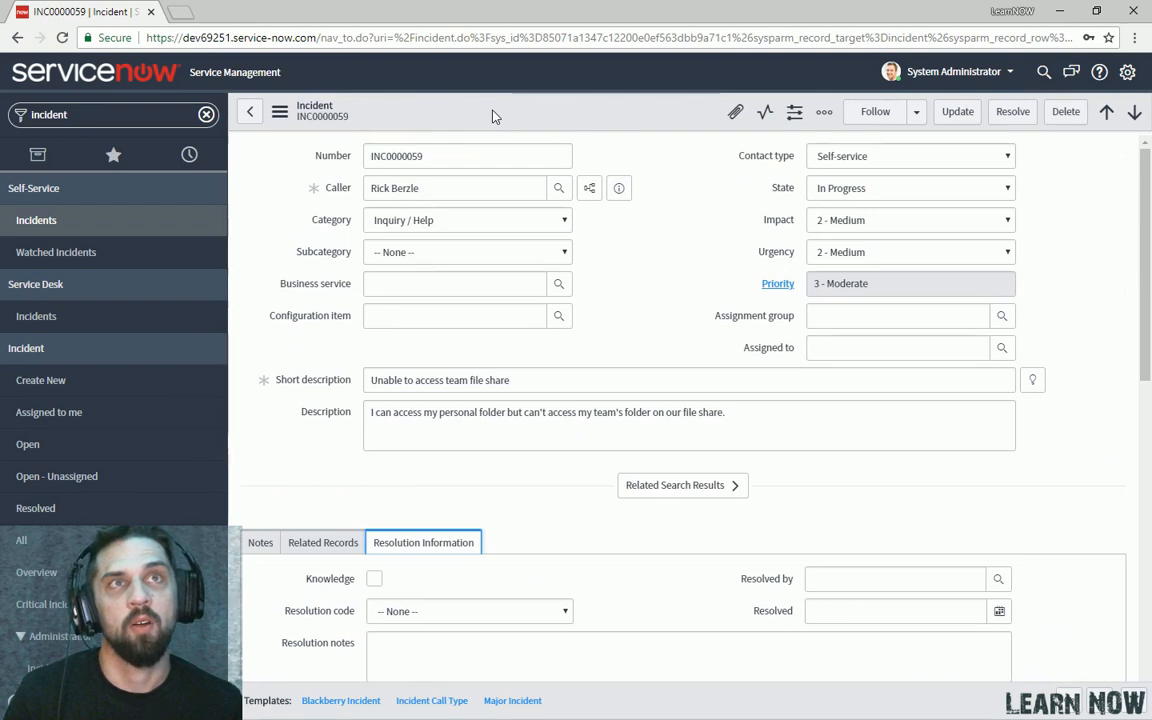
# From the form header's context menu, start configuring the Incident form layout.
pyautogui.rightClick(496, 114)
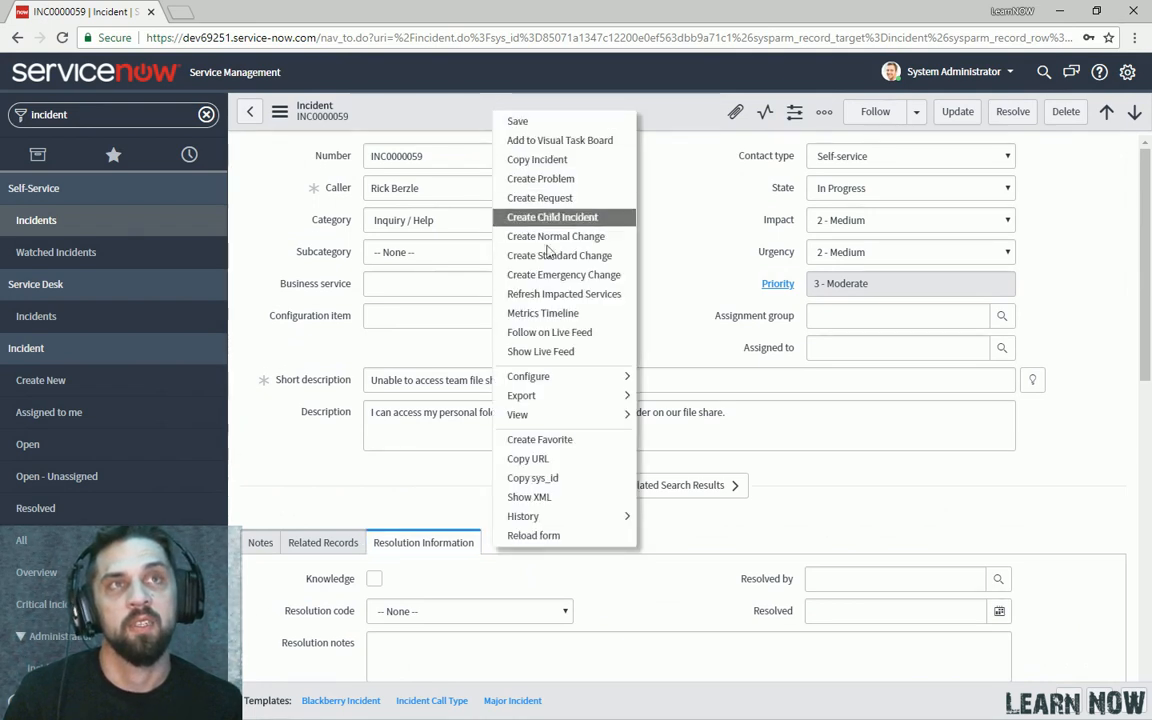
pyautogui.moveTo(528, 376)
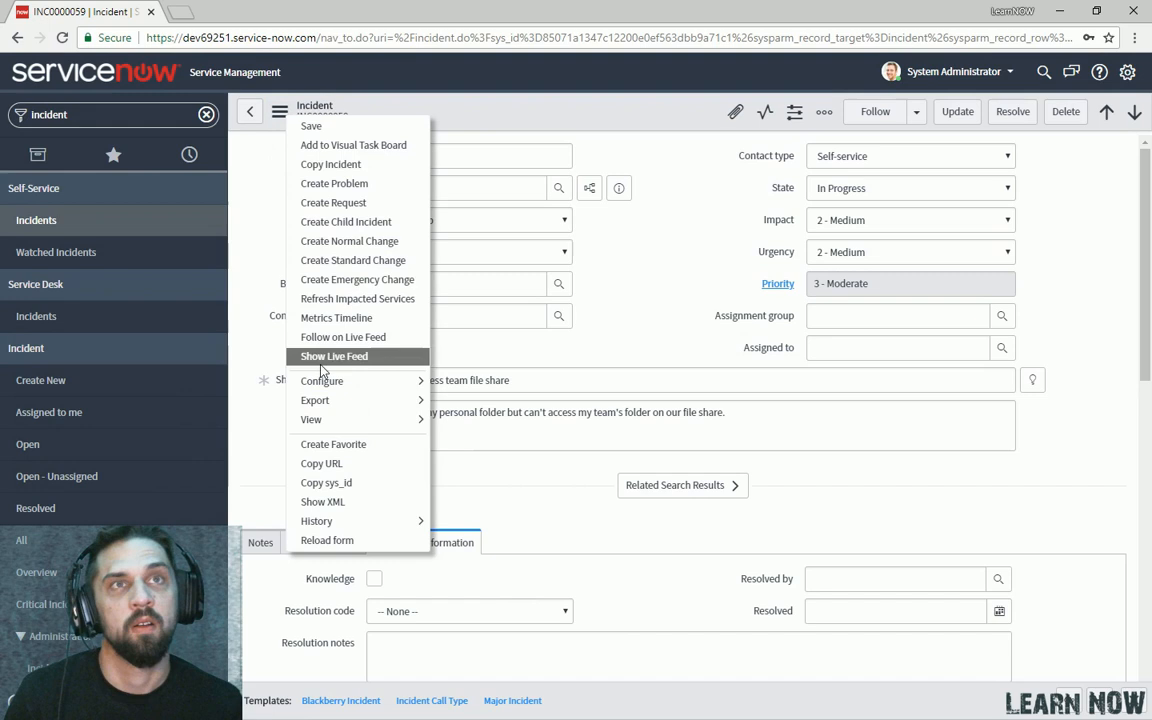
pyautogui.moveTo(322, 380)
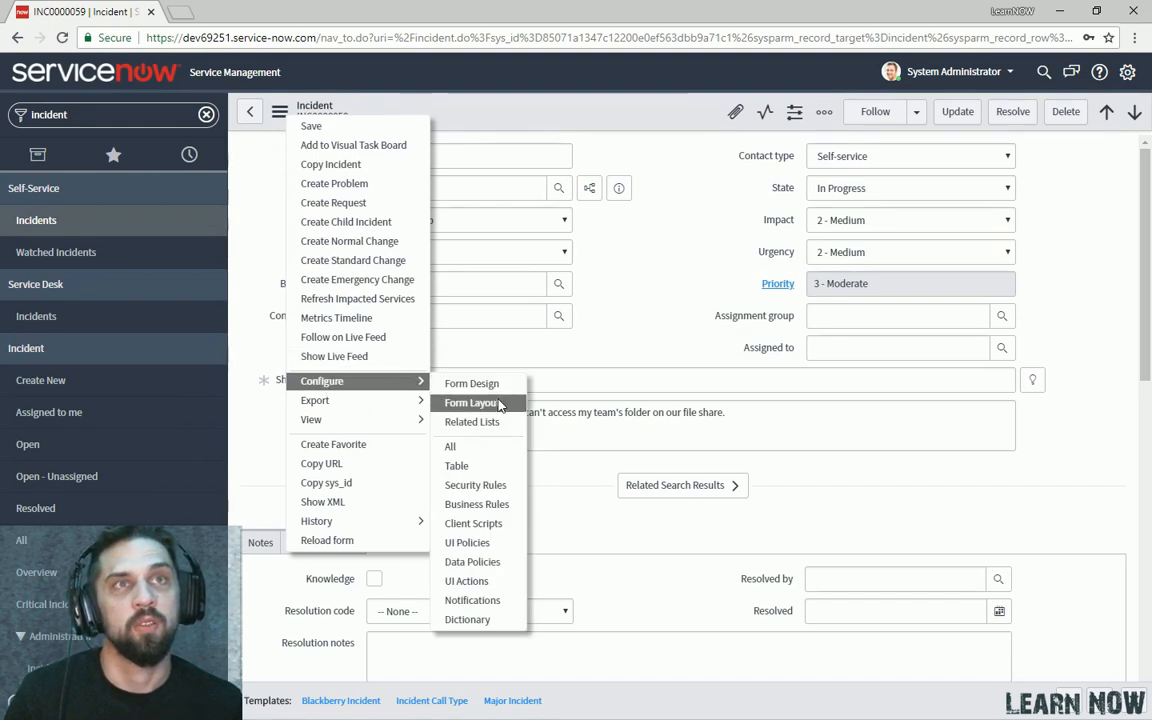
pyautogui.click(472, 404)
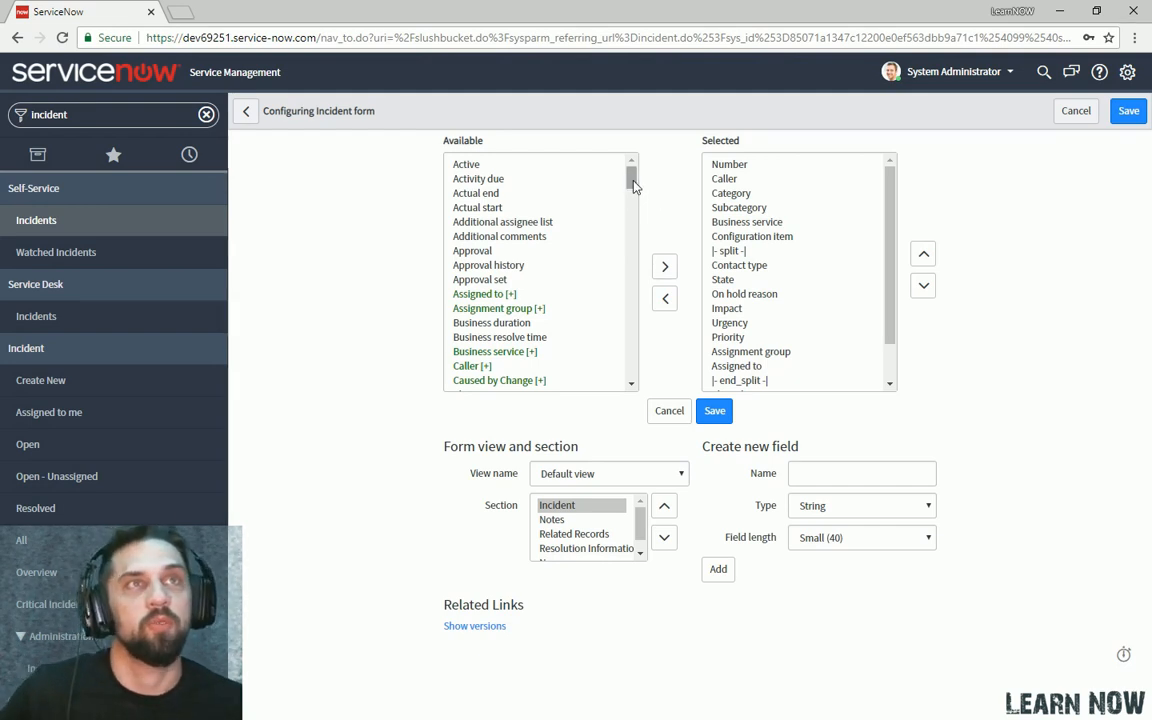
# Add the Incident->Parent Incident list below the top field block and save the layout.
pyautogui.scroll(-3)
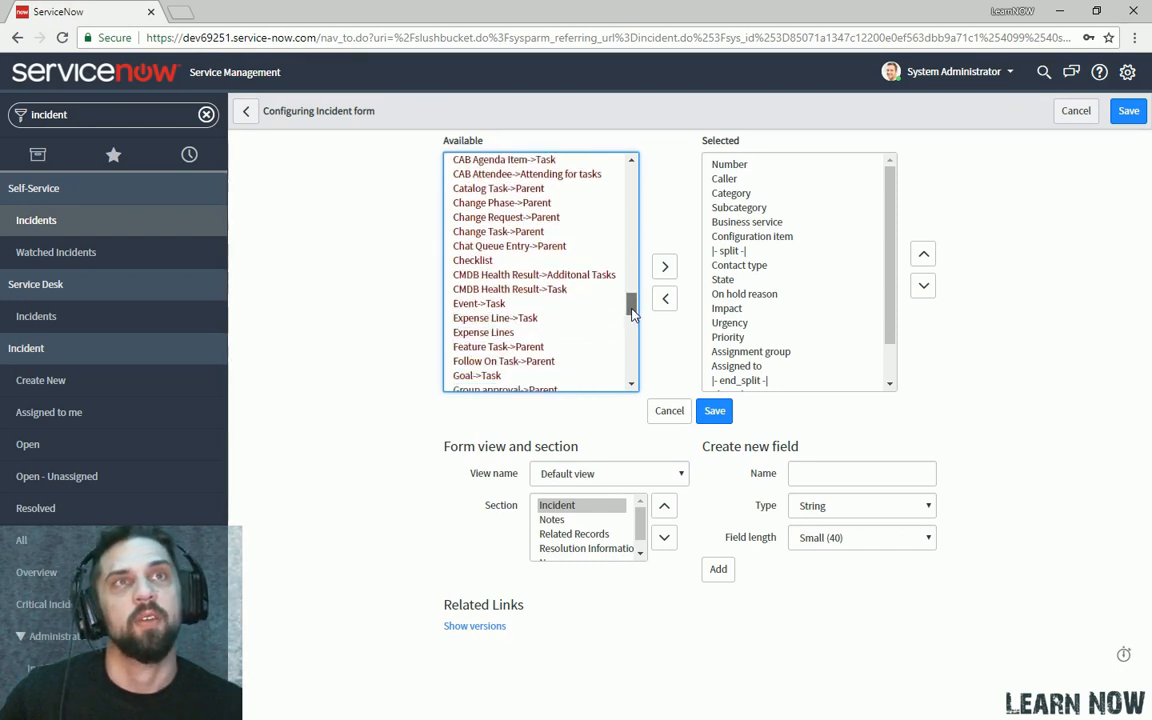
pyautogui.scroll(-3)
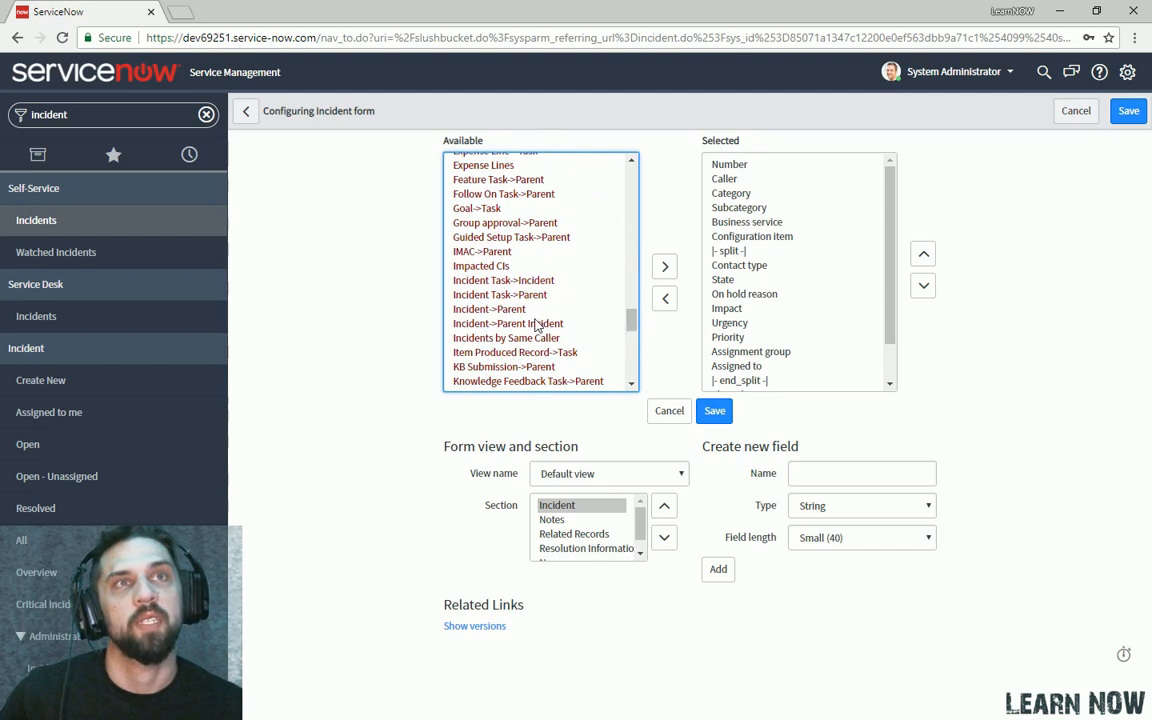
pyautogui.click(508, 324)
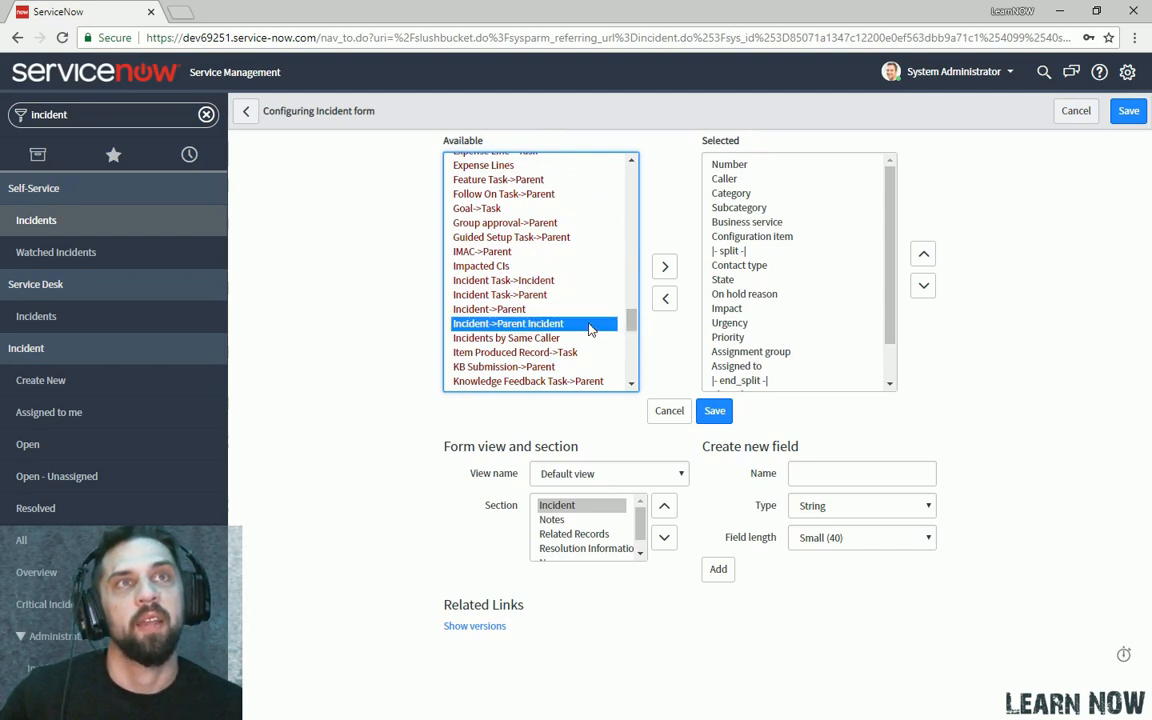
pyautogui.moveTo(664, 266)
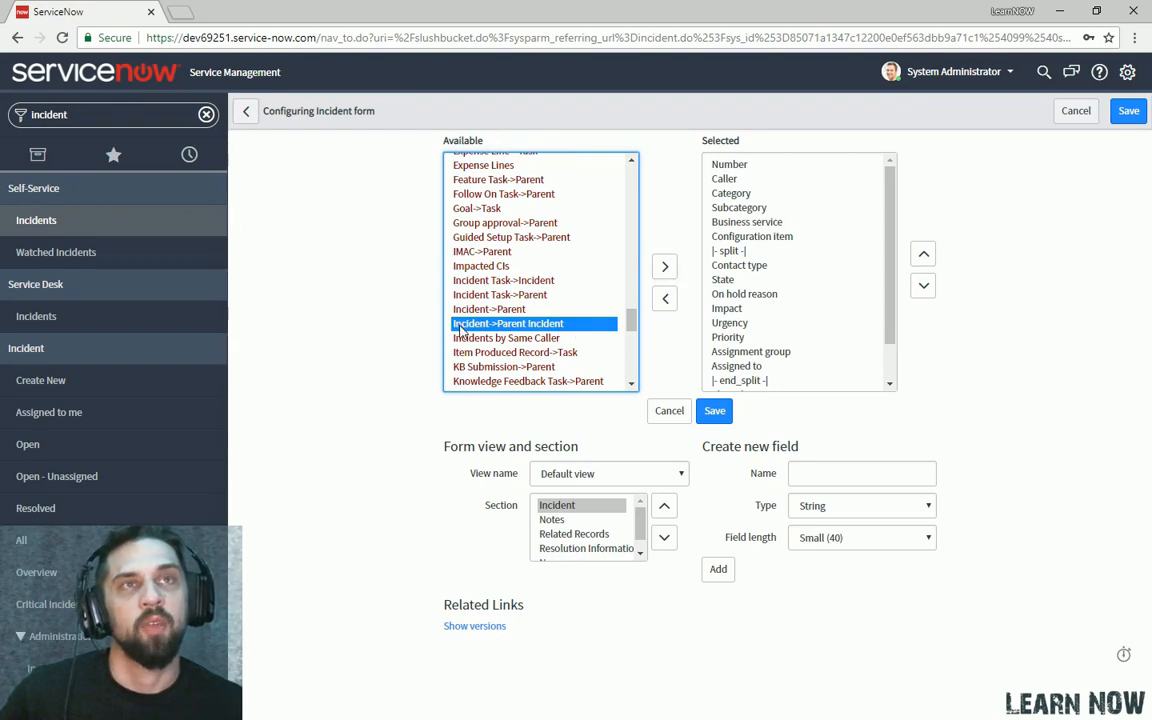
pyautogui.moveTo(508, 338)
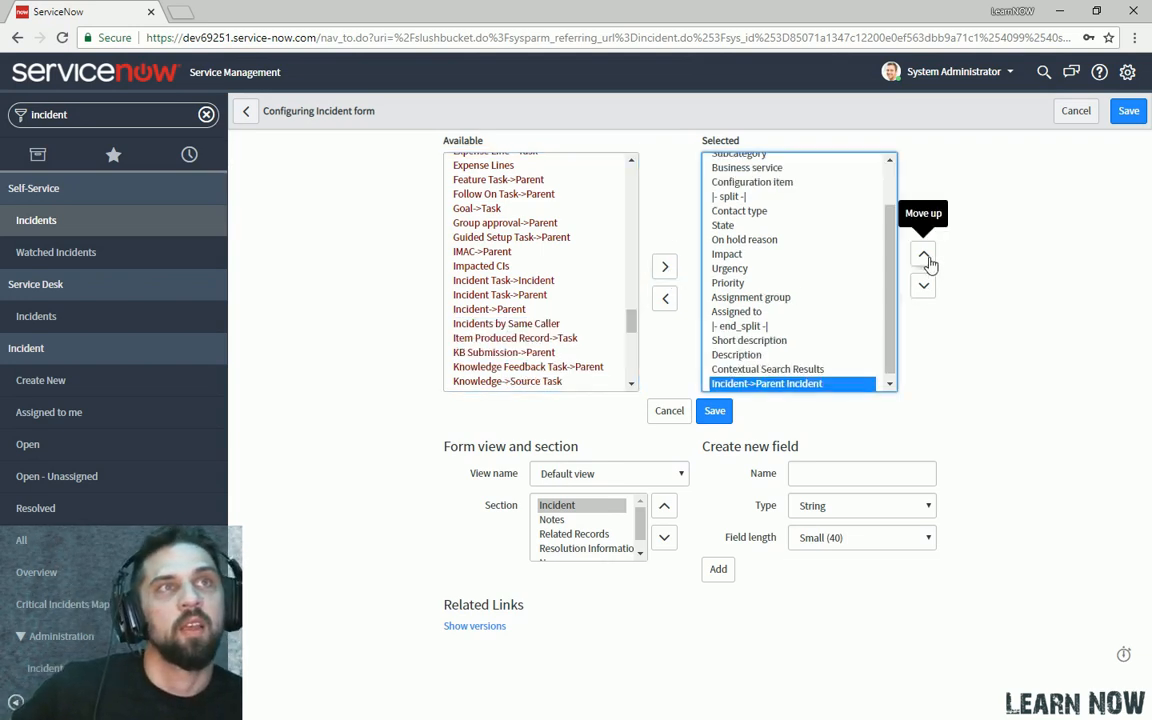
pyautogui.click(924, 256)
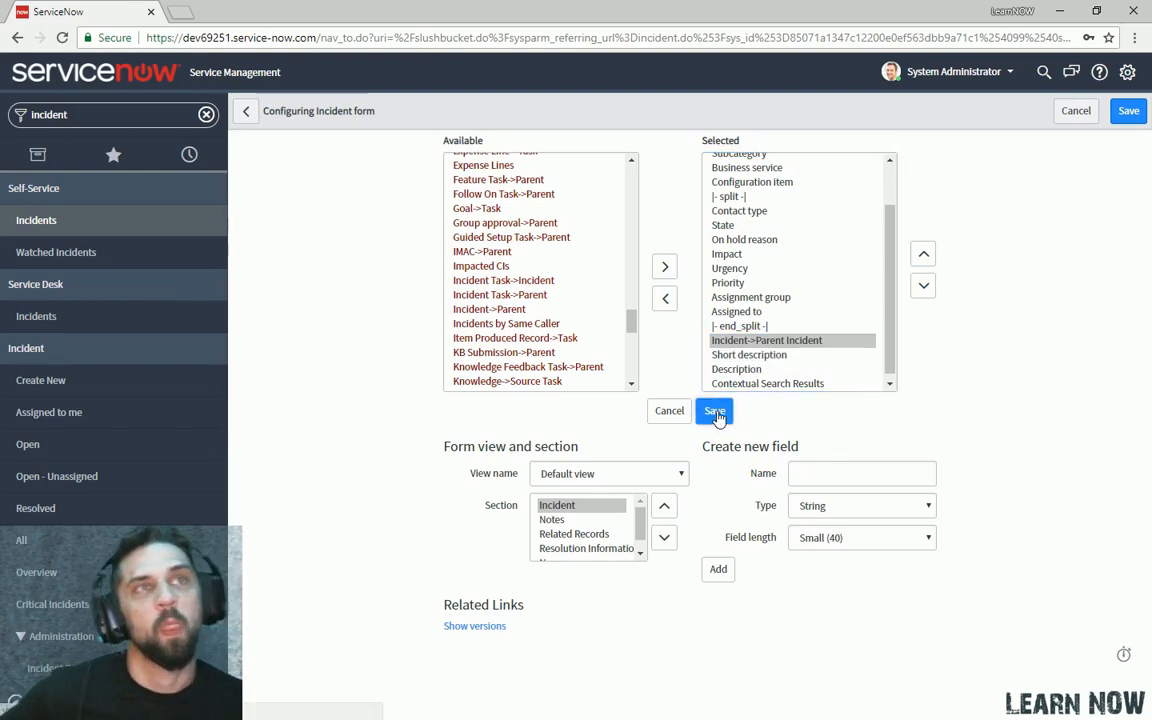
pyautogui.click(714, 410)
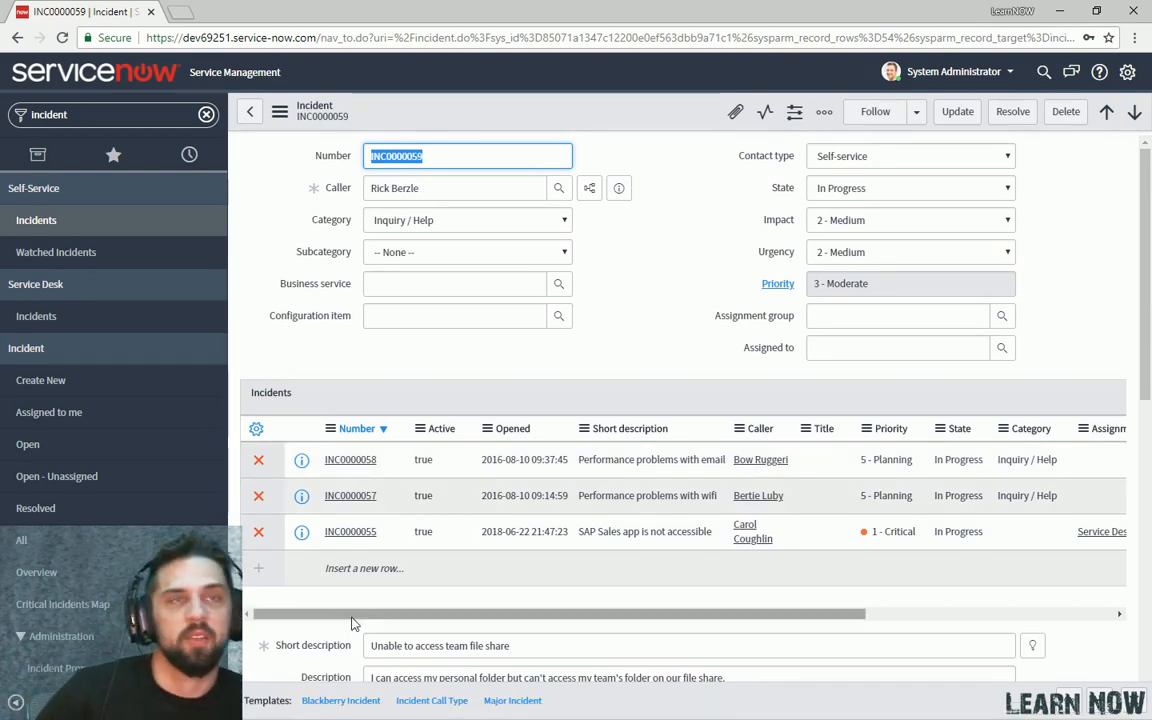
pyautogui.scroll(-3)
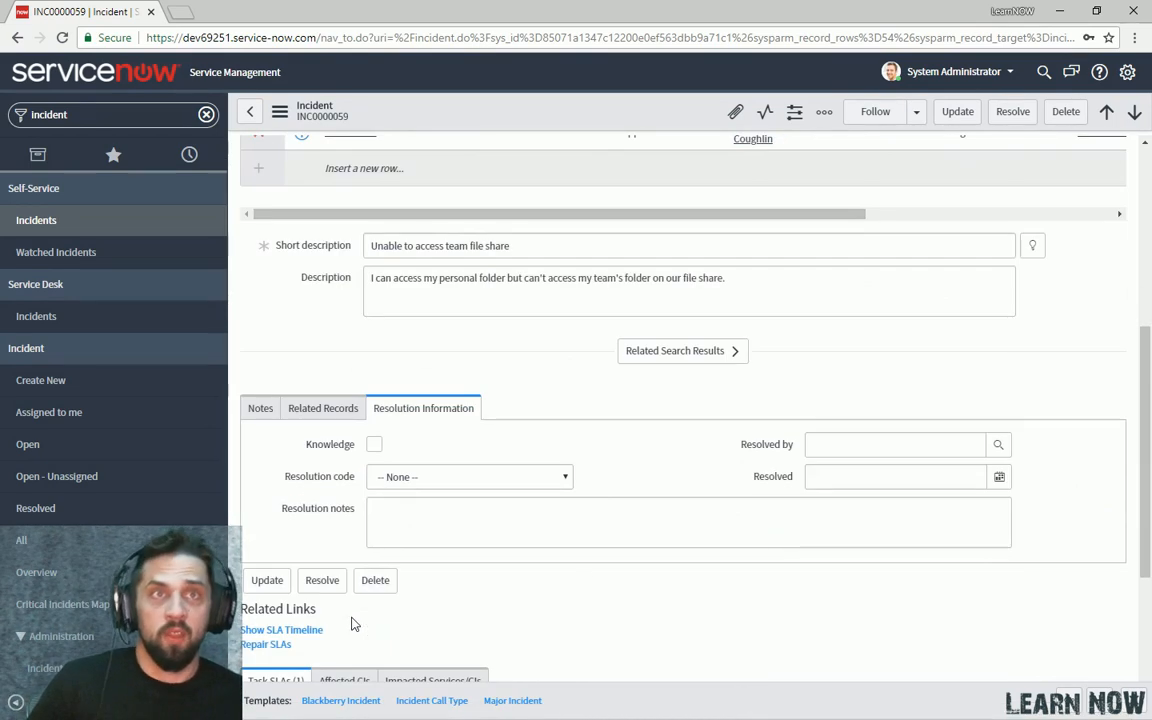
pyautogui.scroll(-3)
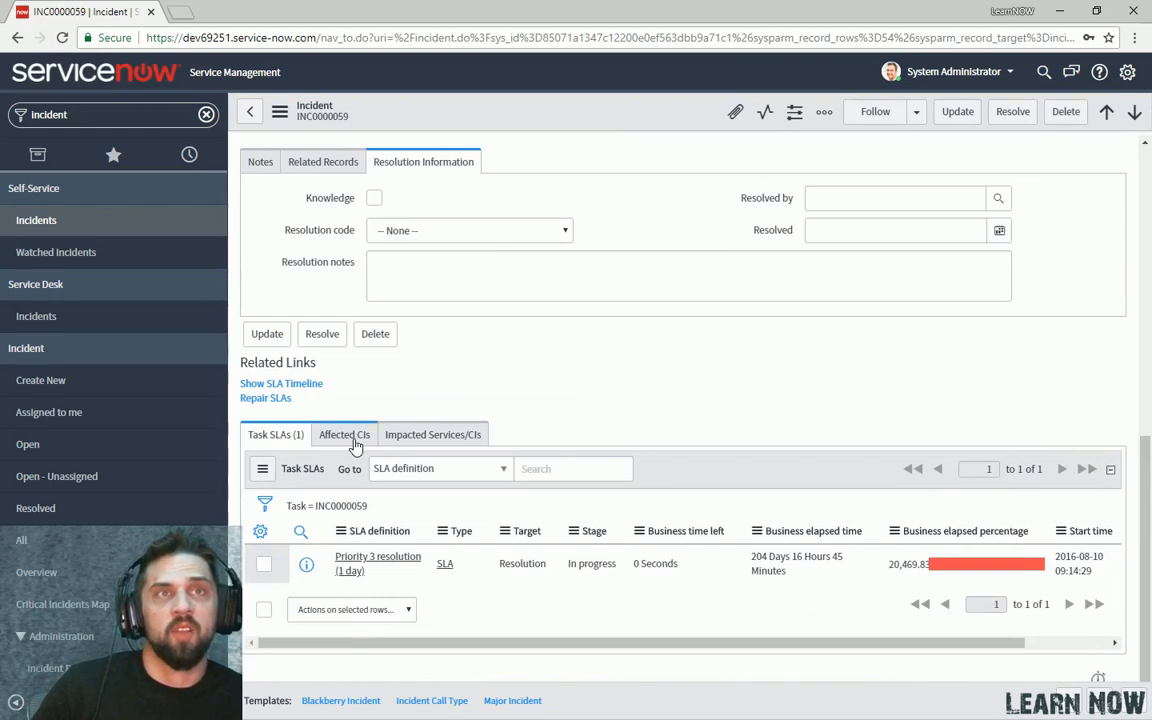
pyautogui.click(344, 434)
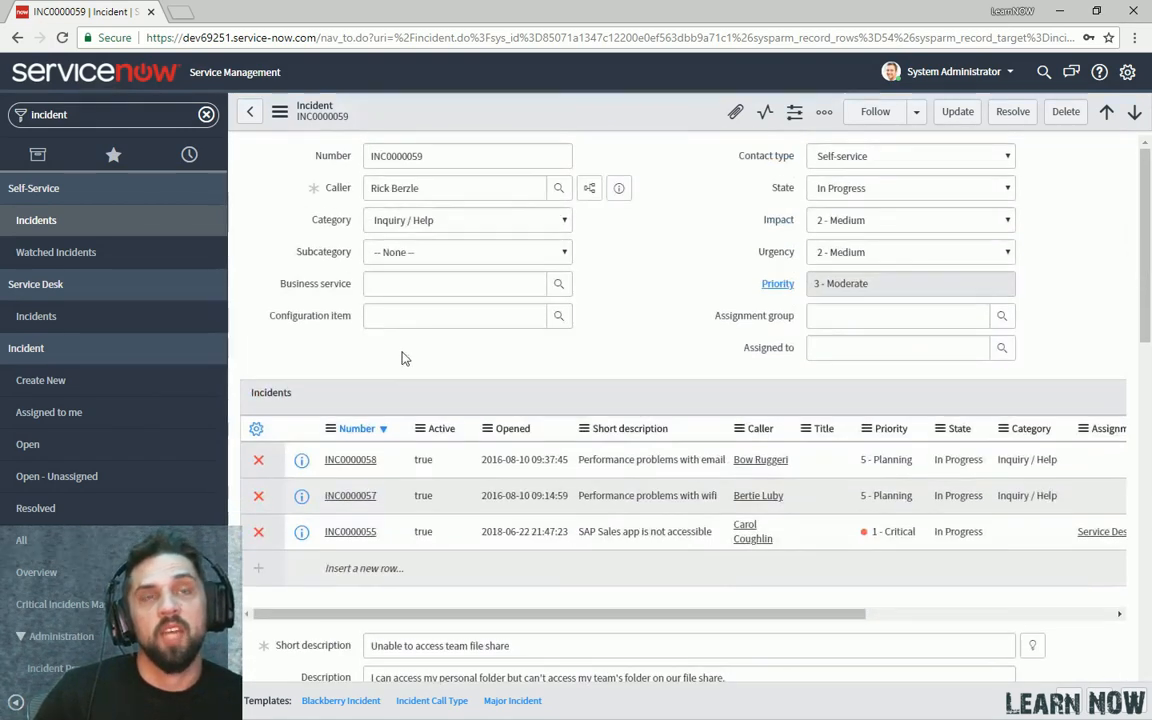
pyautogui.scroll(-3)
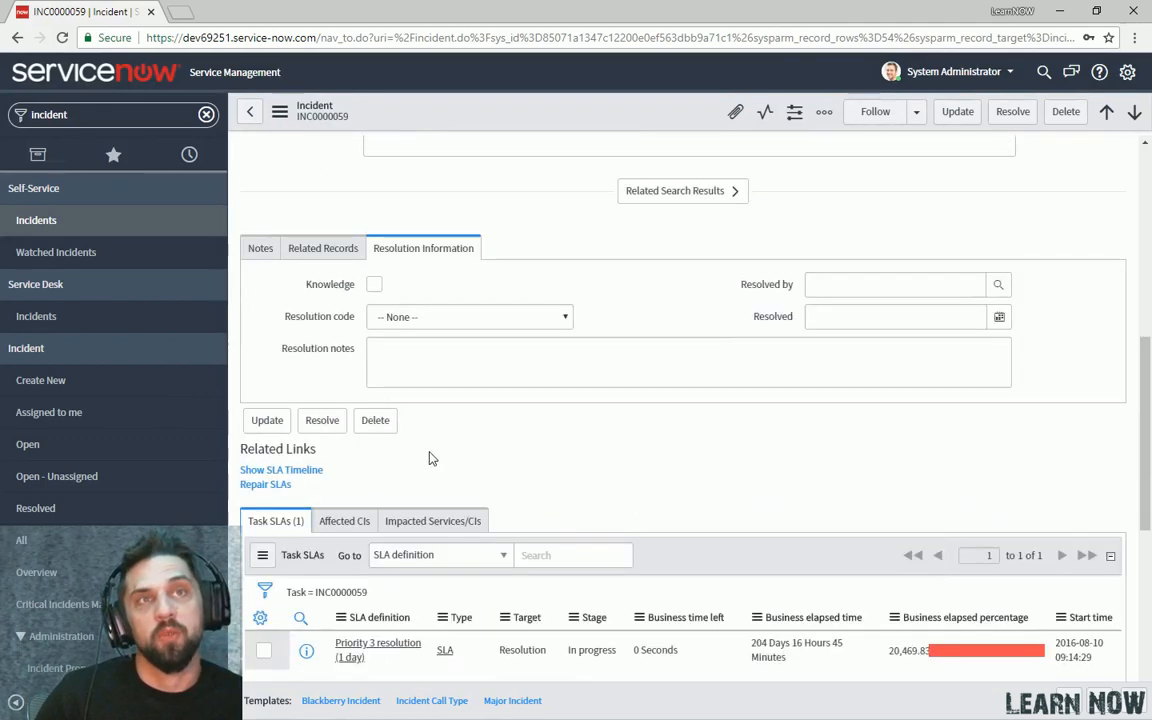
pyautogui.scroll(-3)
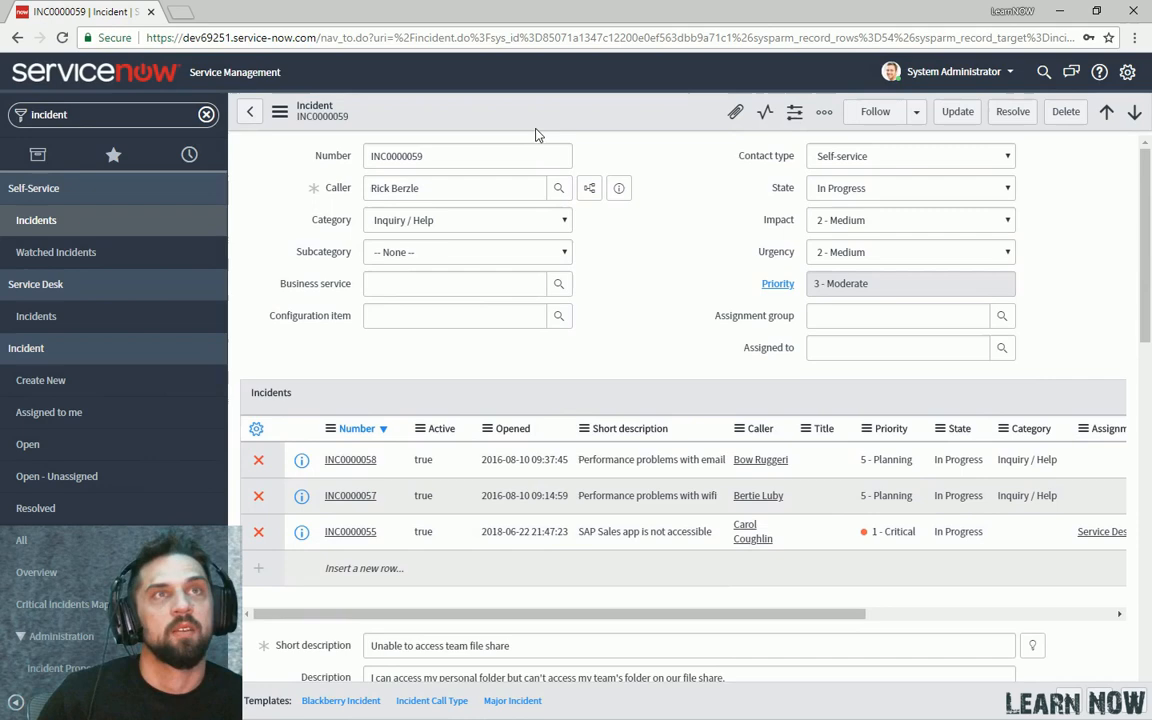
pyautogui.moveTo(770, 428)
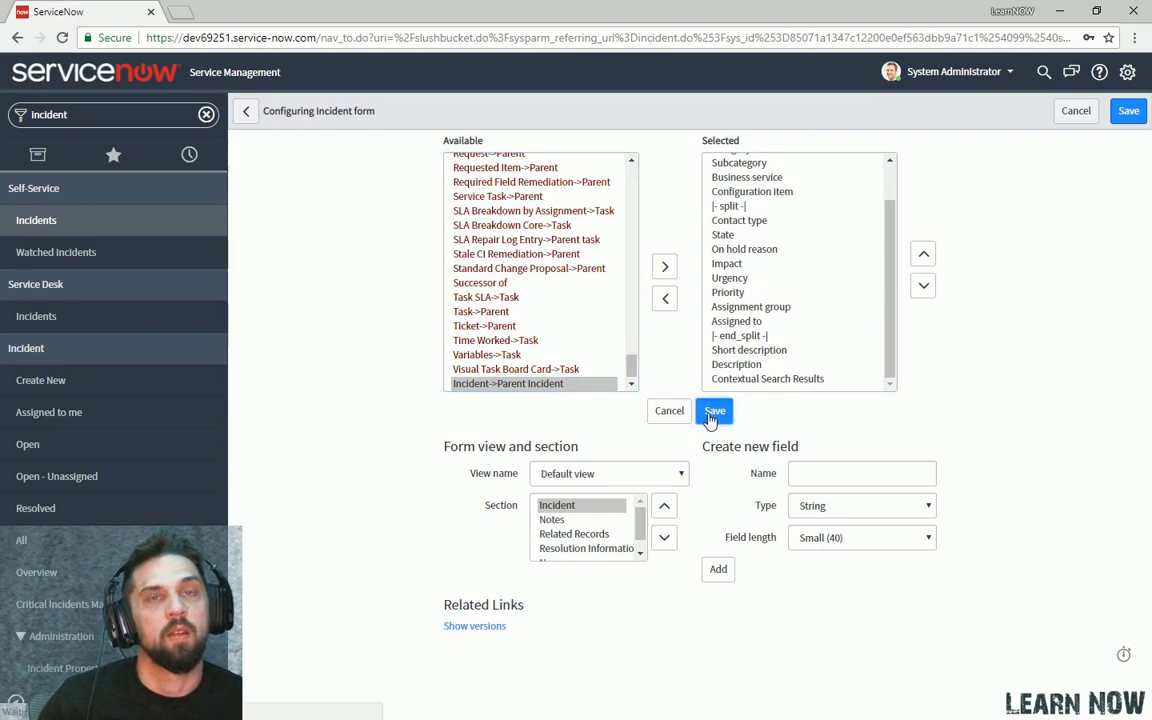
# Save the form layout without the Parent Incident list.
pyautogui.click(716, 410)
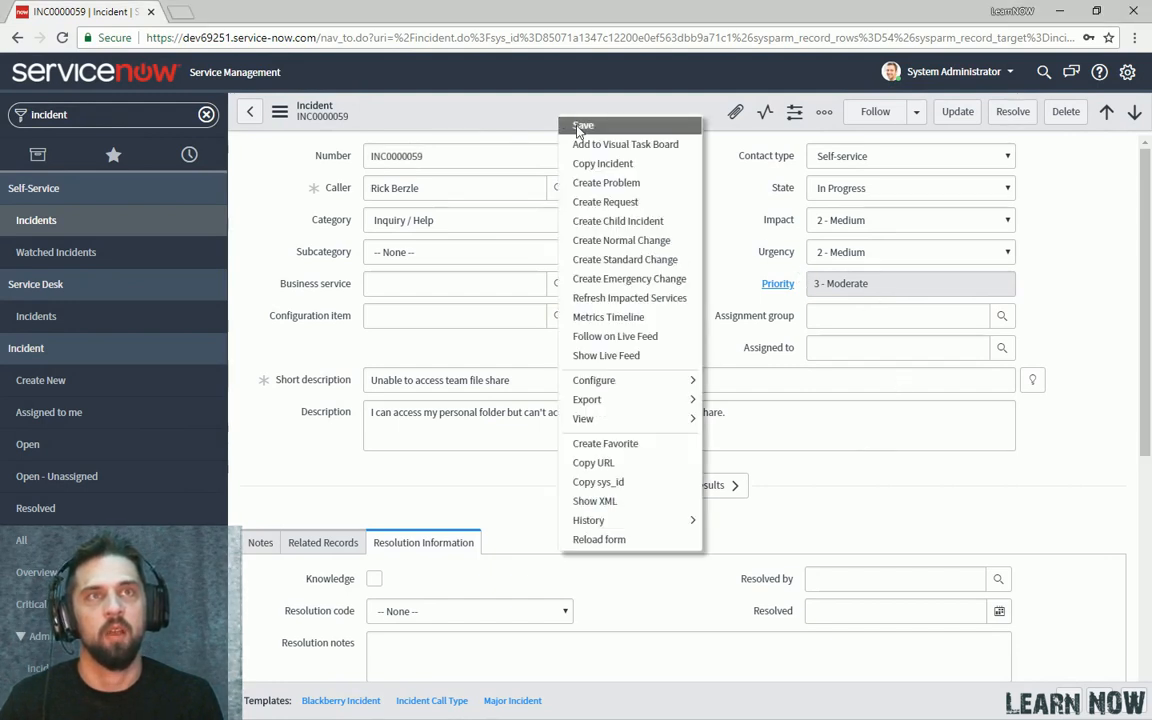
pyautogui.moveTo(608, 344)
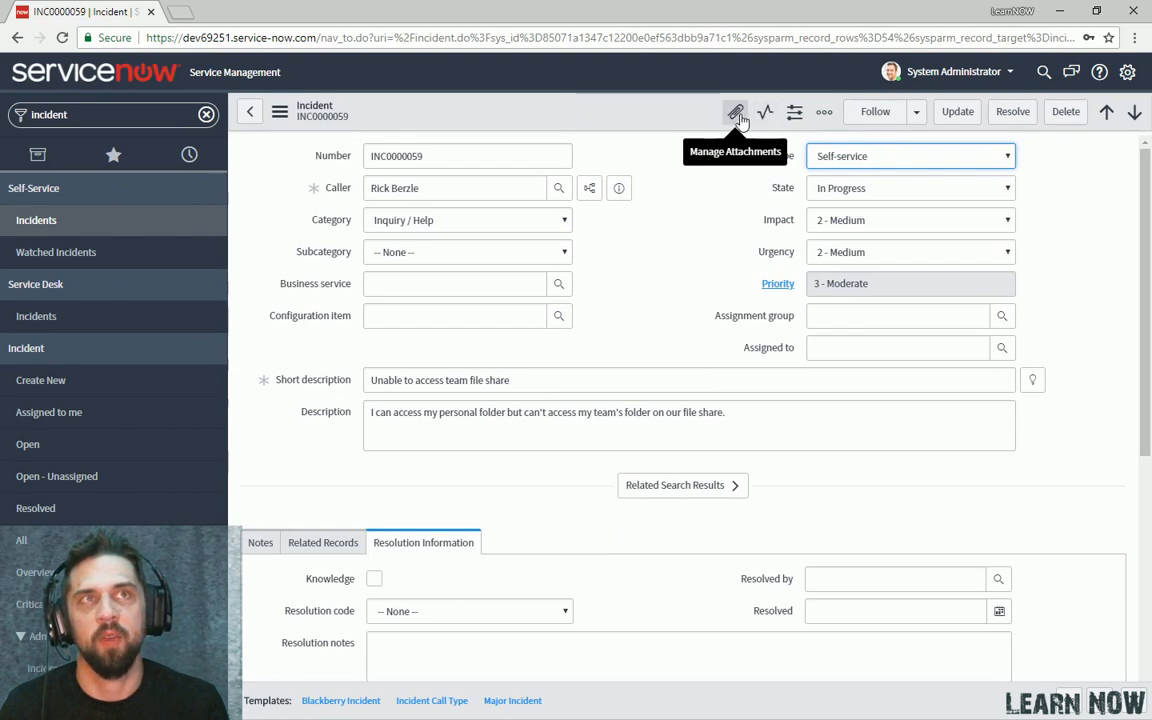
# Attach 'learn-now coming soon.png' to INC0000059 through the Attachments dialog.
pyautogui.click(708, 112)
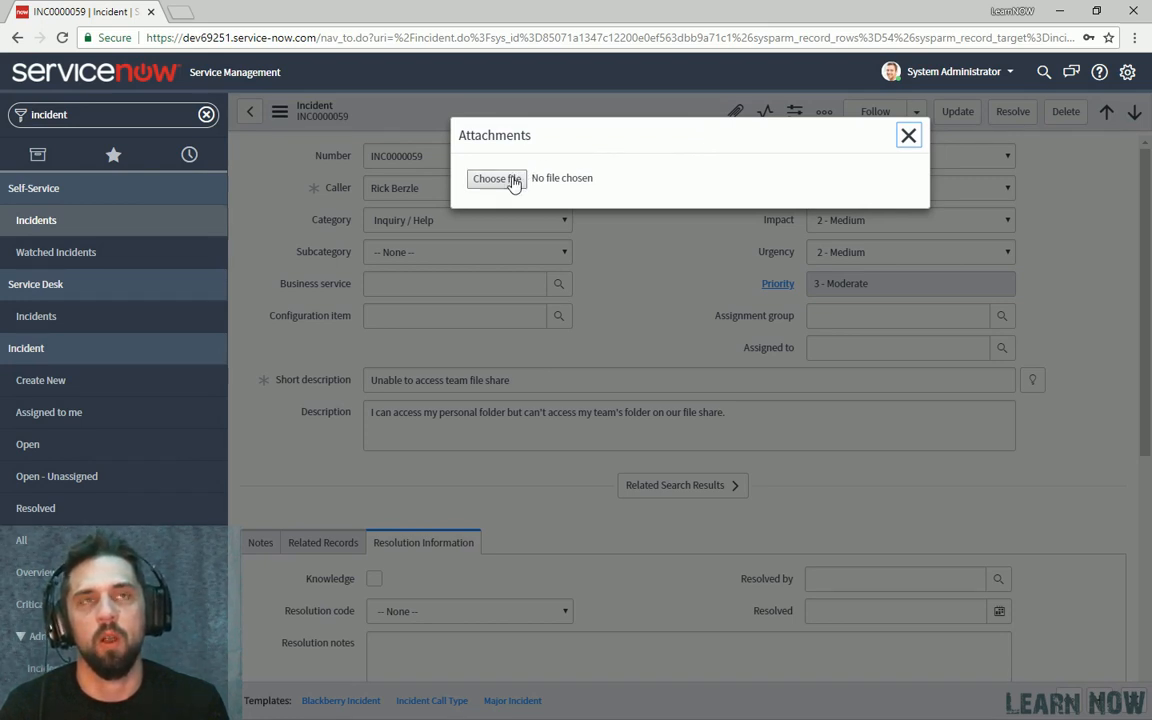
pyautogui.click(496, 178)
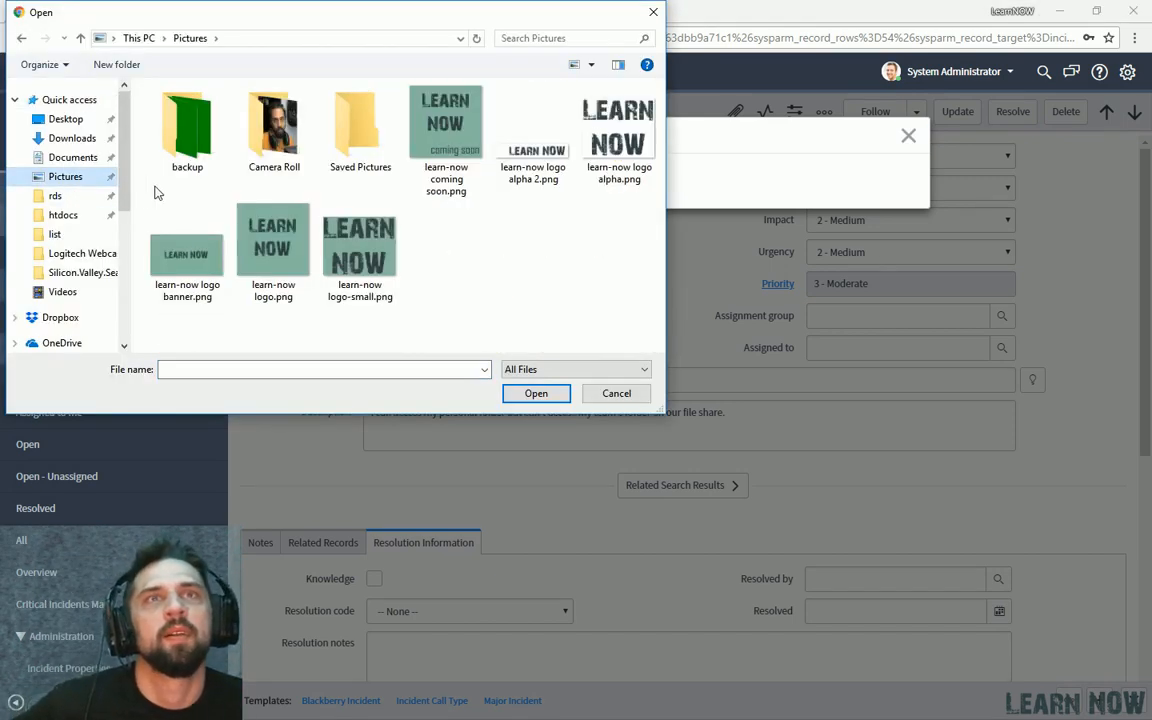
pyautogui.moveTo(270, 188)
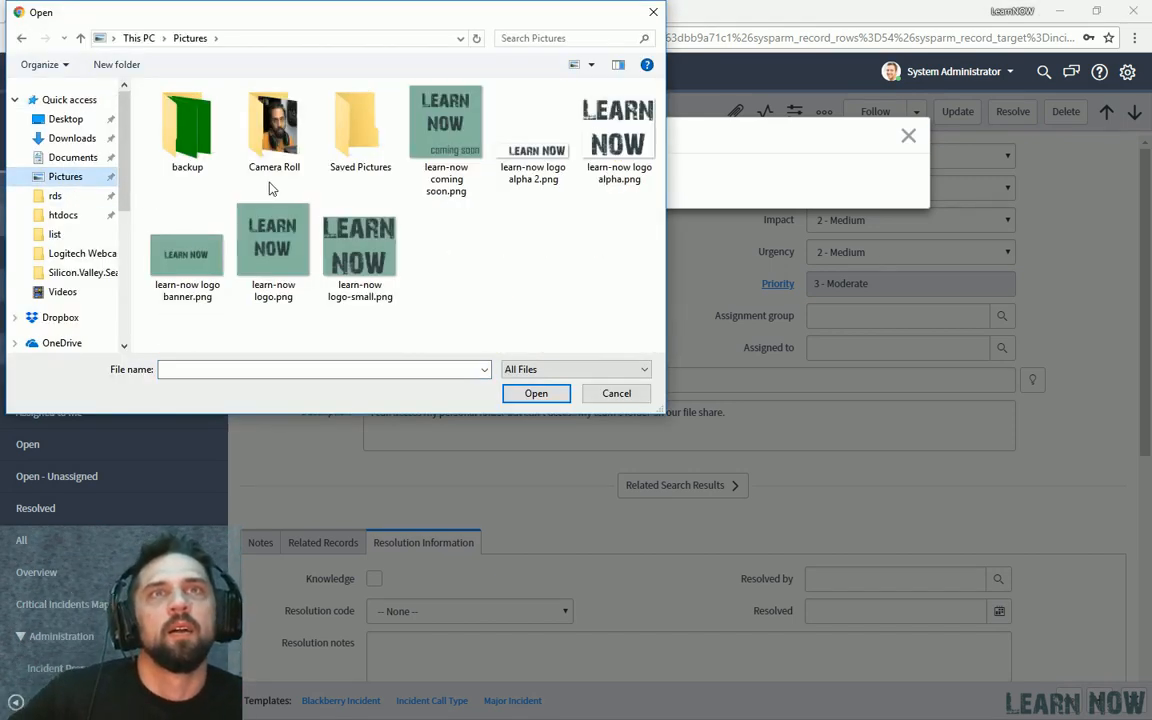
pyautogui.click(444, 130)
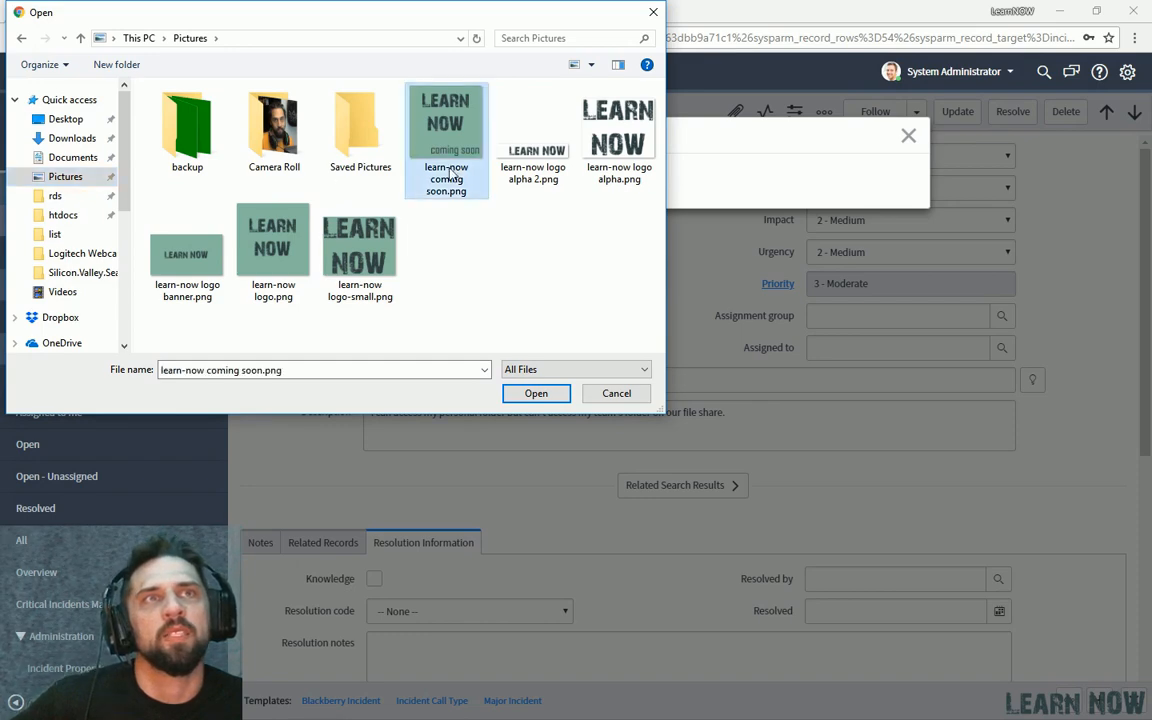
pyautogui.click(536, 392)
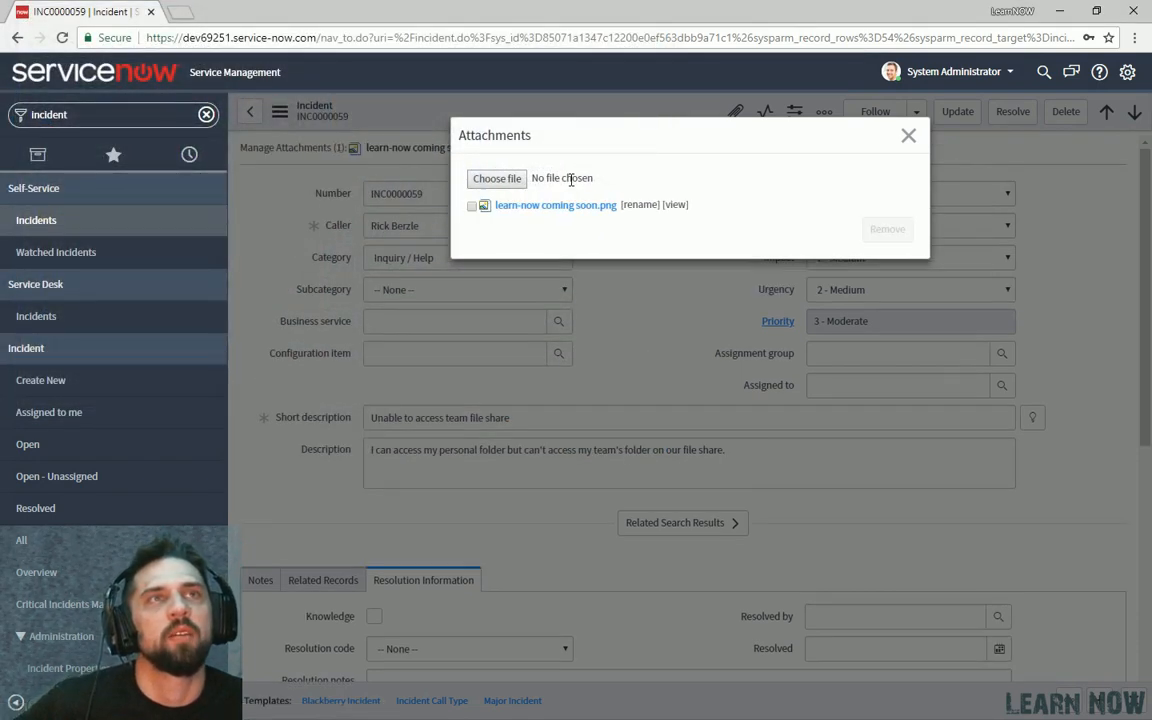
pyautogui.click(908, 136)
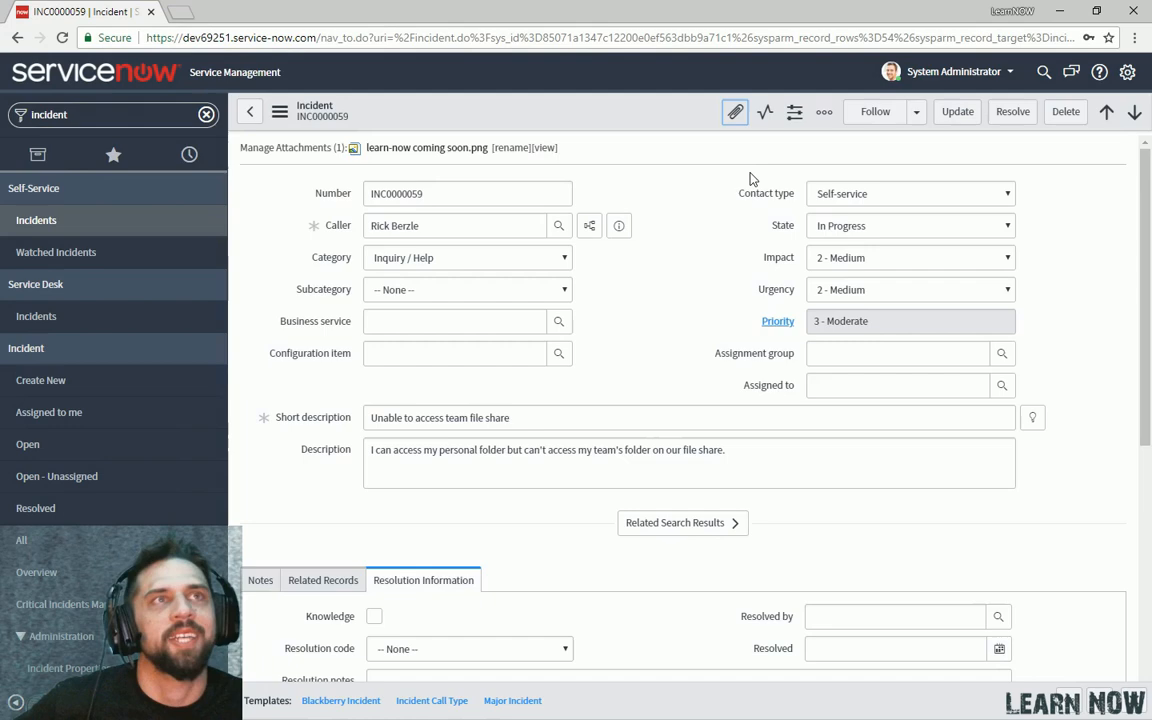
pyautogui.moveTo(732, 112)
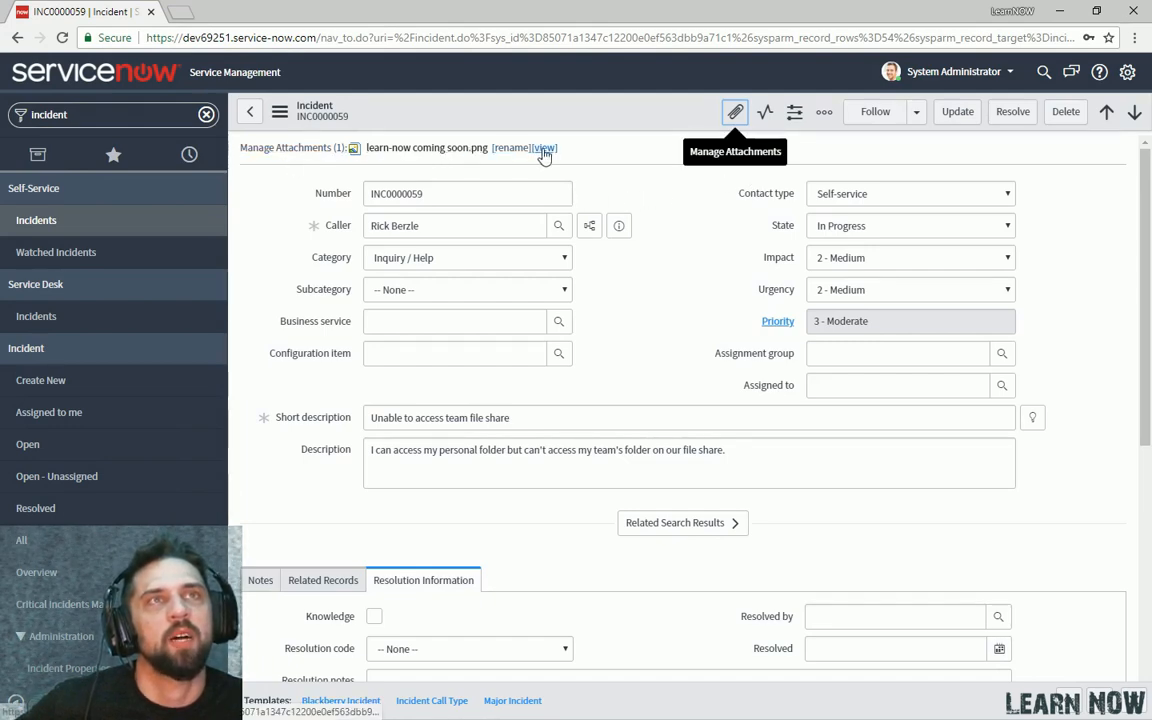
# Preview the attached image and close the viewer.
pyautogui.click(544, 148)
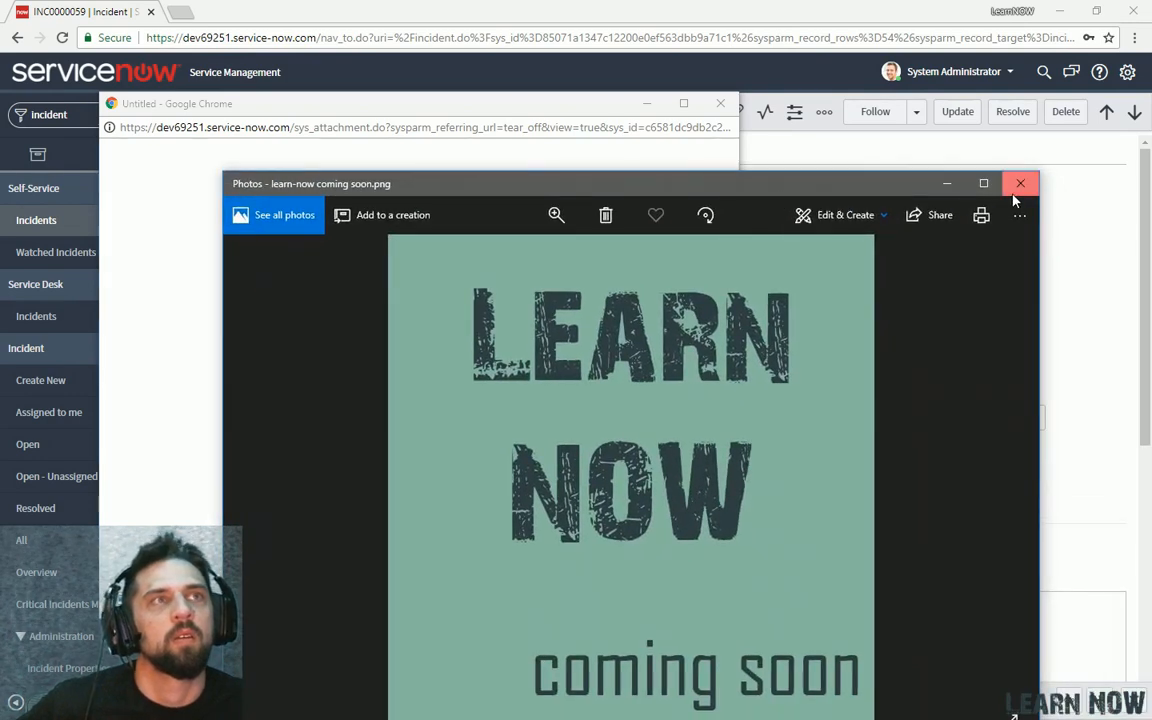
pyautogui.click(1020, 184)
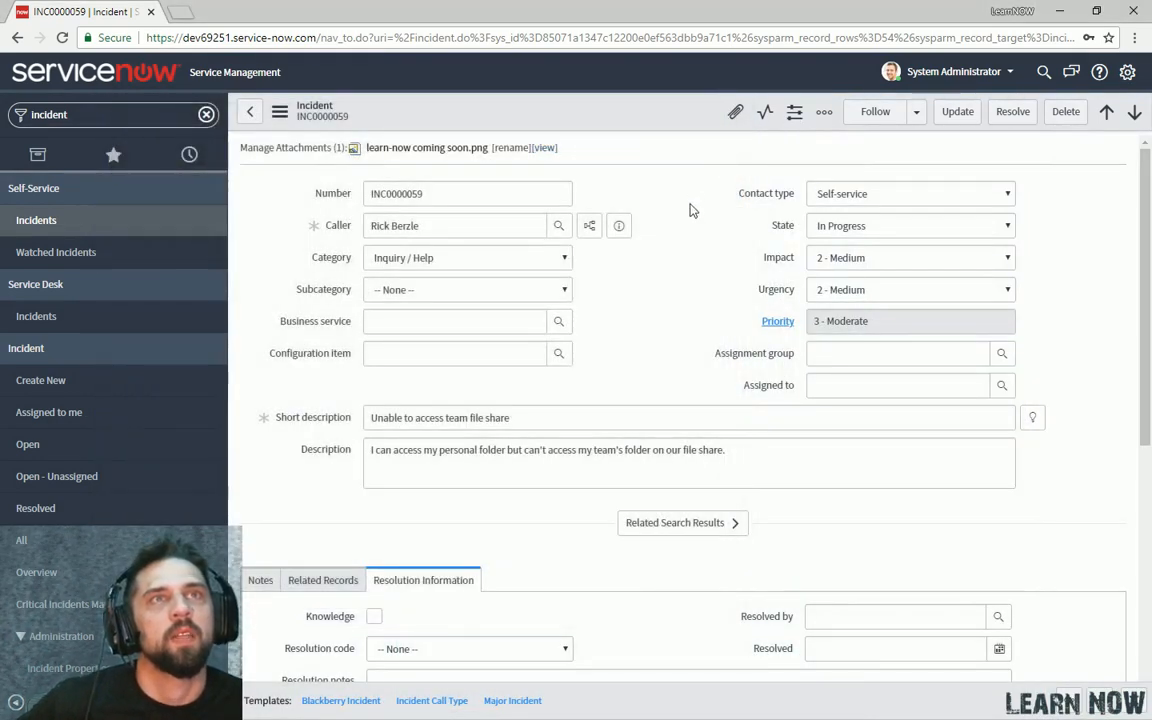
pyautogui.moveTo(456, 376)
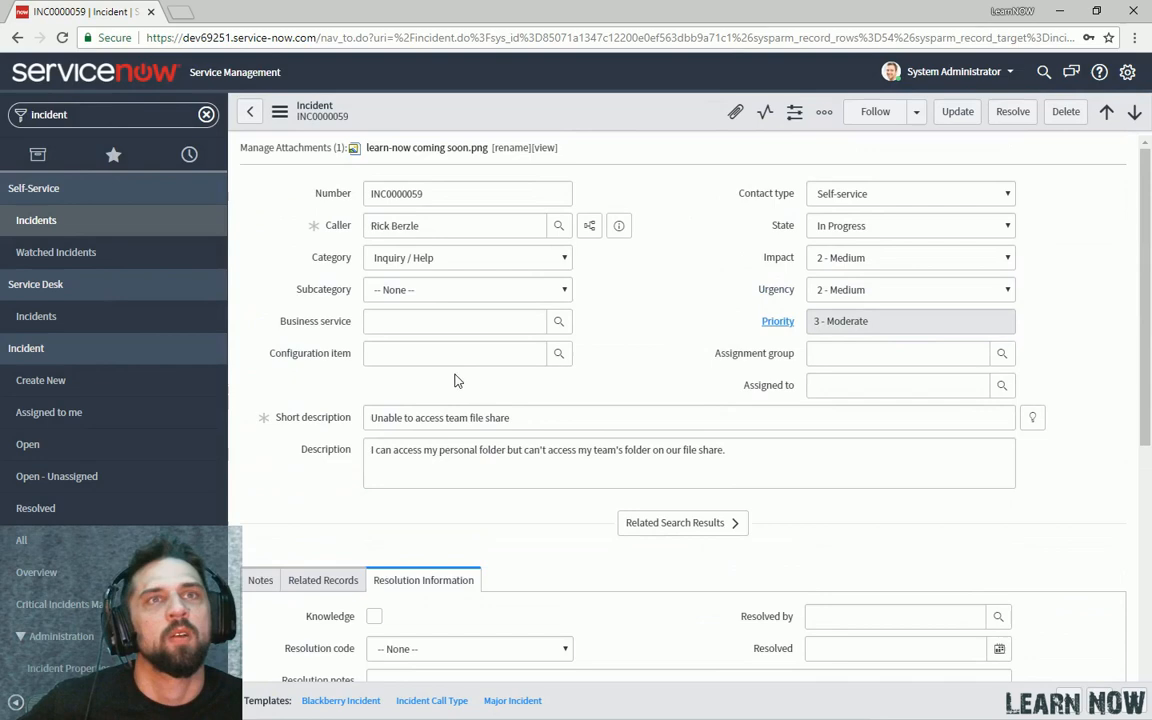
pyautogui.scroll(-3)
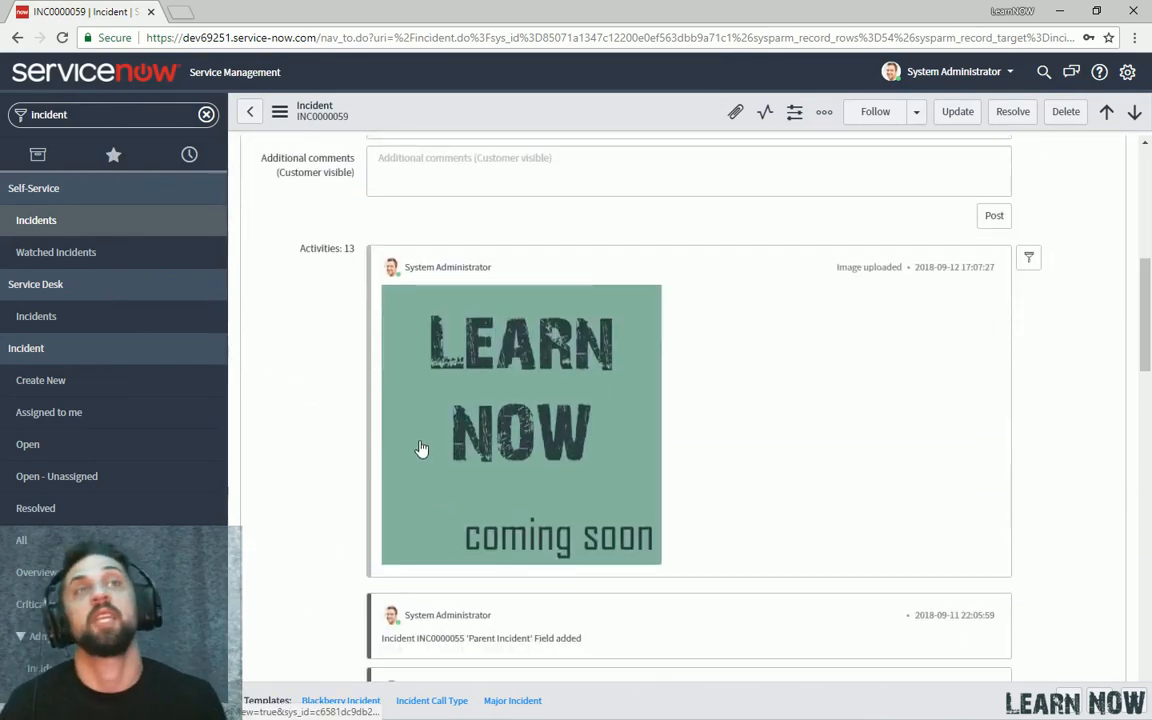
pyautogui.moveTo(636, 600)
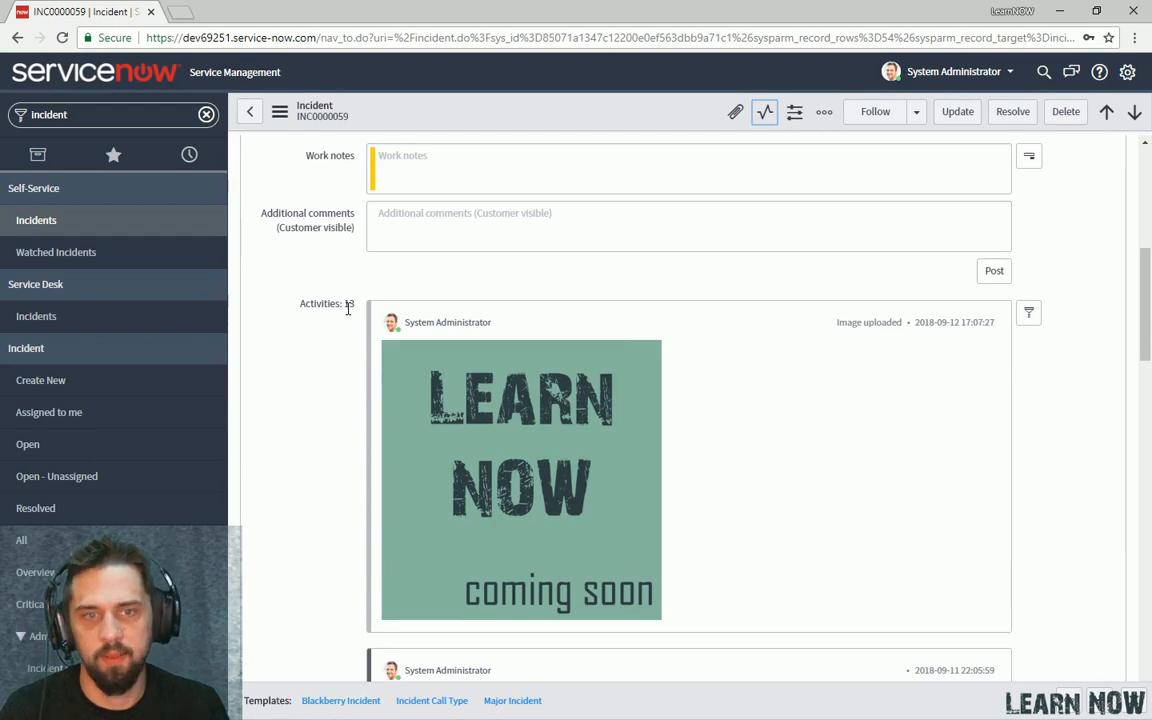
pyautogui.moveTo(332, 324)
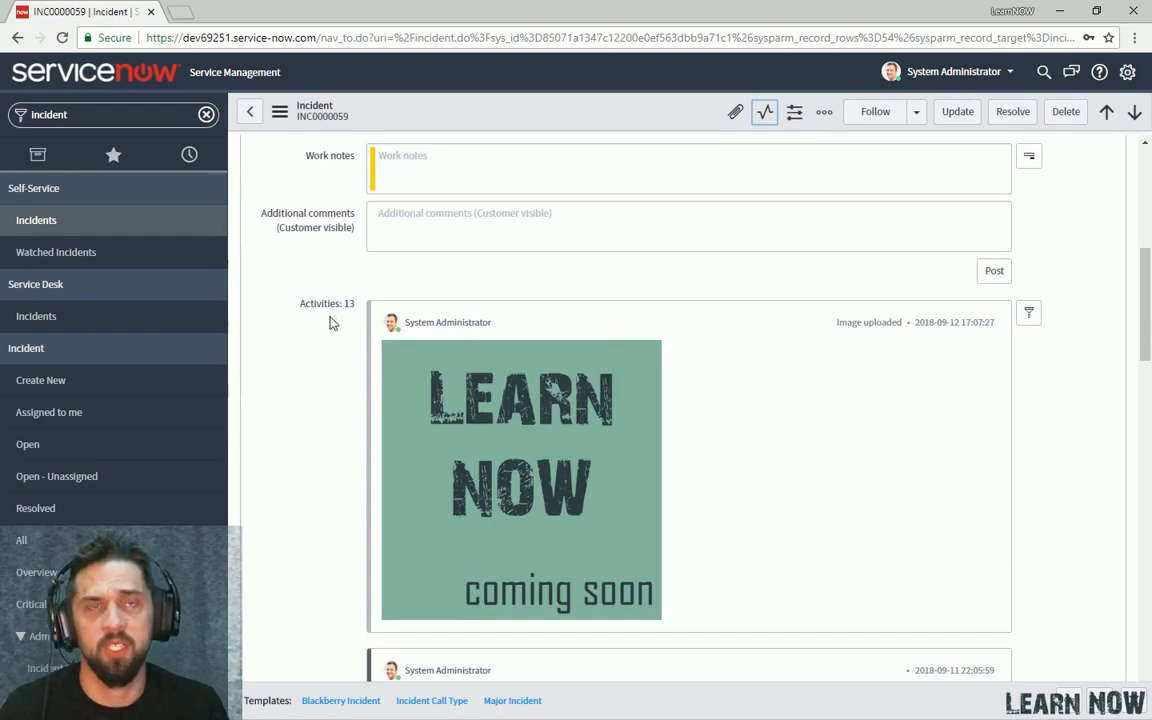
pyautogui.moveTo(656, 290)
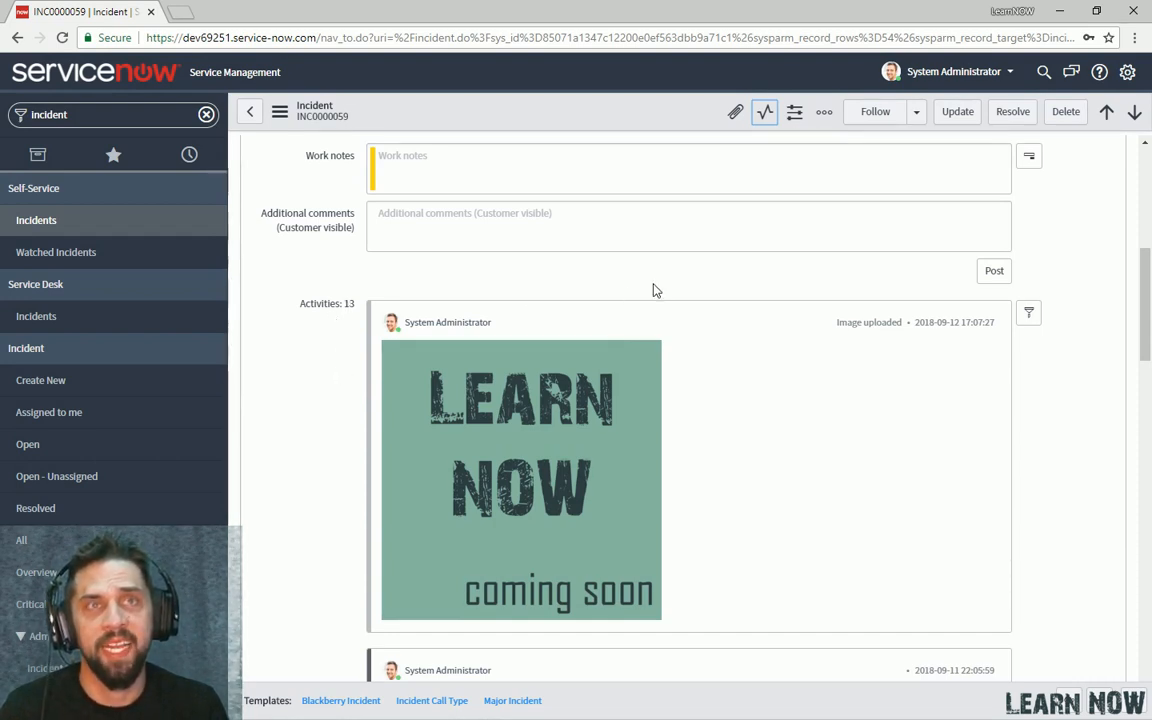
pyautogui.moveTo(642, 288)
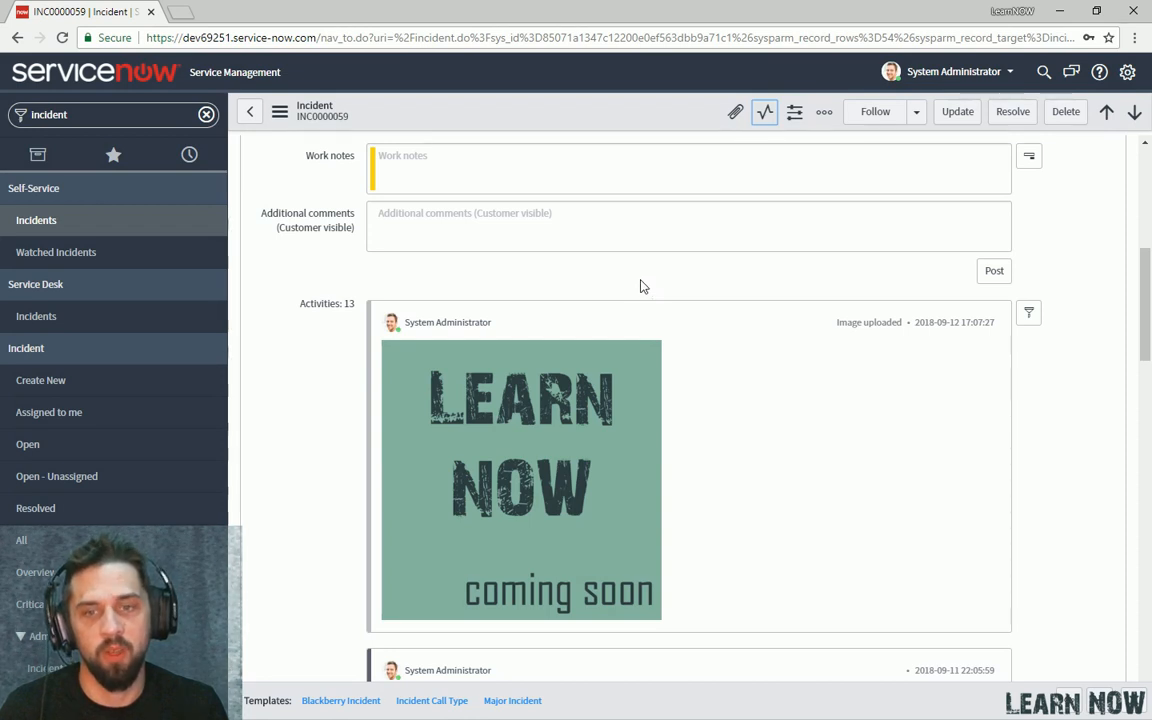
pyautogui.moveTo(796, 112)
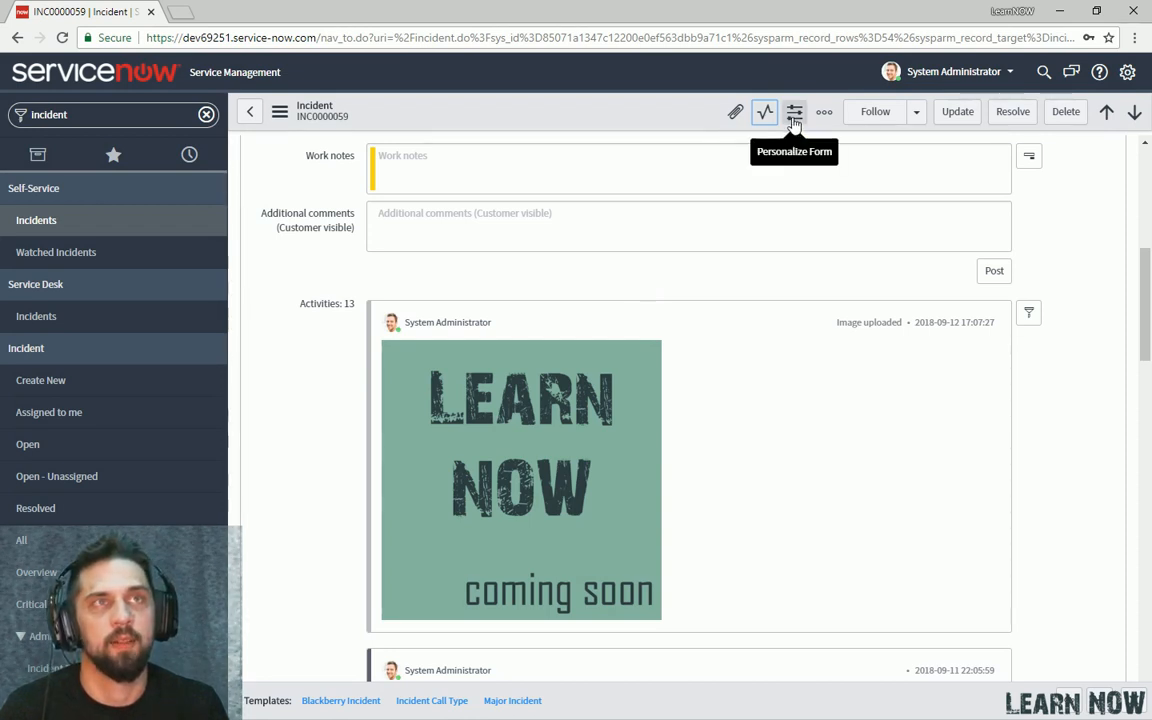
pyautogui.click(796, 112)
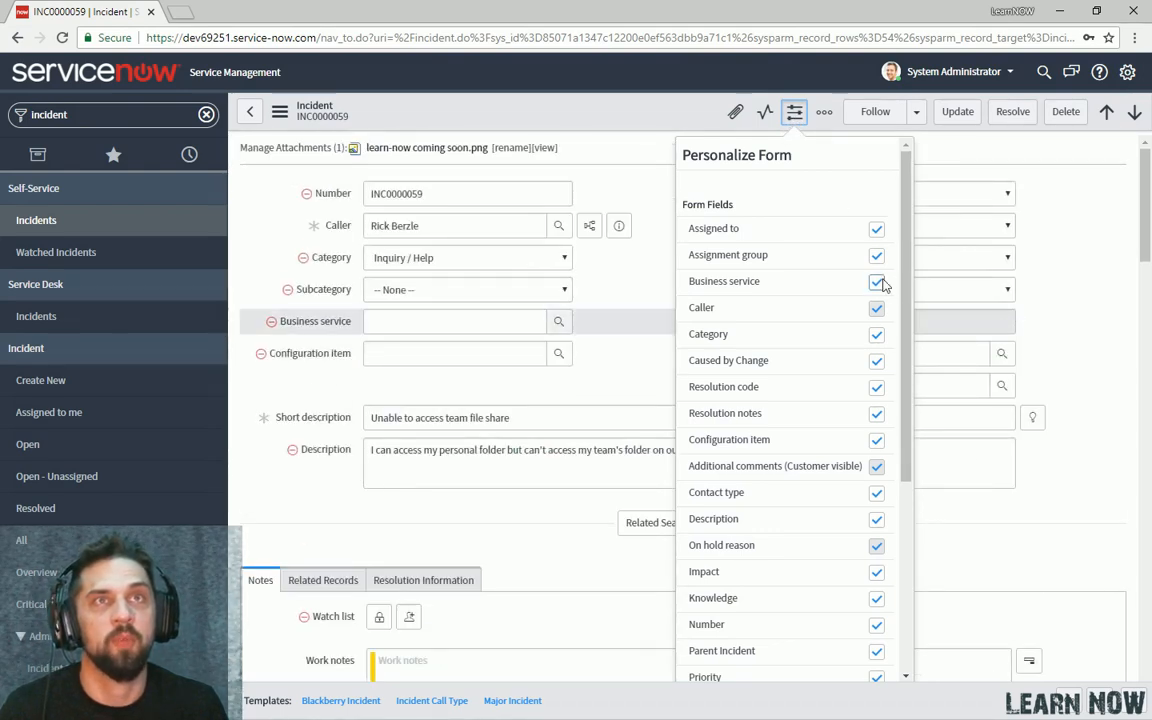
pyautogui.click(876, 280)
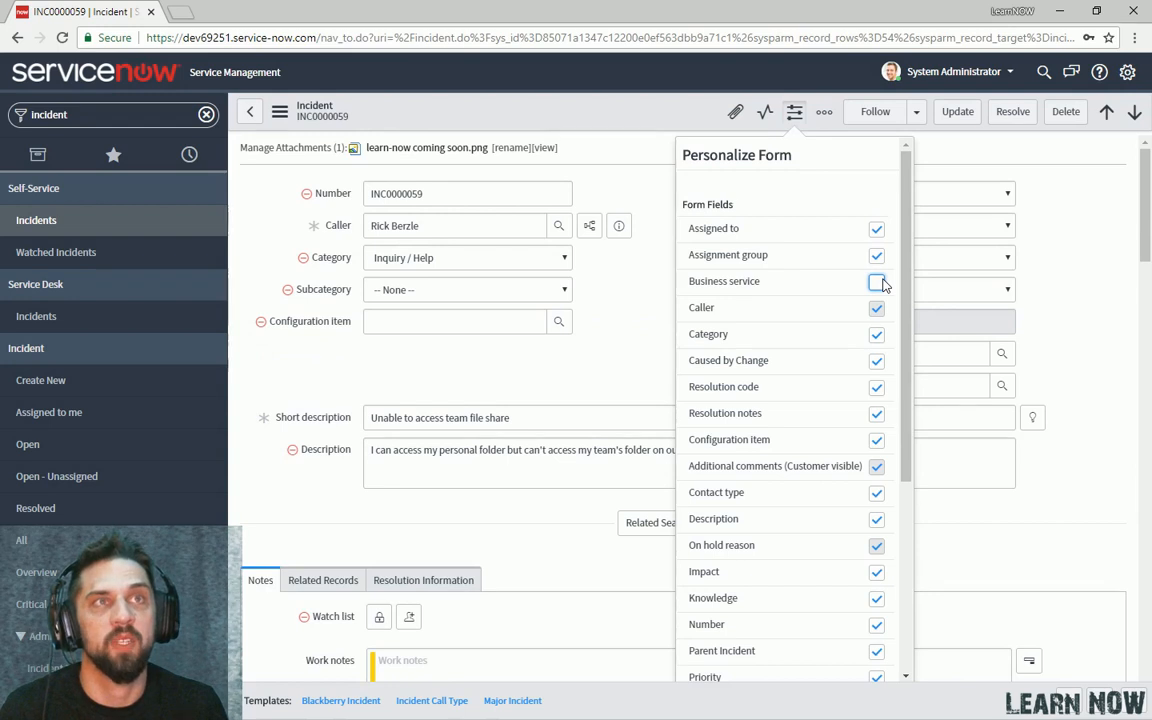
pyautogui.click(876, 282)
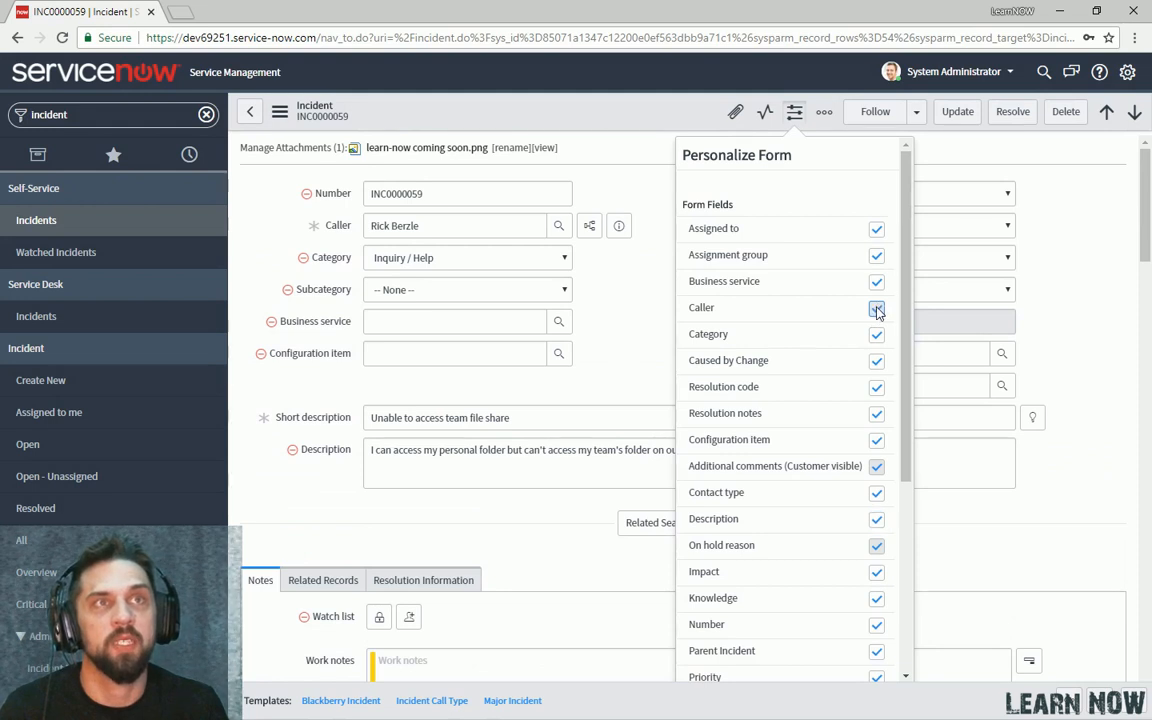
pyautogui.click(824, 112)
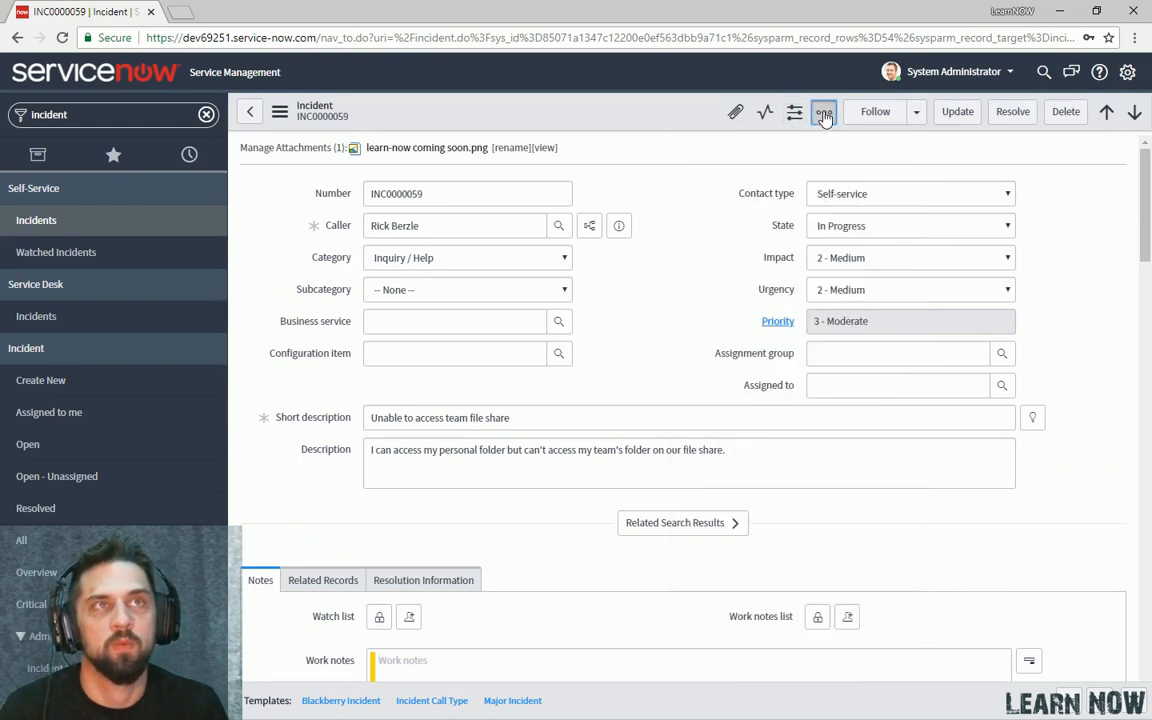
# Start composing an email about INC0000059 from the form's more-options menu.
pyautogui.click(824, 112)
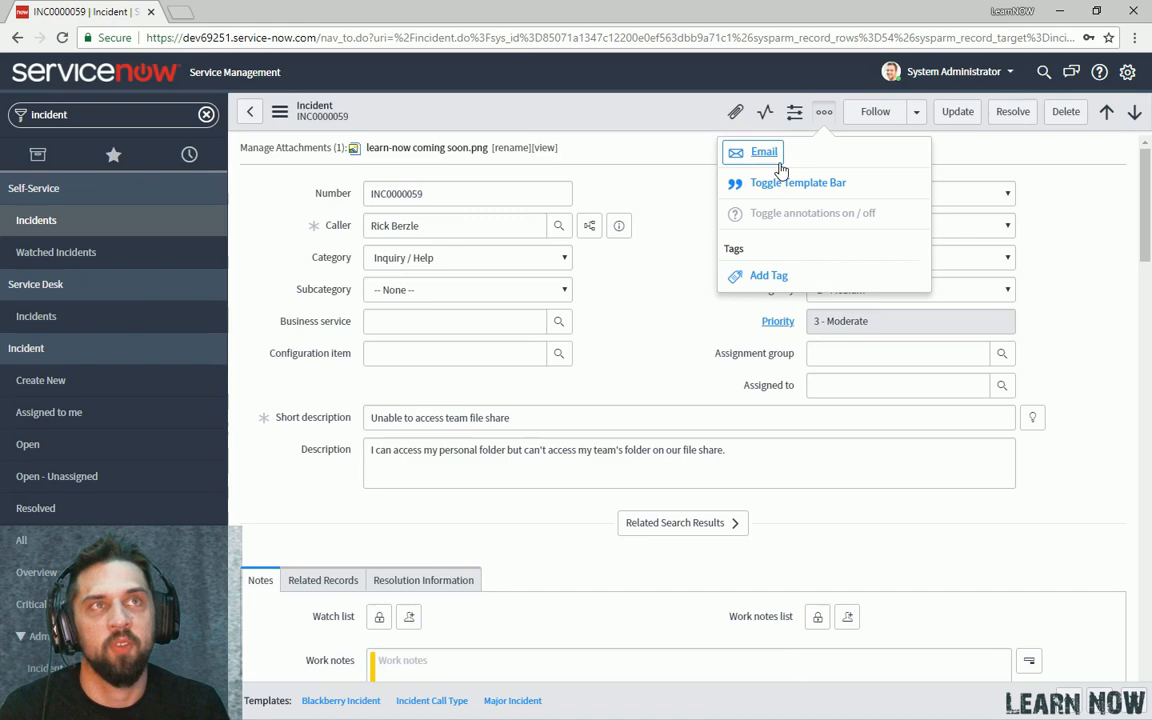
pyautogui.moveTo(828, 112)
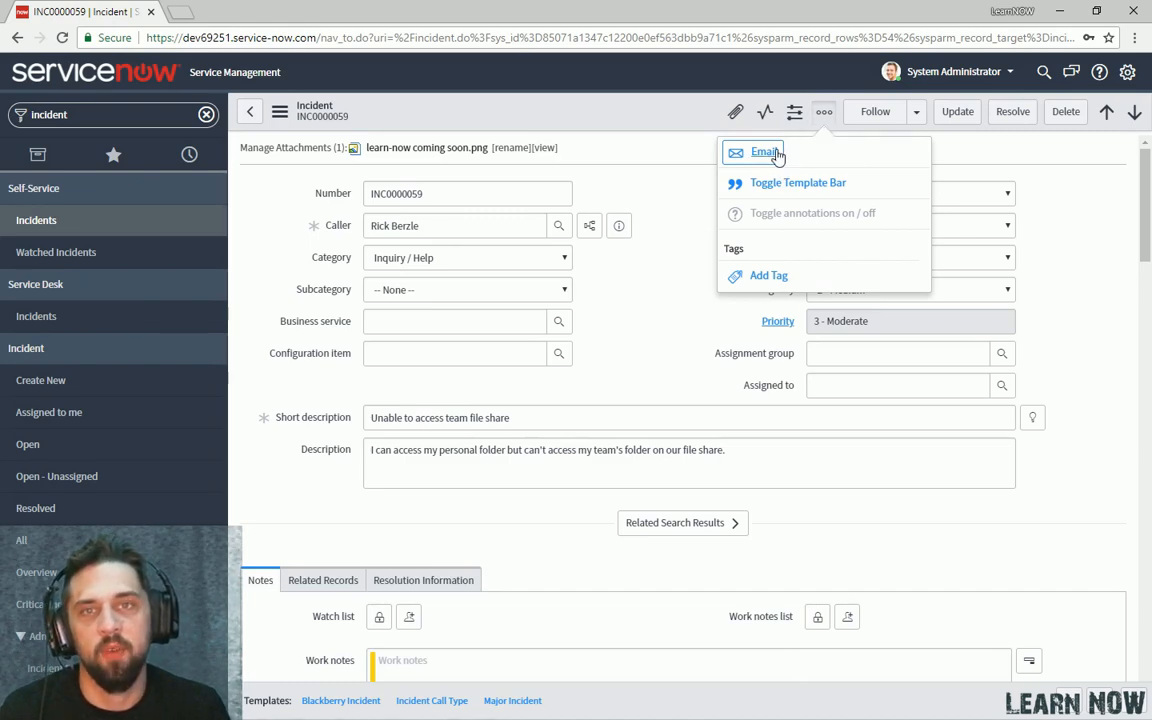
pyautogui.click(760, 152)
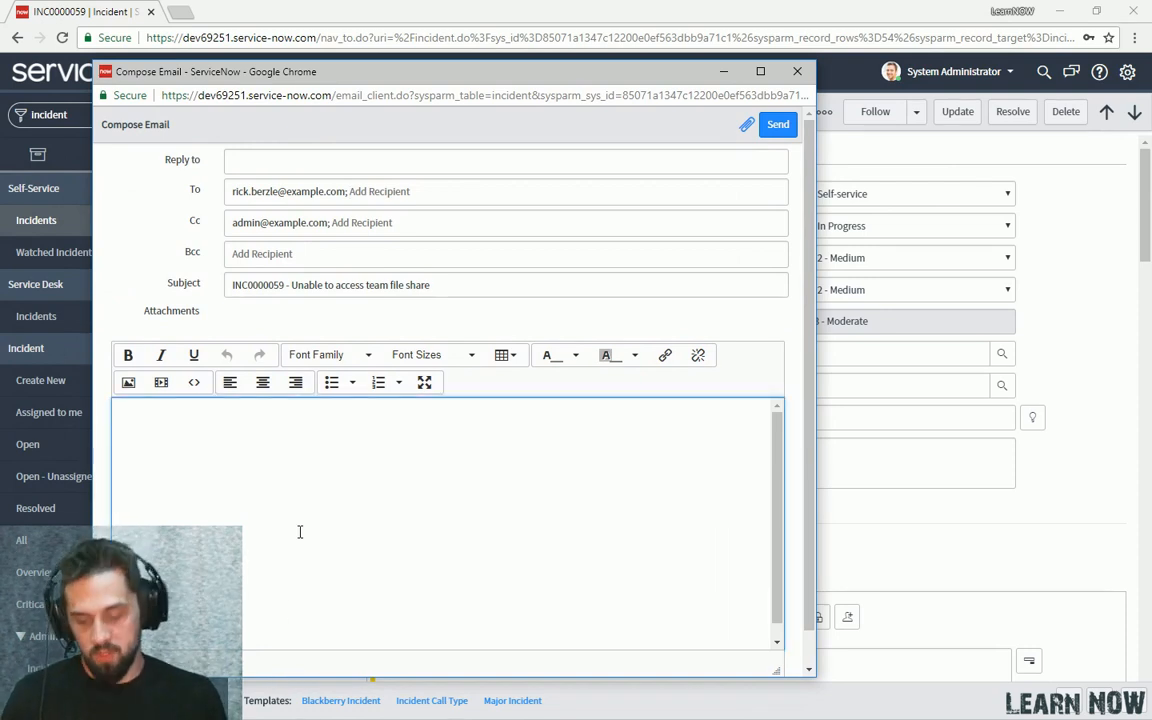
# Write 'Dear End-User, We're working to resolve your issue. Thanks,' and send the email to the caller.
pyautogui.write('Dear')
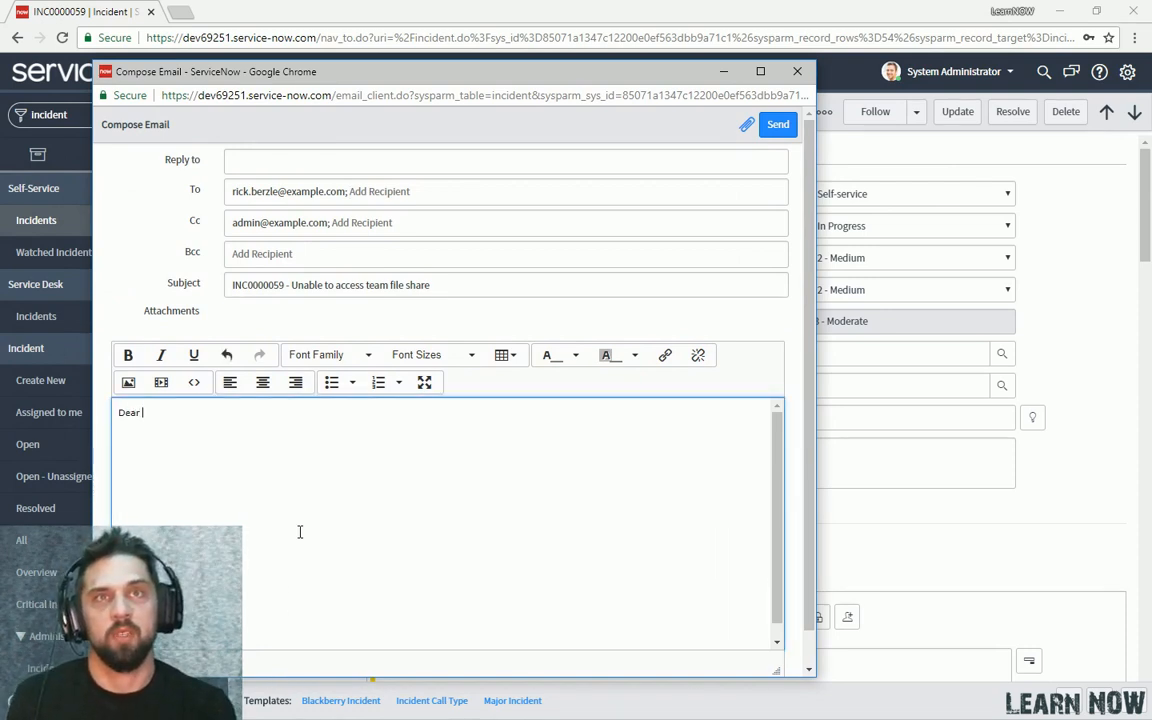
pyautogui.write('End-User,')
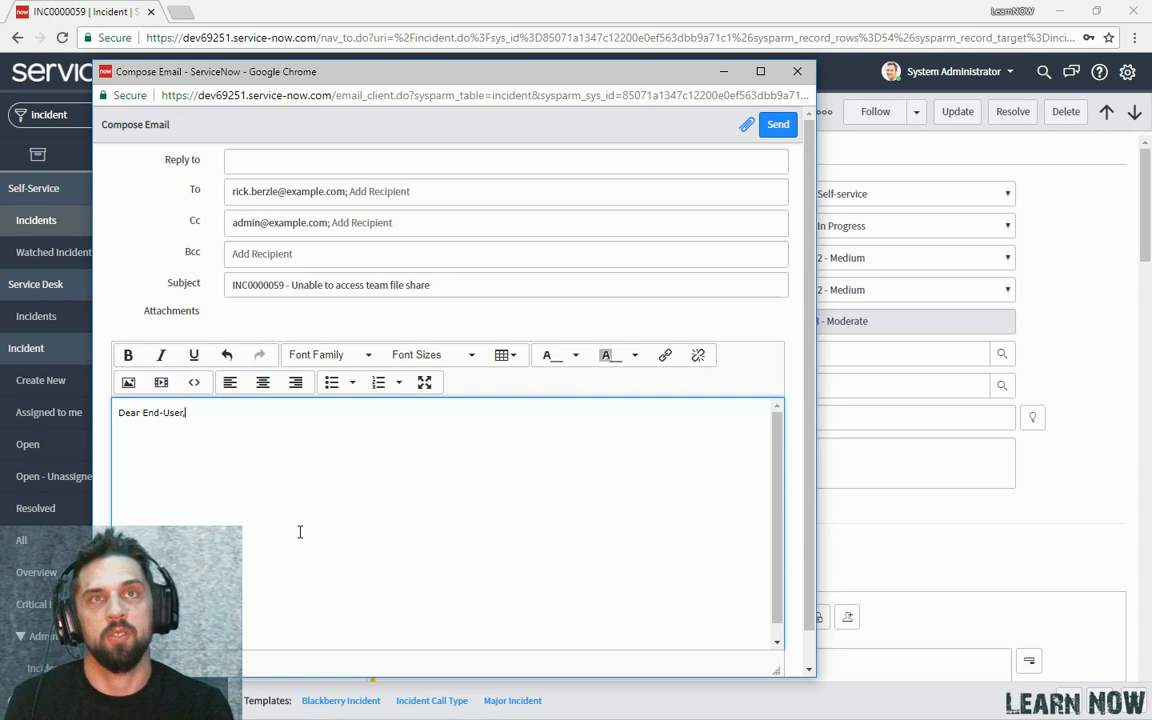
pyautogui.write("We're working to")
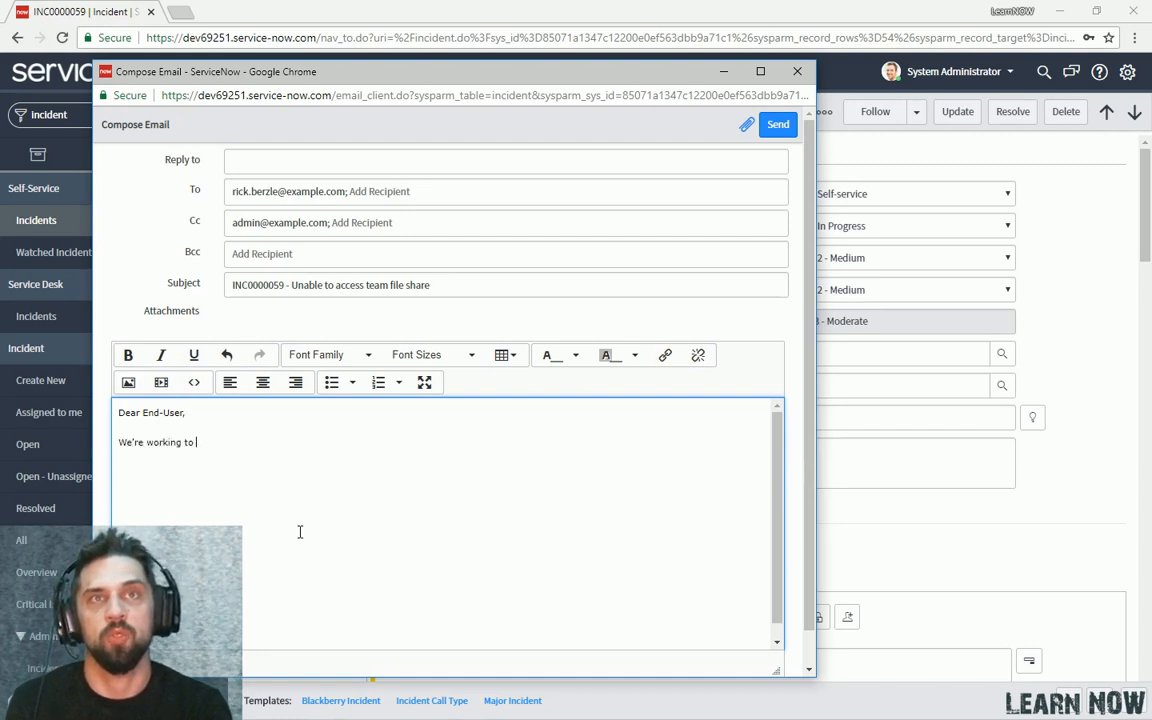
pyautogui.write('resolve your issue.')
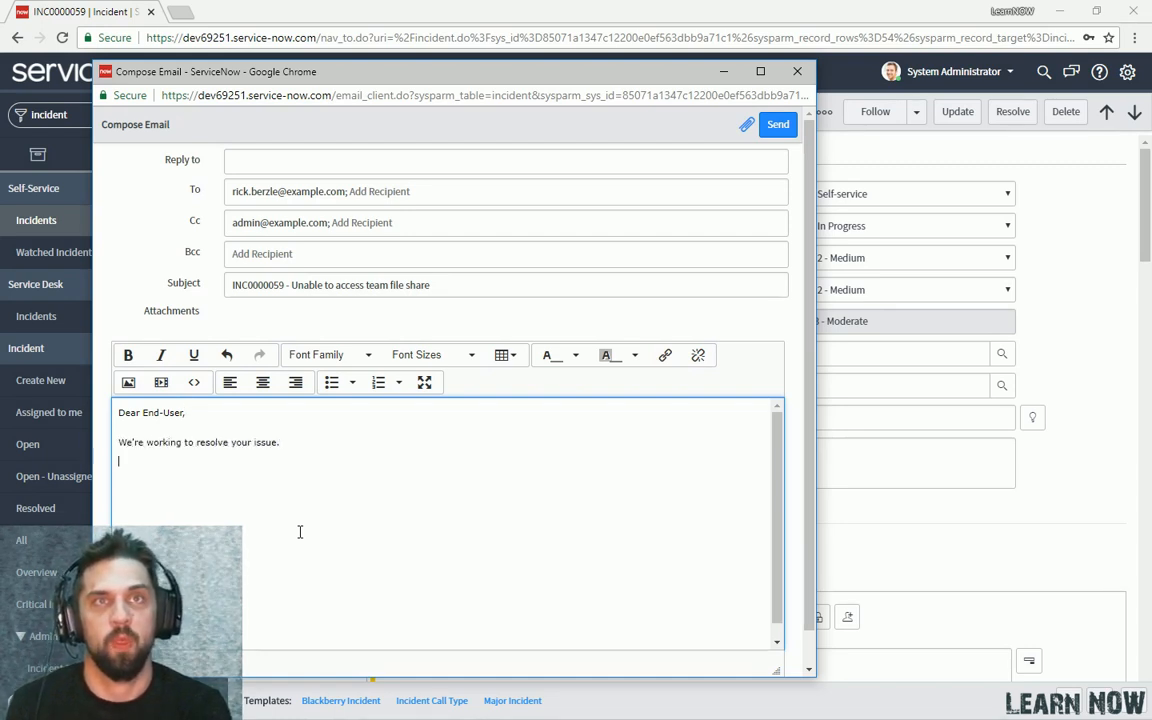
pyautogui.write('Thanks,')
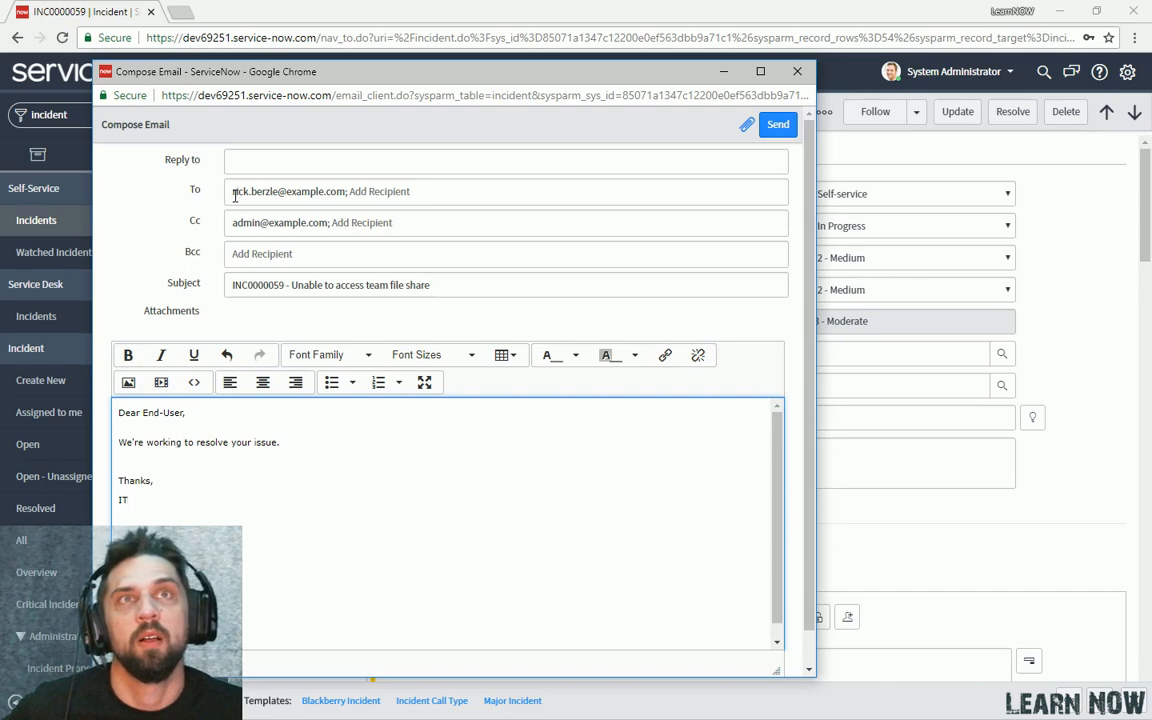
pyautogui.doubleClick(288, 192)
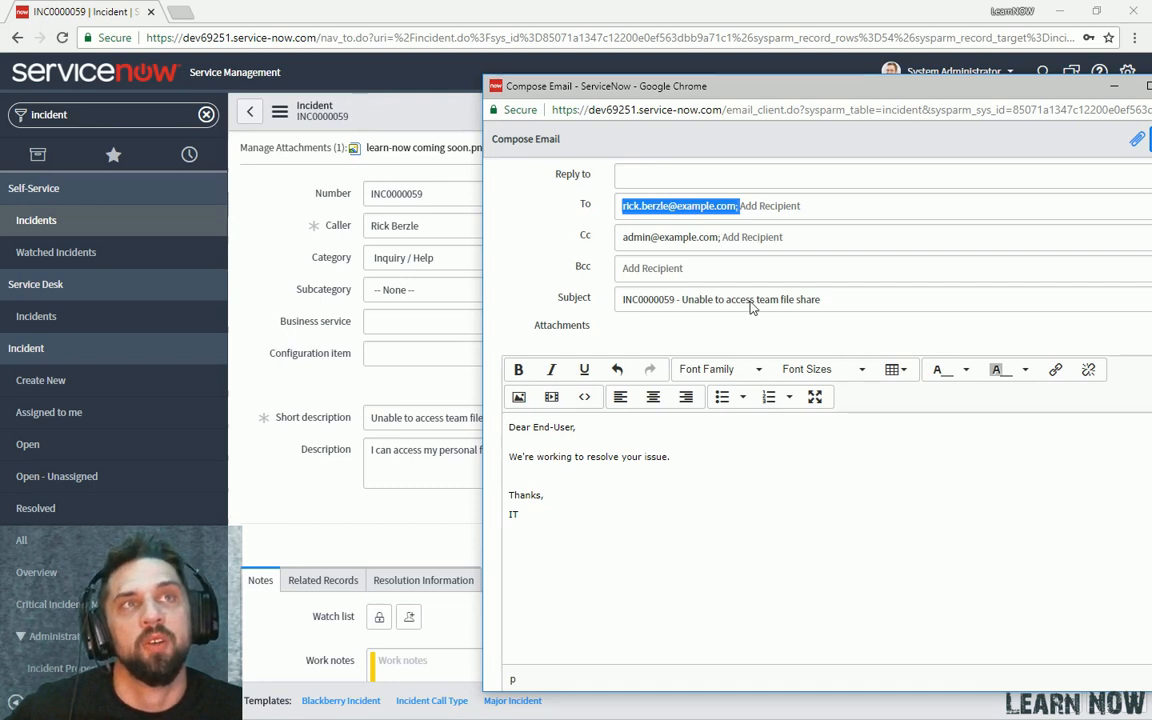
pyautogui.moveTo(692, 424)
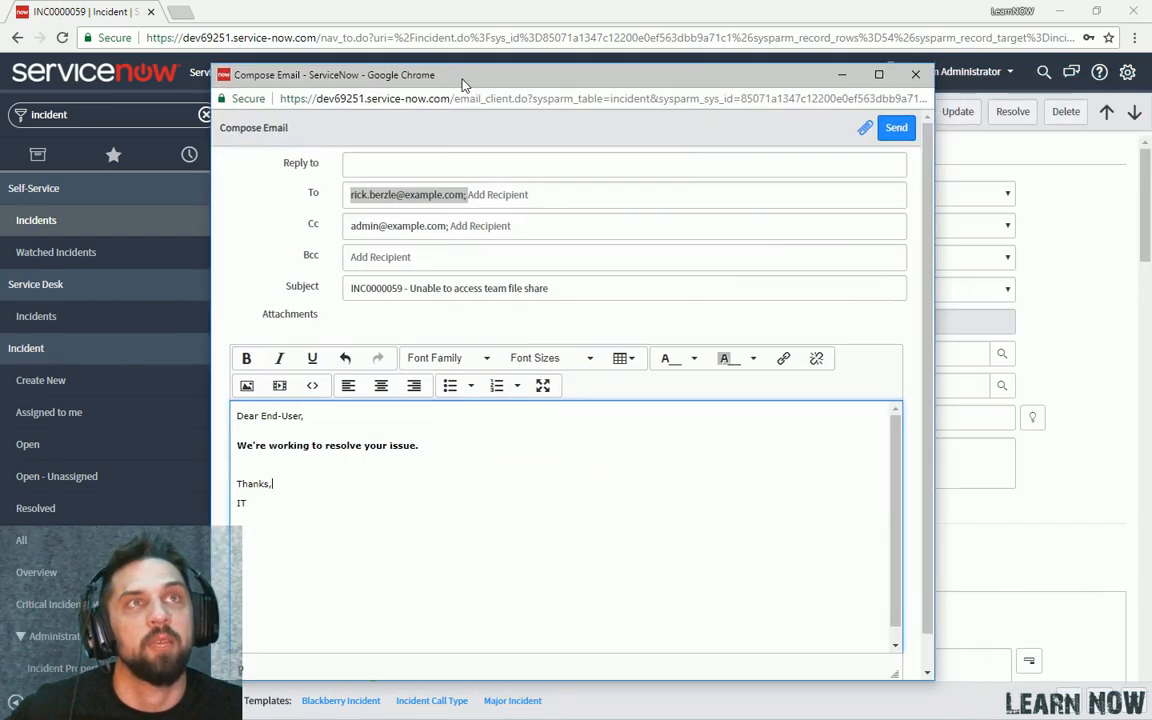
pyautogui.moveTo(864, 128)
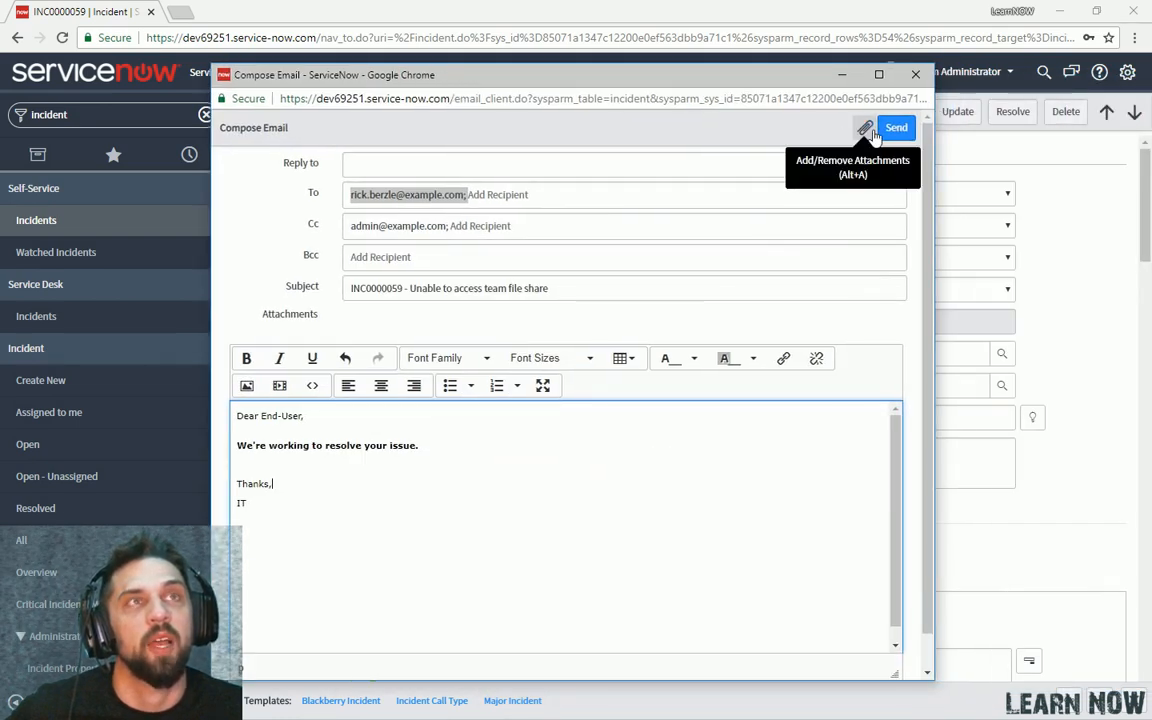
pyautogui.moveTo(896, 128)
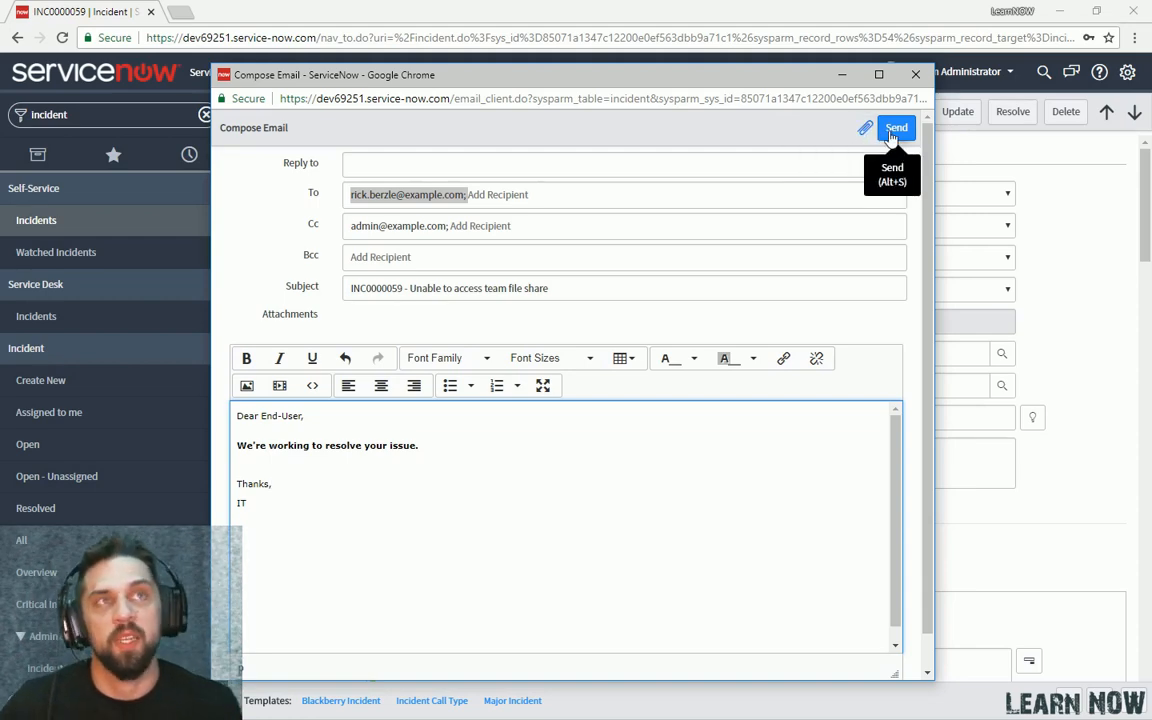
pyautogui.click(894, 128)
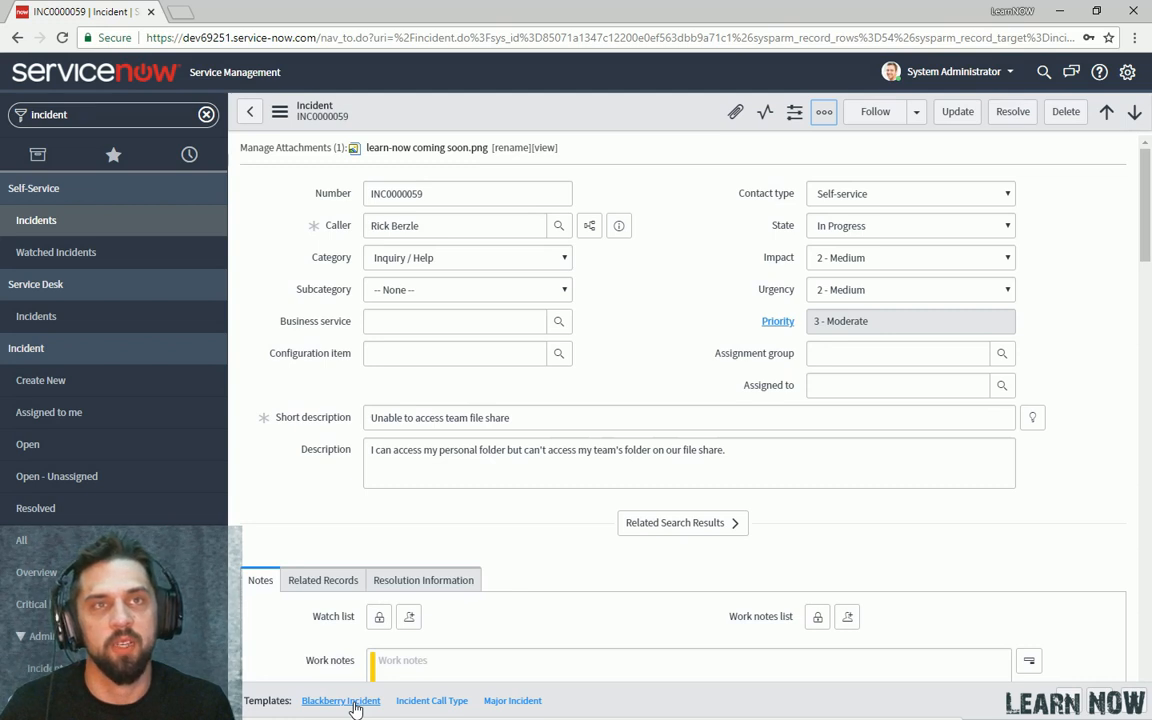
# Apply the Blackberry template and review which fields it set via See Details.
pyautogui.click(340, 700)
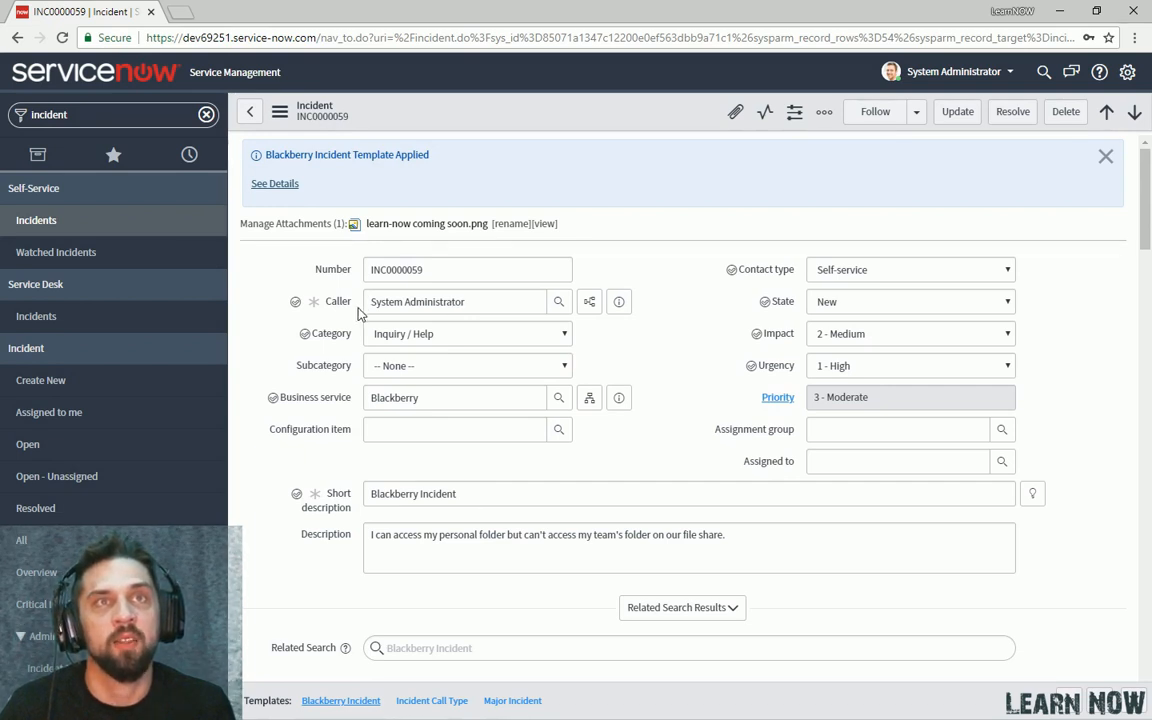
pyautogui.click(274, 184)
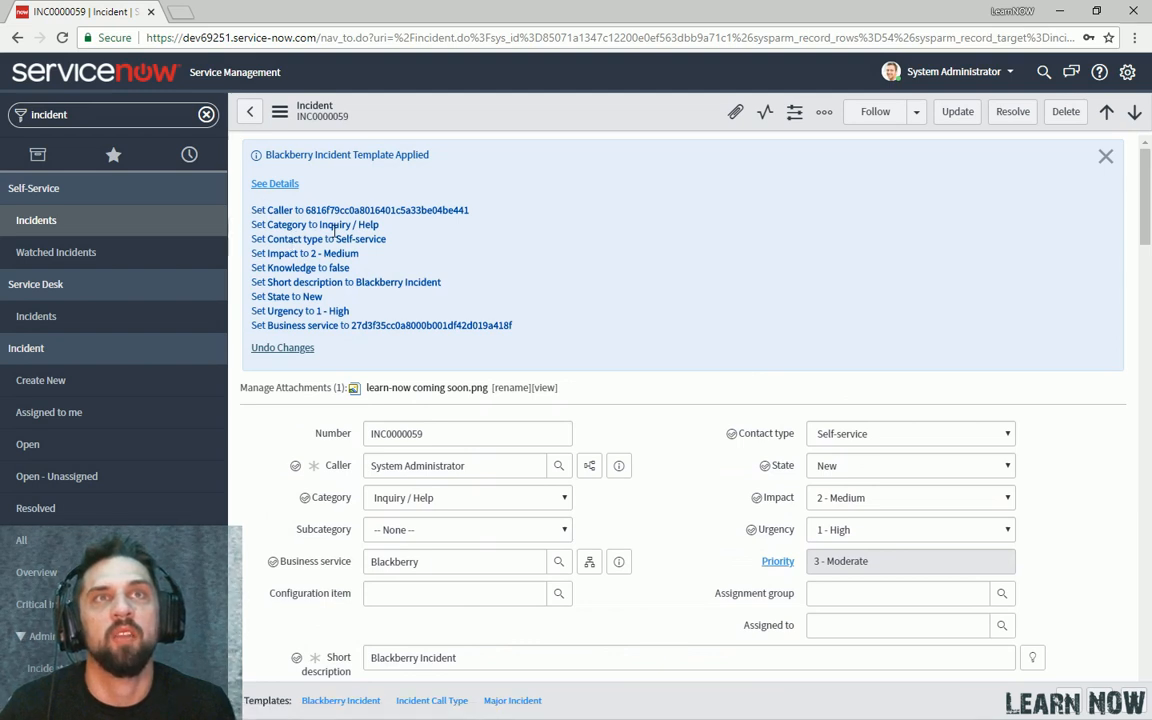
pyautogui.moveTo(408, 324)
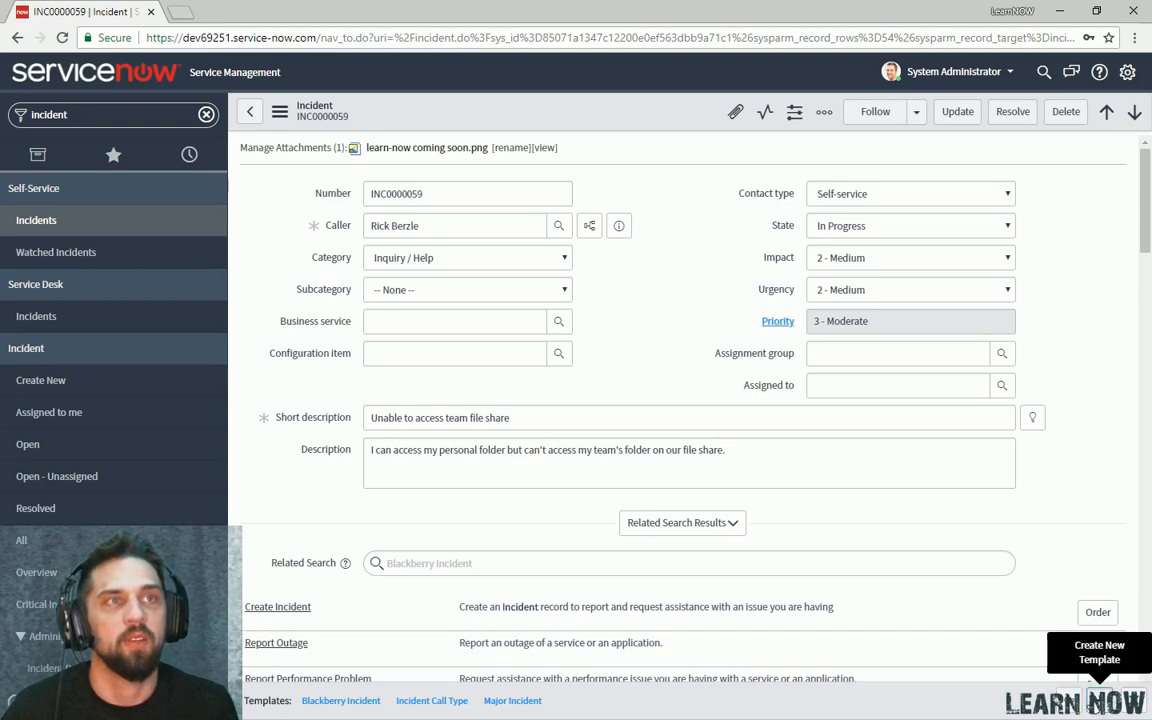
# Create a new template from the incident named 'Unable To Access Team Folder'.
pyautogui.click(1096, 654)
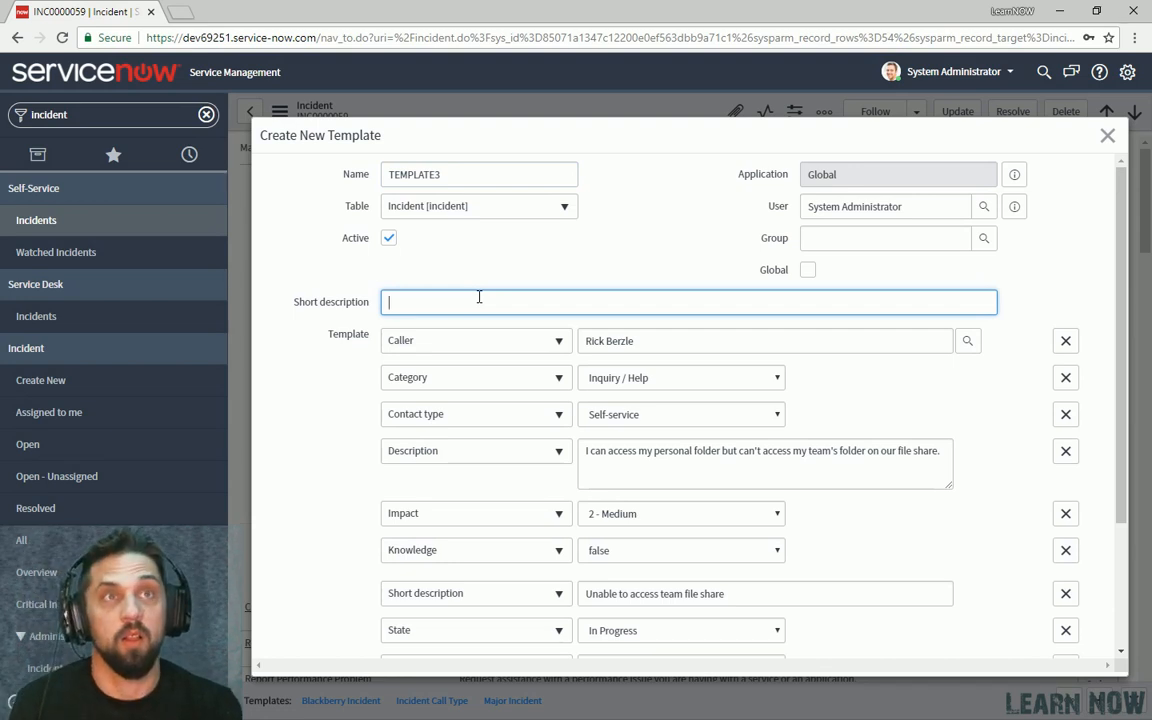
pyautogui.write('Personal Folder')
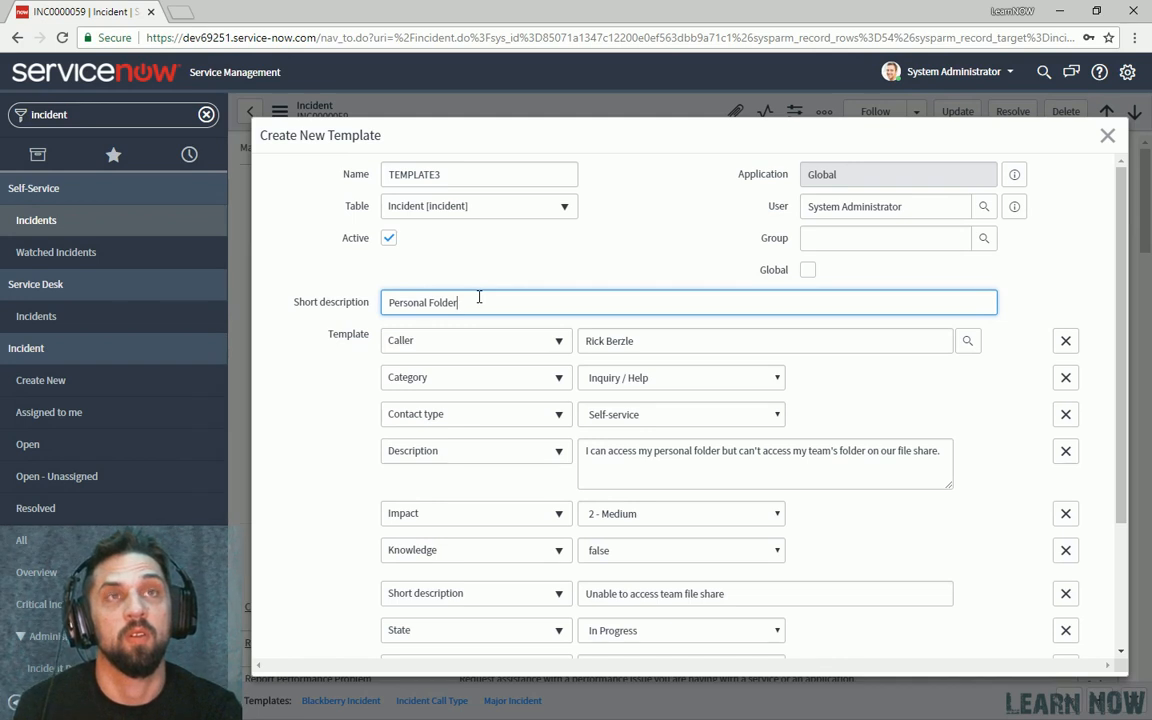
pyautogui.write('U')
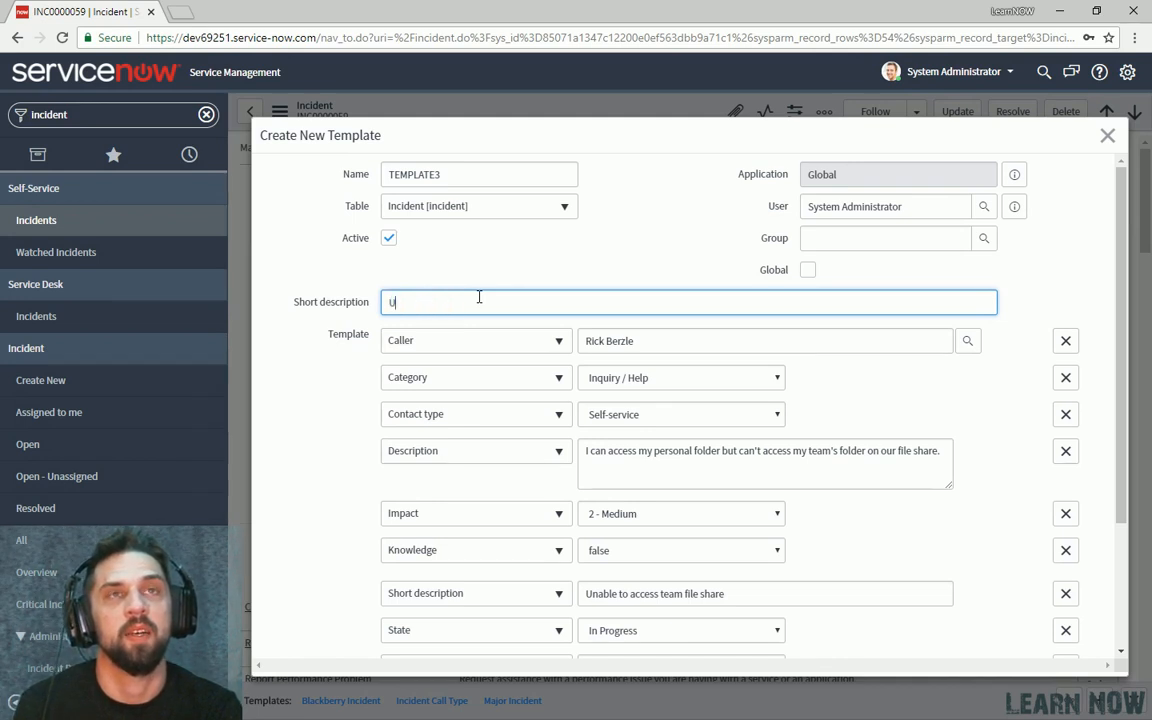
pyautogui.write('Unable To Access Team Folder')
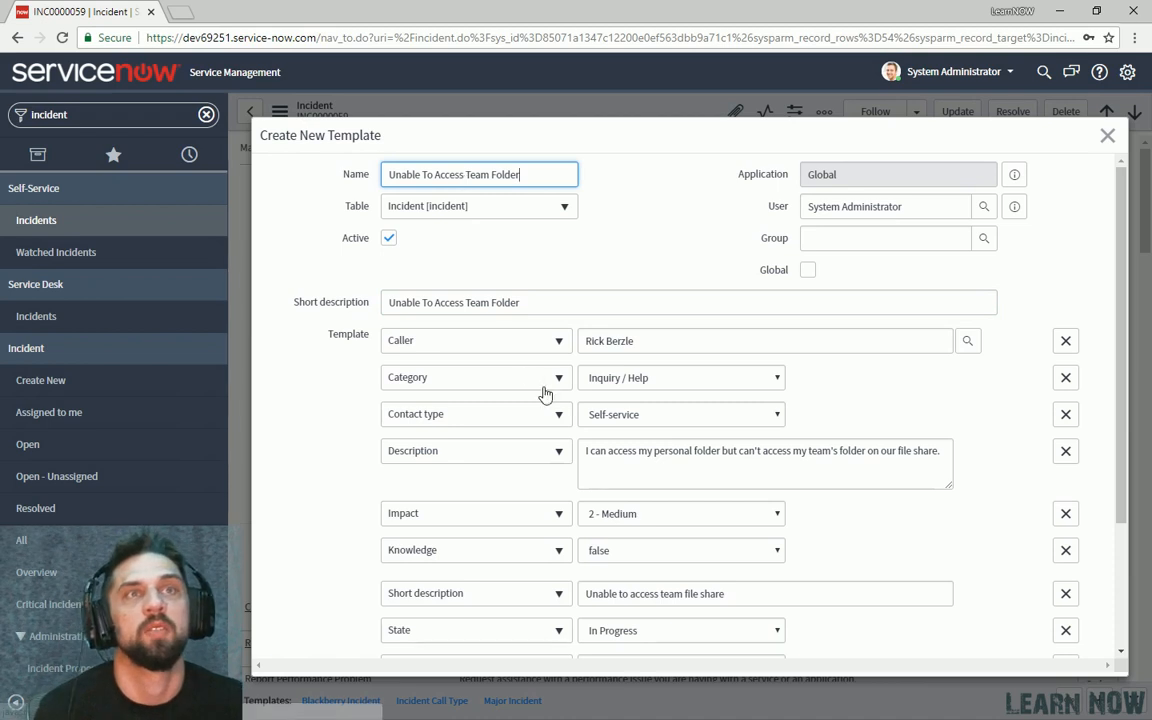
pyautogui.moveTo(528, 360)
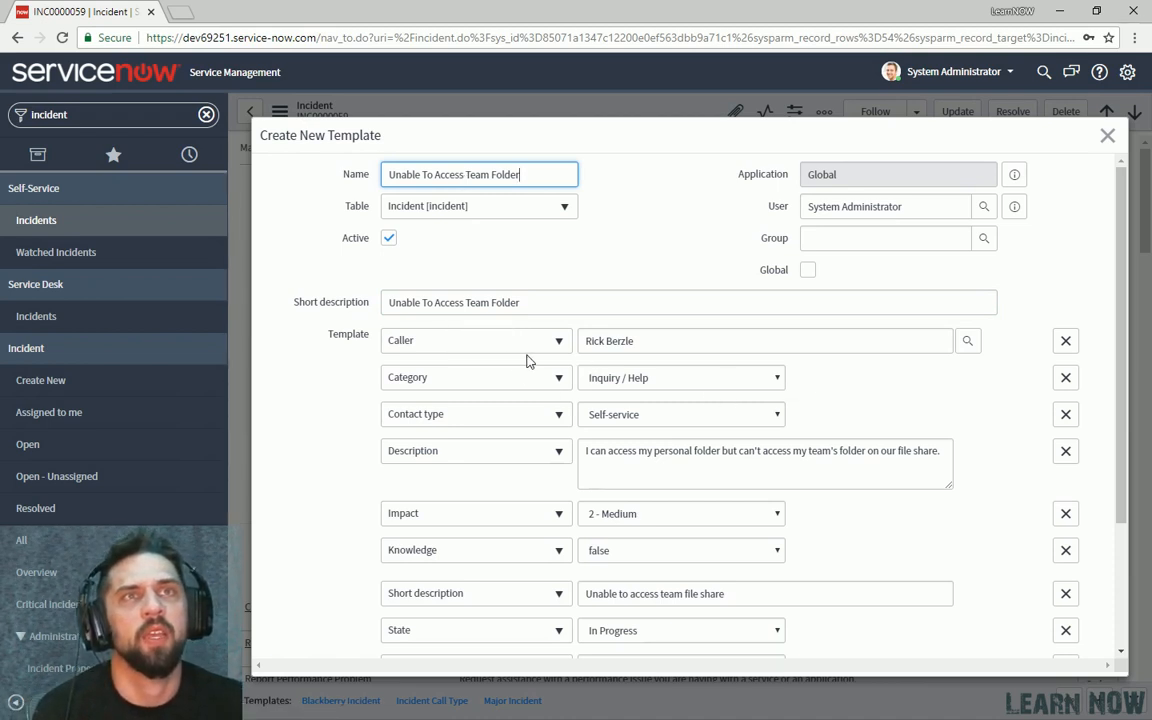
pyautogui.moveTo(364, 340)
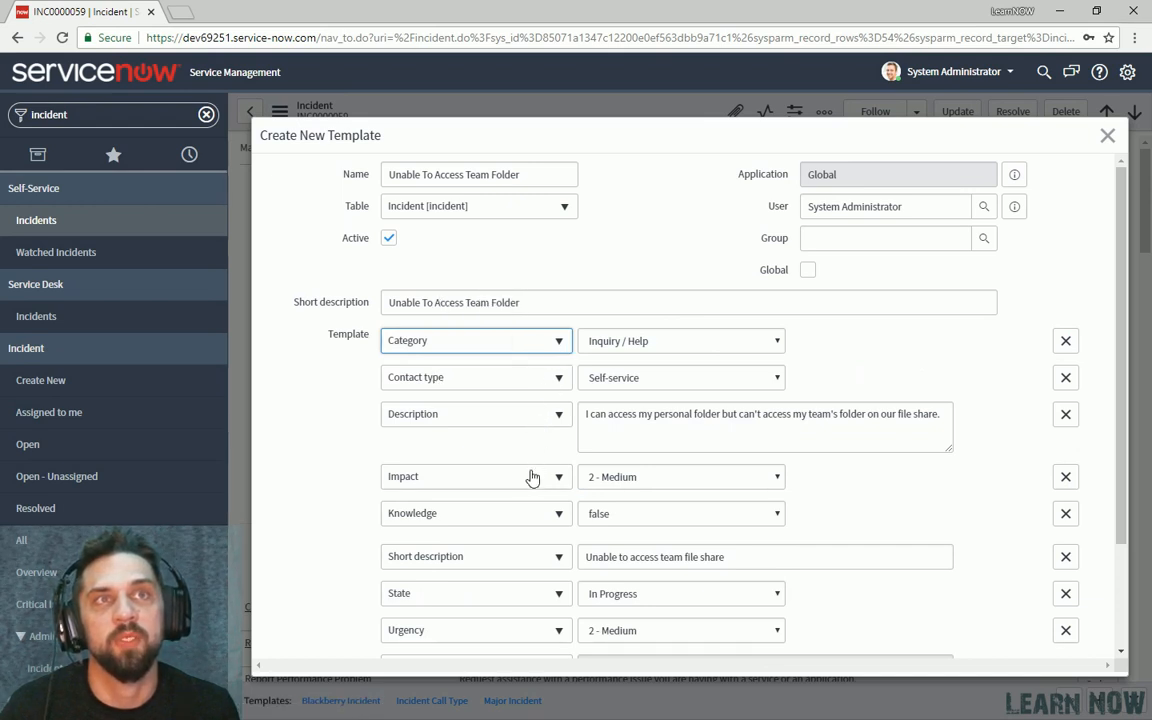
# Remove the State field row from the Unable To Access Team Folder template and submit it.
pyautogui.scroll(-3)
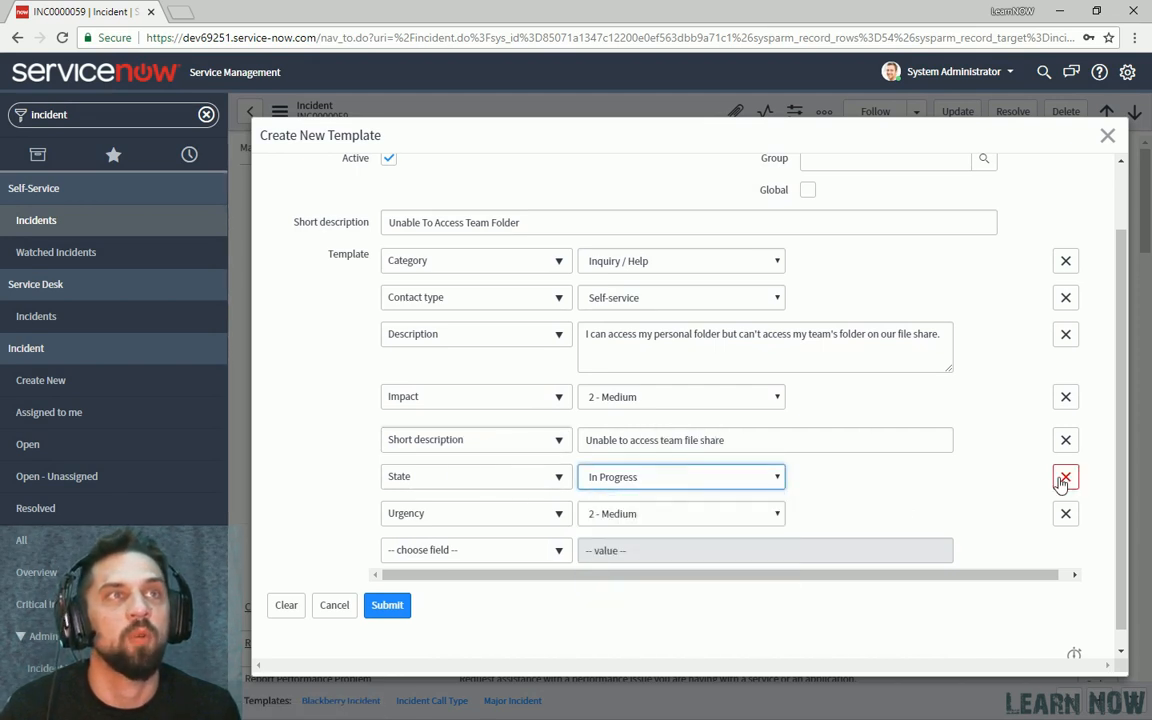
pyautogui.click(1064, 476)
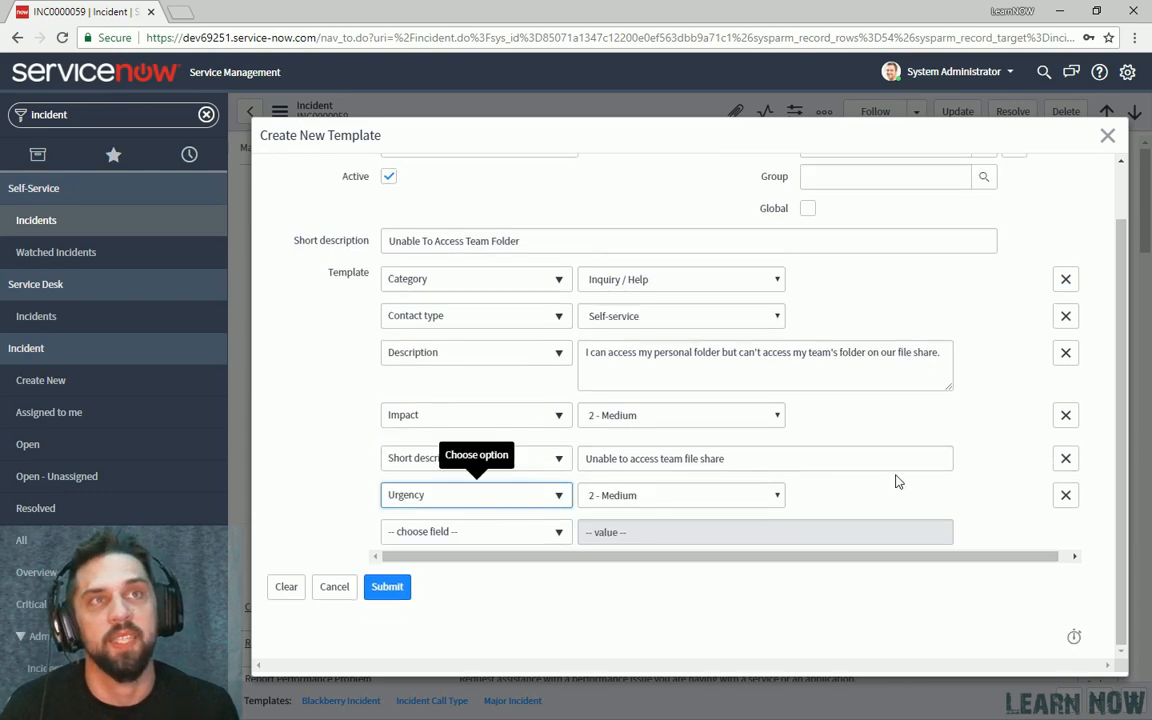
pyautogui.moveTo(614, 482)
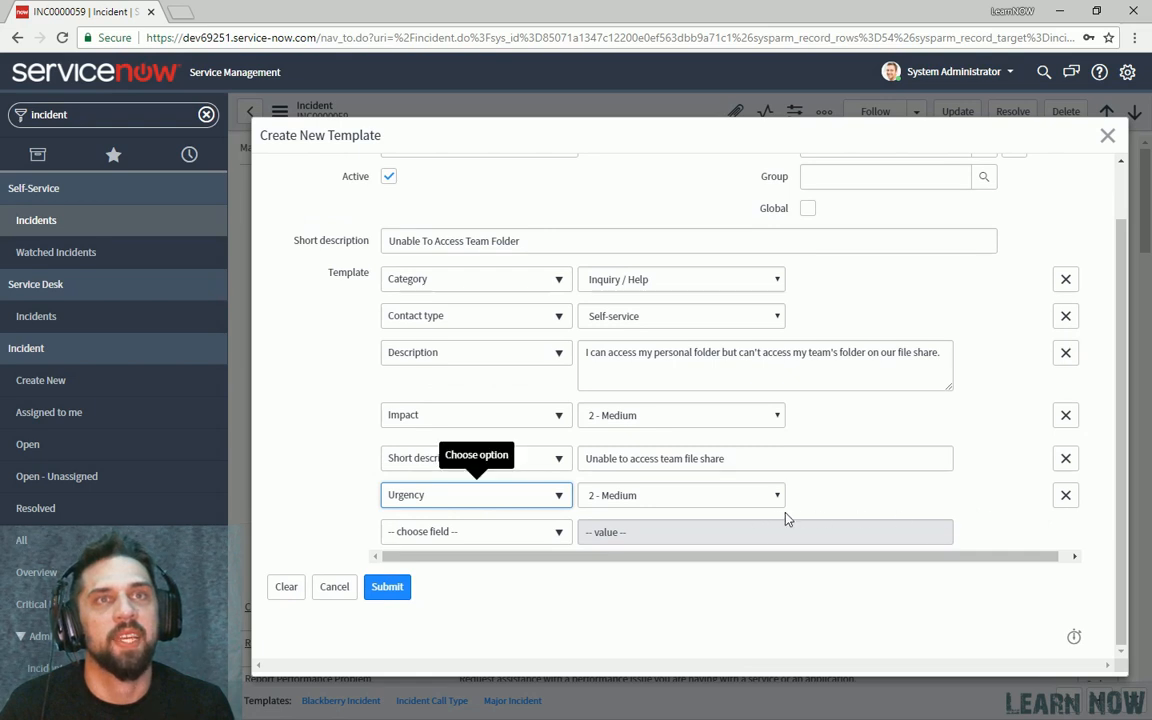
pyautogui.scroll(3)
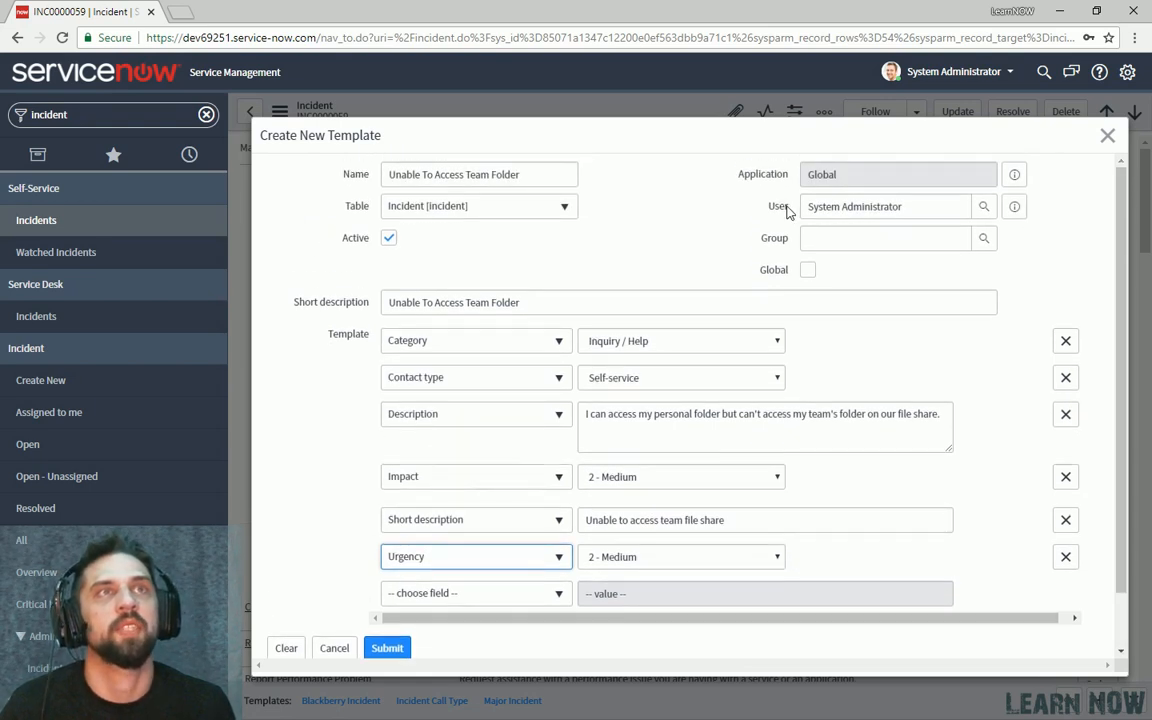
pyautogui.moveTo(788, 210)
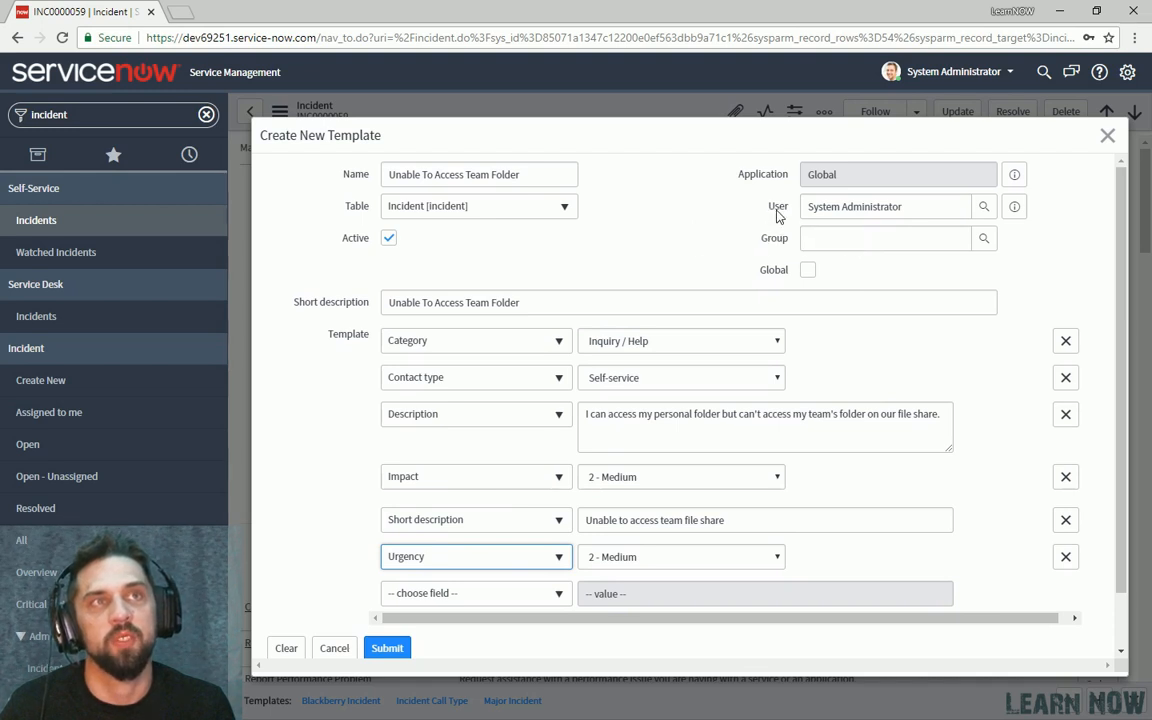
pyautogui.moveTo(776, 240)
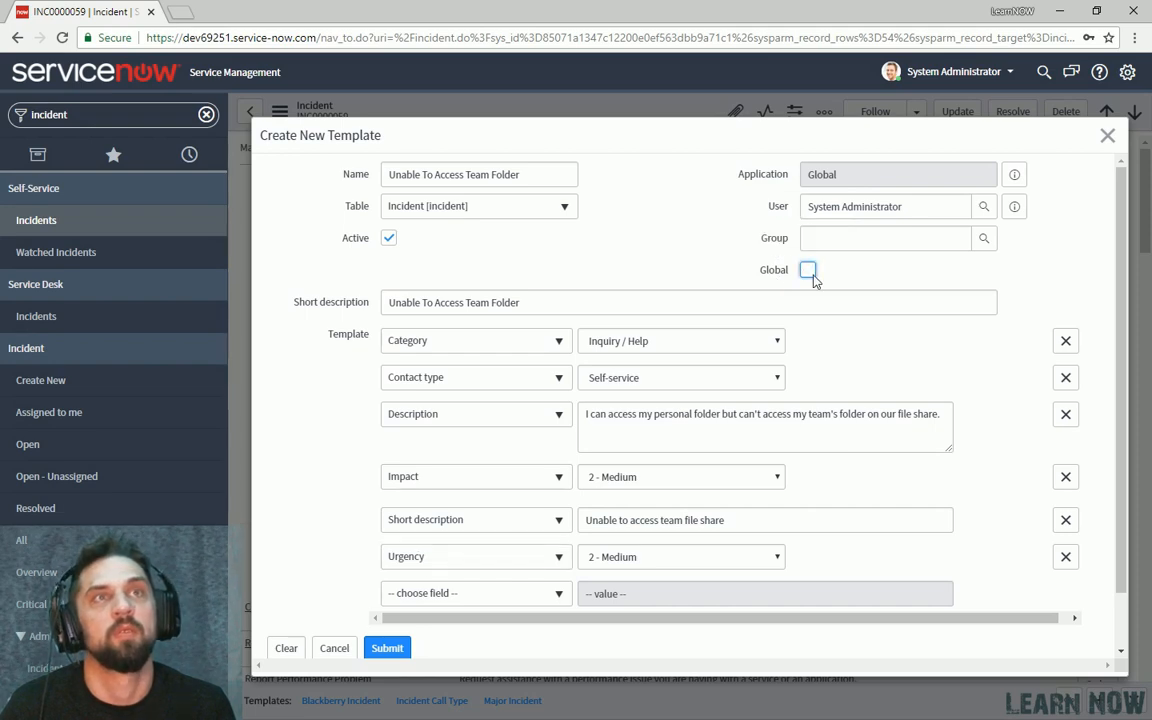
pyautogui.scroll(-3)
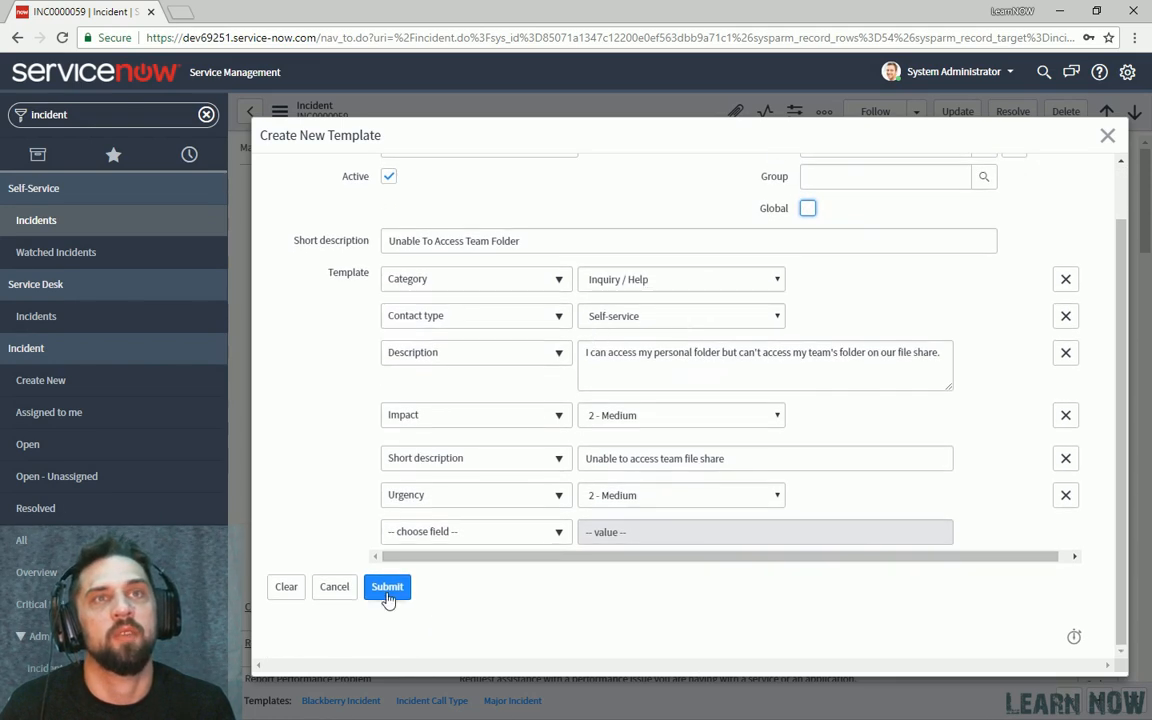
pyautogui.click(388, 588)
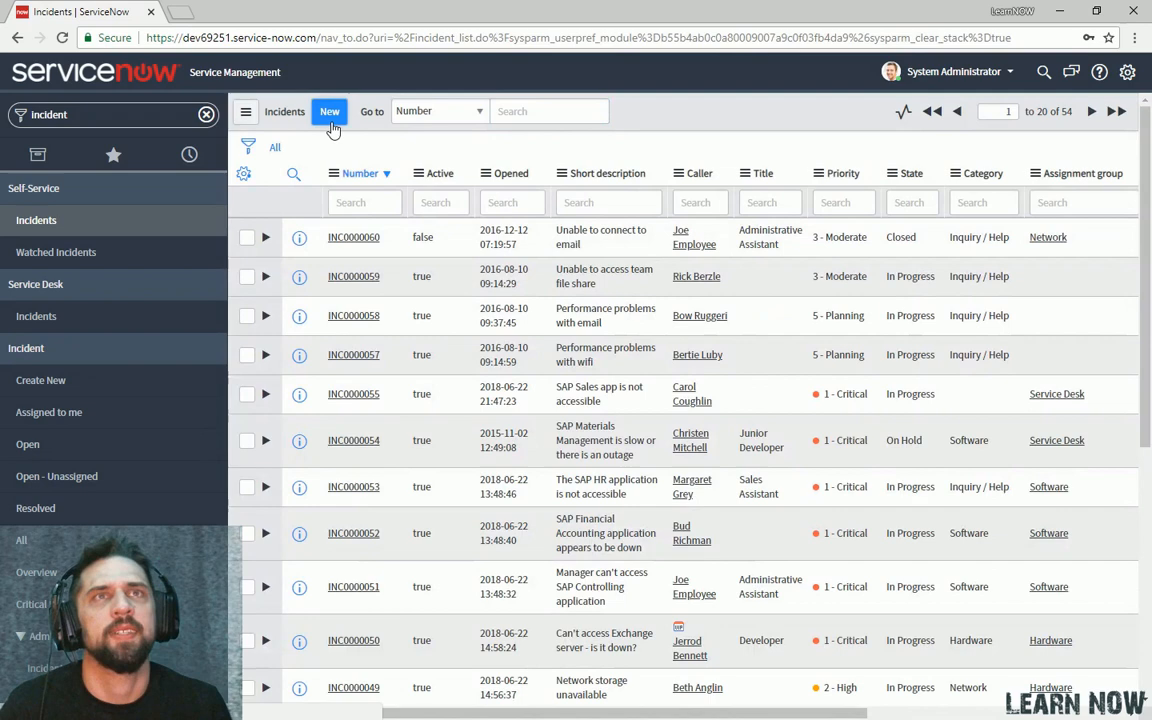
# Create a new incident from the template with caller Abraham Lincoln and save it as INC0010006.
pyautogui.click(328, 112)
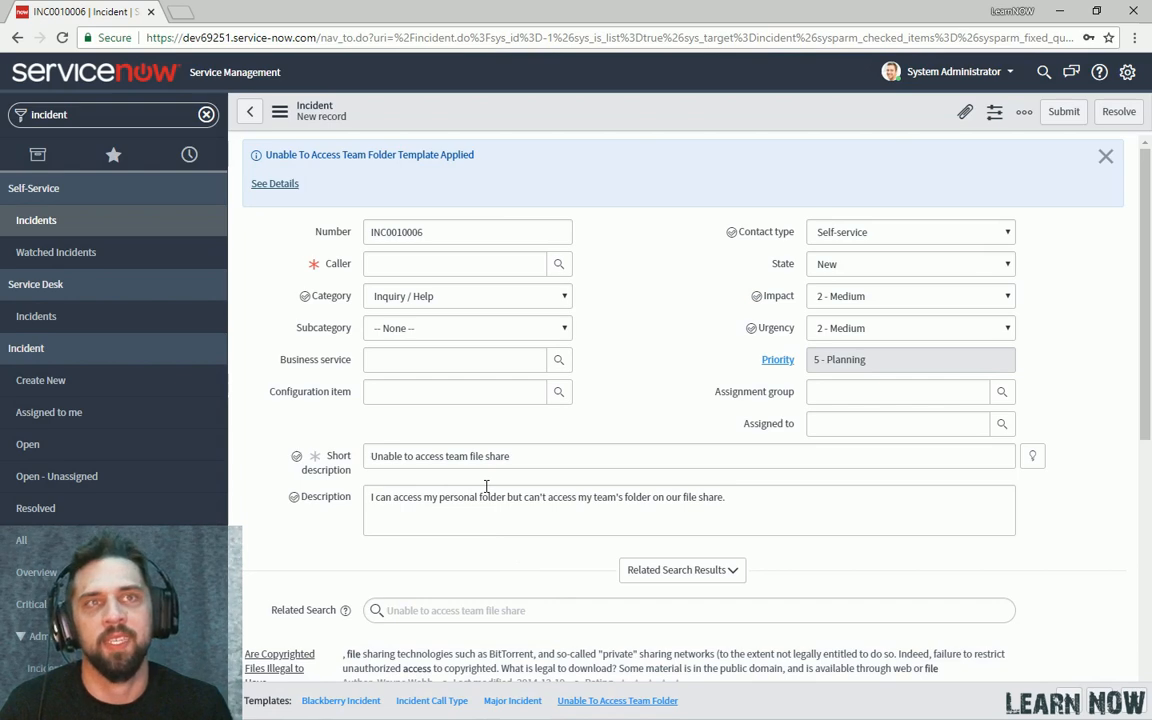
pyautogui.click(456, 264)
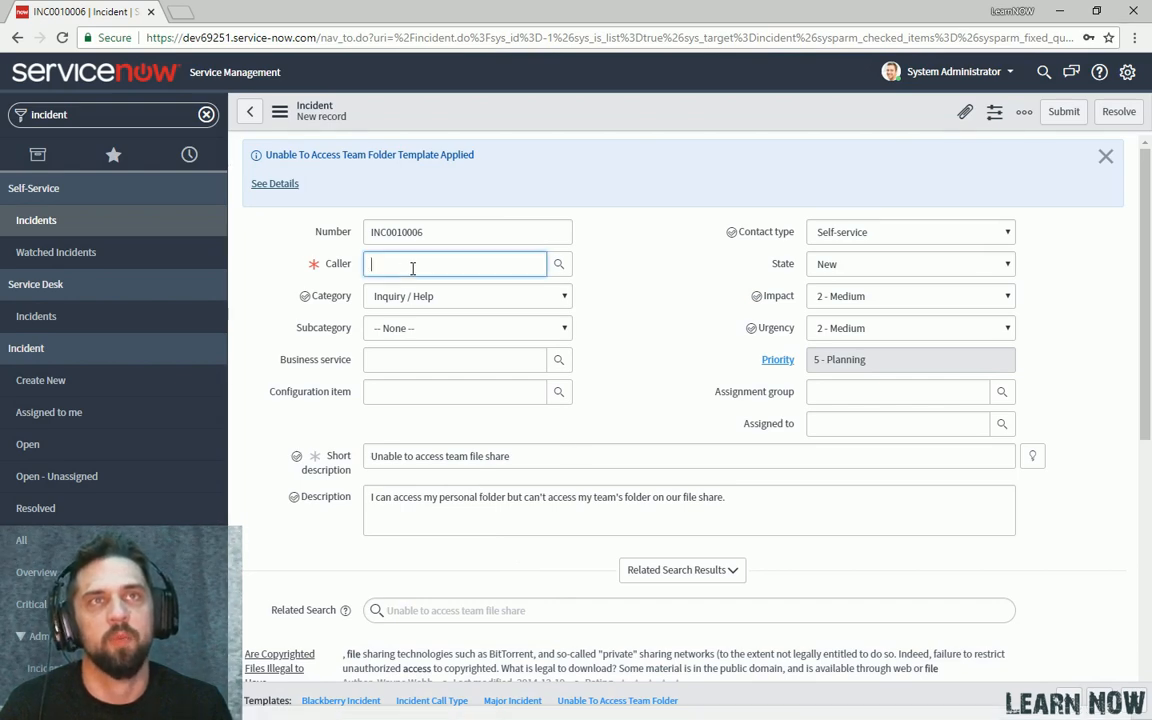
pyautogui.click(560, 264)
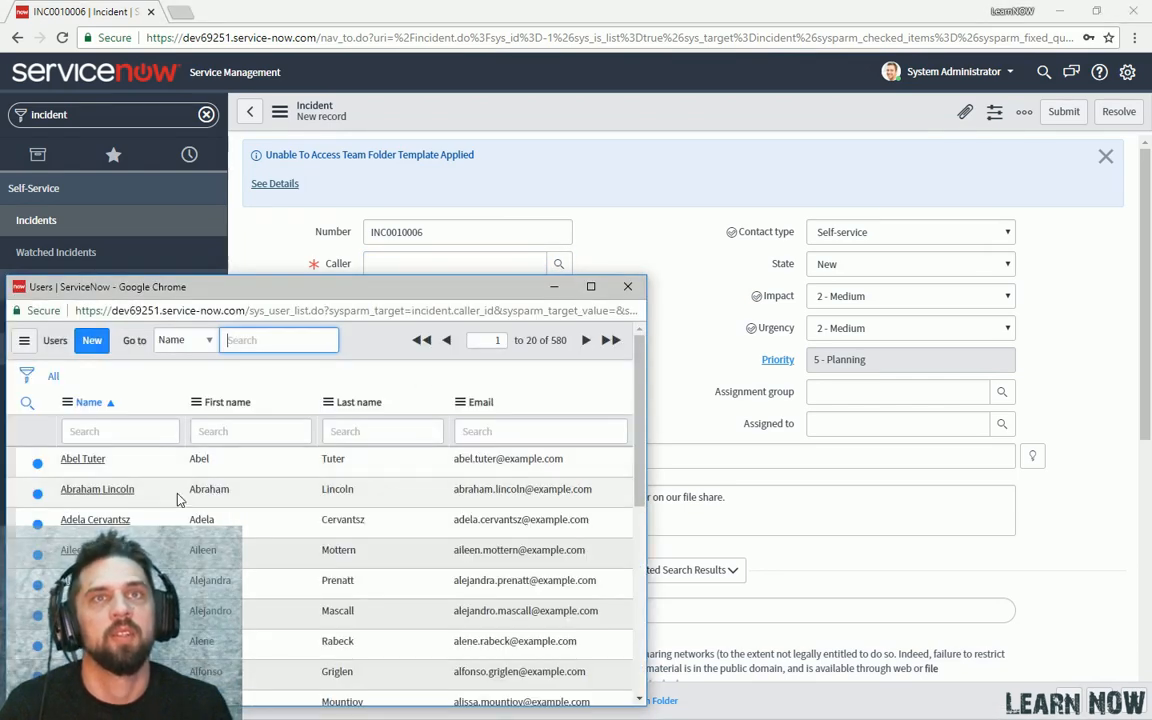
pyautogui.click(96, 488)
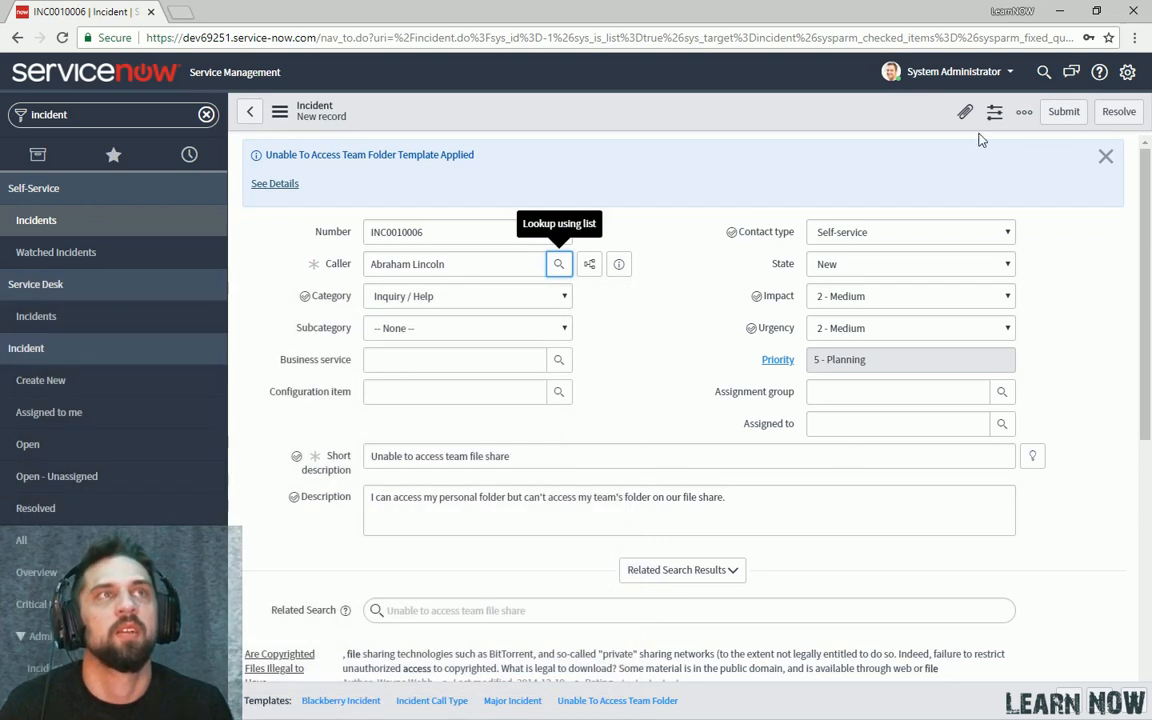
pyautogui.click(1028, 112)
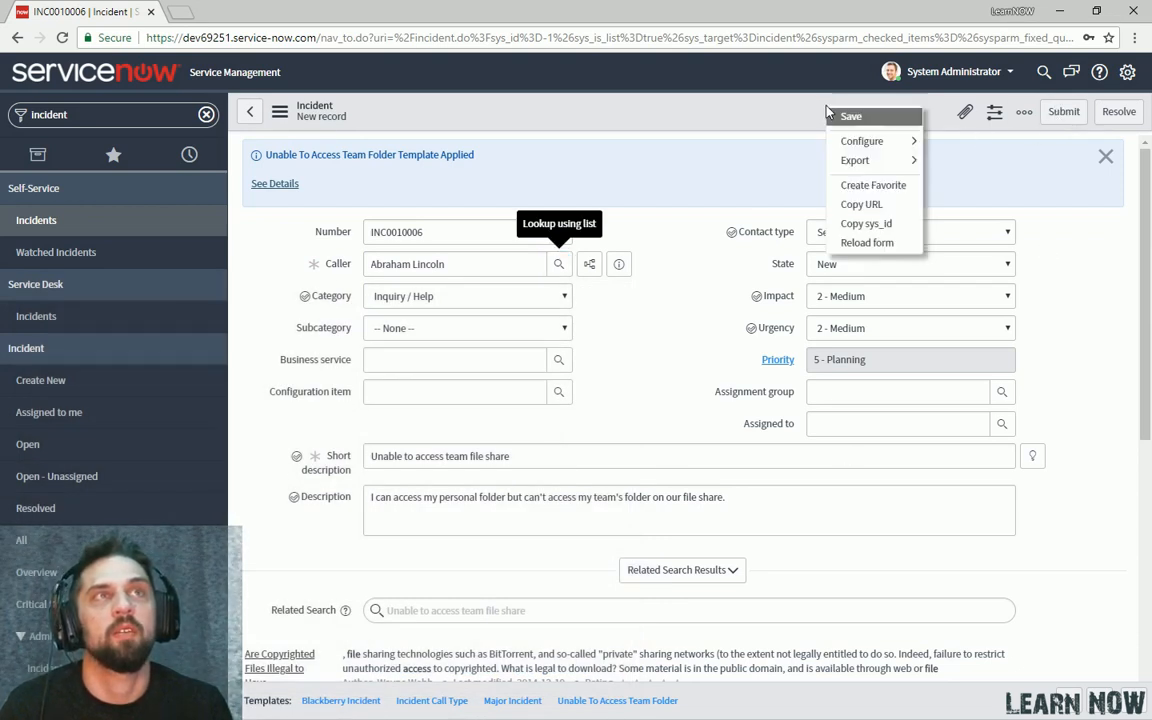
pyautogui.moveTo(836, 134)
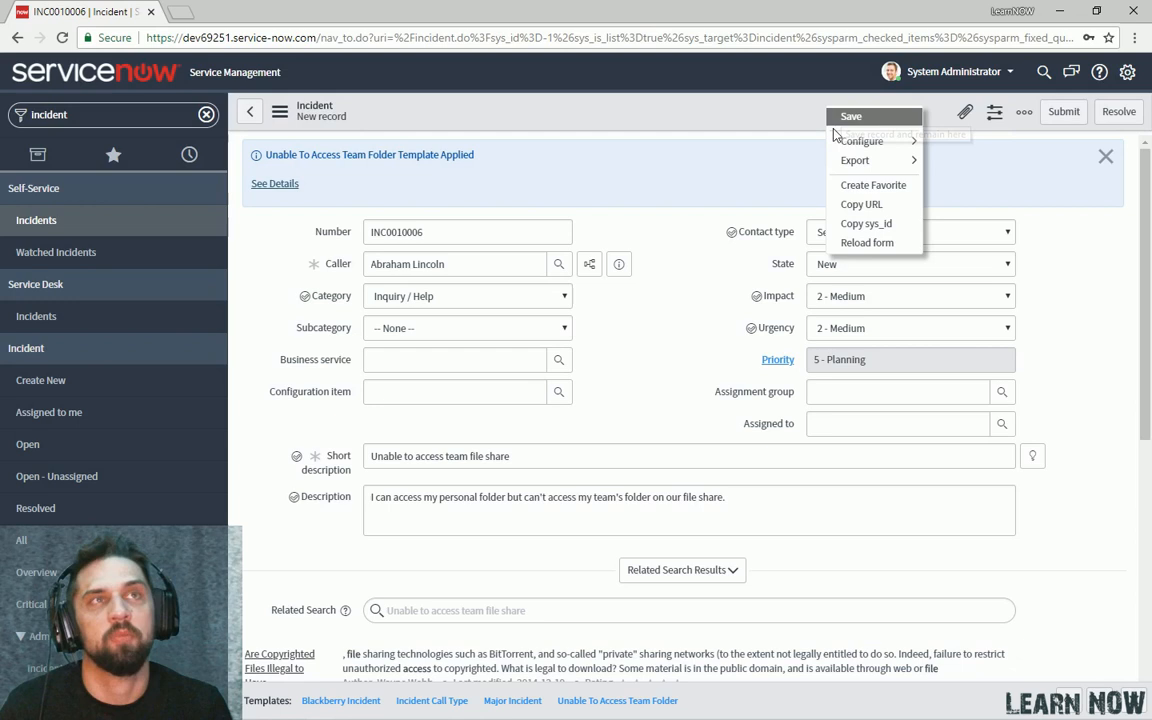
pyautogui.moveTo(852, 116)
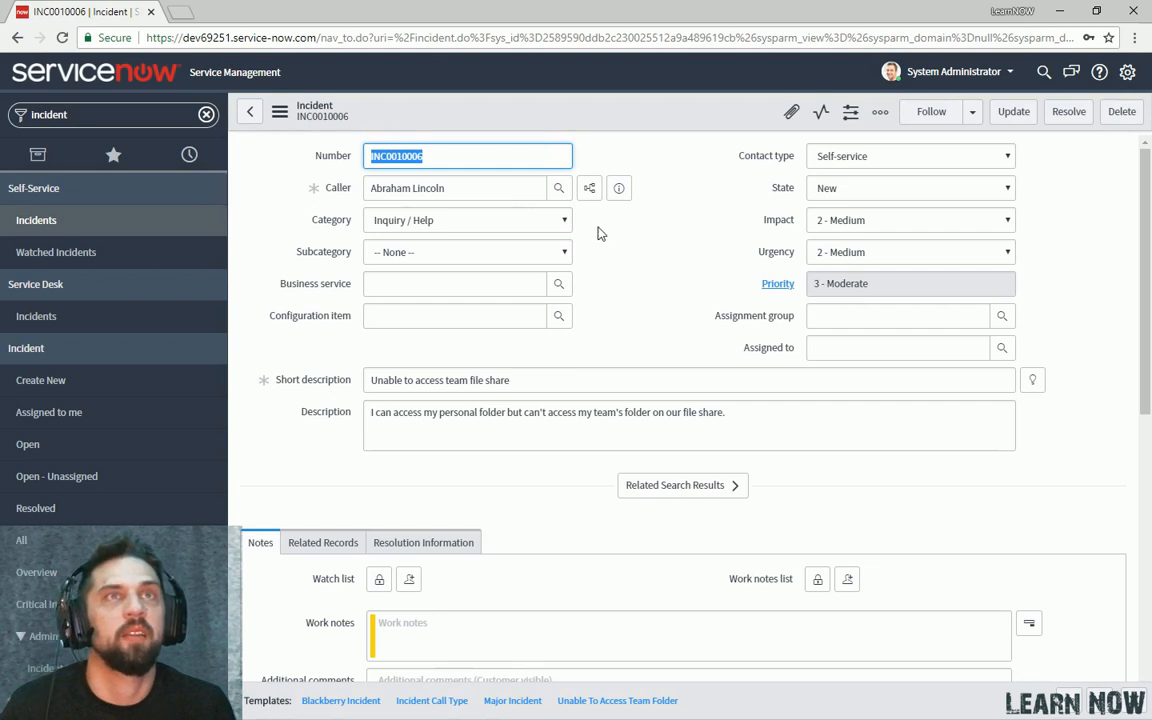
pyautogui.click(600, 232)
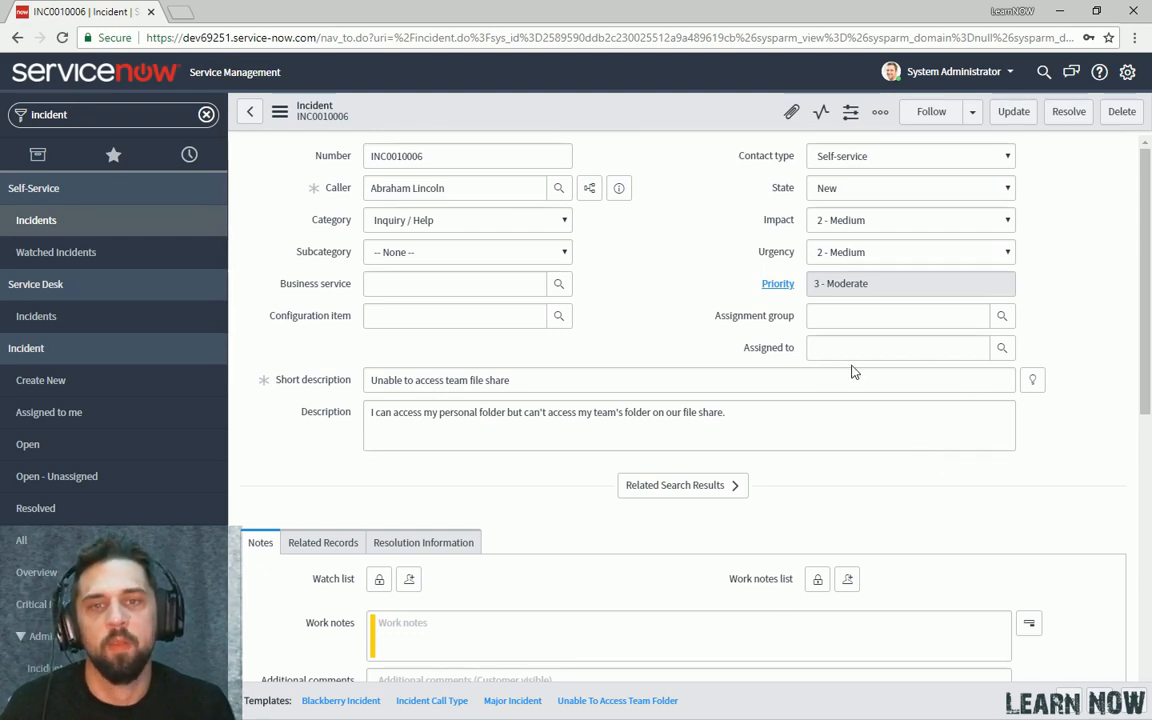
# Add the tags FileShare and Folder to incident INC0010006 via the more options menu.
pyautogui.click(880, 112)
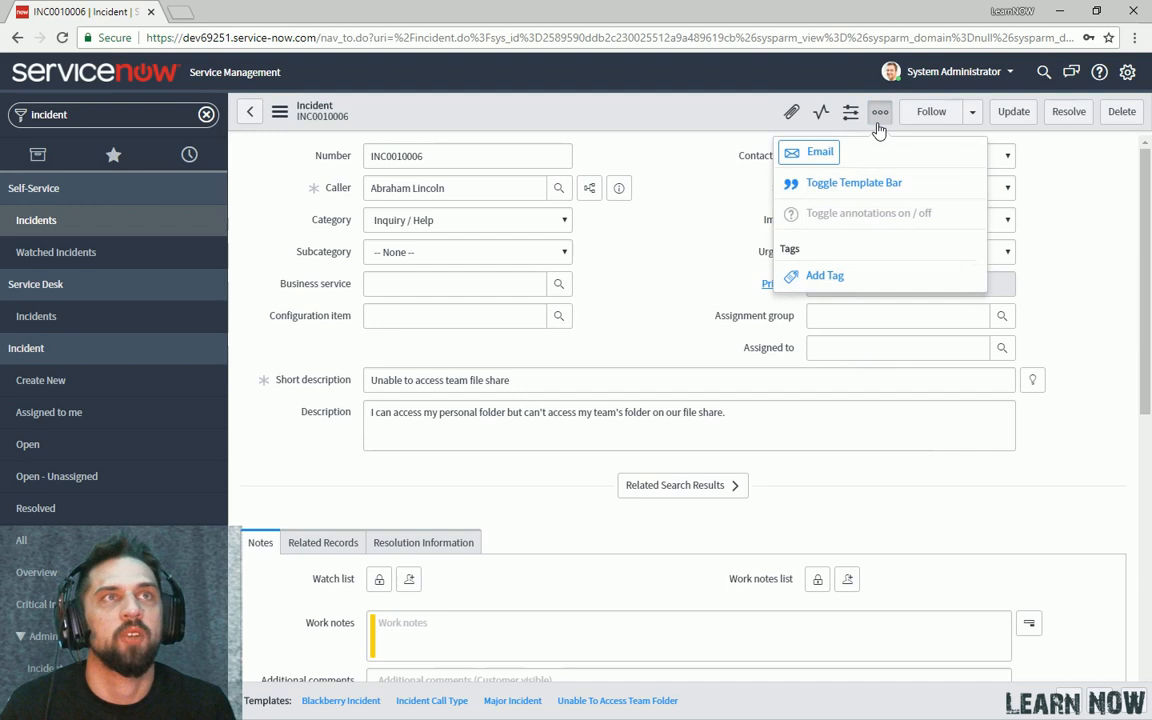
pyautogui.moveTo(870, 214)
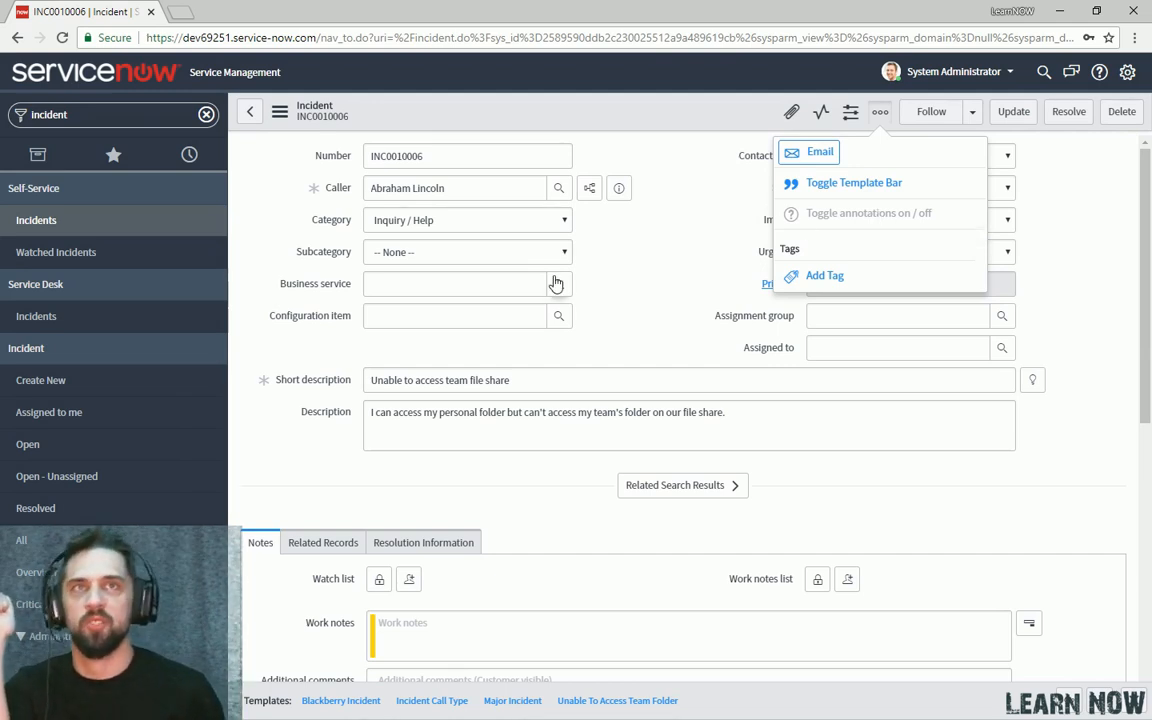
pyautogui.moveTo(560, 284)
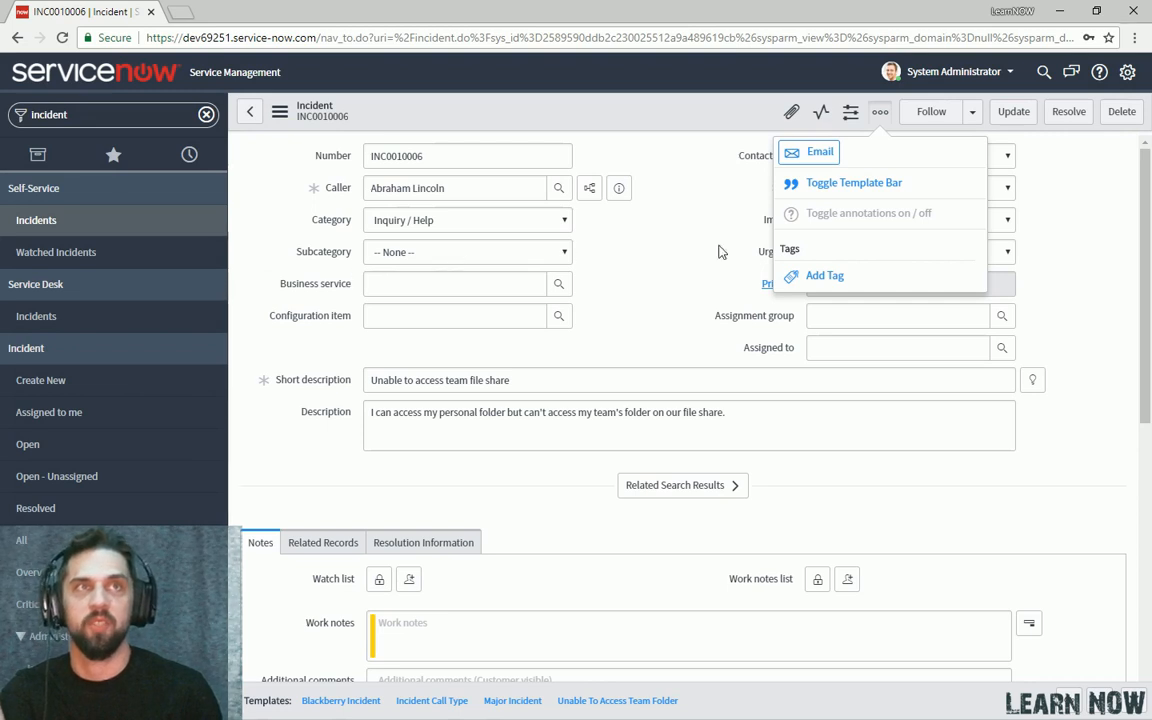
pyautogui.moveTo(808, 284)
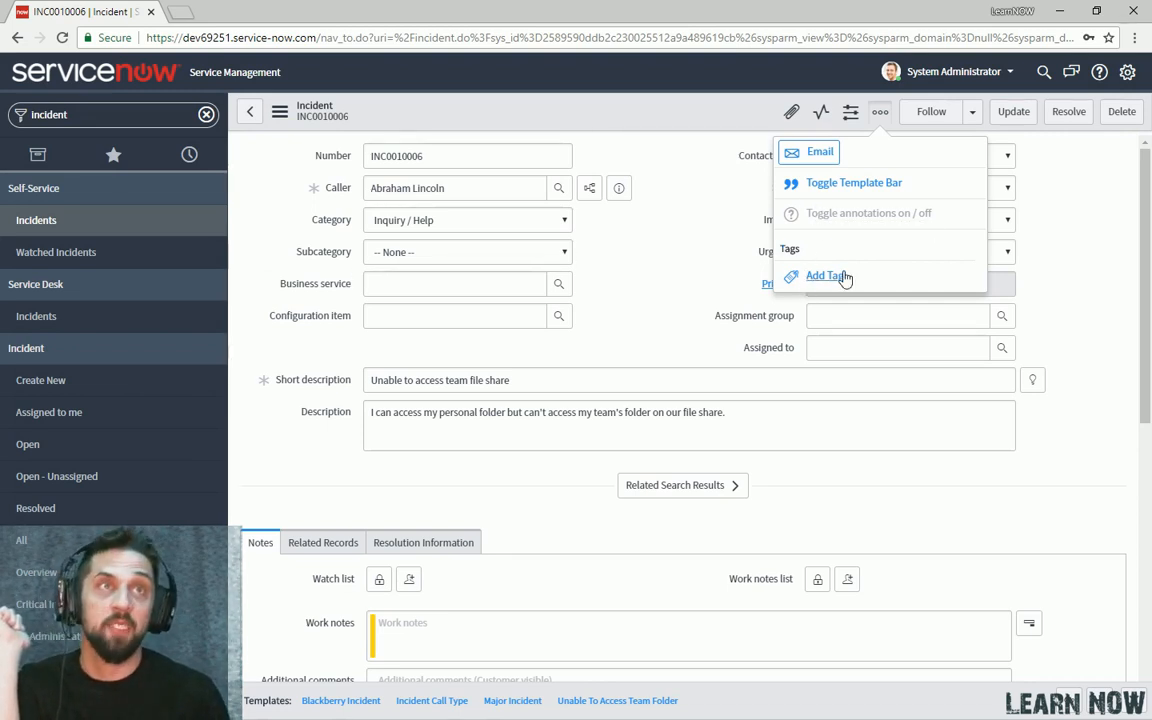
pyautogui.moveTo(832, 276)
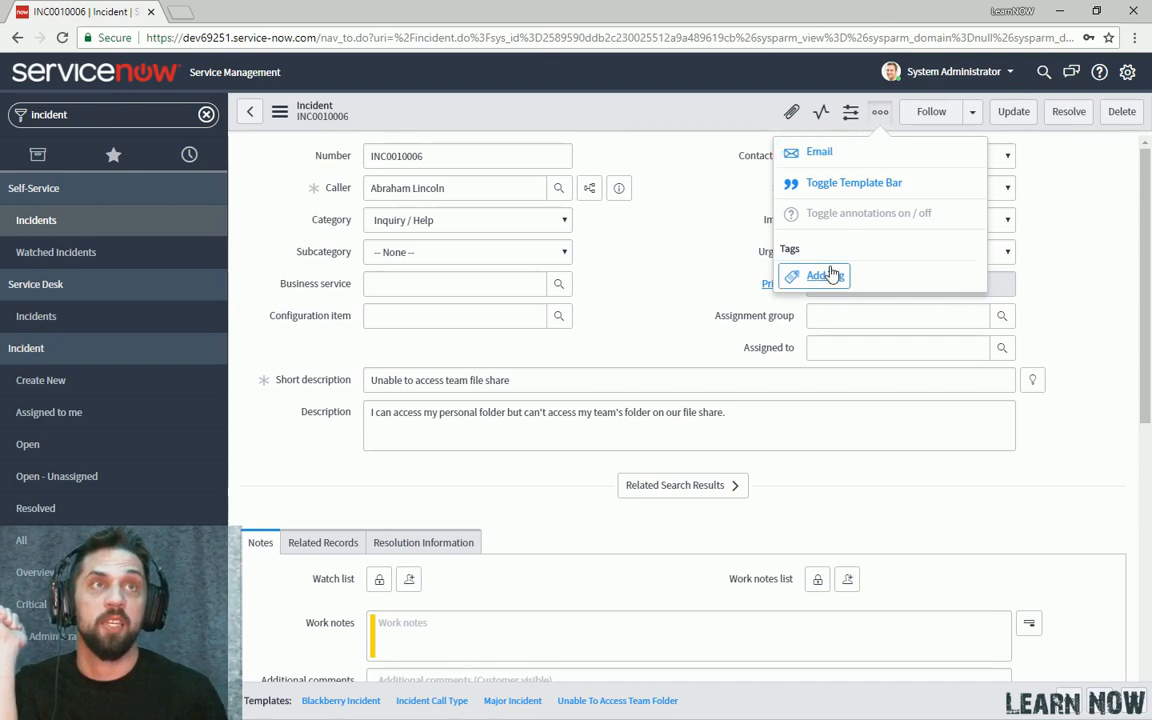
pyautogui.click(824, 276)
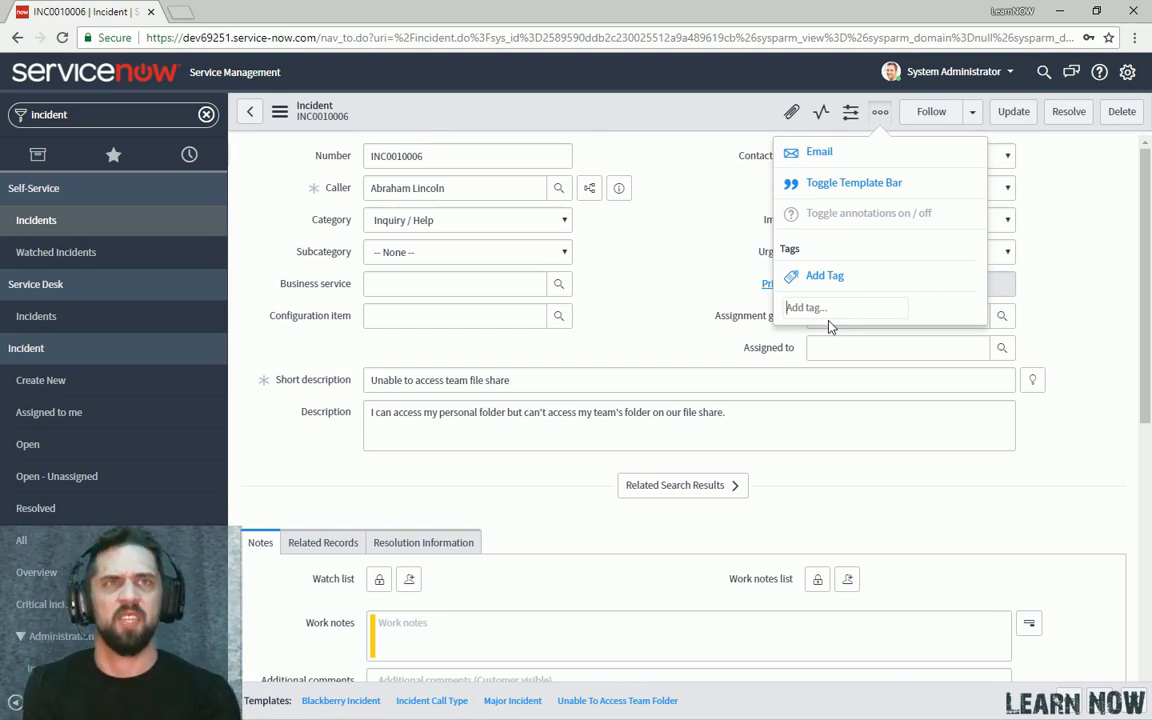
pyautogui.write('FileShare')
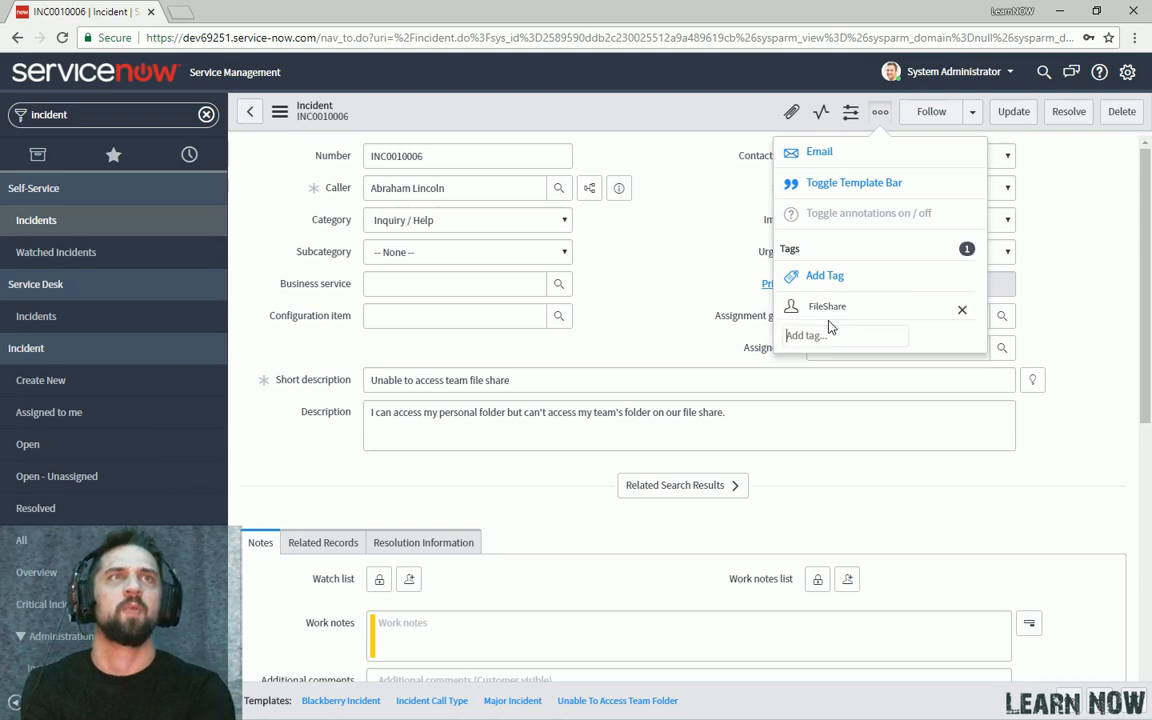
pyautogui.write('Fold')
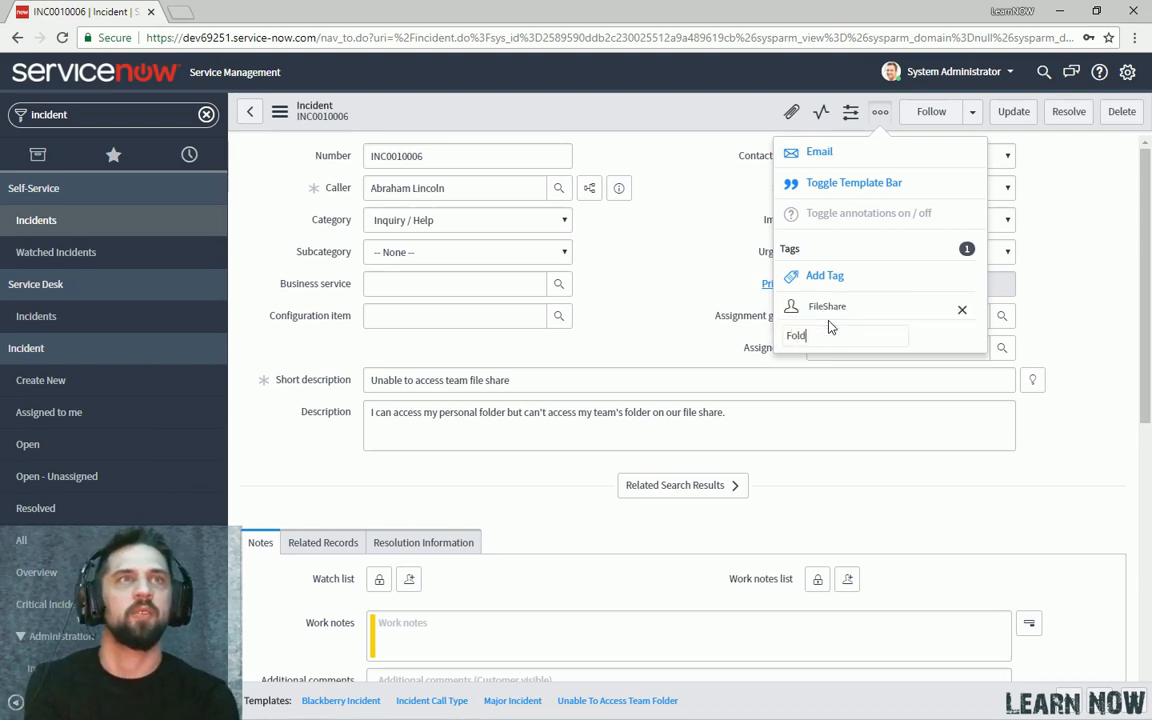
pyautogui.press('Enter')
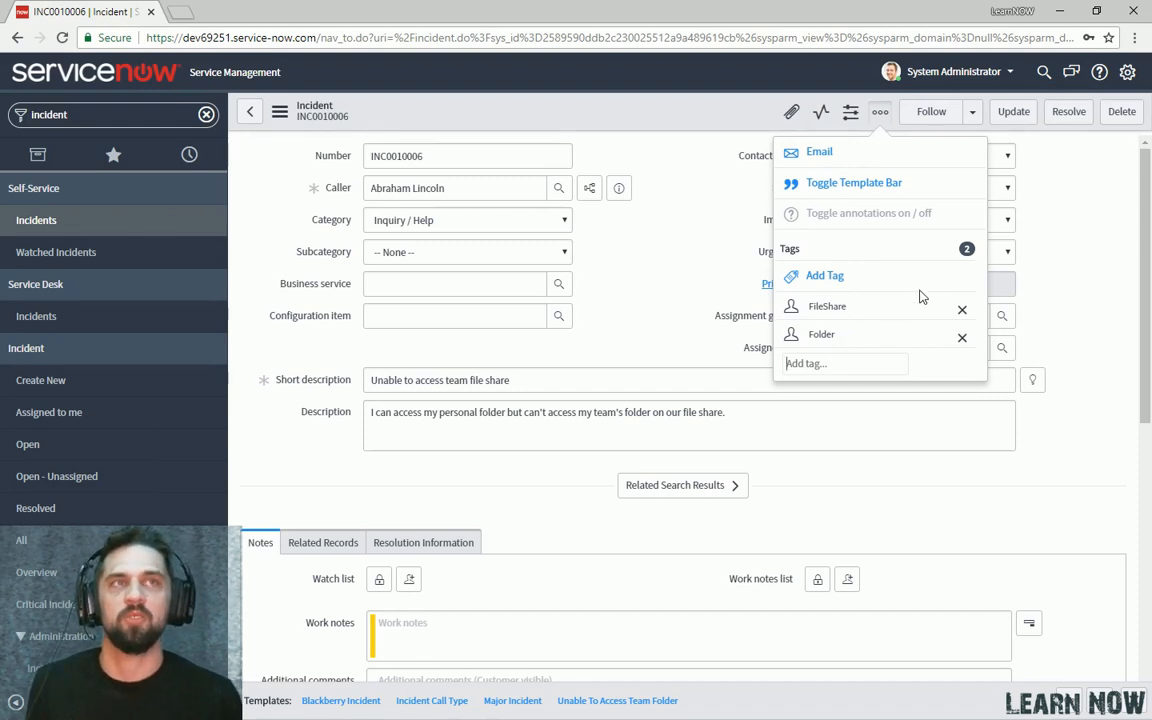
pyautogui.moveTo(946, 290)
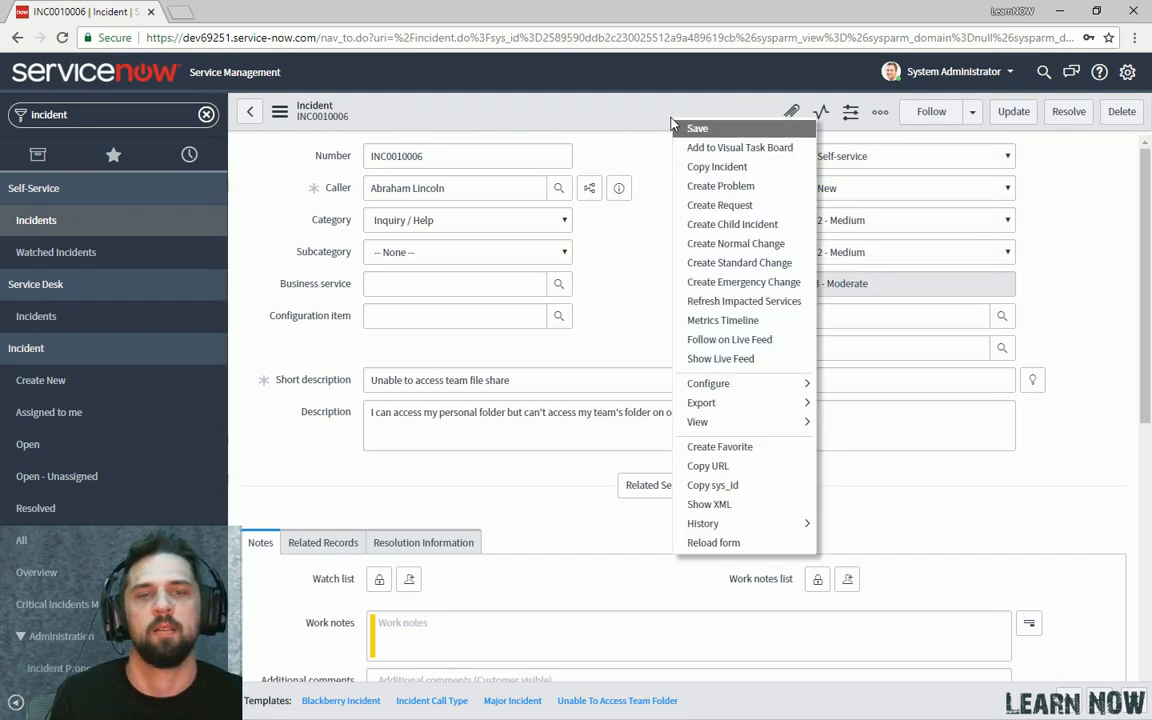
pyautogui.moveTo(696, 128)
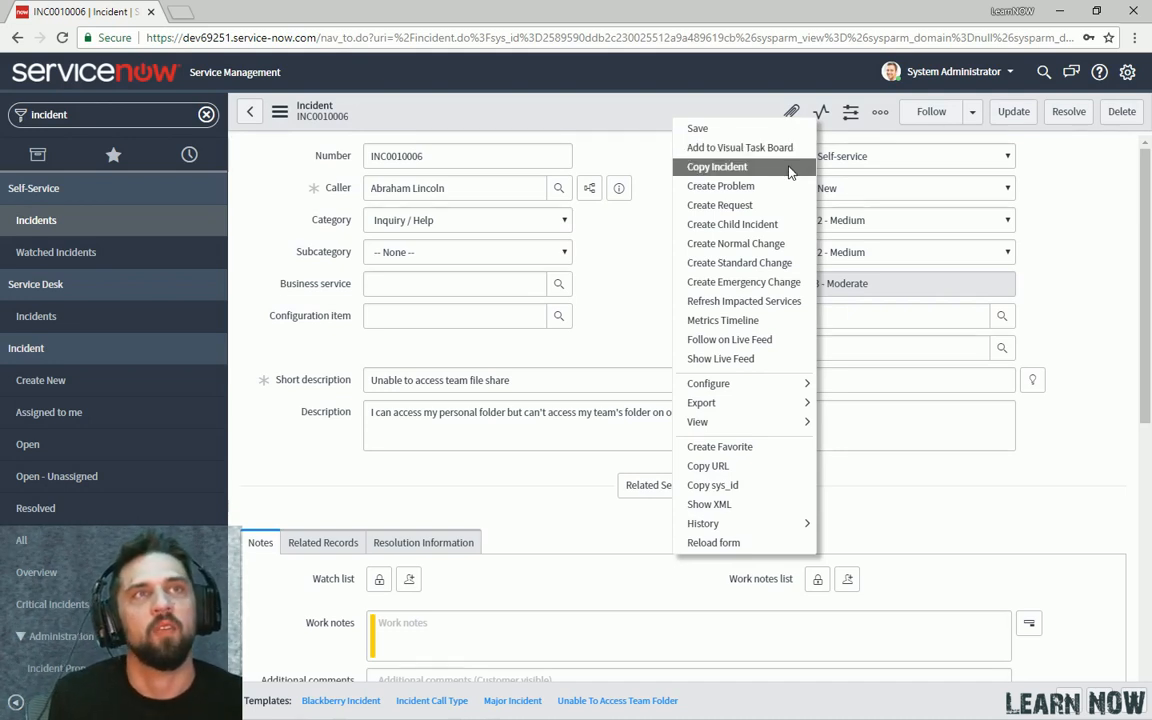
pyautogui.moveTo(772, 288)
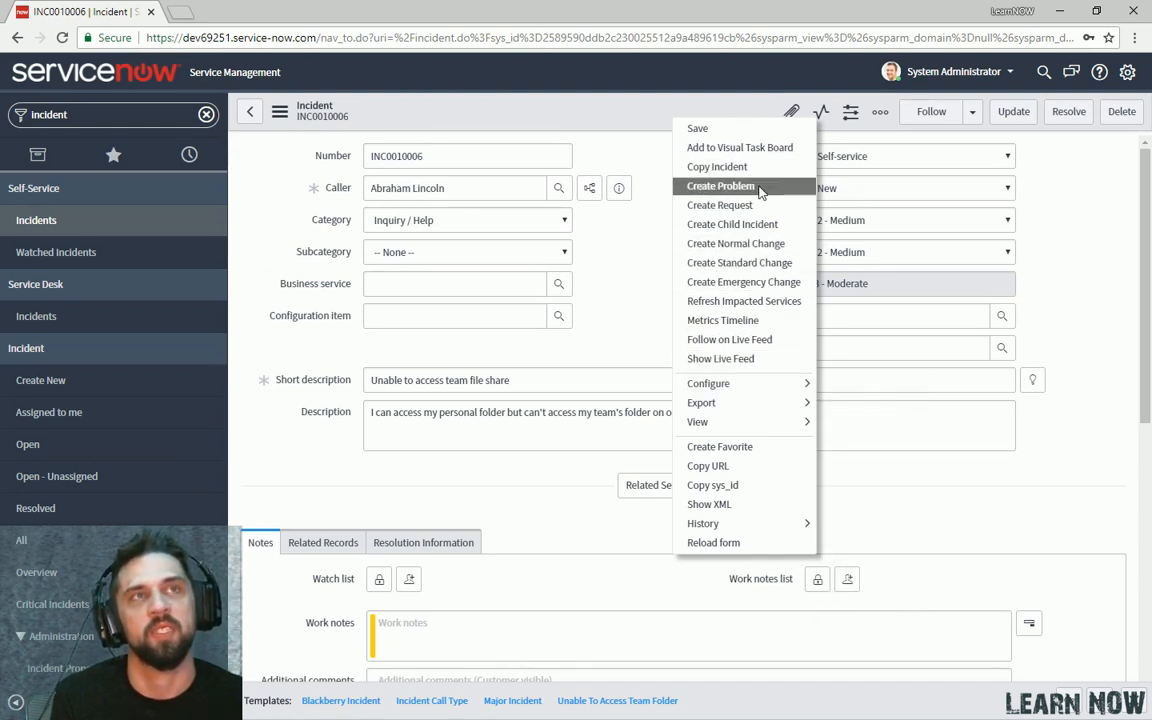
pyautogui.moveTo(732, 224)
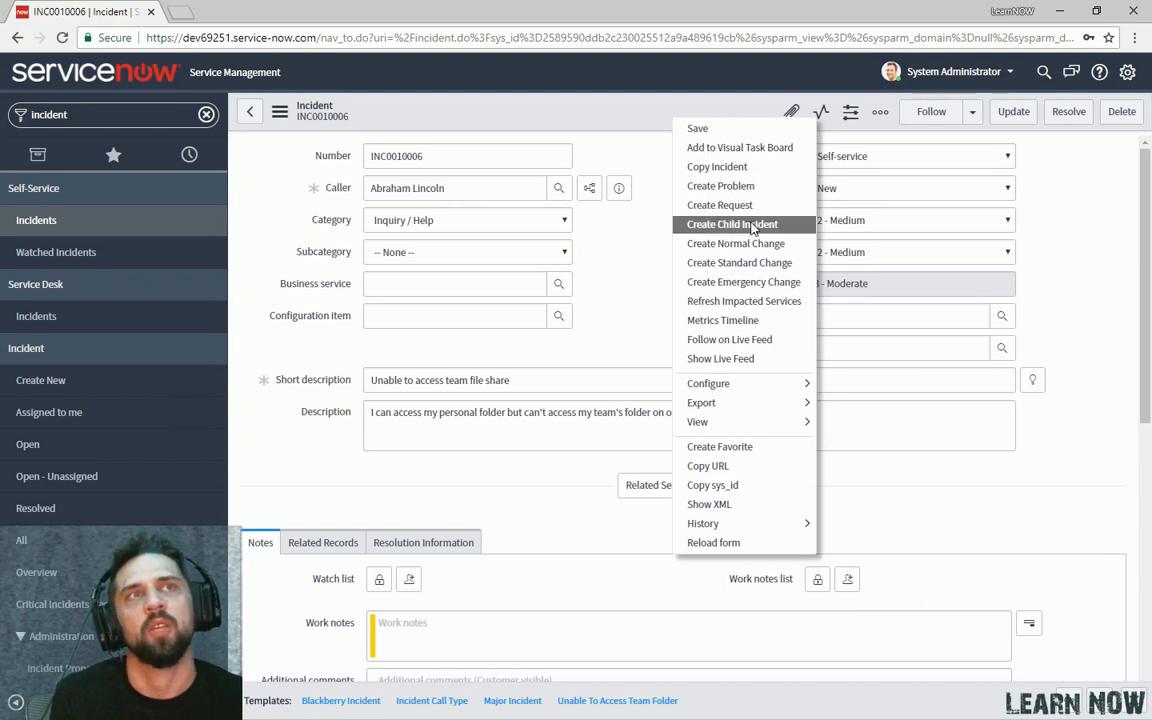
pyautogui.moveTo(756, 244)
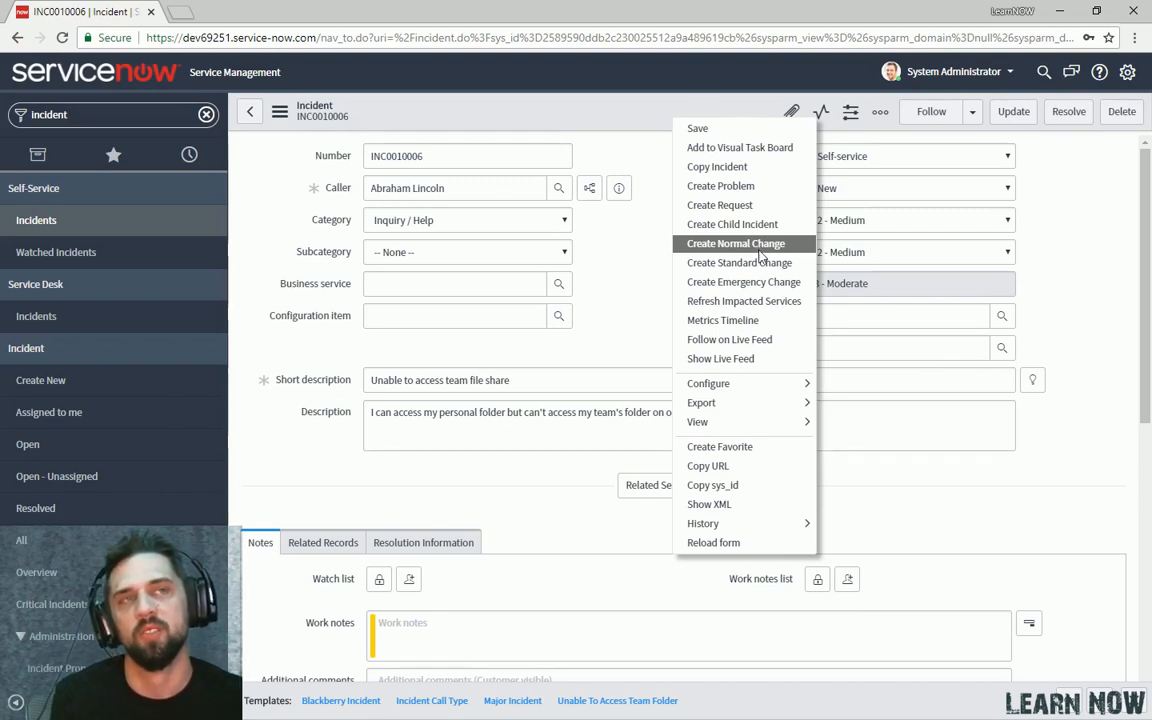
pyautogui.moveTo(758, 262)
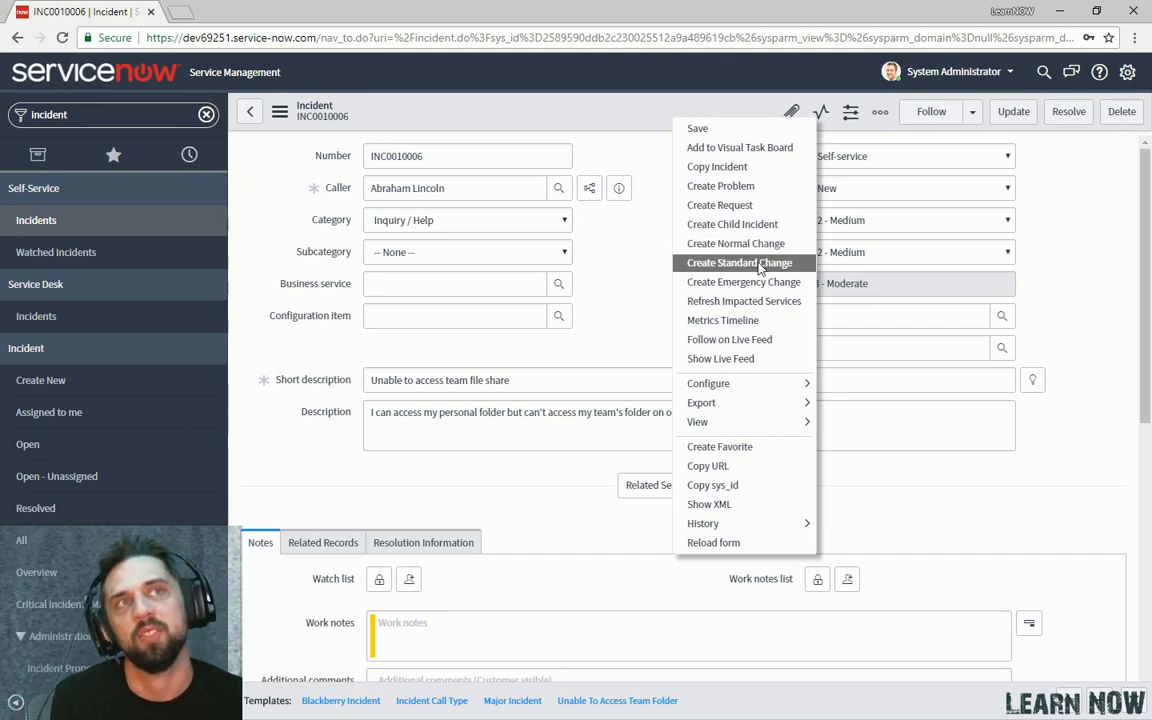
pyautogui.moveTo(756, 286)
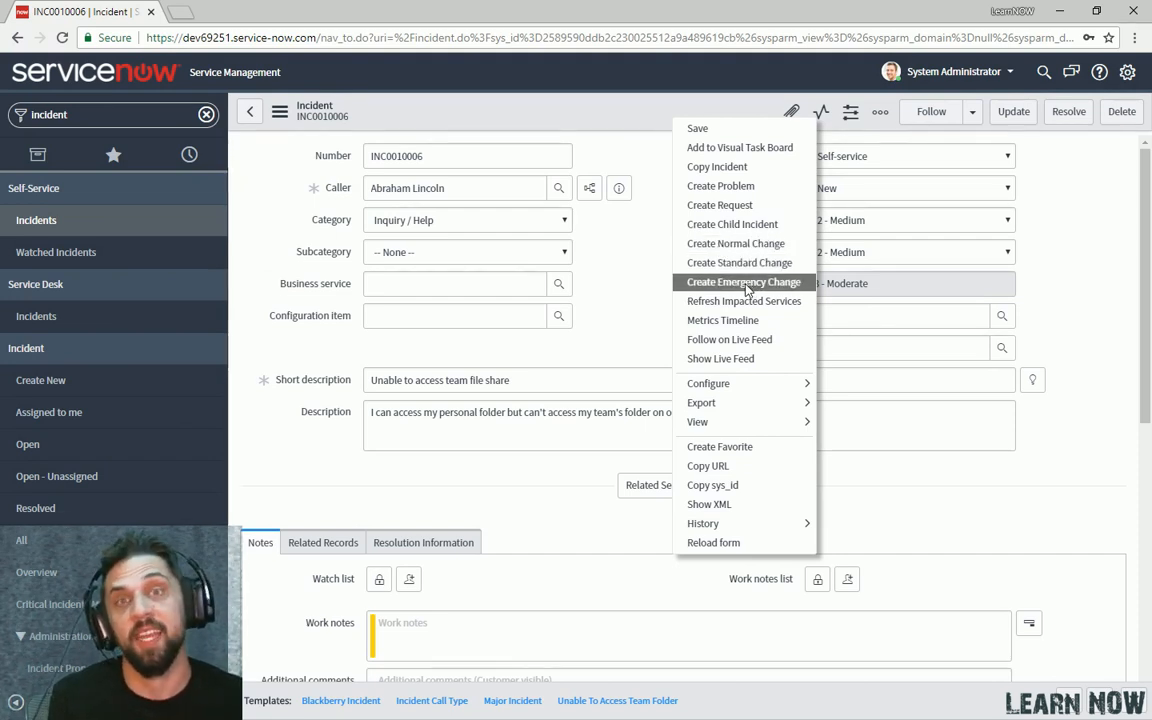
pyautogui.moveTo(742, 312)
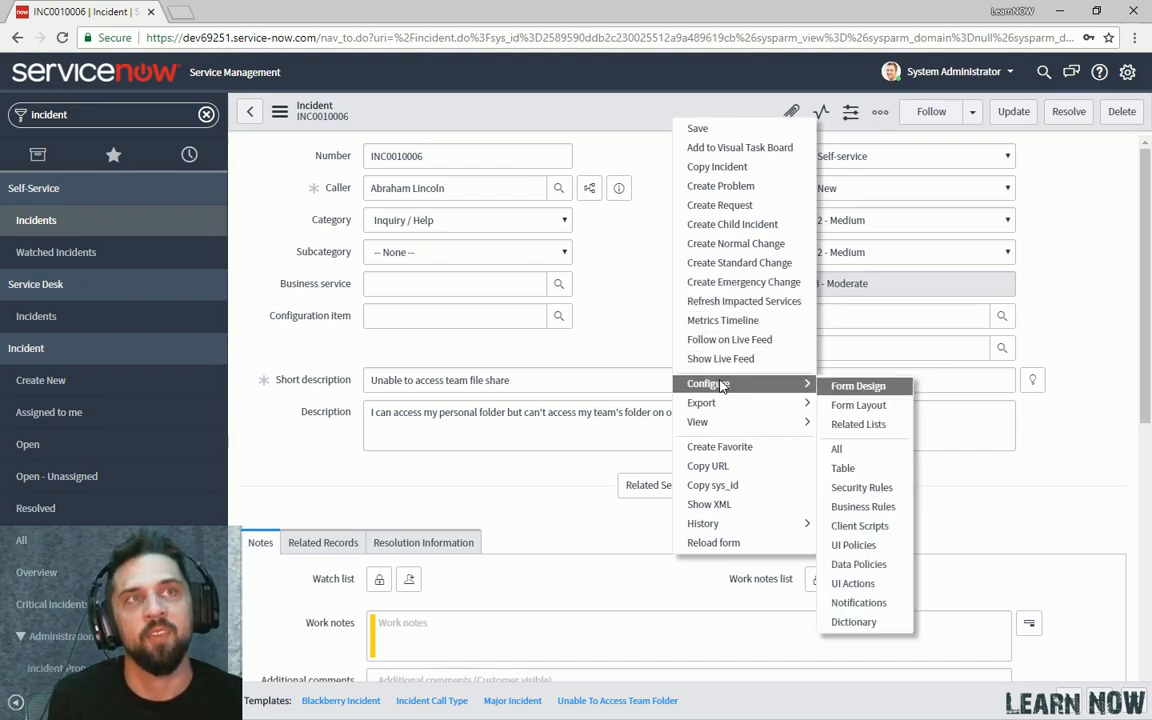
pyautogui.moveTo(870, 404)
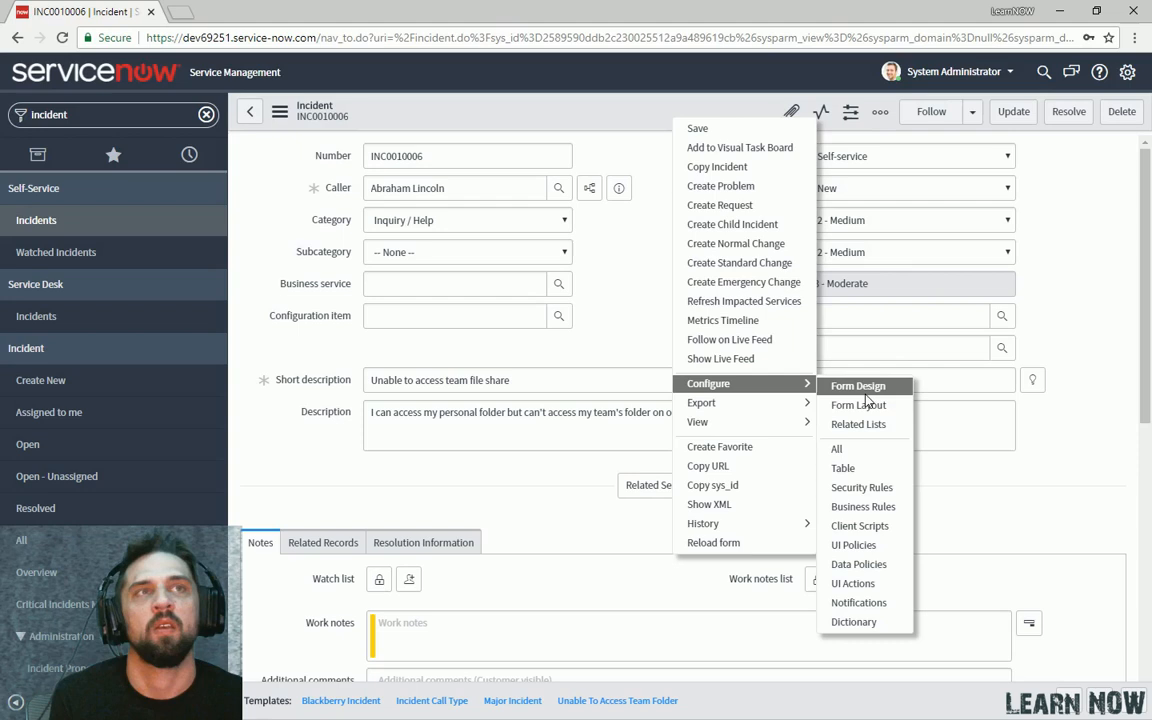
pyautogui.moveTo(860, 424)
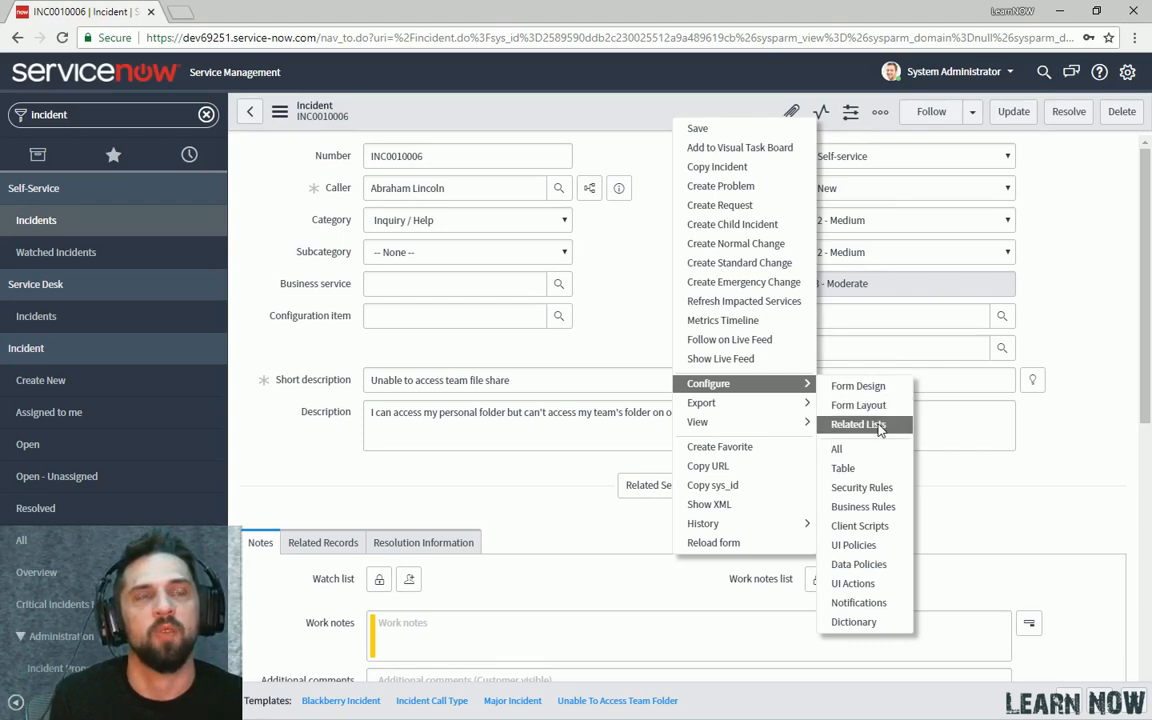
pyautogui.moveTo(856, 386)
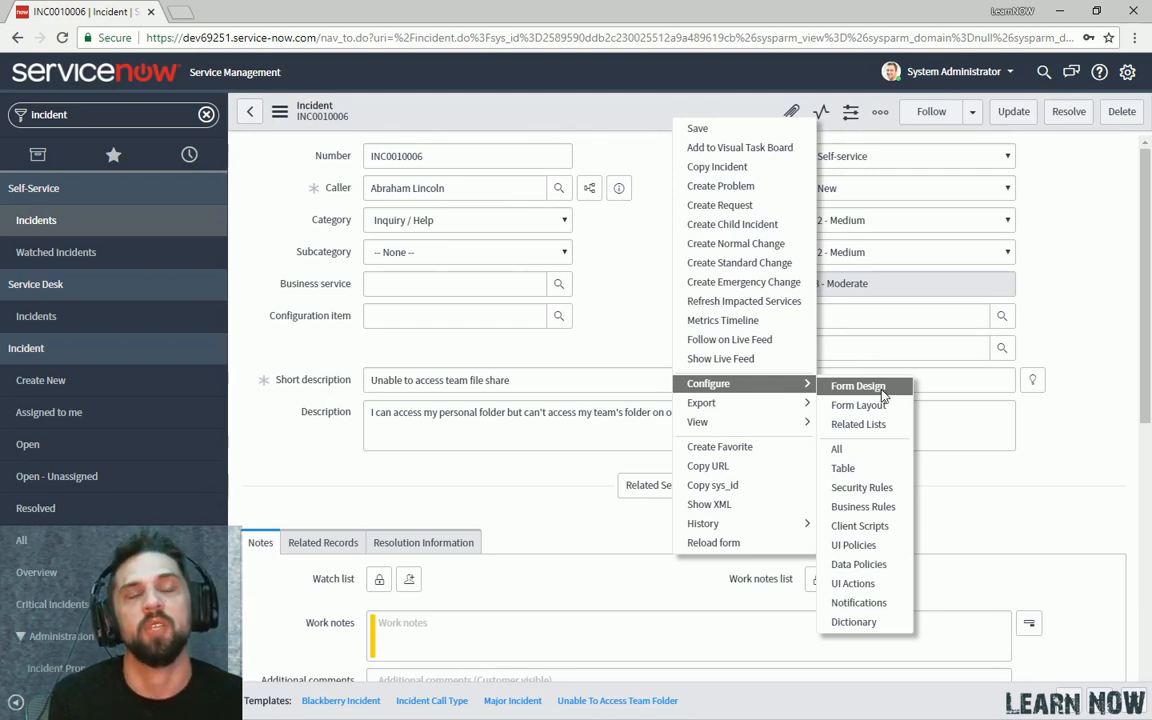
# Inspect the Configuration item field's properties in the incident Form Design editor, then close them.
pyautogui.click(860, 384)
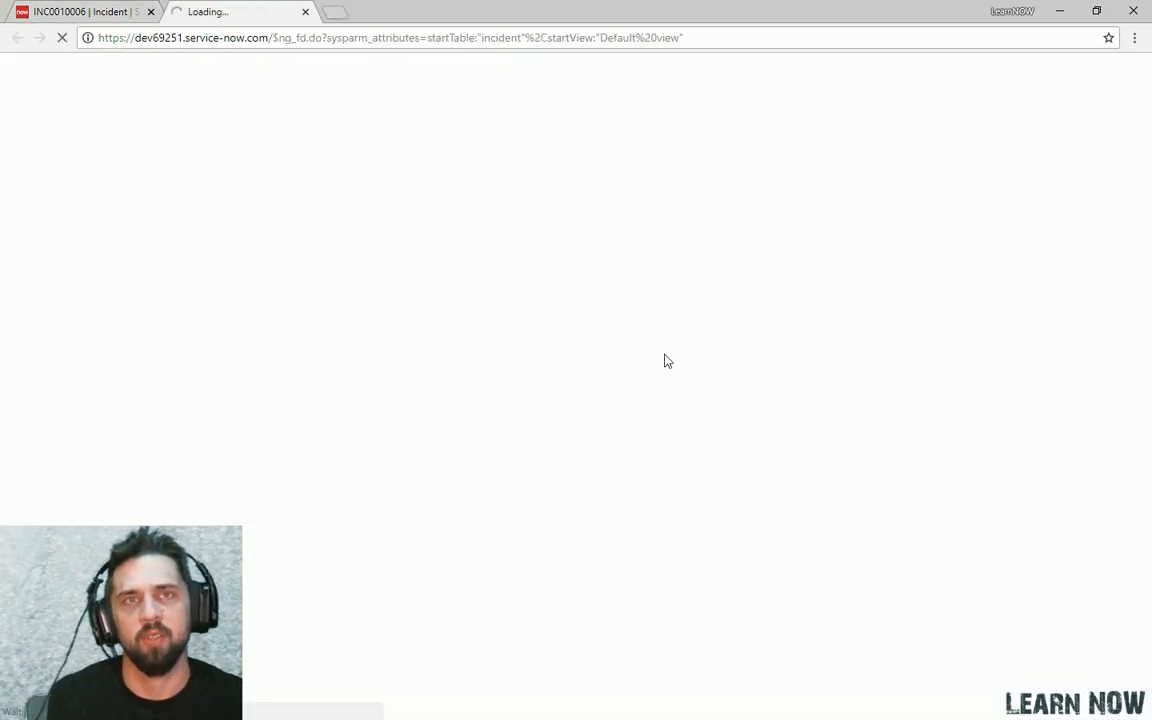
pyautogui.moveTo(552, 338)
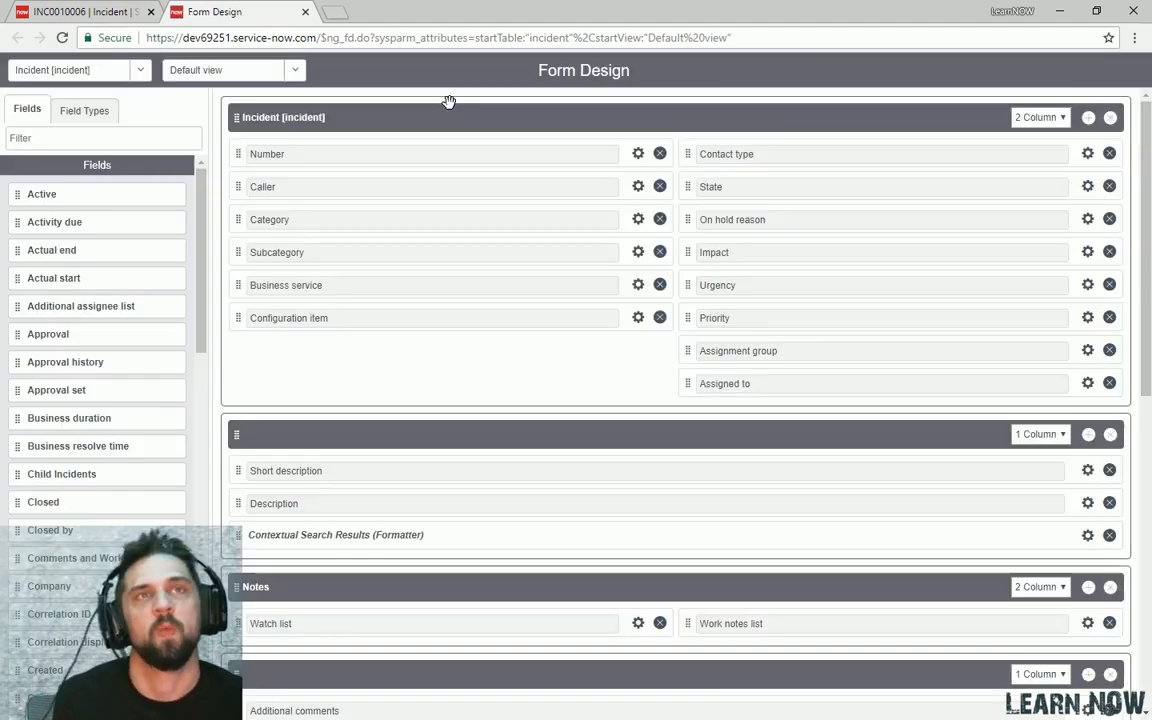
pyautogui.moveTo(448, 104)
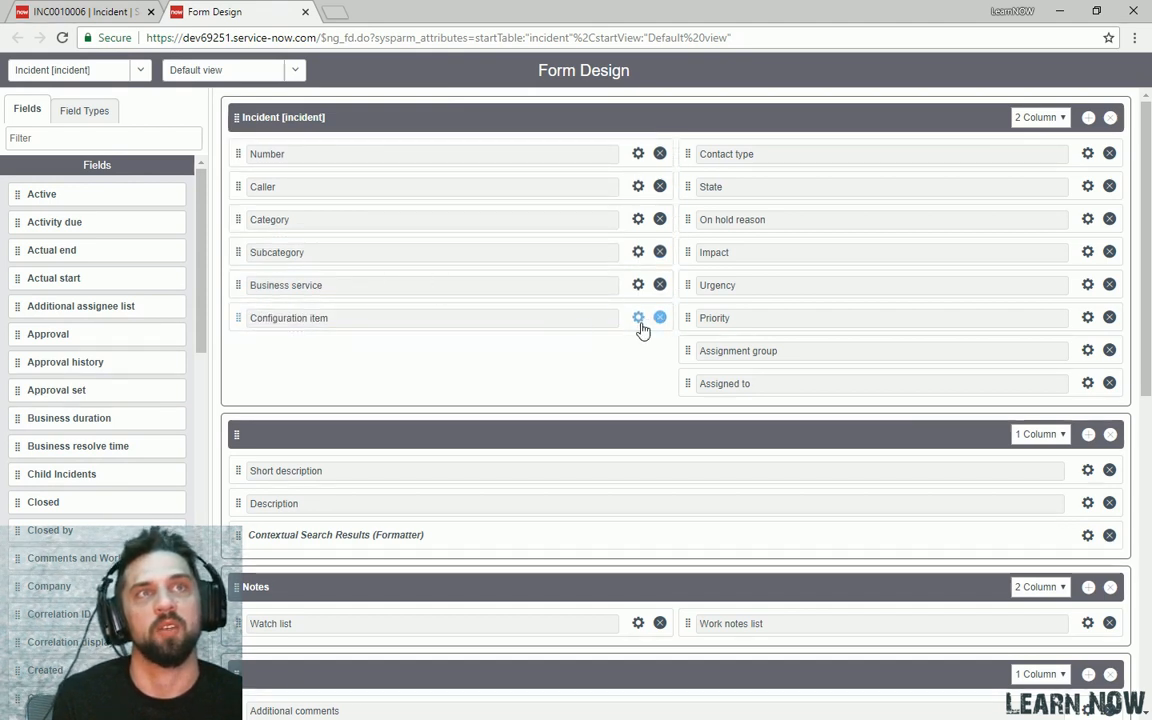
pyautogui.click(636, 318)
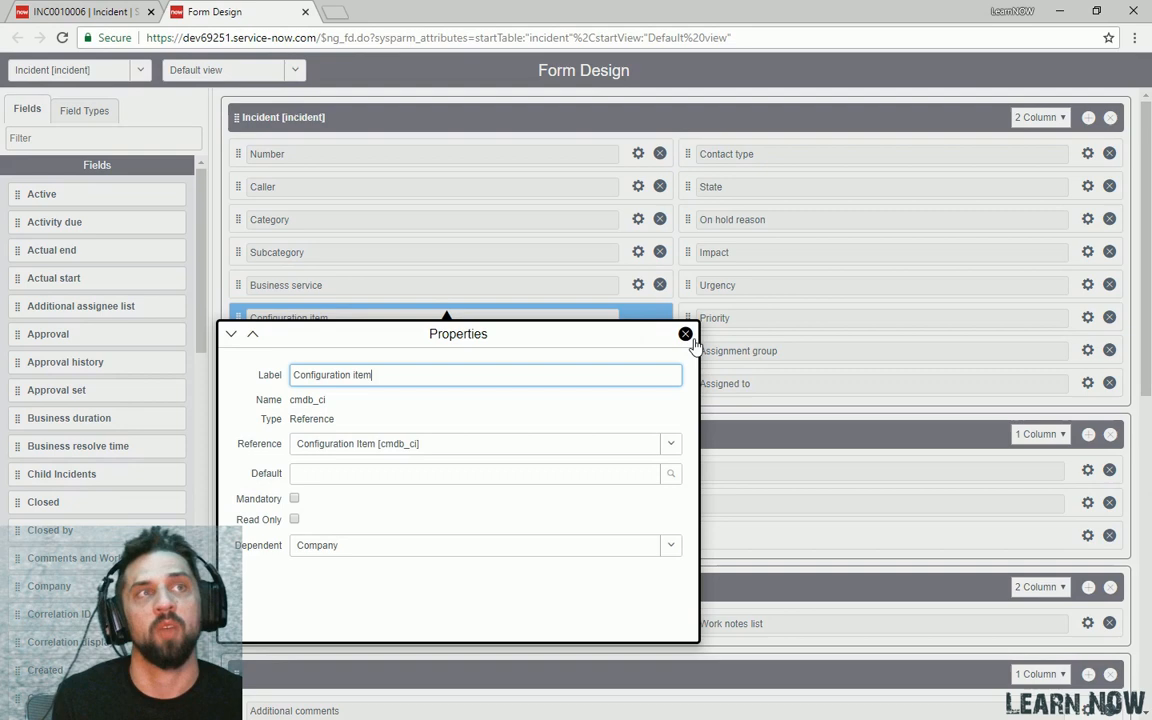
pyautogui.click(684, 334)
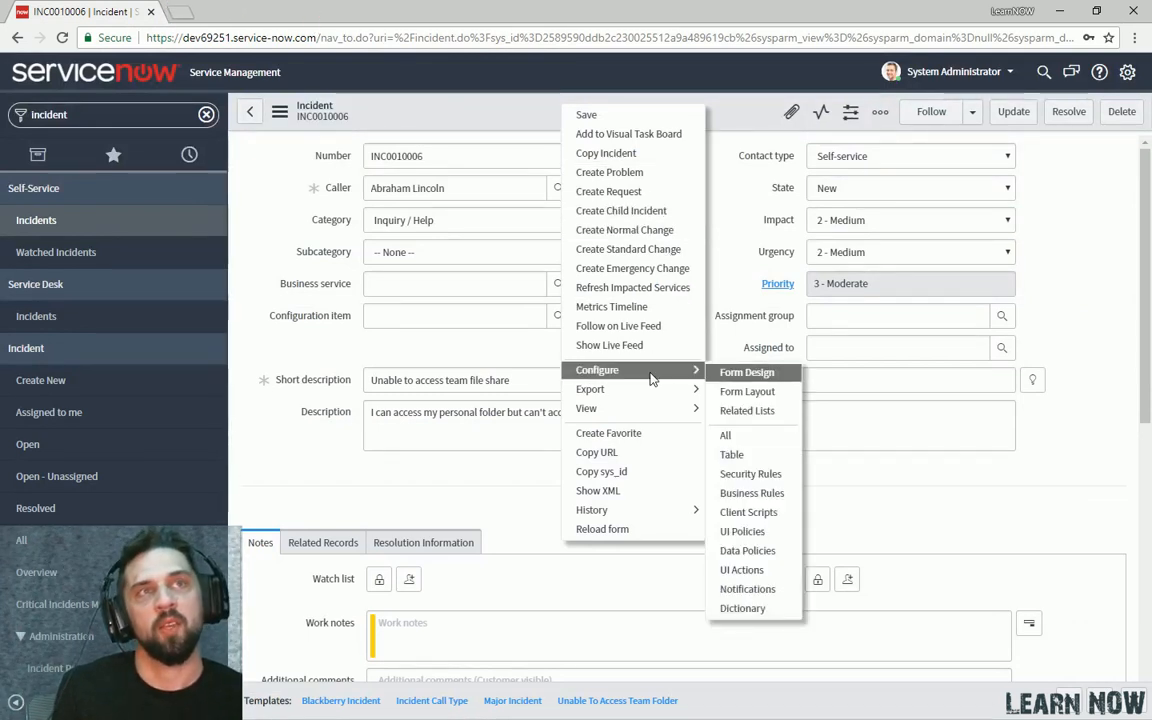
pyautogui.moveTo(744, 436)
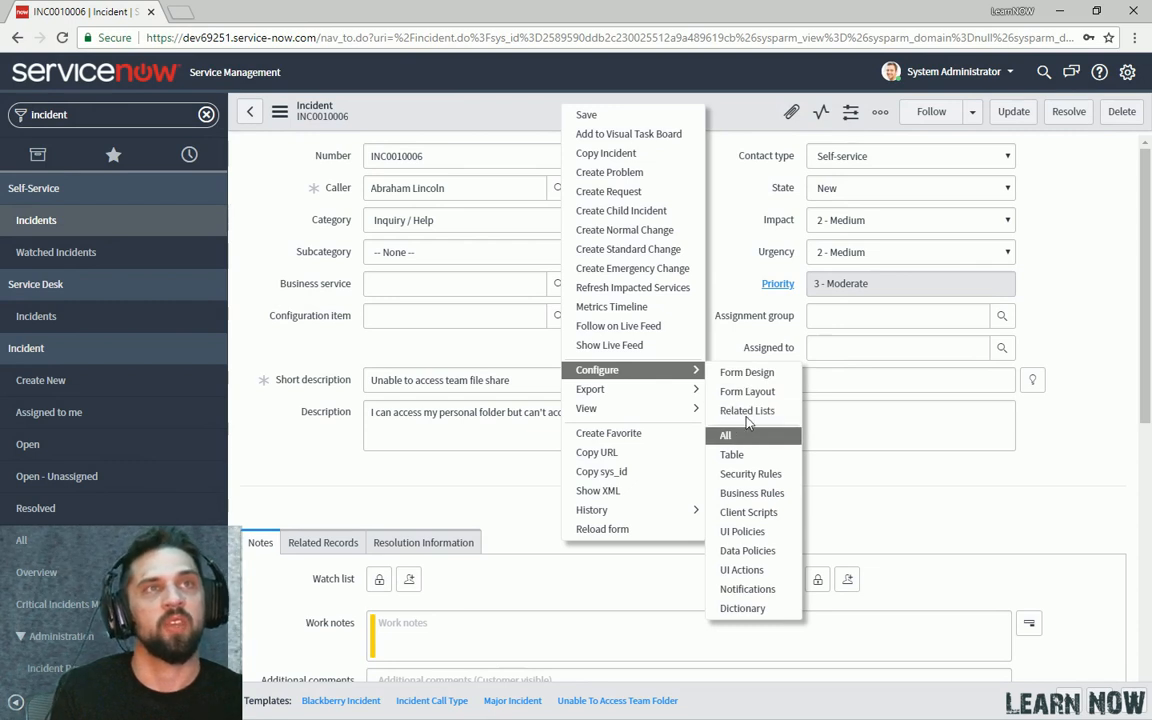
pyautogui.moveTo(758, 440)
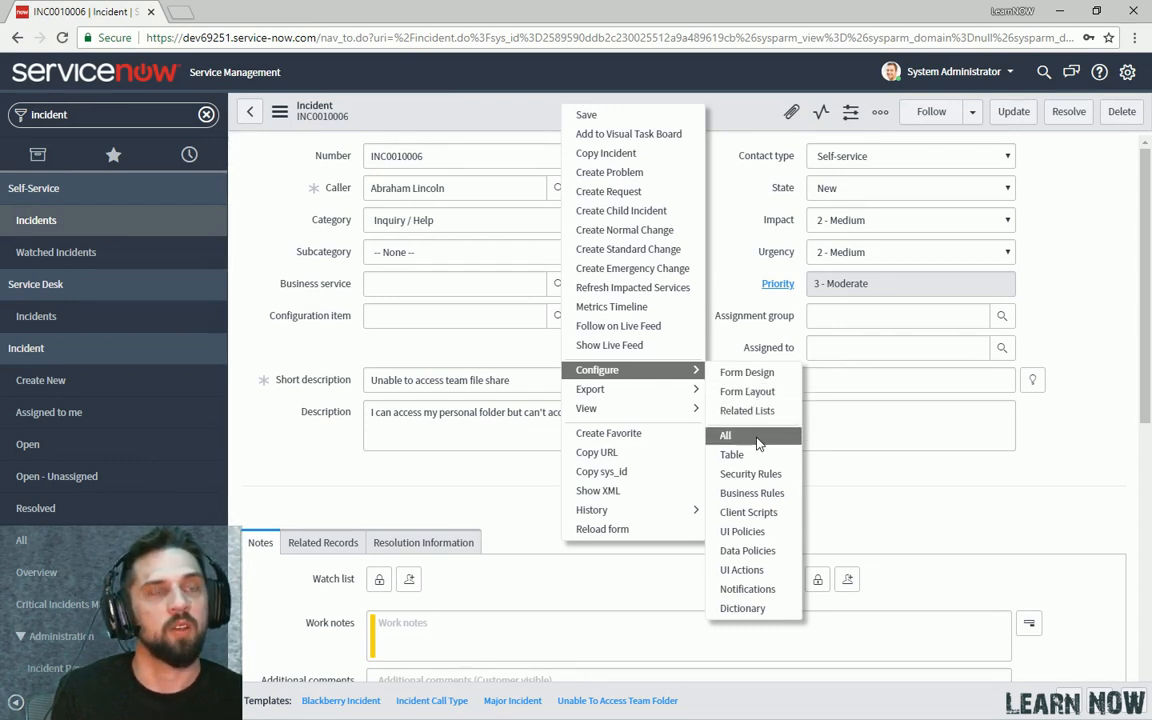
pyautogui.moveTo(742, 608)
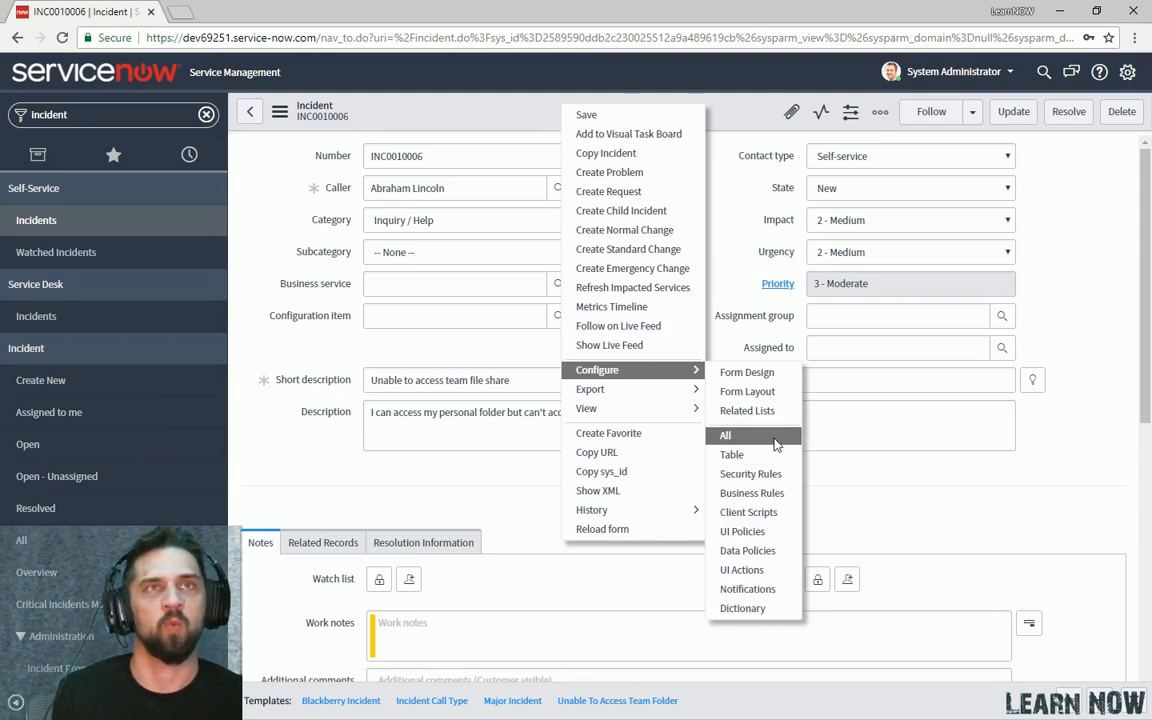
pyautogui.moveTo(732, 454)
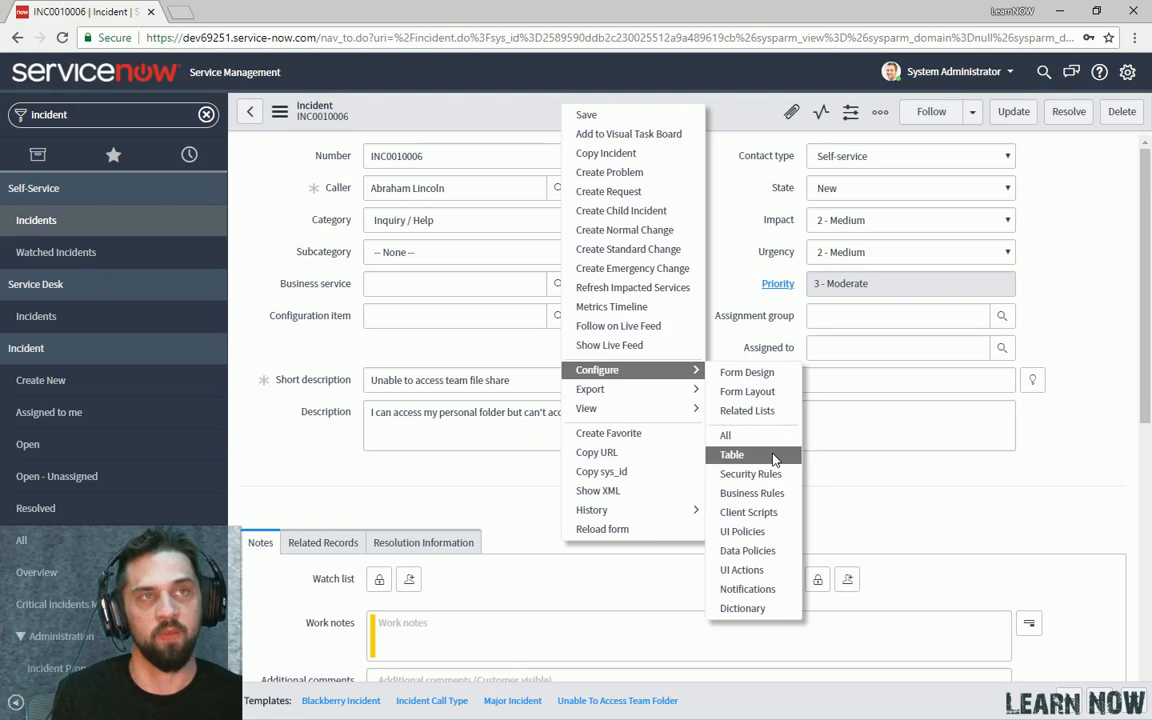
pyautogui.moveTo(752, 474)
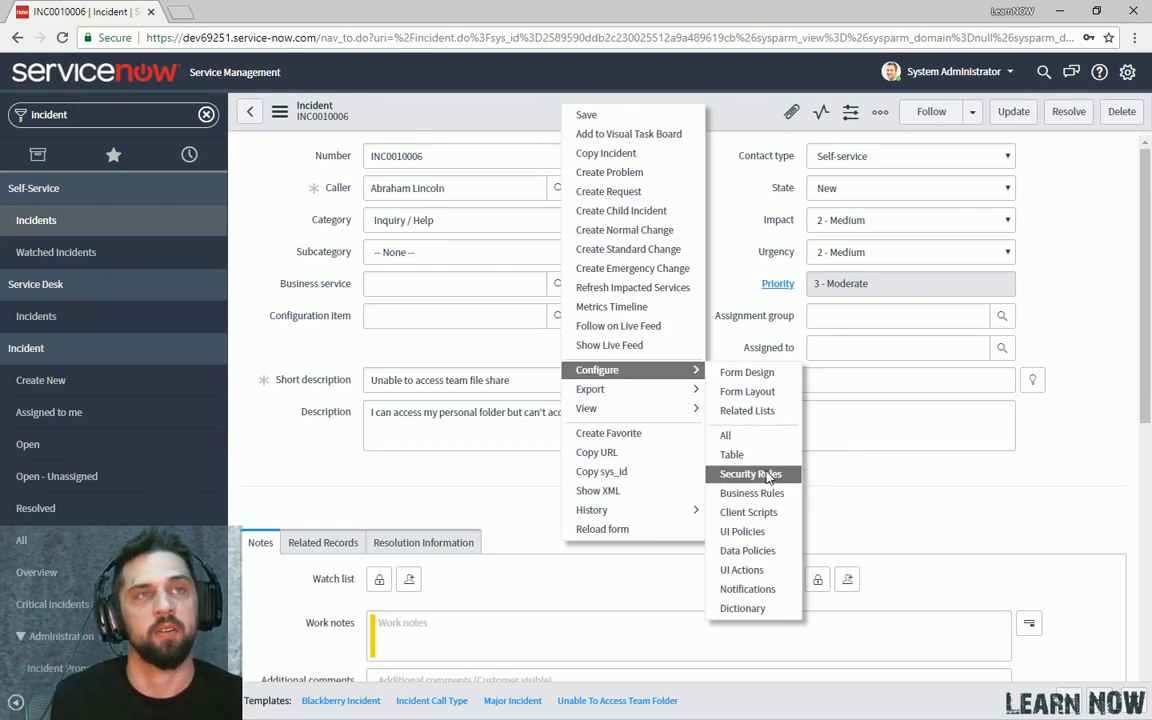
pyautogui.moveTo(620, 388)
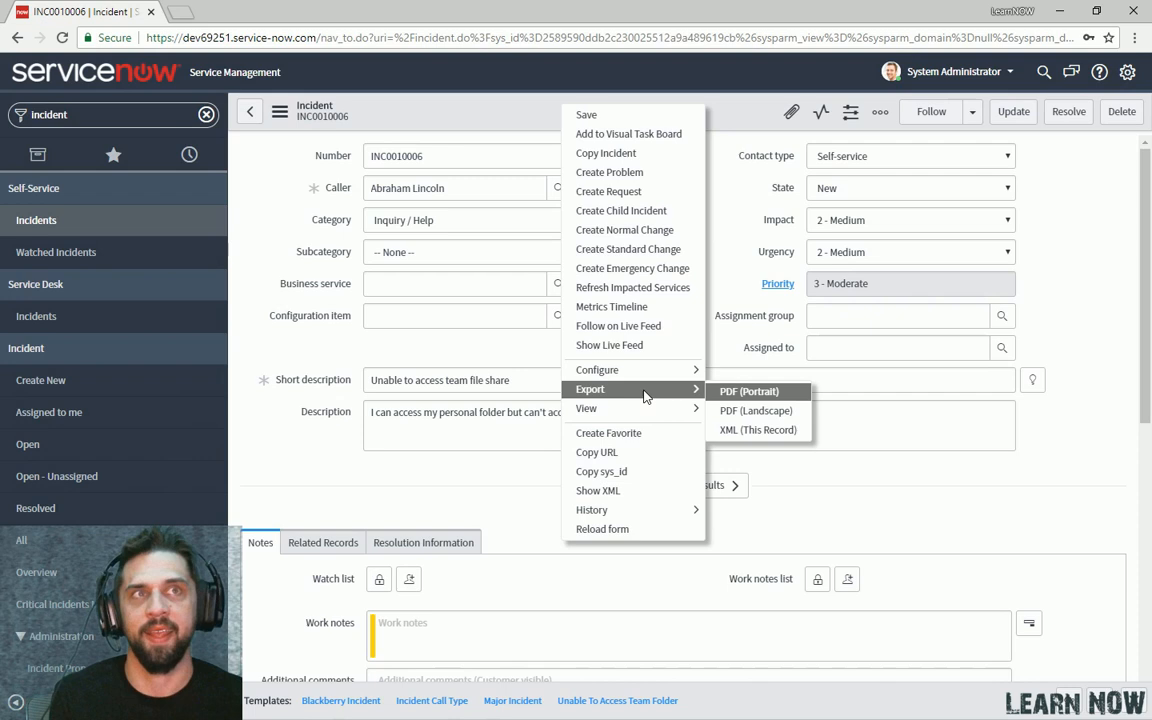
pyautogui.moveTo(792, 404)
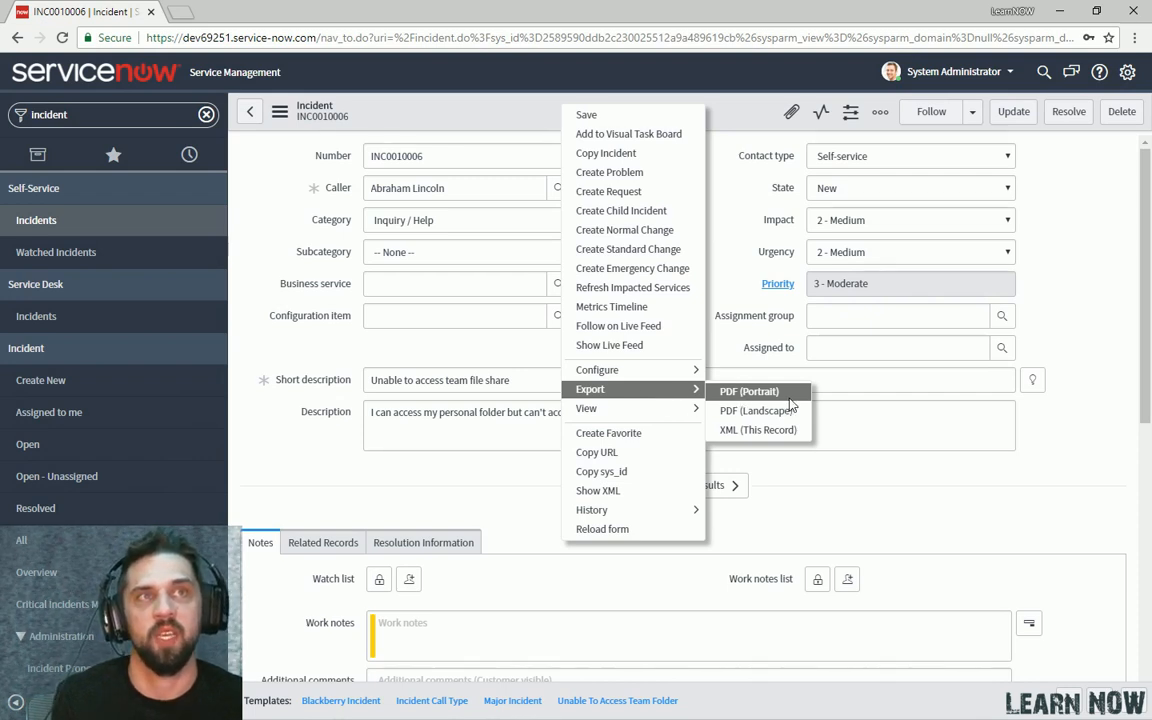
pyautogui.moveTo(756, 412)
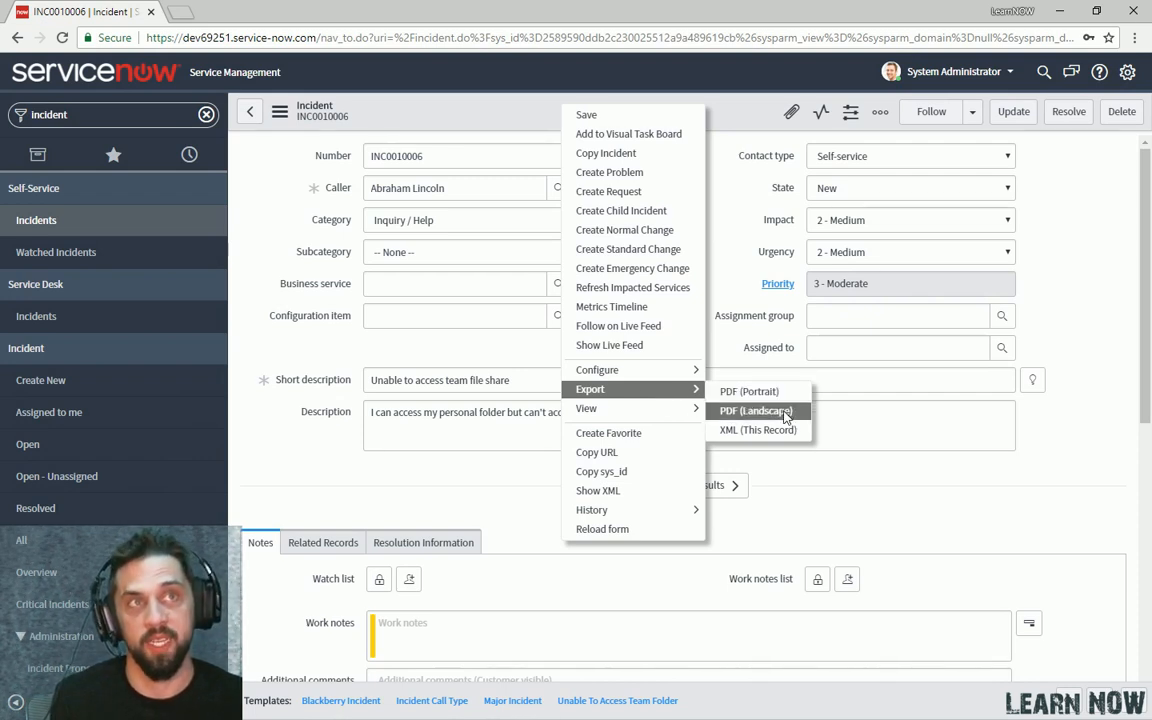
pyautogui.moveTo(776, 390)
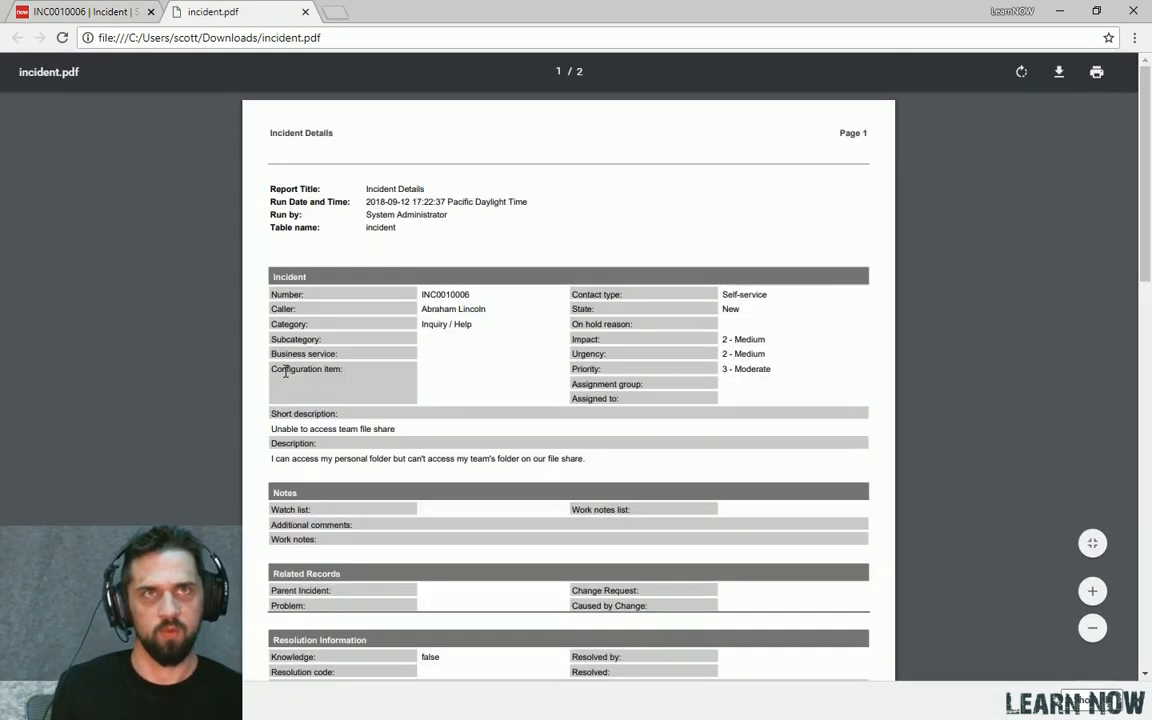
# Review the exported incident.pdf and return to the ServiceNow incident INC0010006 tab.
pyautogui.scroll(-3)
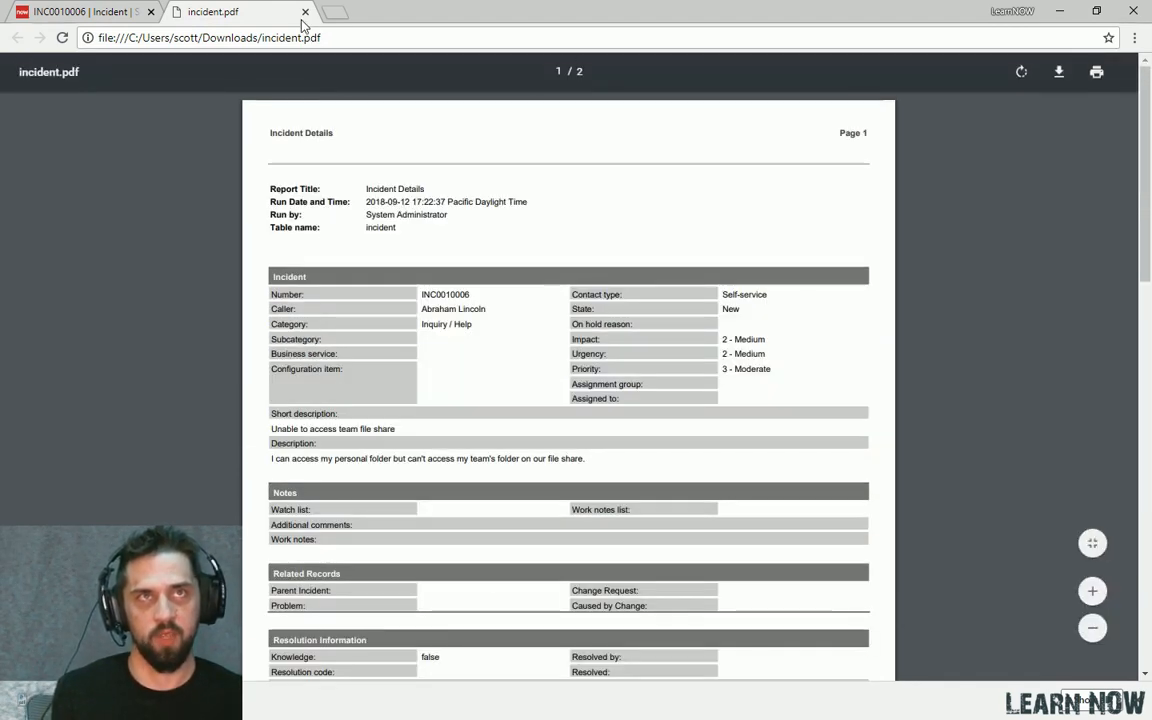
pyautogui.click(80, 16)
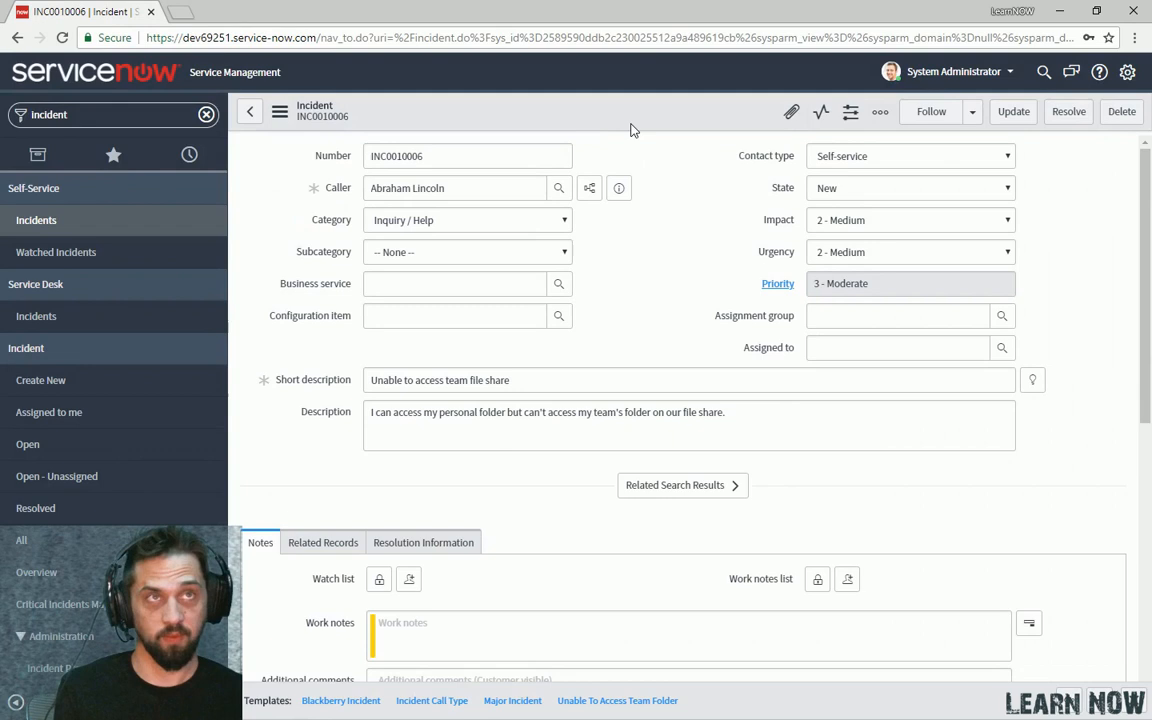
# Show INC0010006's record history as a list from the form's additional options.
pyautogui.click(880, 112)
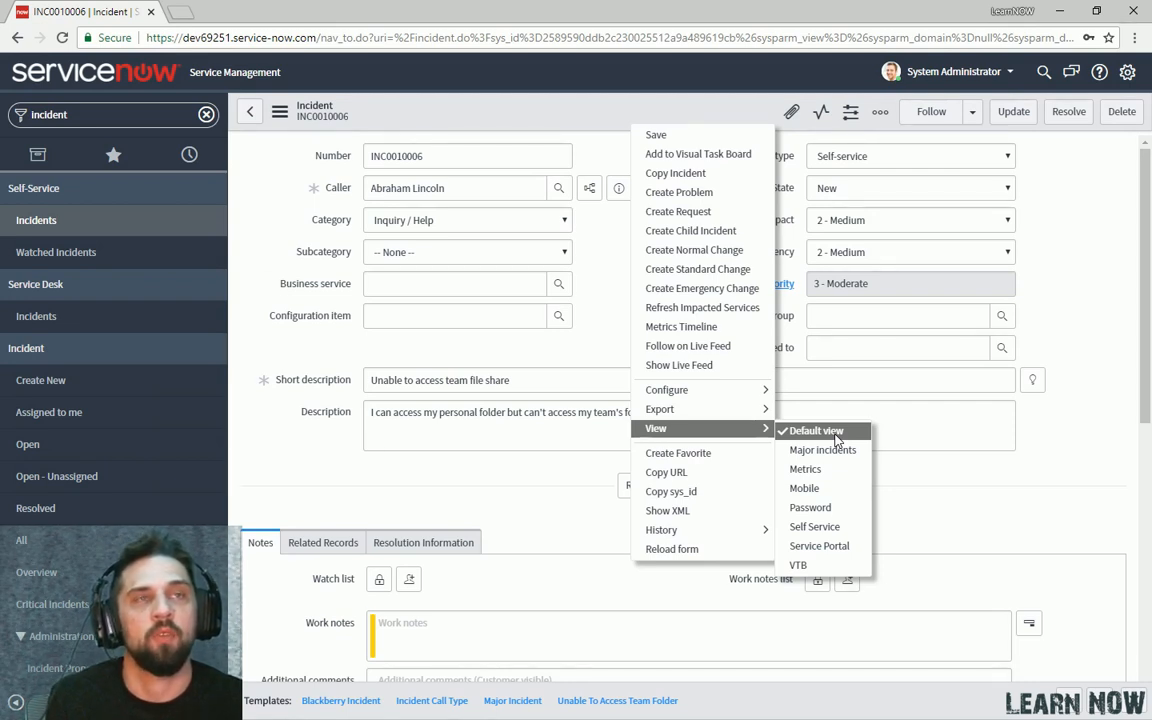
pyautogui.moveTo(826, 450)
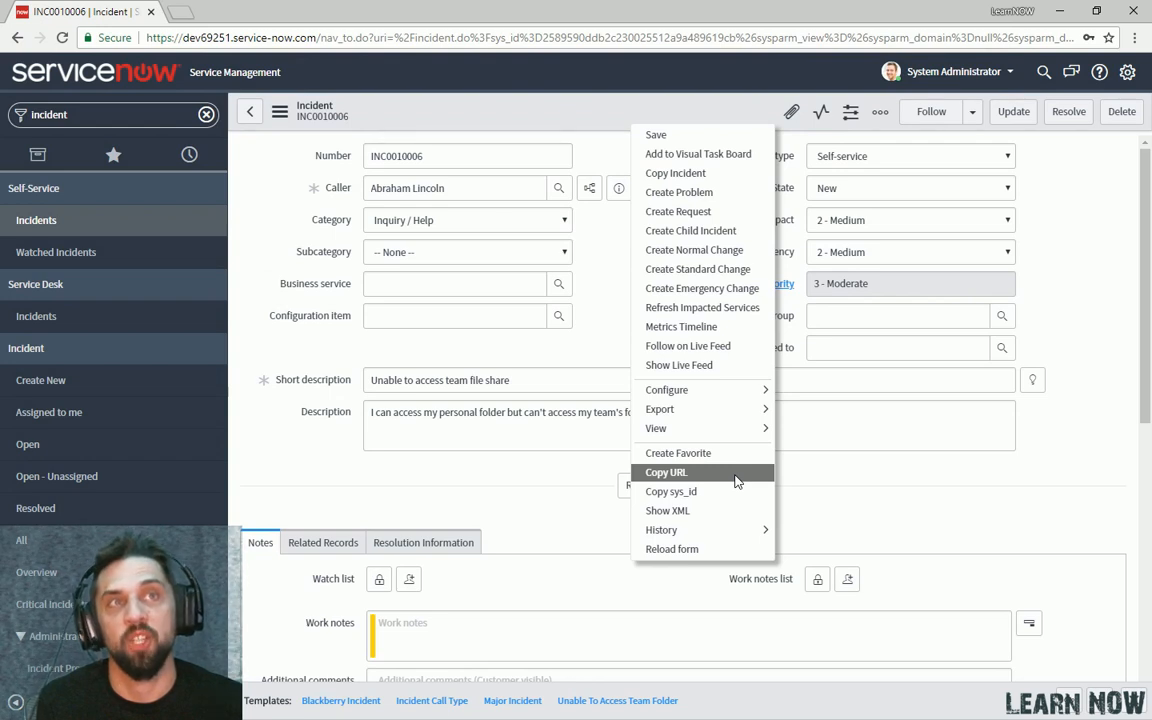
pyautogui.moveTo(696, 492)
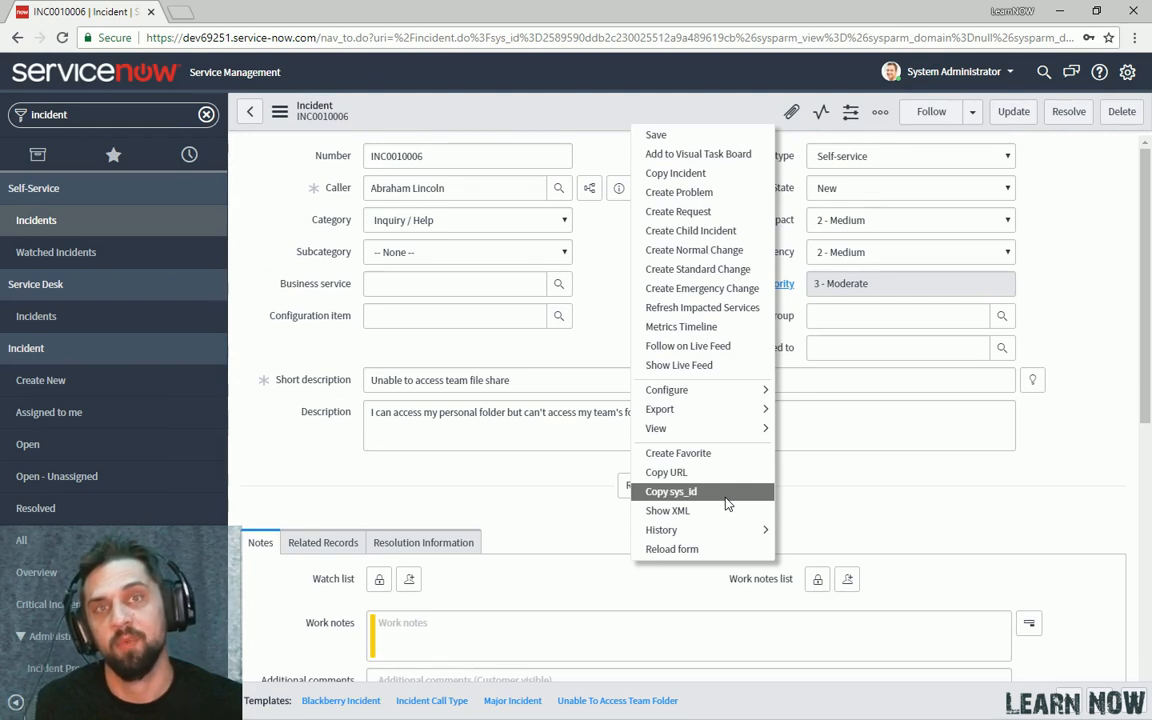
pyautogui.moveTo(720, 492)
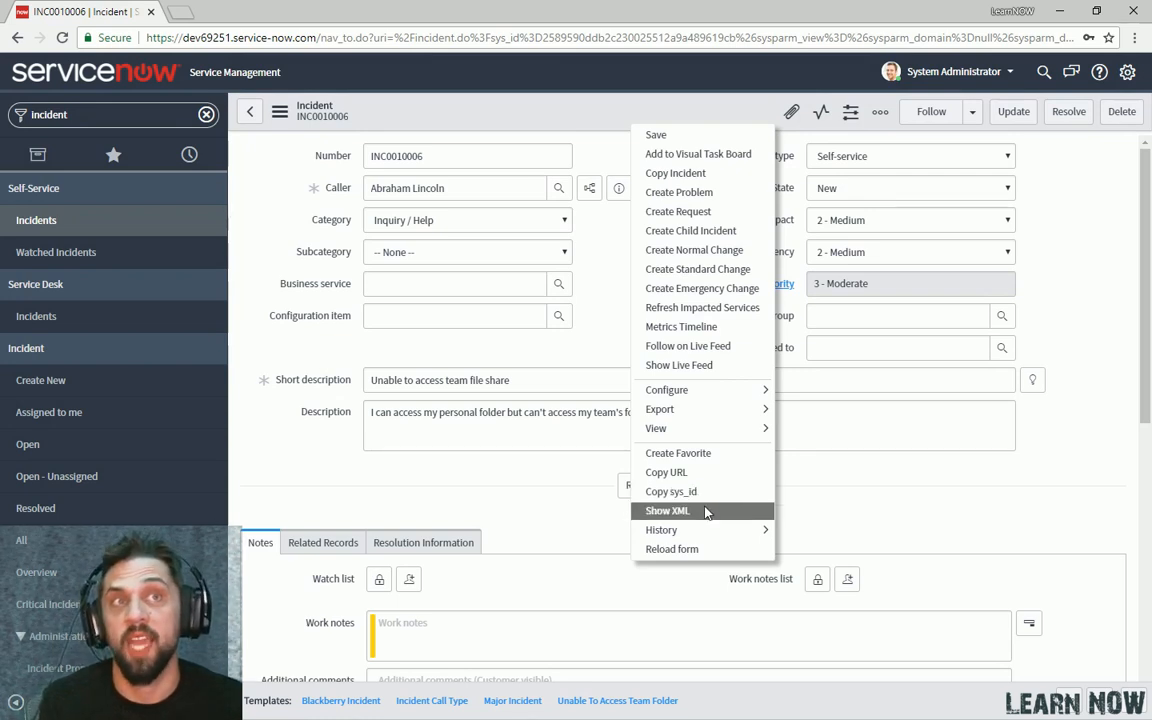
pyautogui.moveTo(662, 530)
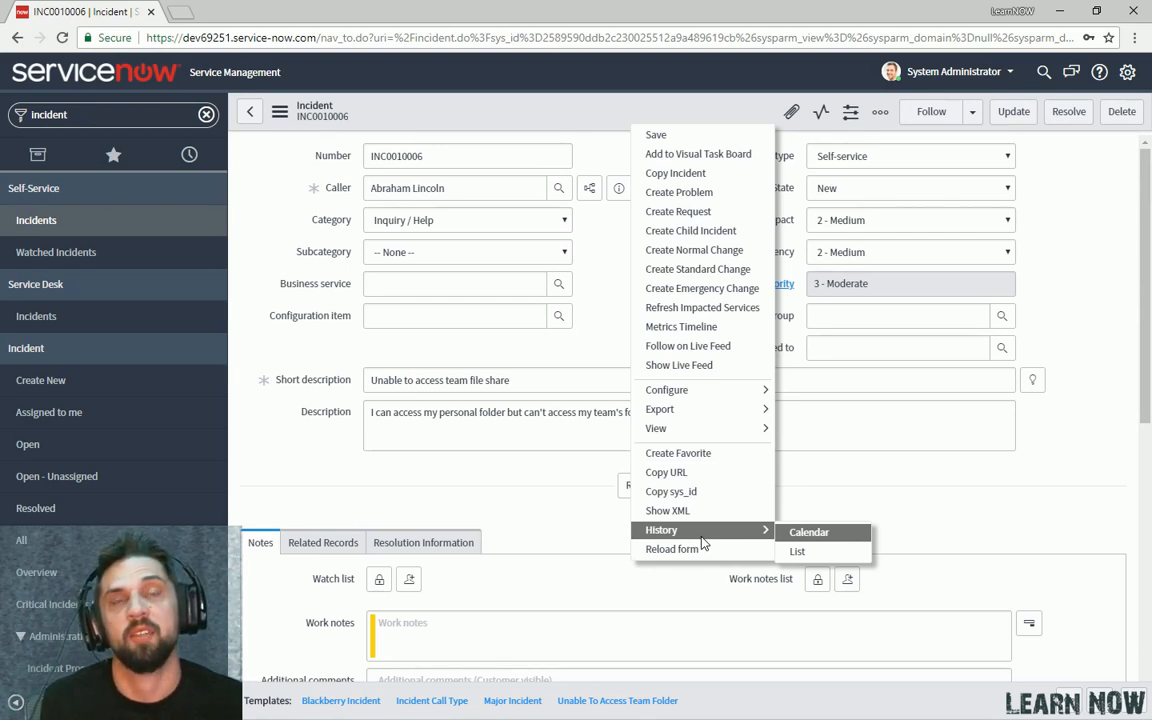
pyautogui.moveTo(714, 540)
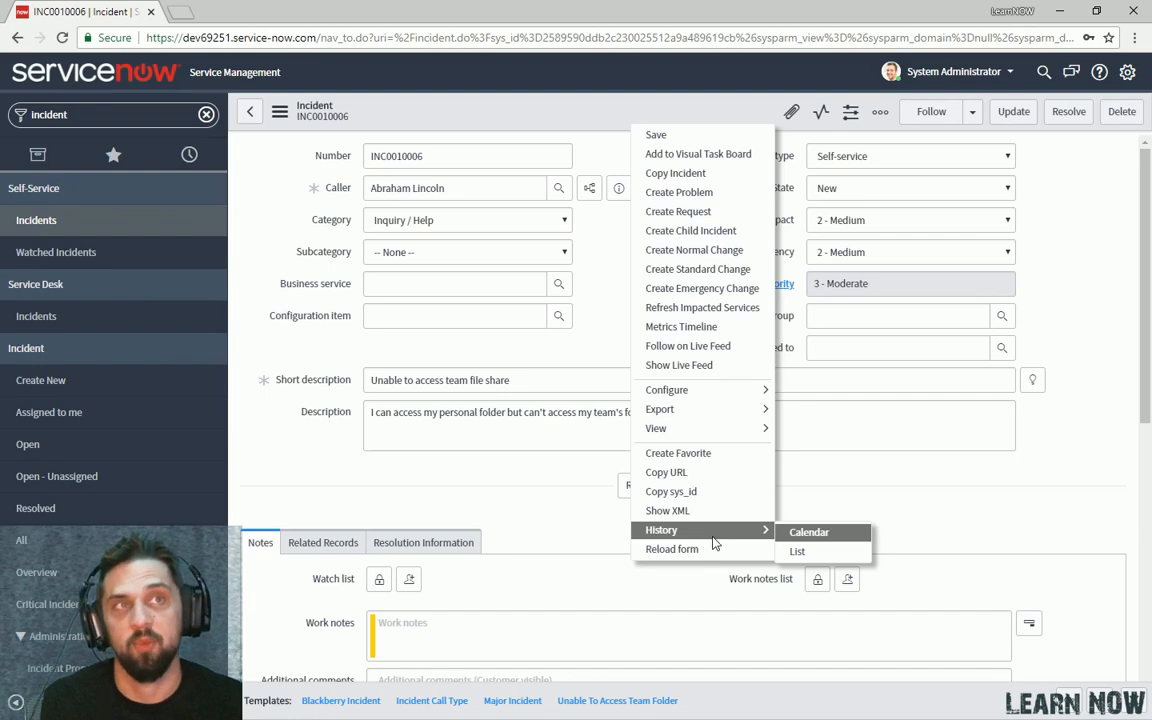
pyautogui.click(796, 552)
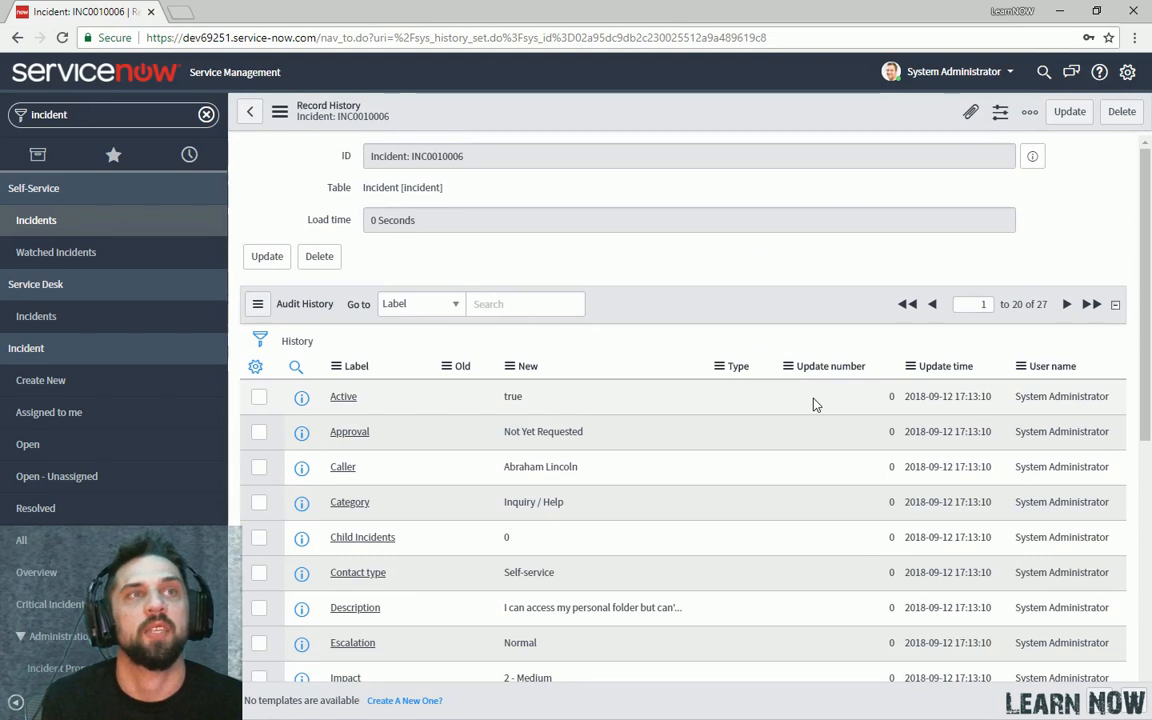
pyautogui.moveTo(852, 404)
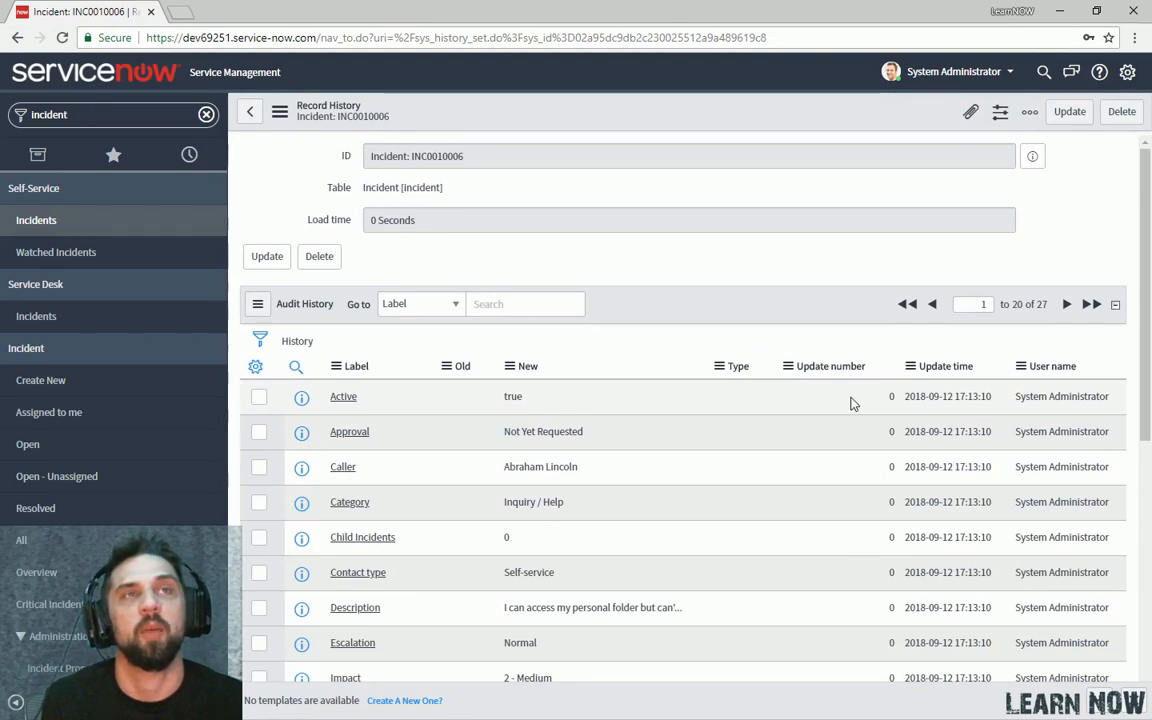
pyautogui.moveTo(1052, 412)
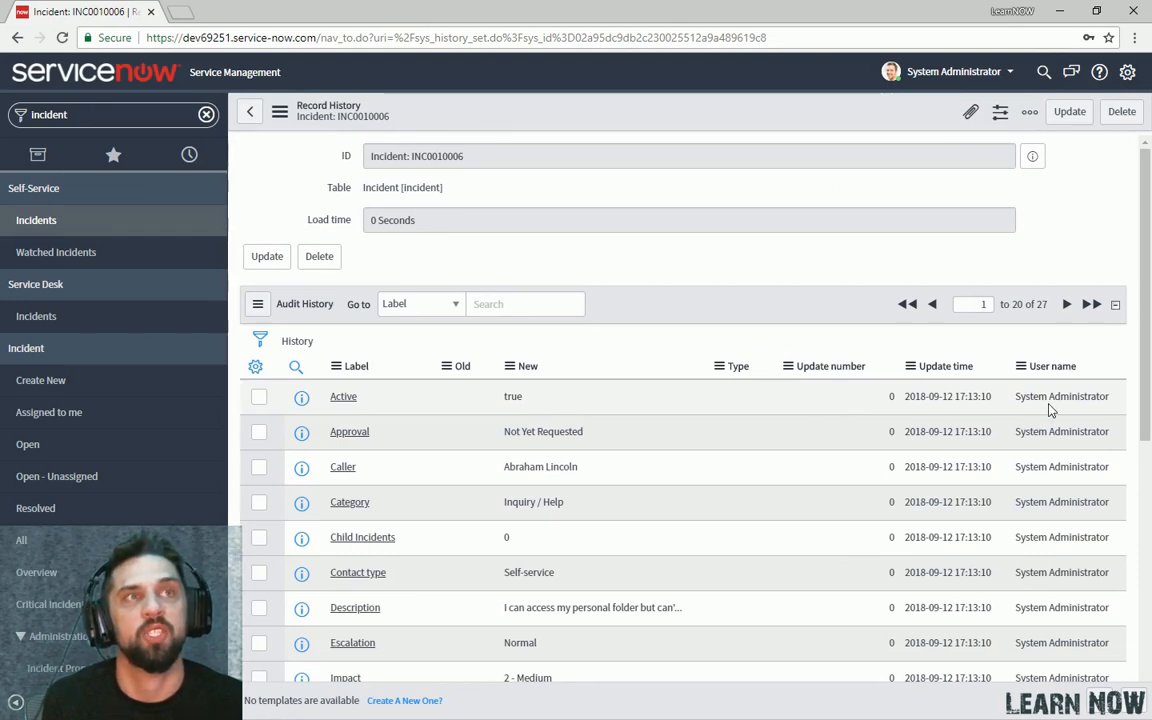
pyautogui.moveTo(862, 476)
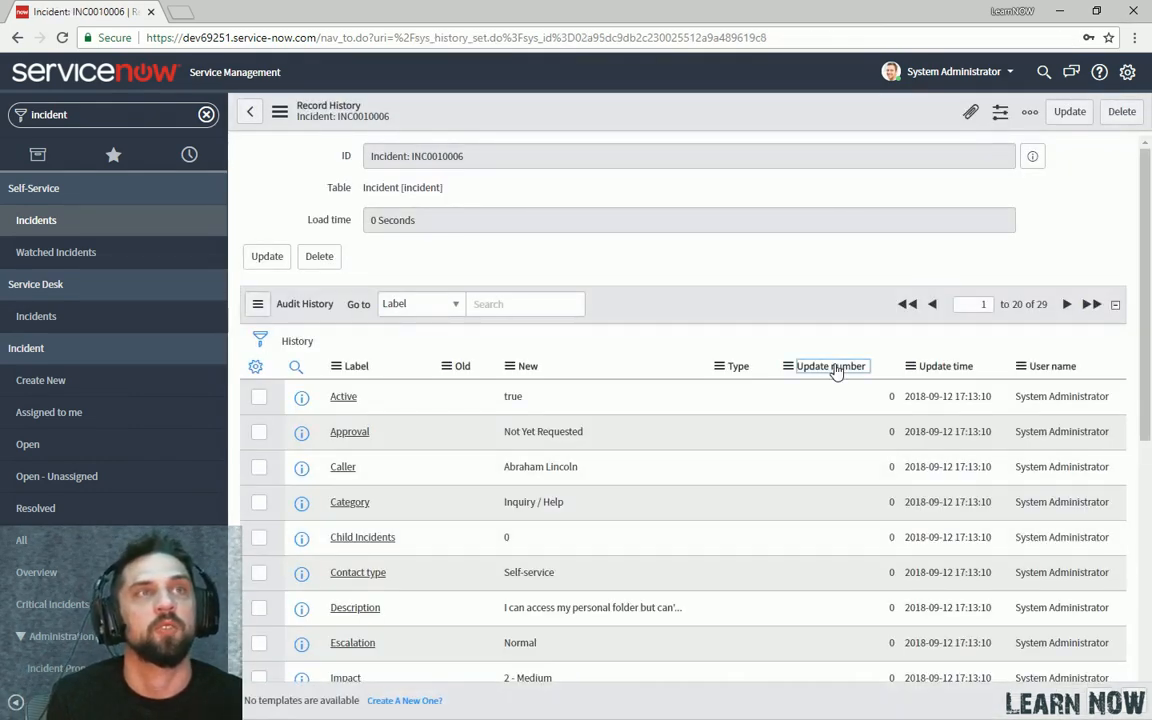
# Sort INC0010006's history by update number descending to review the short description change.
pyautogui.click(832, 366)
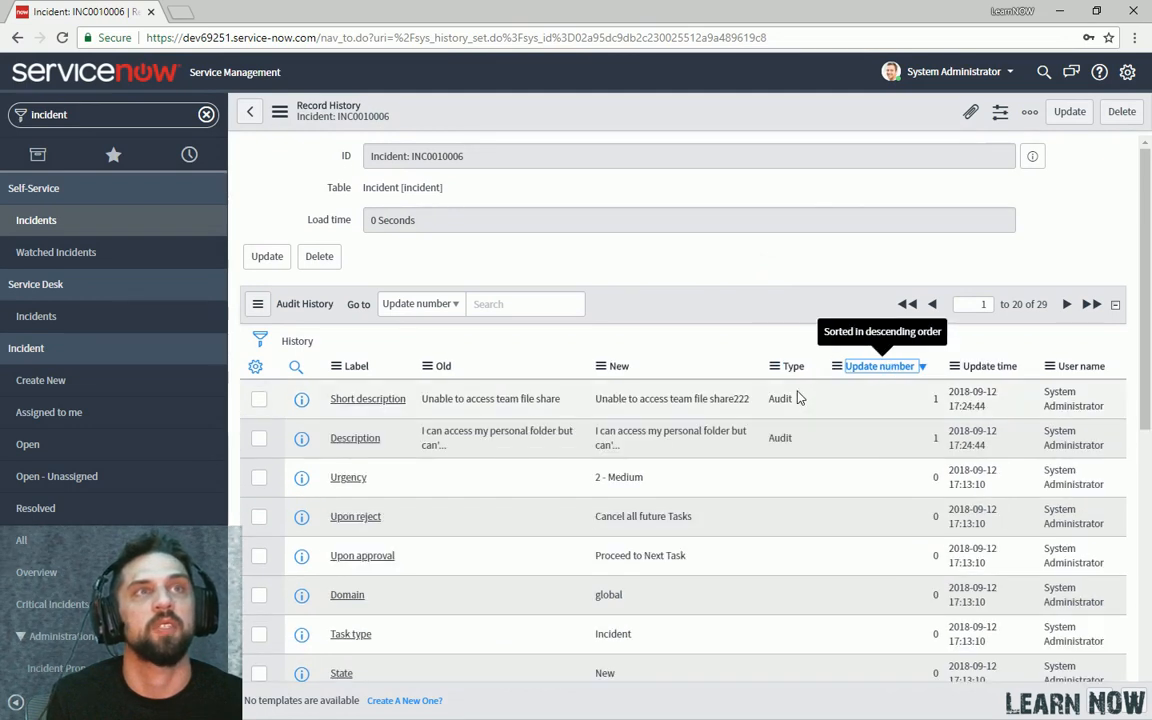
pyautogui.moveTo(922, 404)
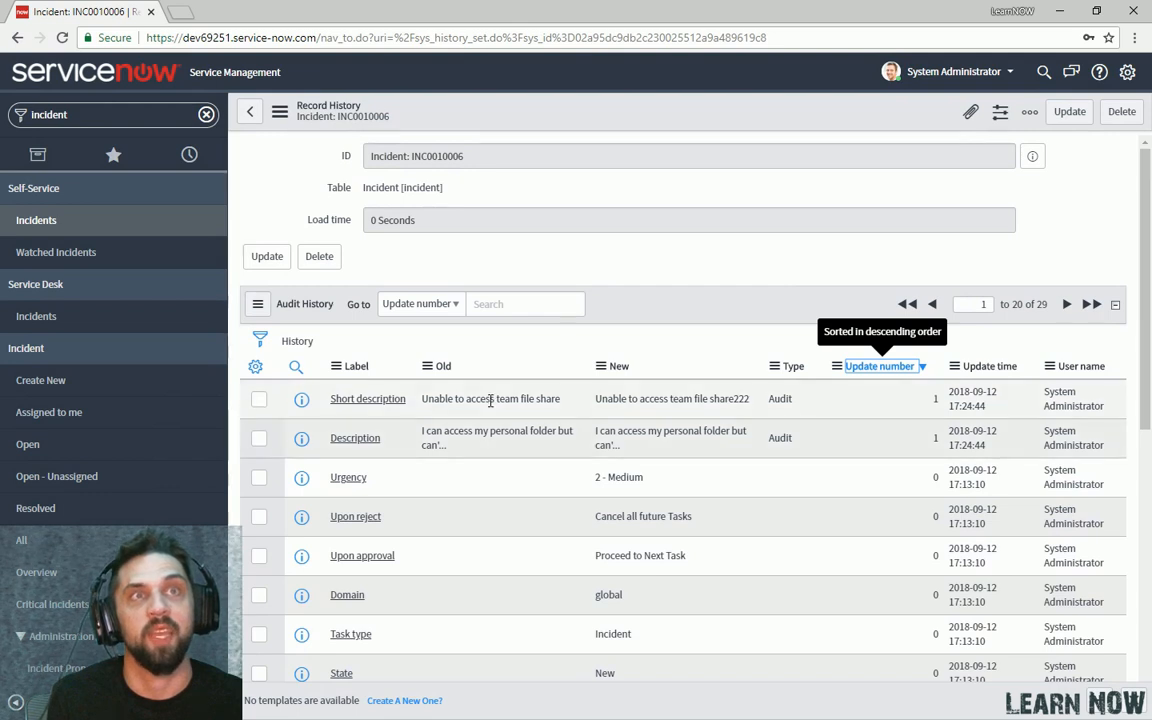
pyautogui.moveTo(668, 412)
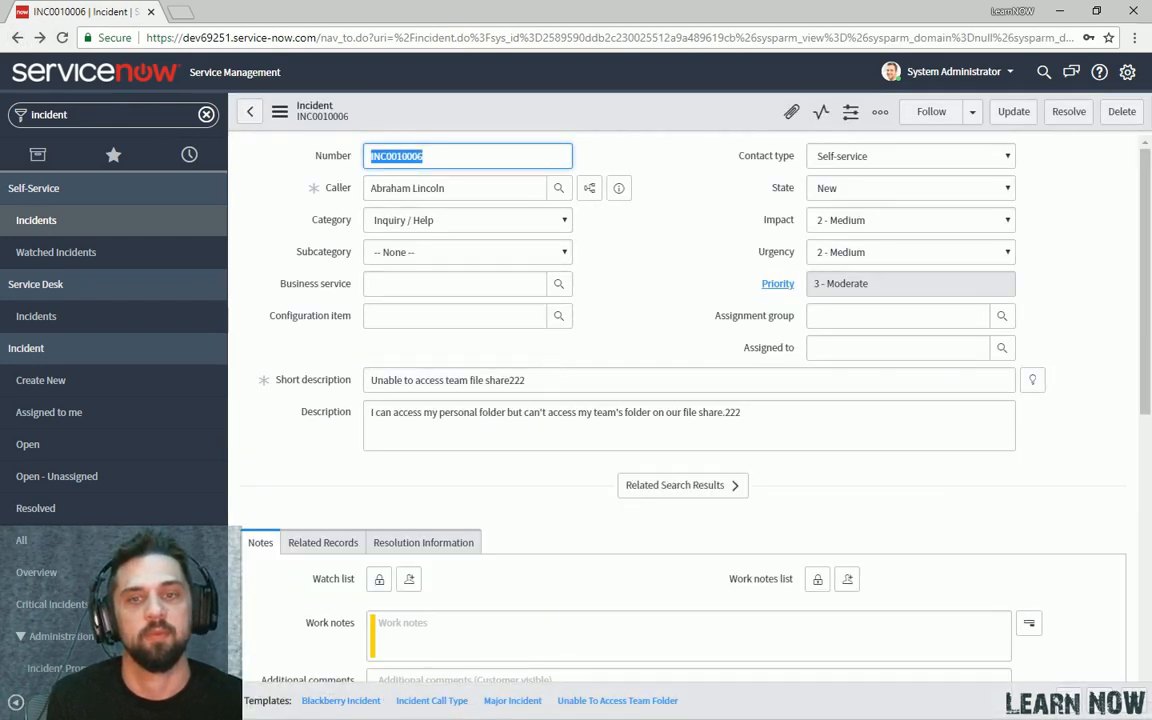
# Clear the Short description and attempt Update, triggering the mandatory-field warning.
pyautogui.click(880, 112)
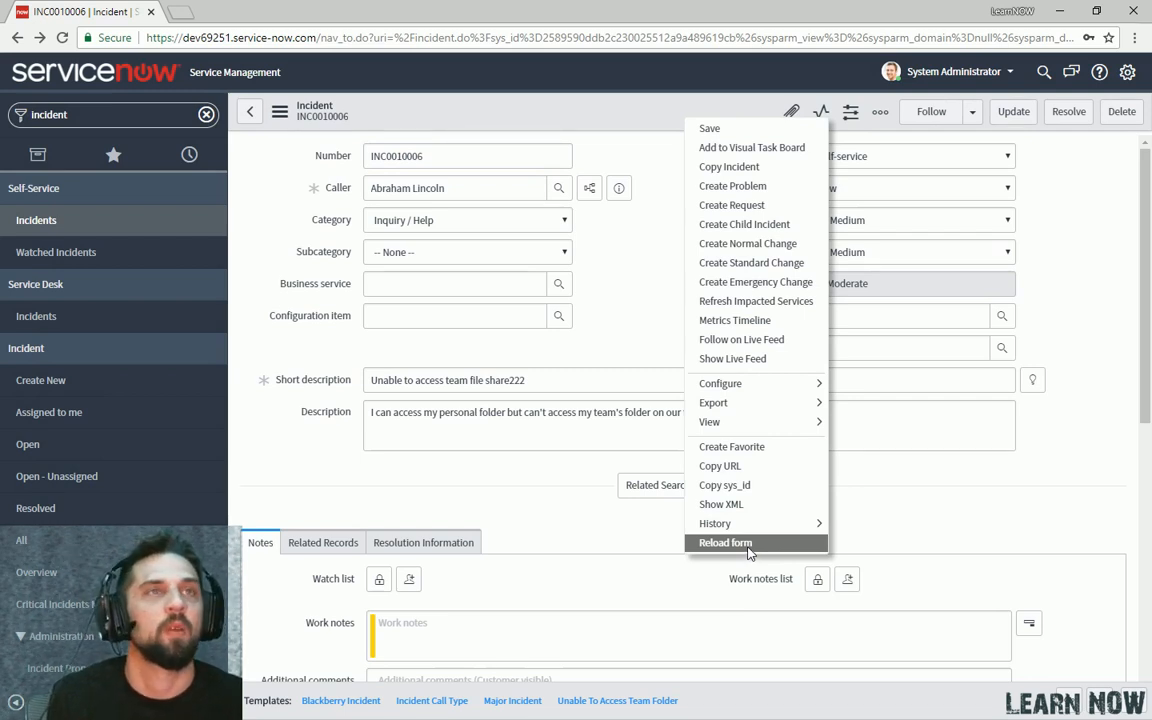
pyautogui.moveTo(724, 486)
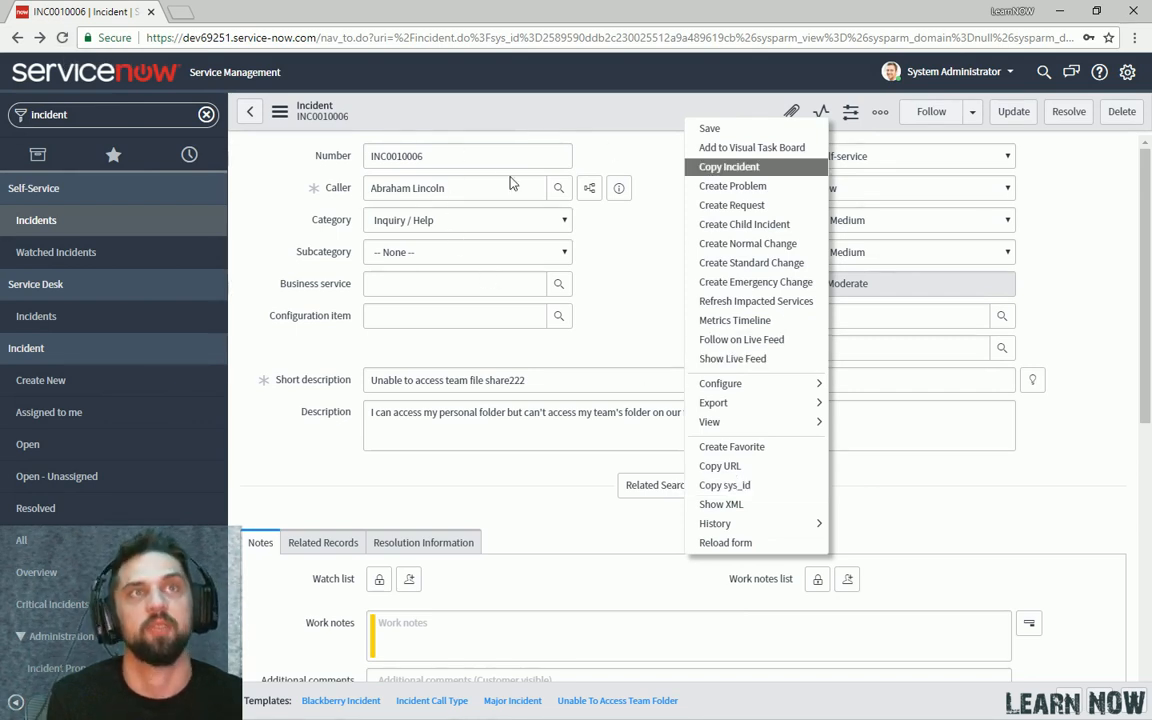
pyautogui.click(642, 310)
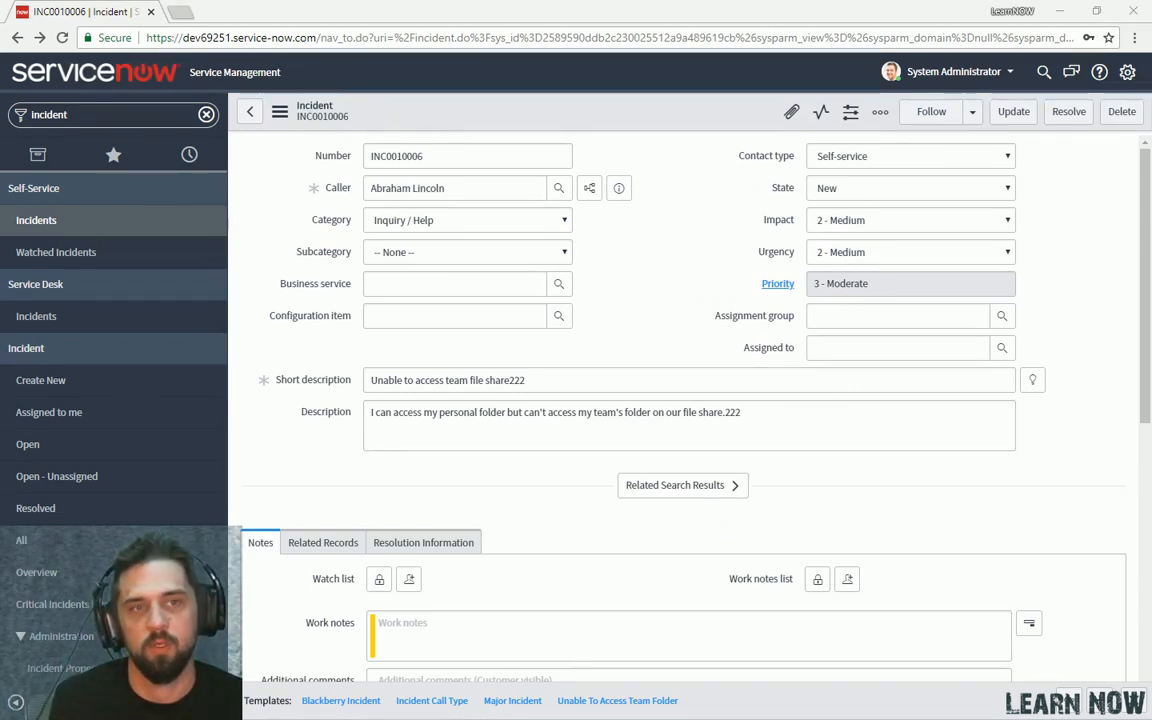
pyautogui.moveTo(720, 330)
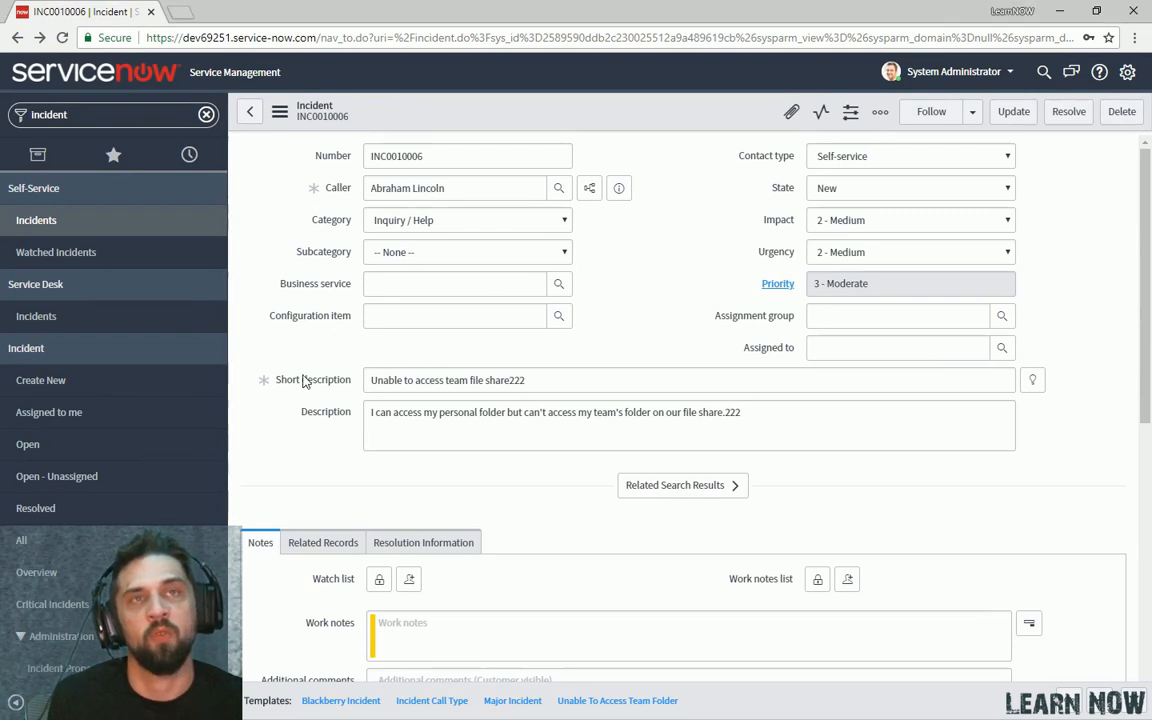
pyautogui.moveTo(264, 384)
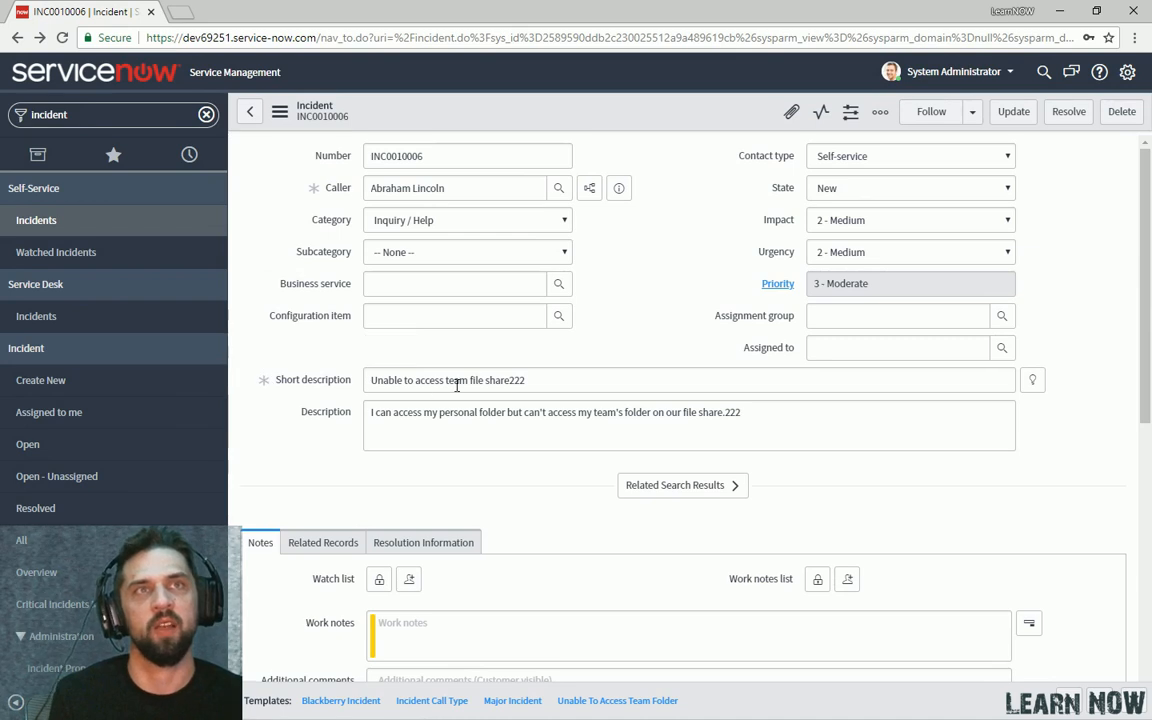
pyautogui.click(556, 380)
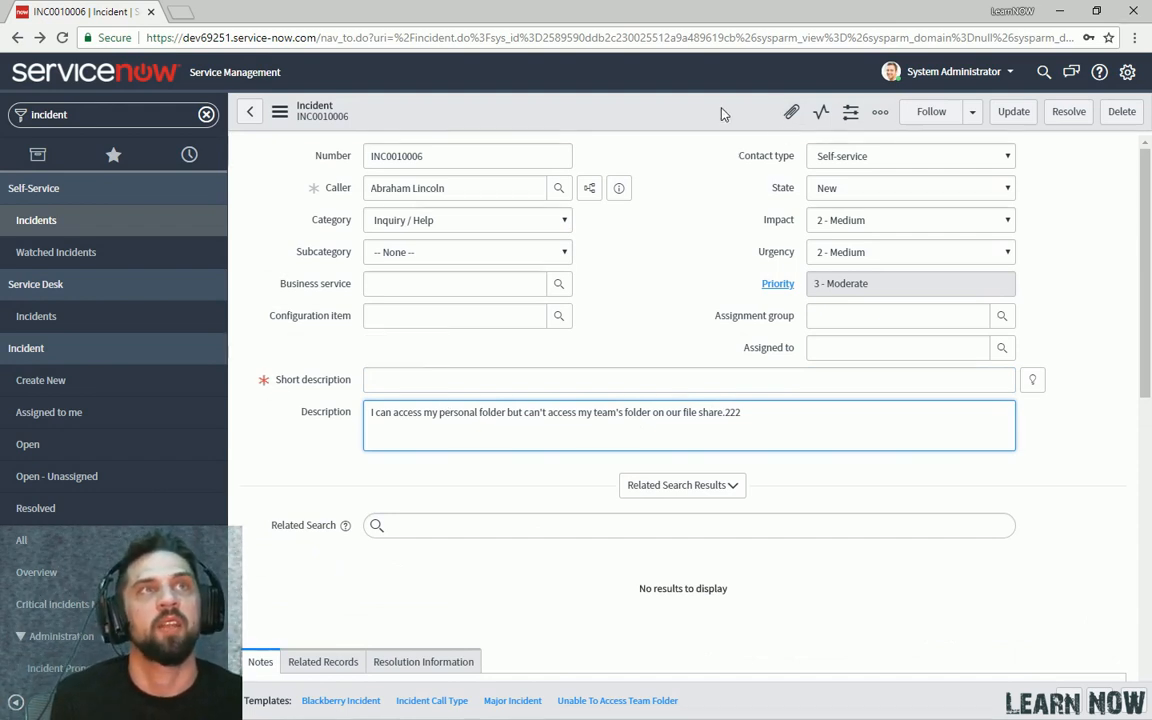
pyautogui.click(1012, 112)
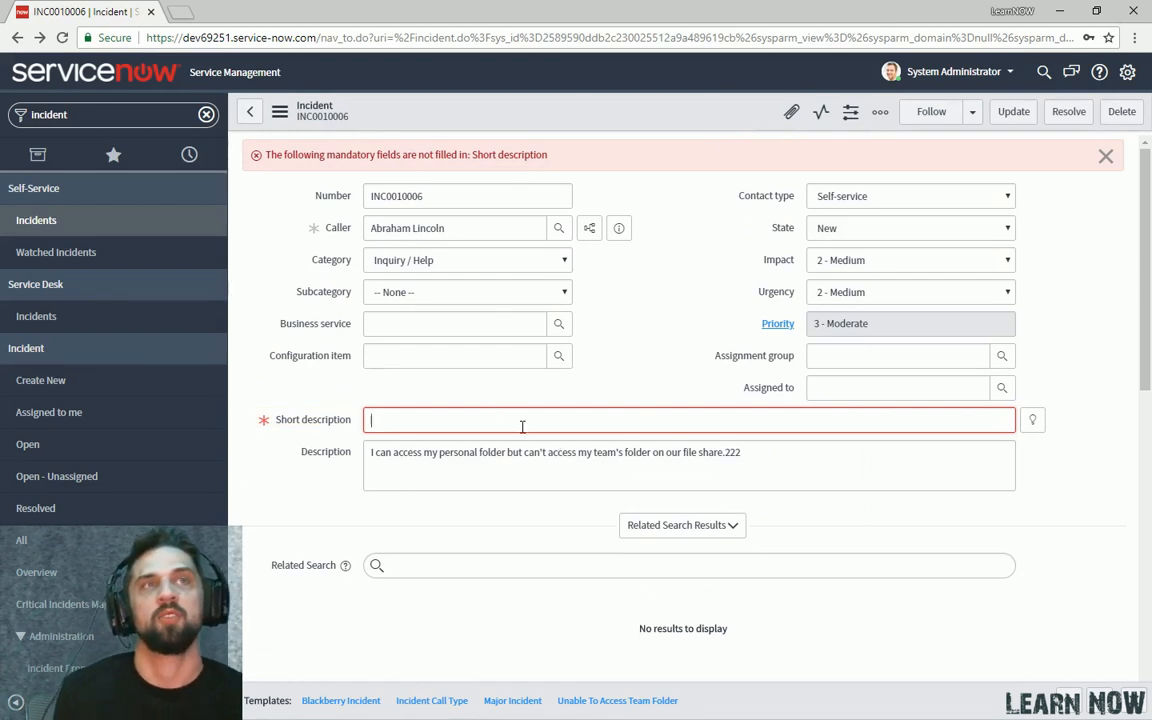
pyautogui.write('https://docs.servicenow.com/bundle/london-platform-user-interface')
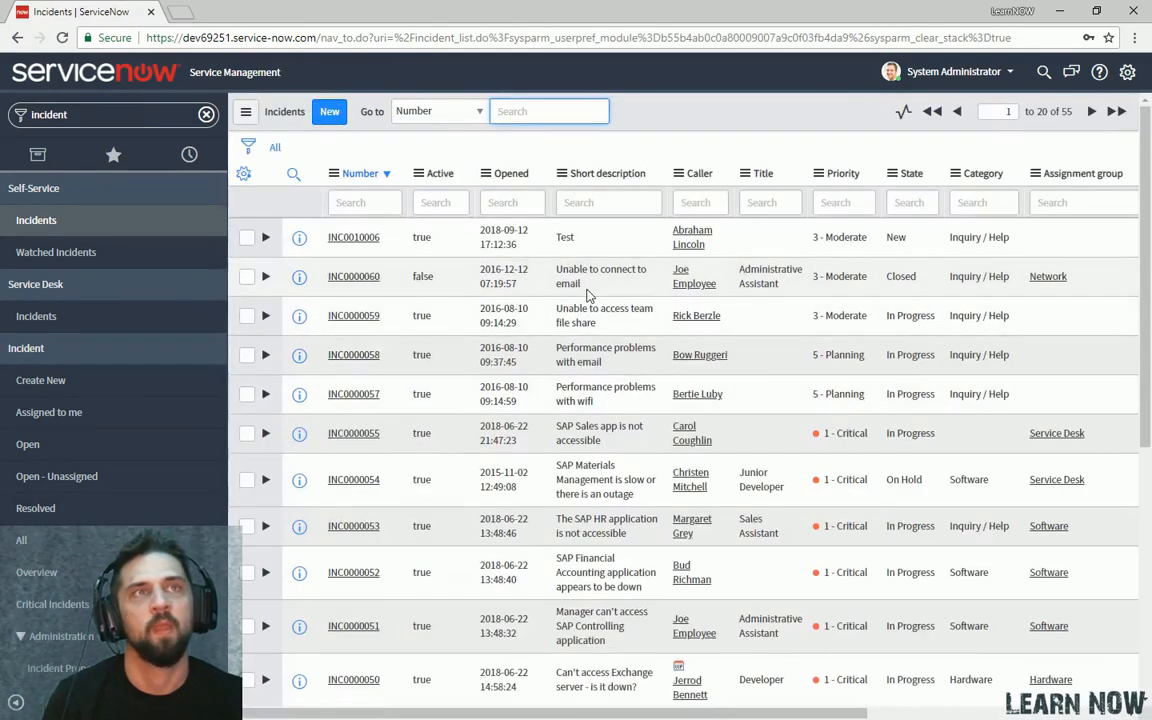
pyautogui.moveTo(378, 288)
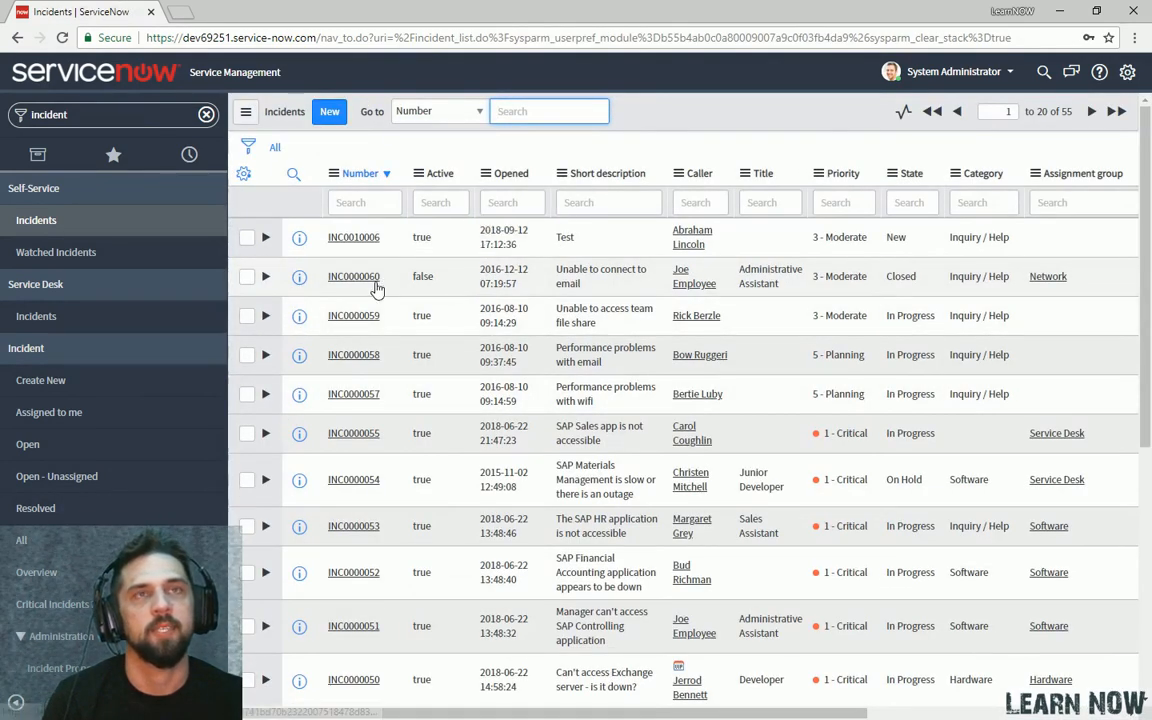
pyautogui.click(352, 276)
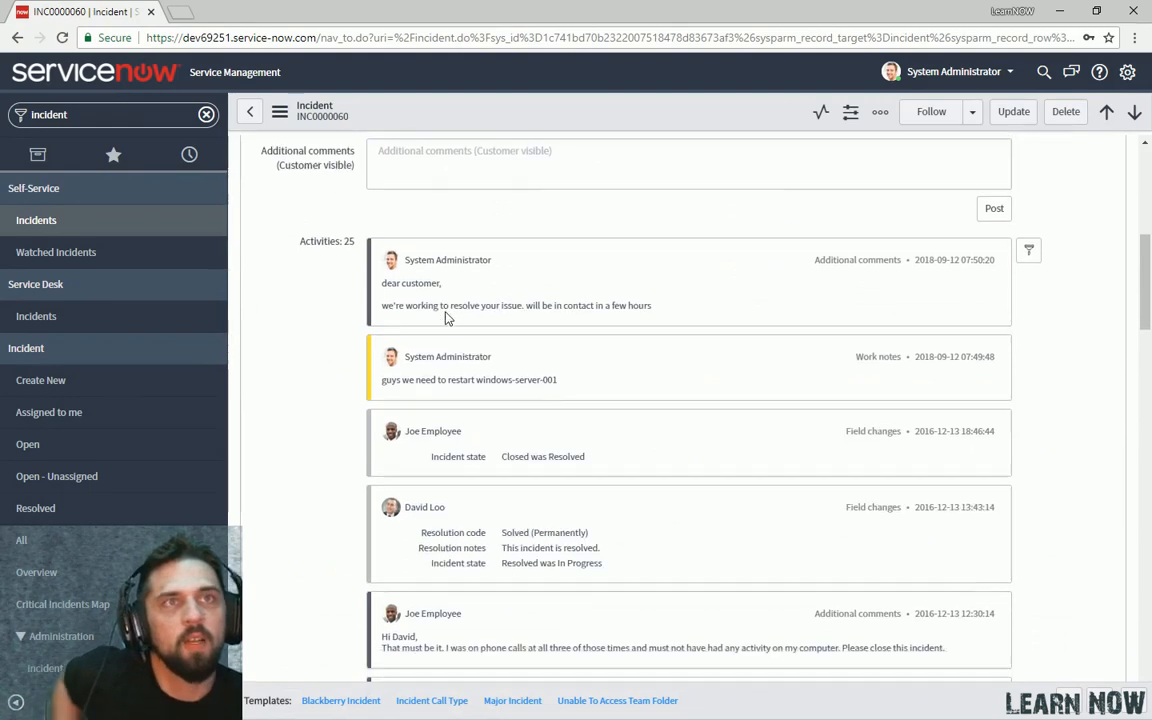
pyautogui.scroll(-3)
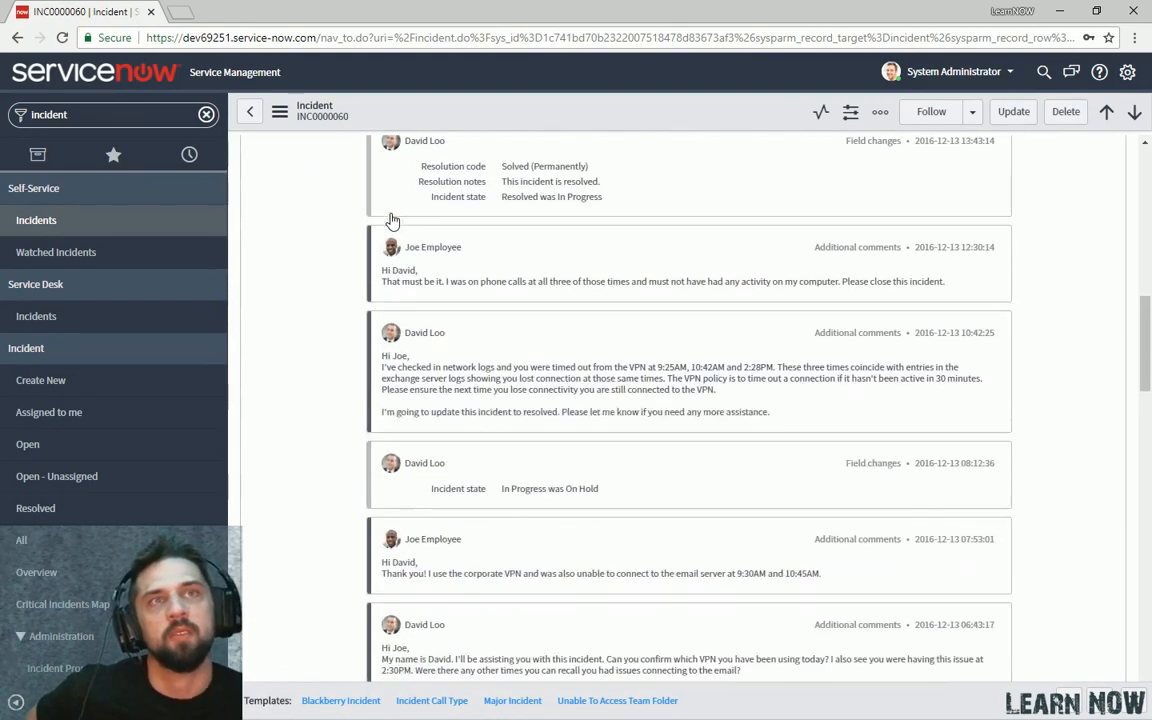
pyautogui.scroll(3)
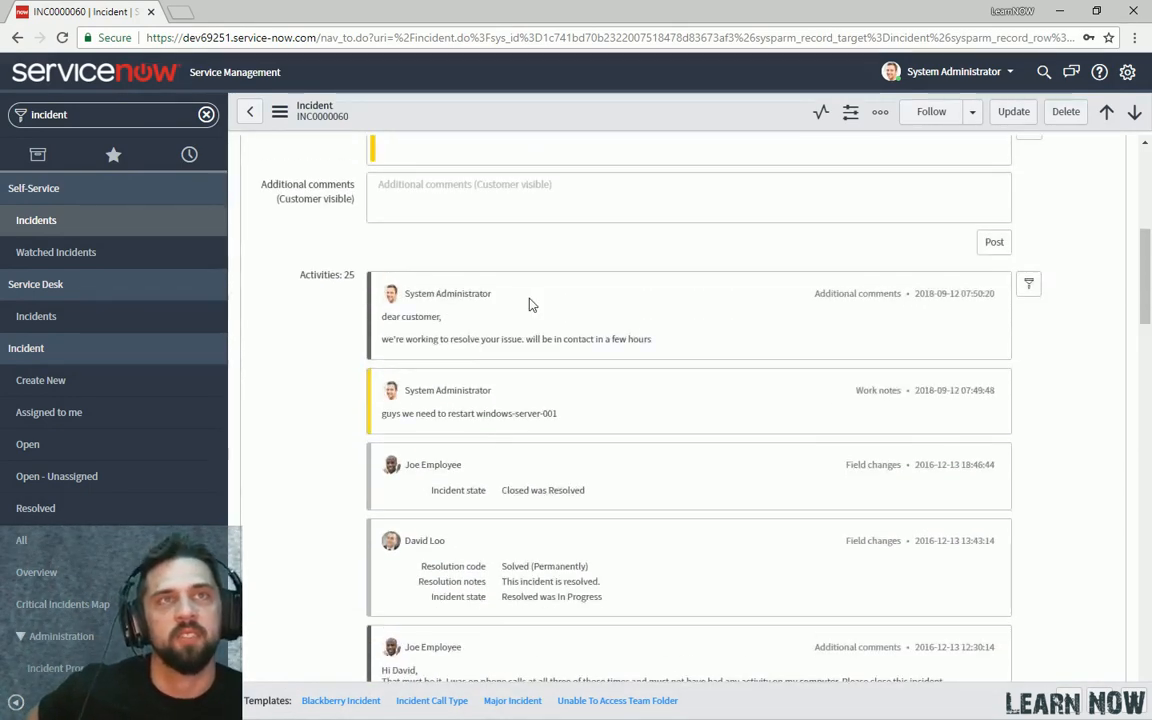
pyautogui.moveTo(1036, 322)
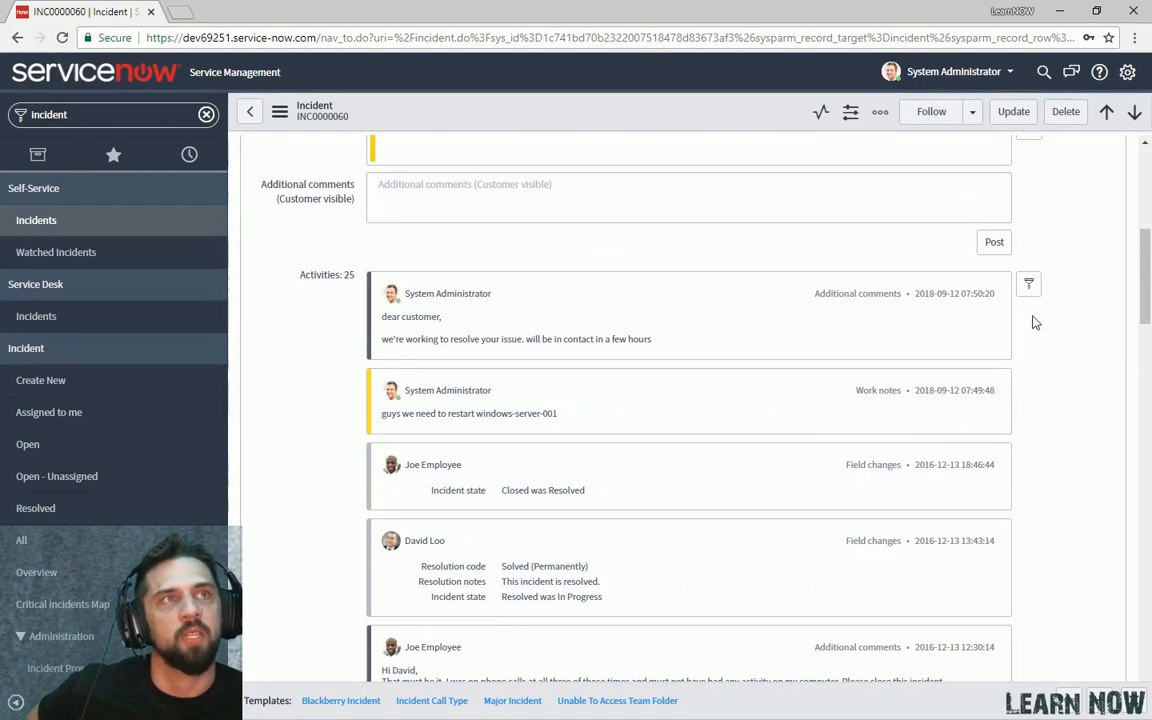
pyautogui.click(1028, 284)
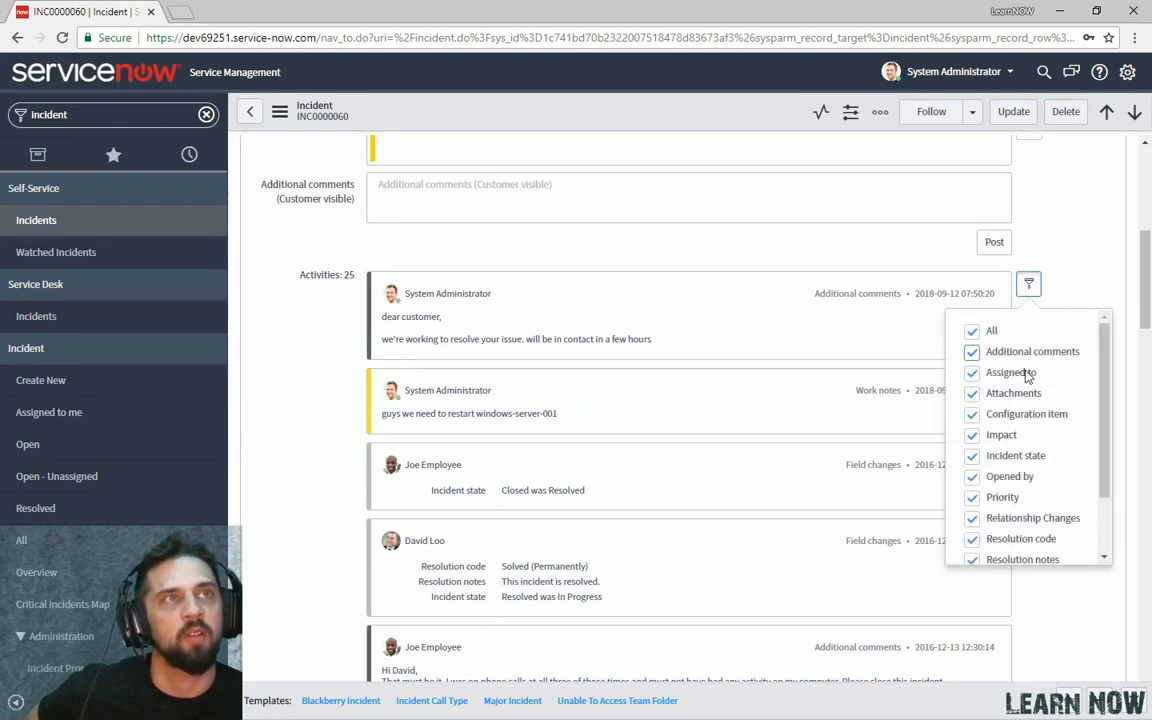
pyautogui.scroll(-3)
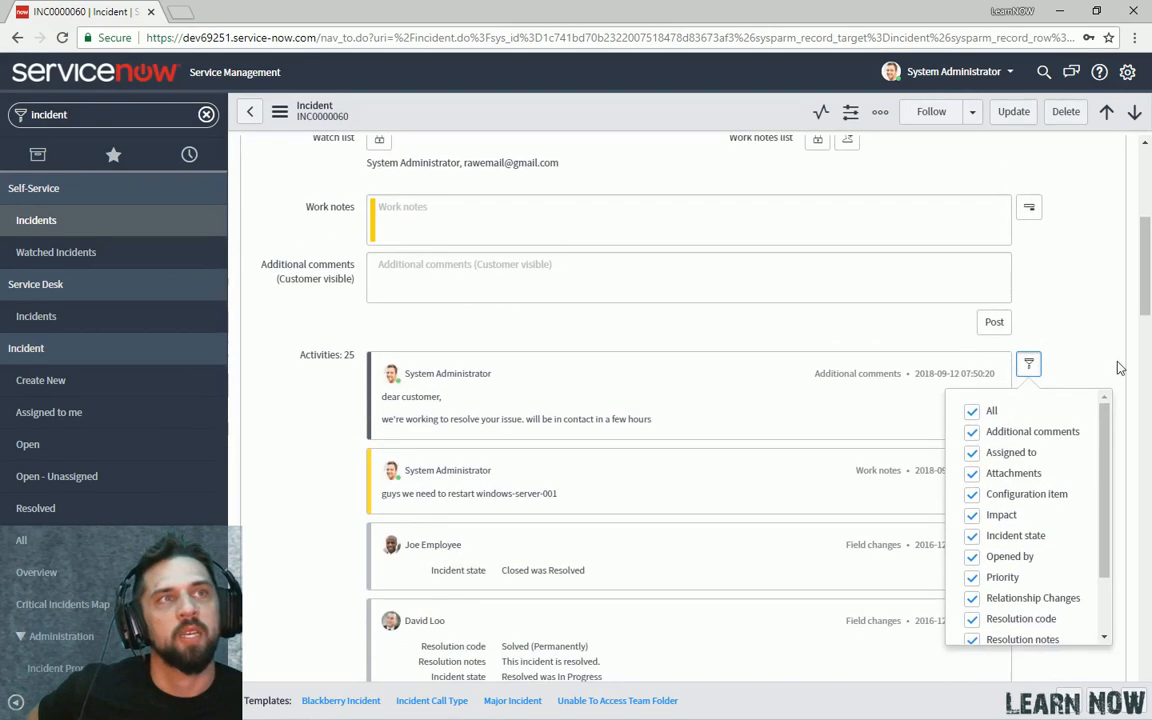
pyautogui.scroll(-3)
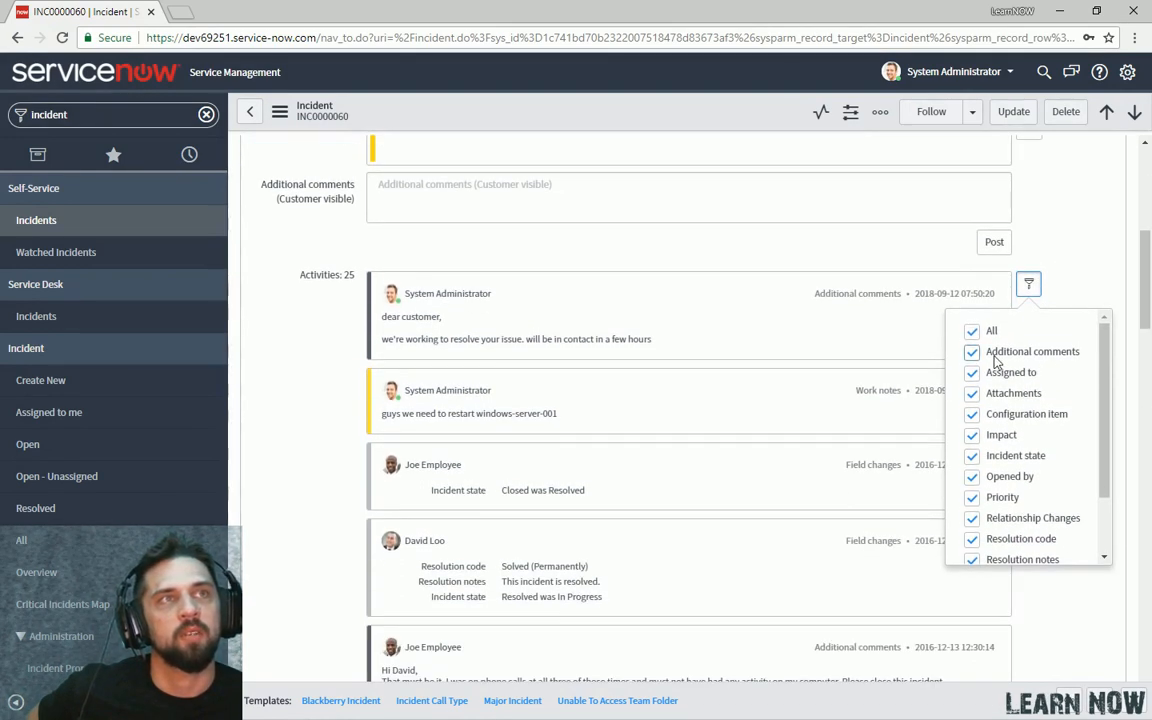
pyautogui.click(972, 352)
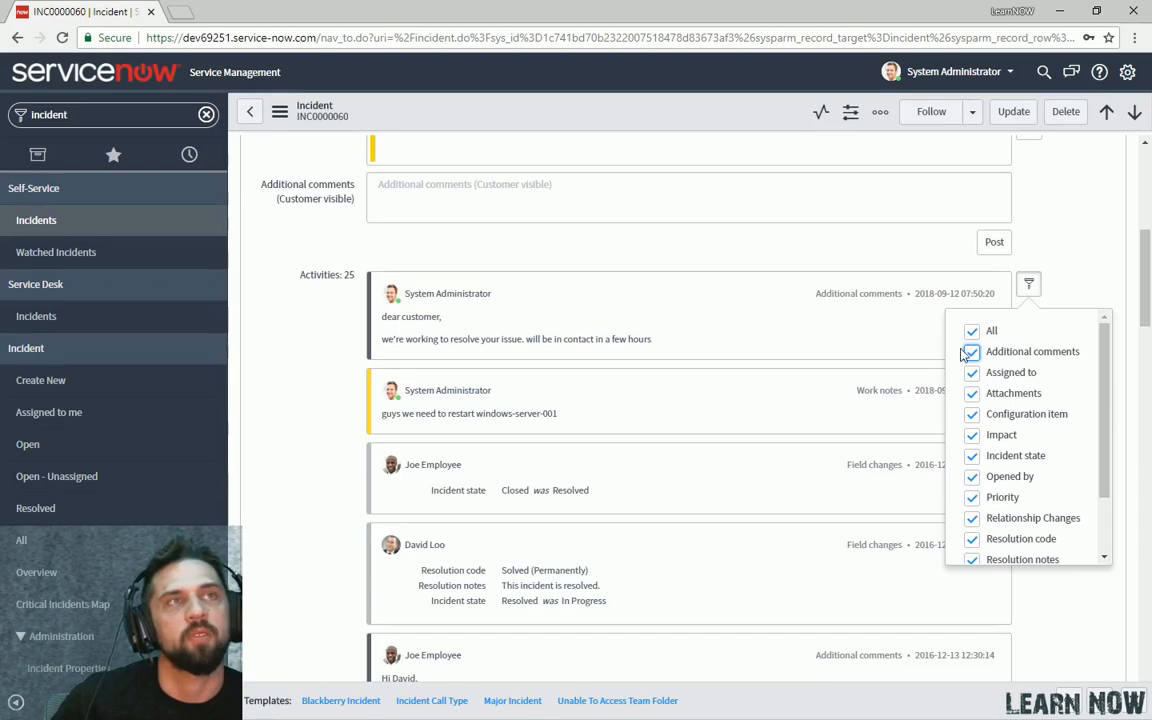
pyautogui.click(972, 352)
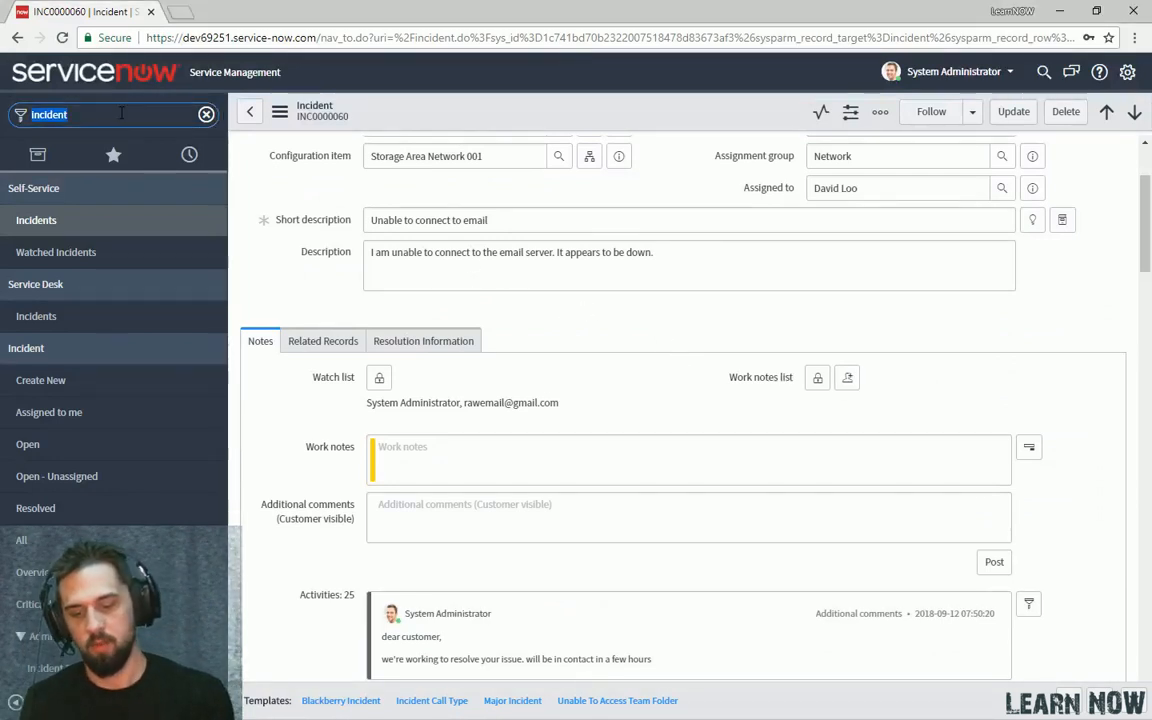
# Open problem PRB0000011 via the navigator, view related incident INC0000055, and return to the problem.
pyautogui.write('problem')
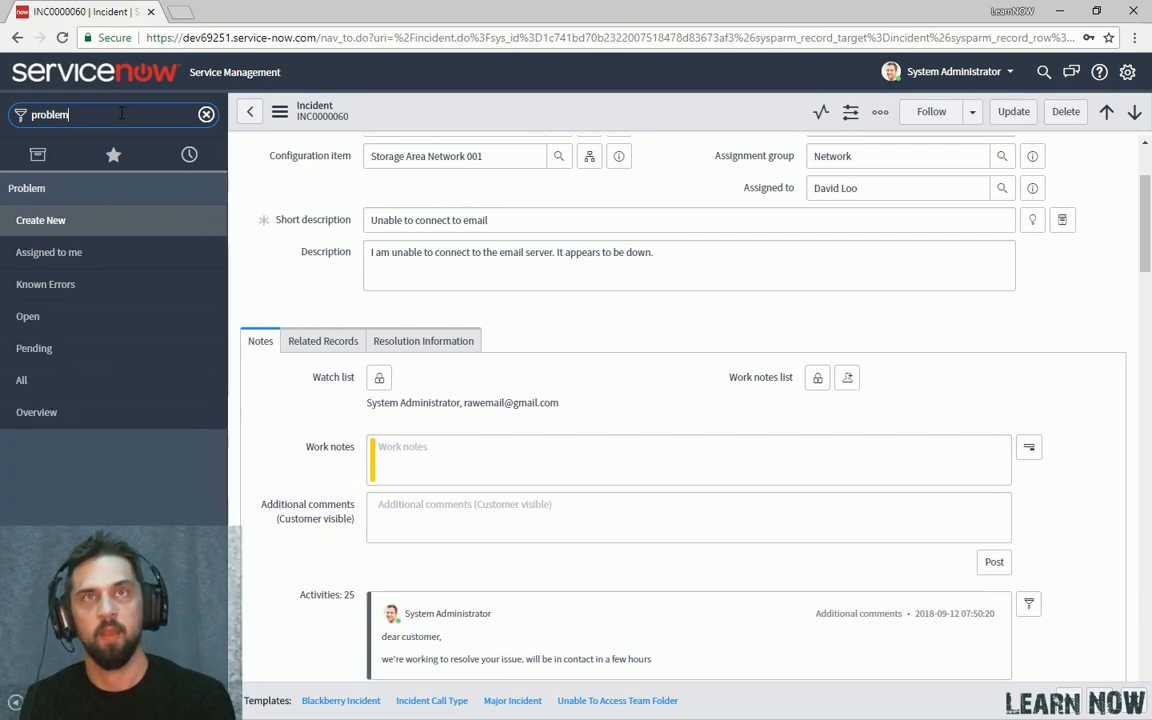
pyautogui.moveTo(78, 324)
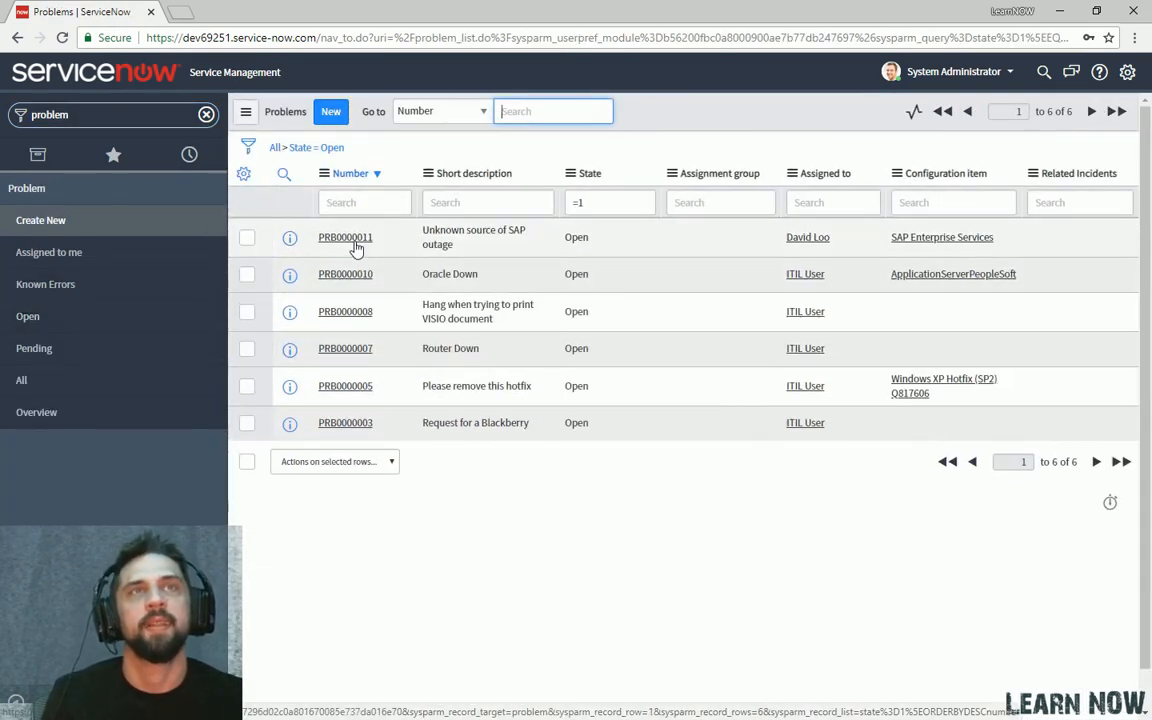
pyautogui.click(344, 236)
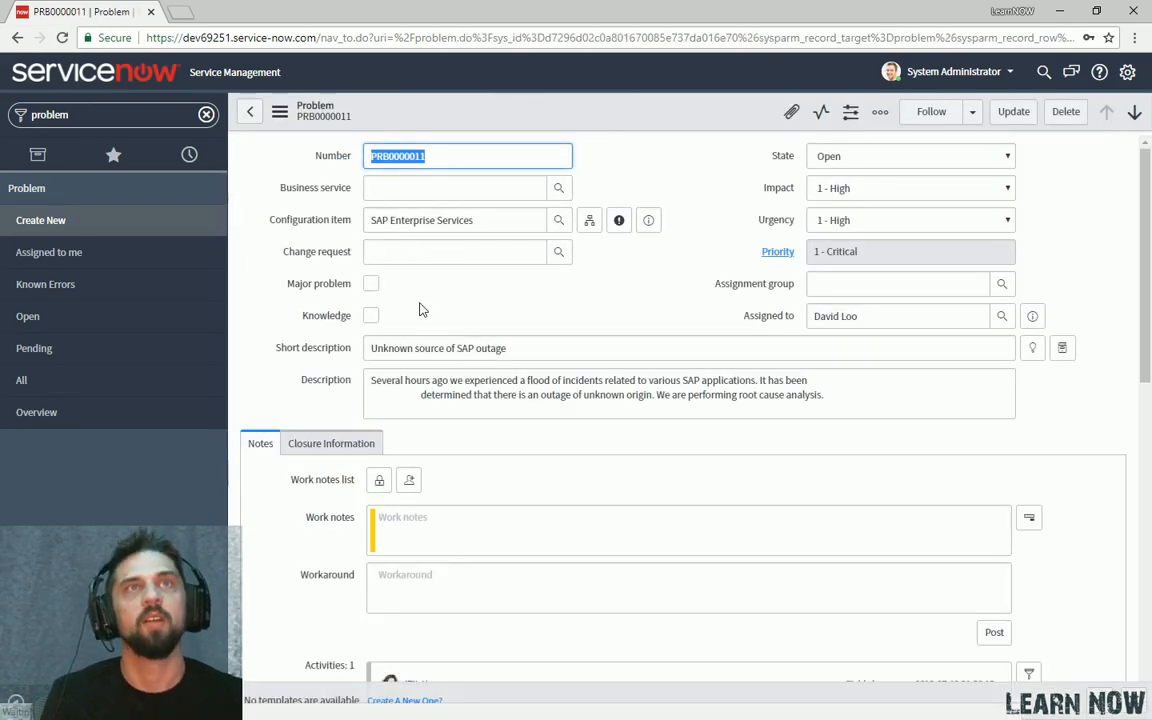
pyautogui.scroll(-3)
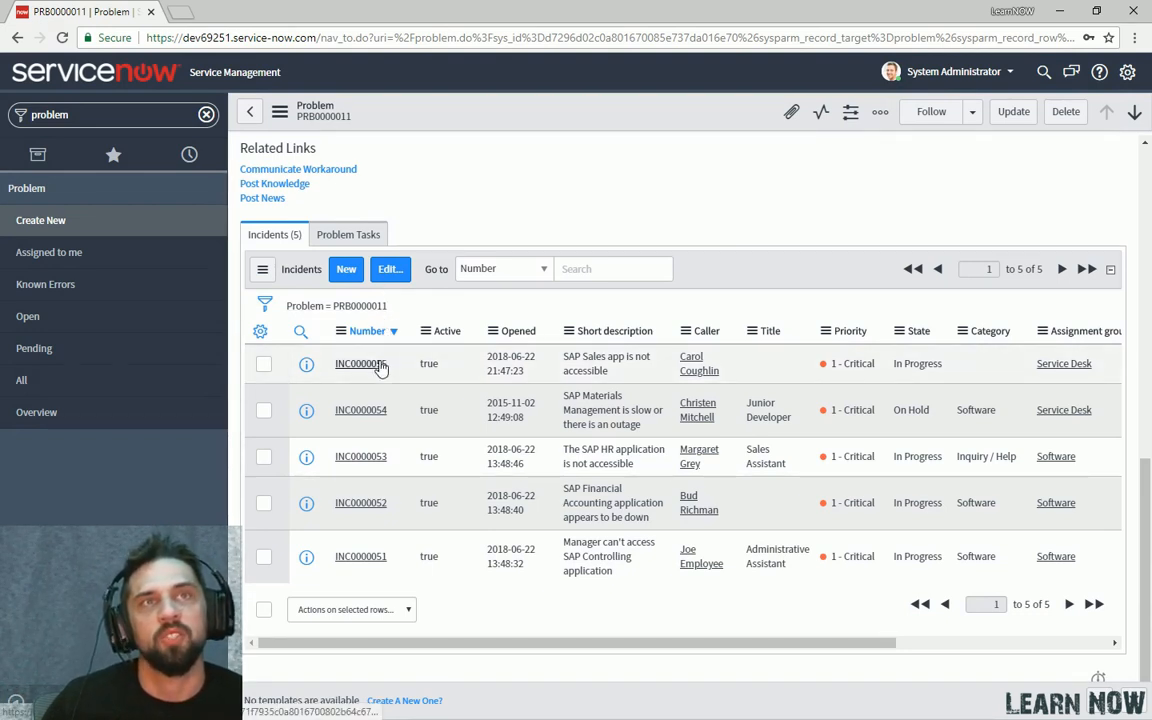
pyautogui.click(360, 364)
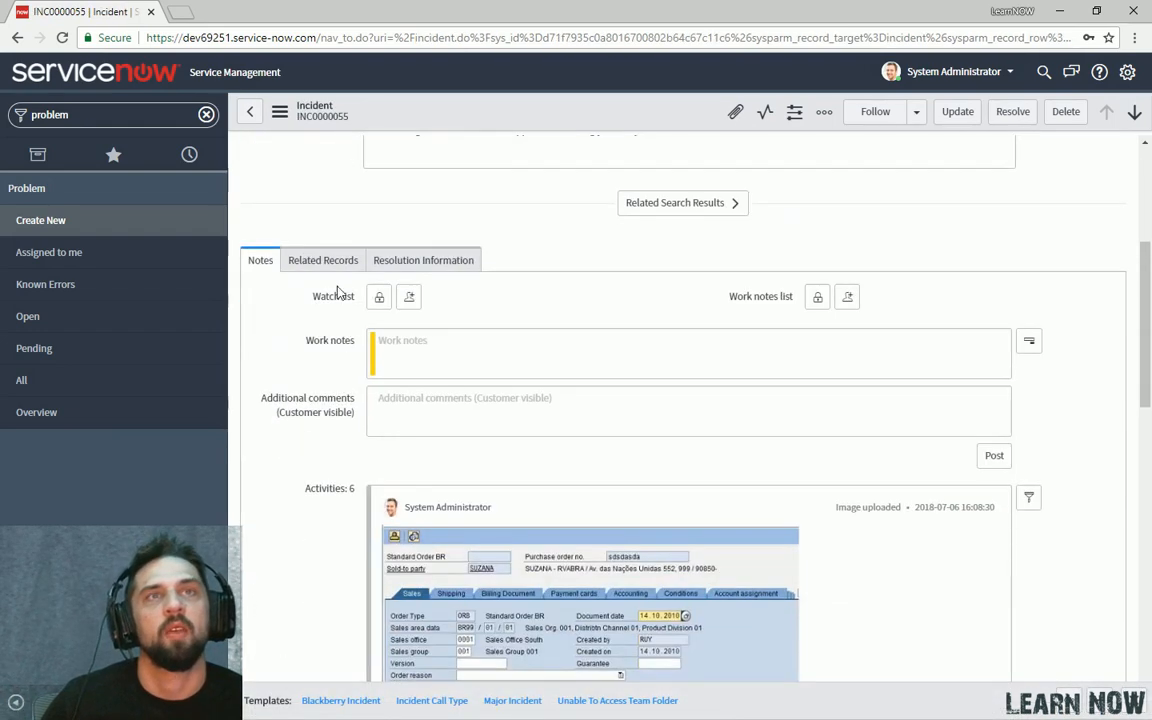
pyautogui.click(322, 260)
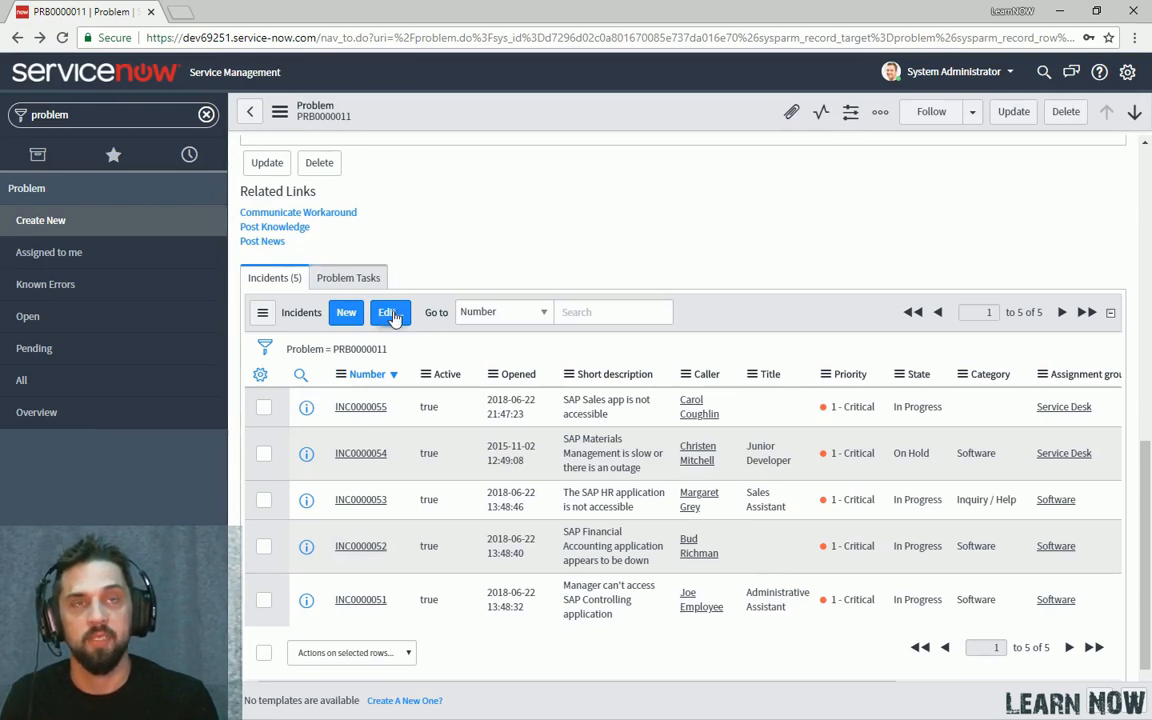
# Attach incidents INC0000038, INC0000041 and INC0000057 to PRB0000011's Incidents related list and save.
pyautogui.click(388, 312)
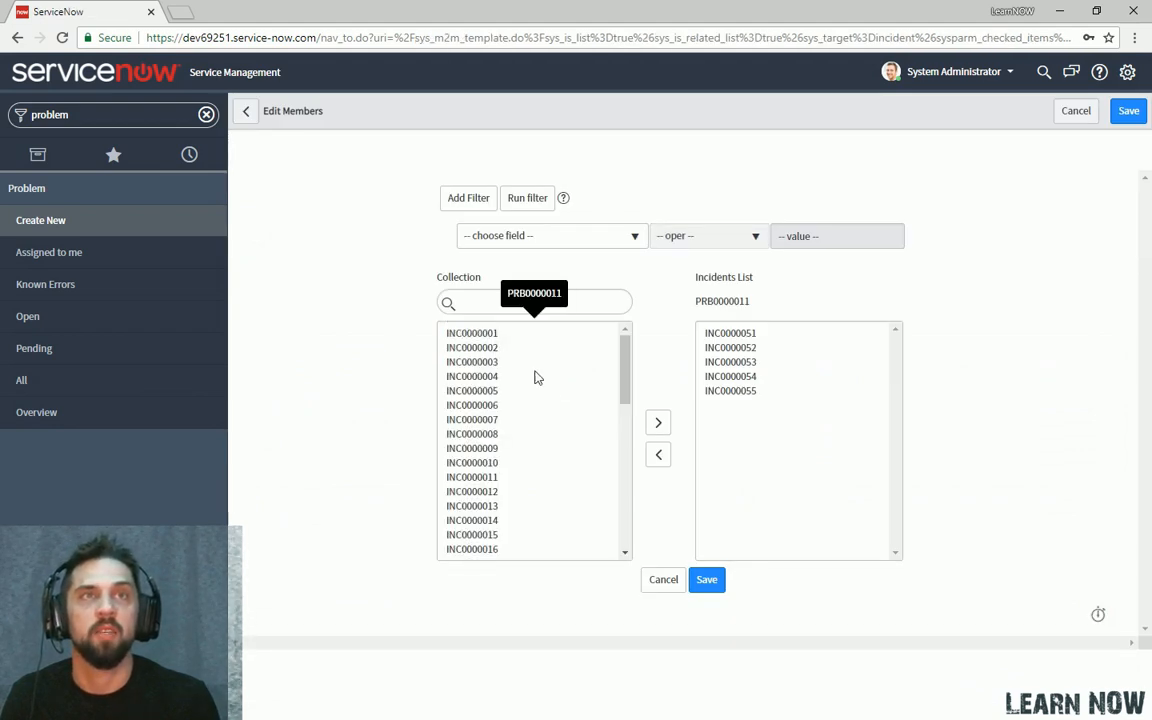
pyautogui.moveTo(608, 404)
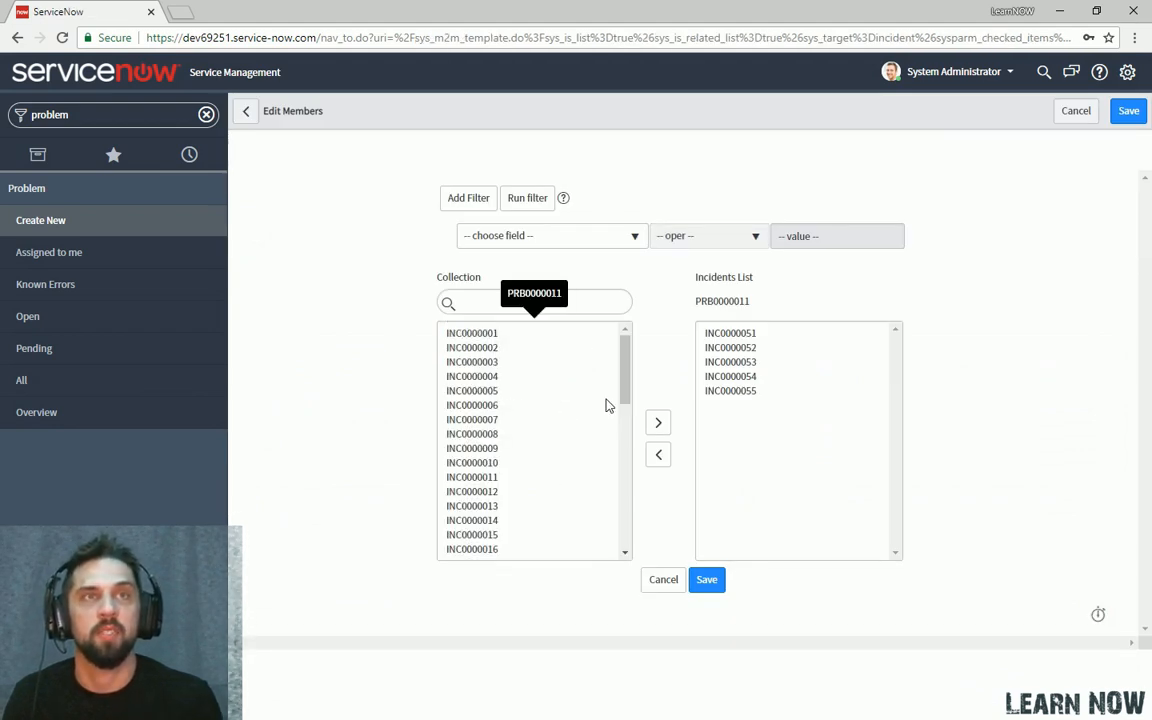
pyautogui.scroll(-3)
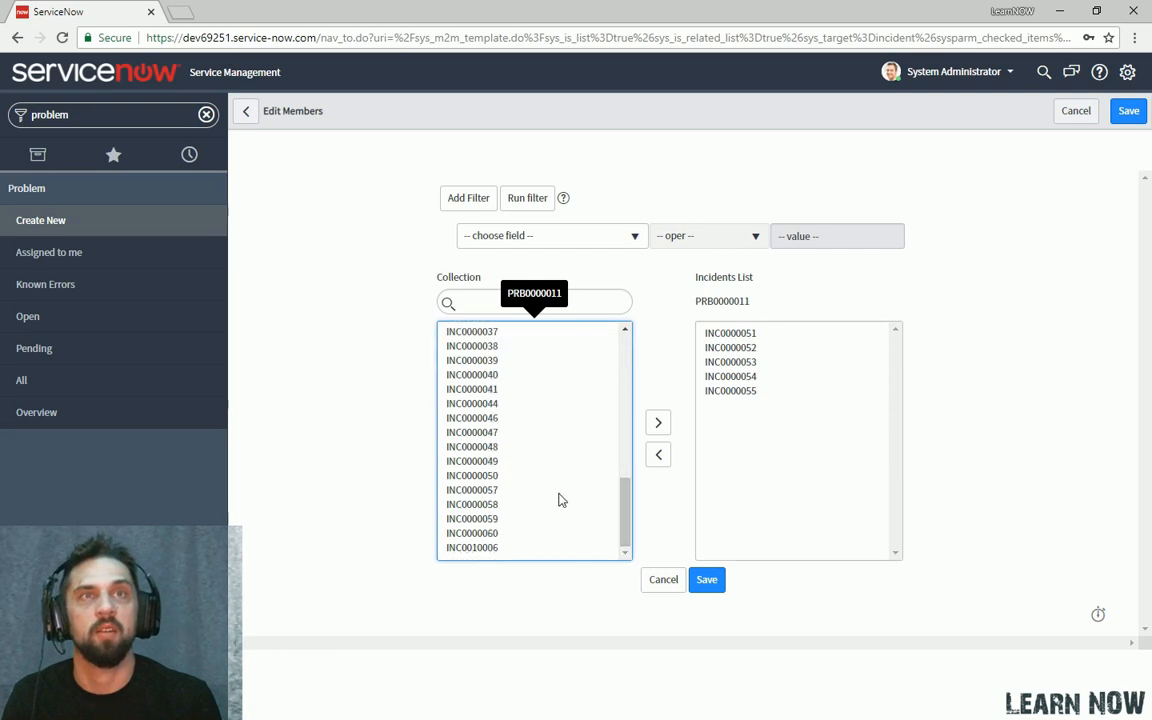
pyautogui.click(468, 488)
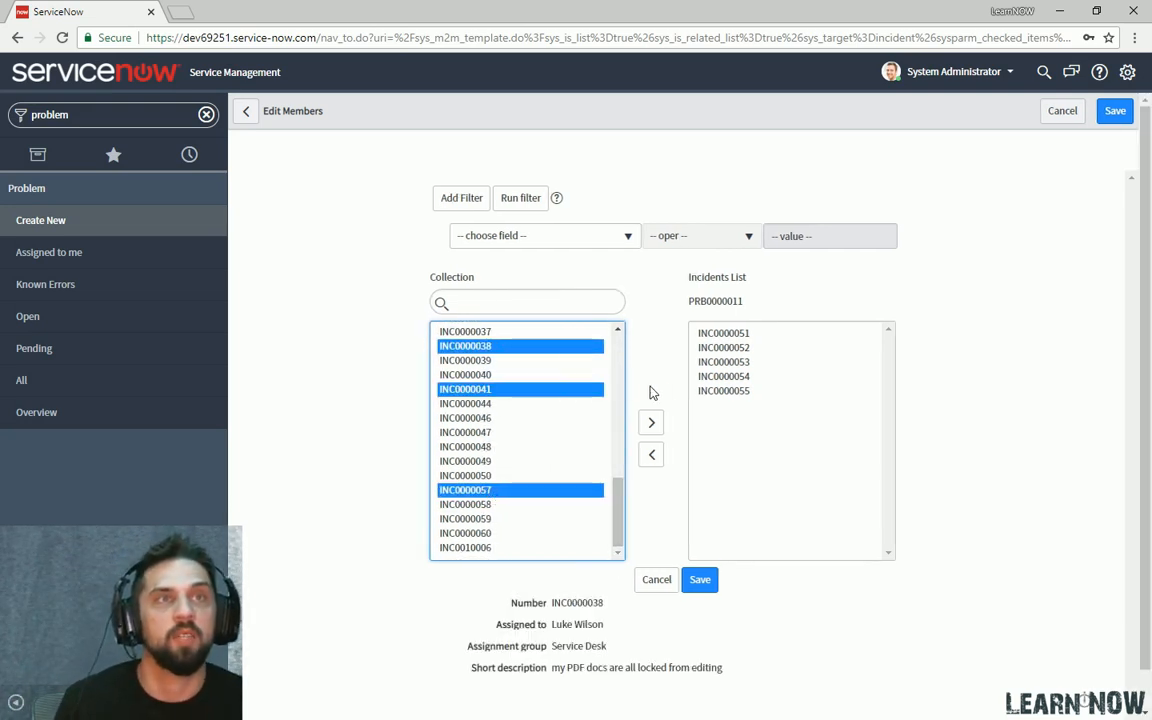
pyautogui.click(650, 422)
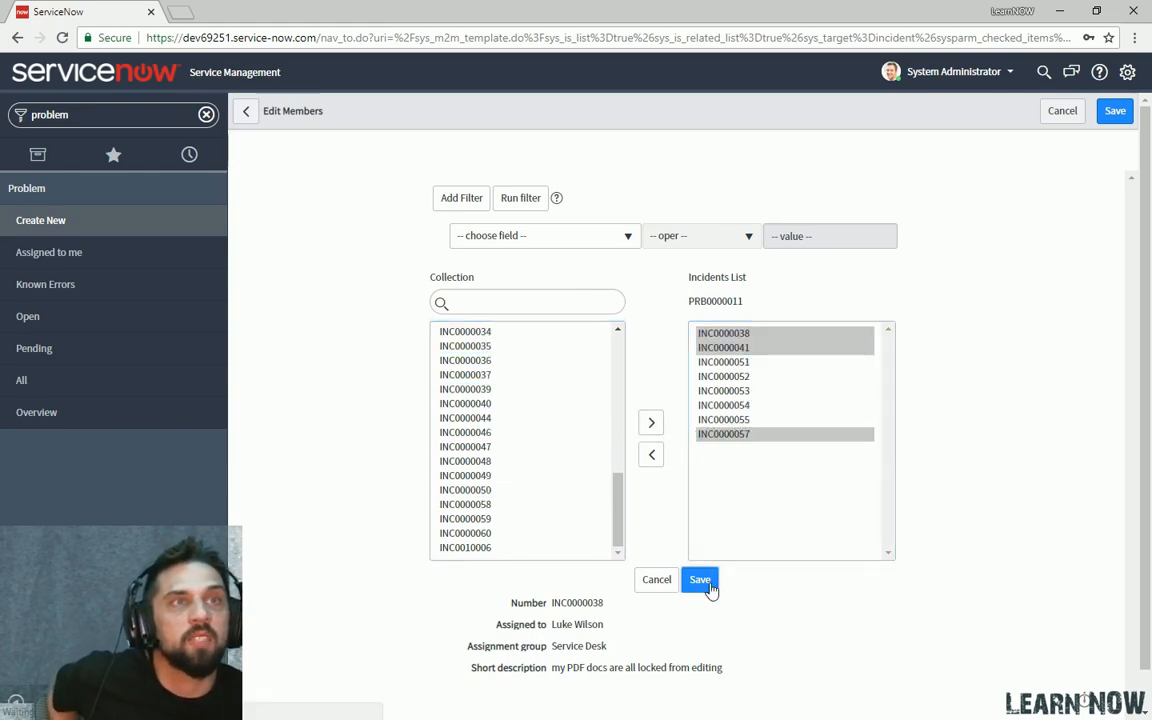
pyautogui.click(700, 580)
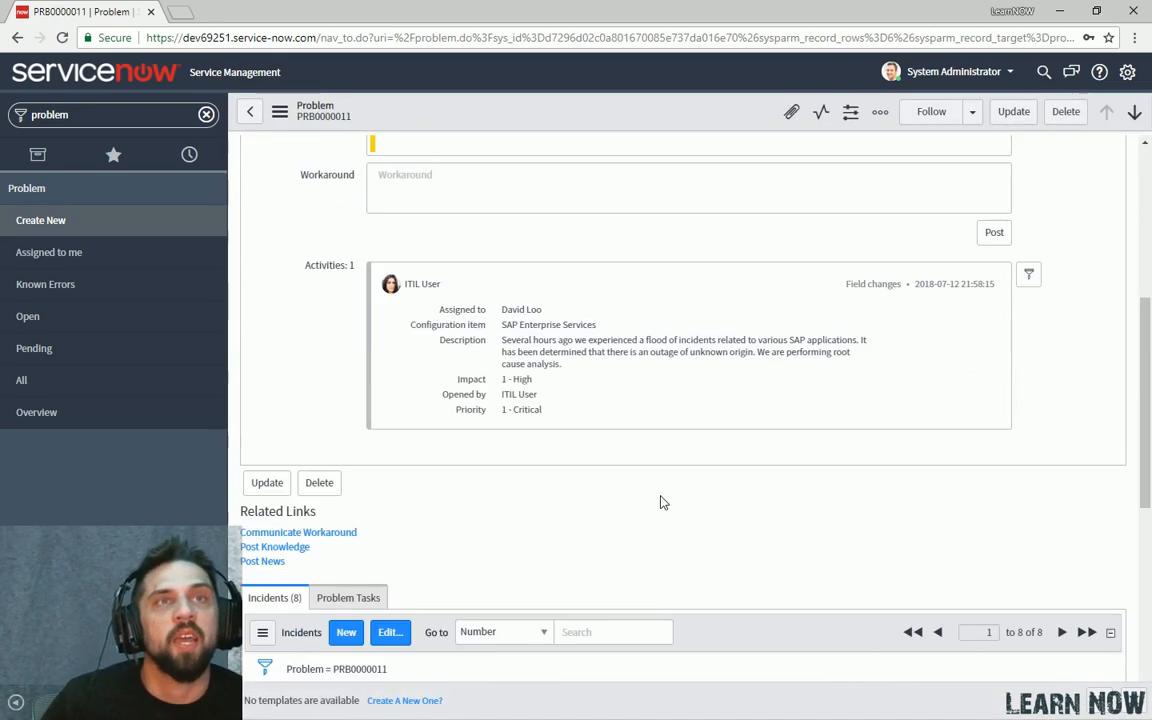
pyautogui.scroll(-3)
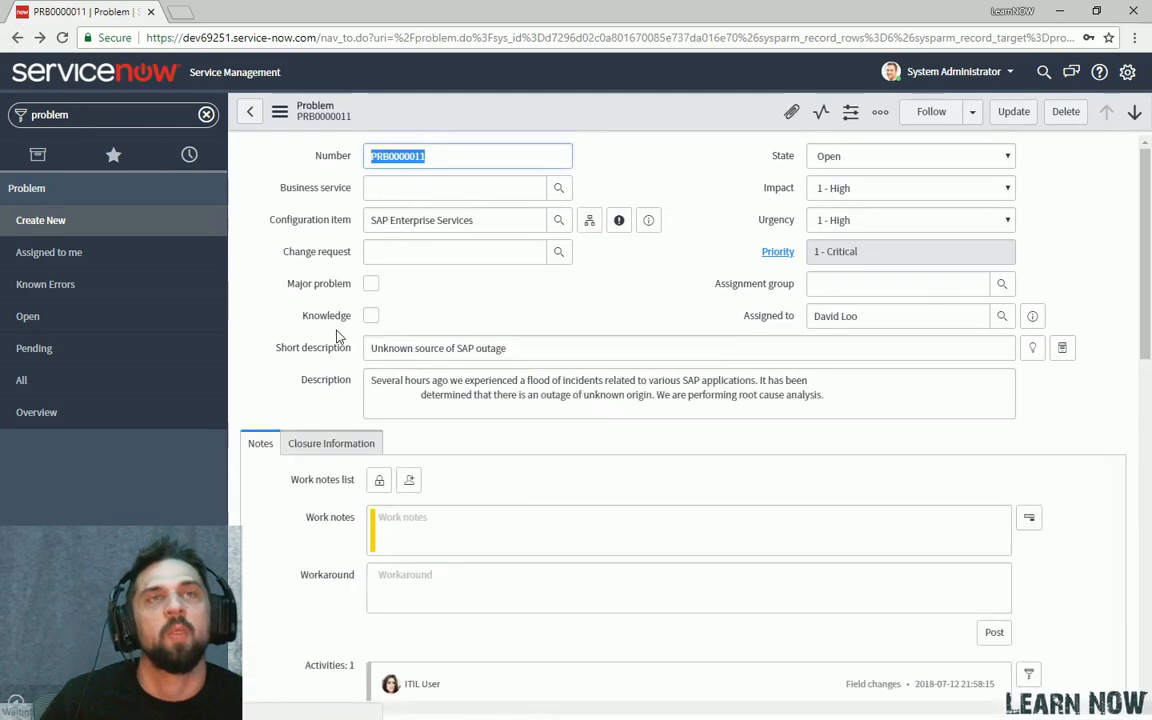
pyautogui.scroll(-3)
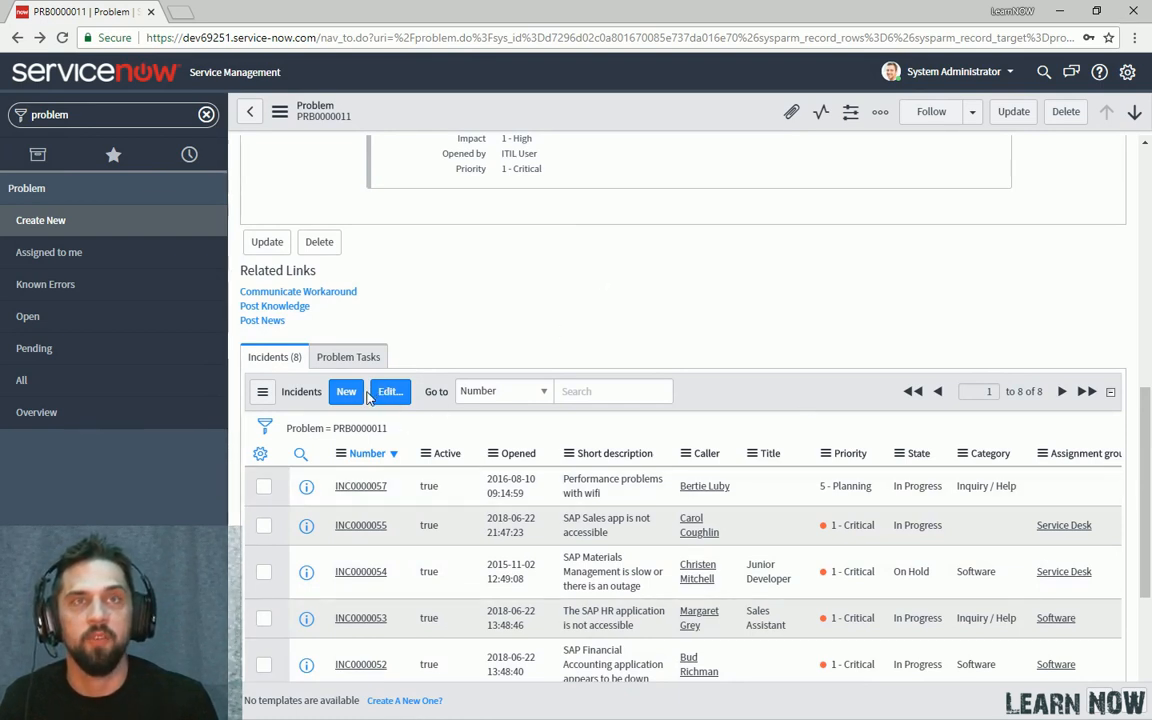
pyautogui.moveTo(660, 348)
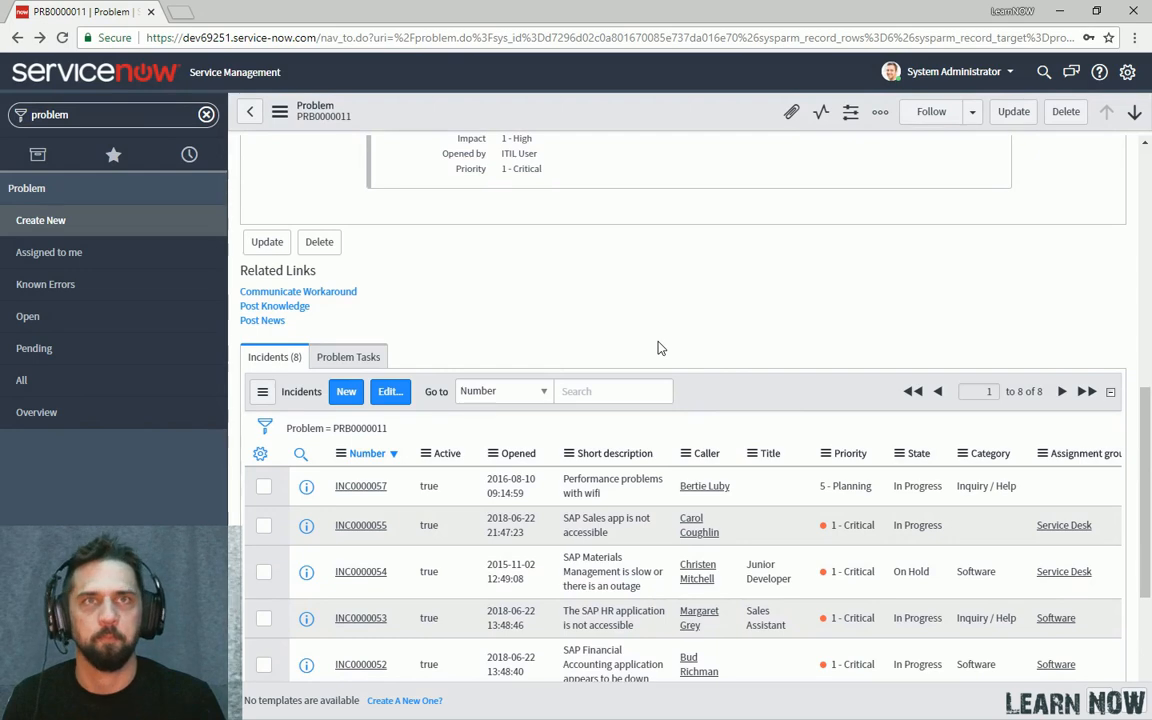
pyautogui.scroll(3)
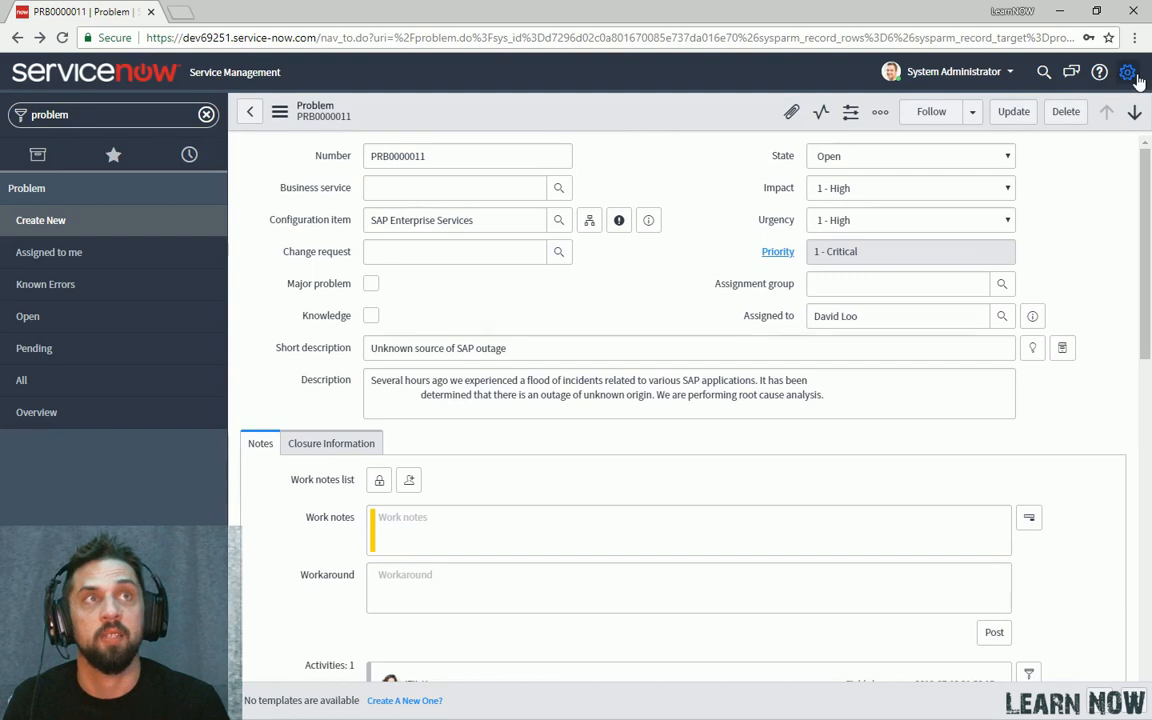
# Switch off Tabbed forms under the Forms system settings and return to PRB0000011.
pyautogui.click(1128, 72)
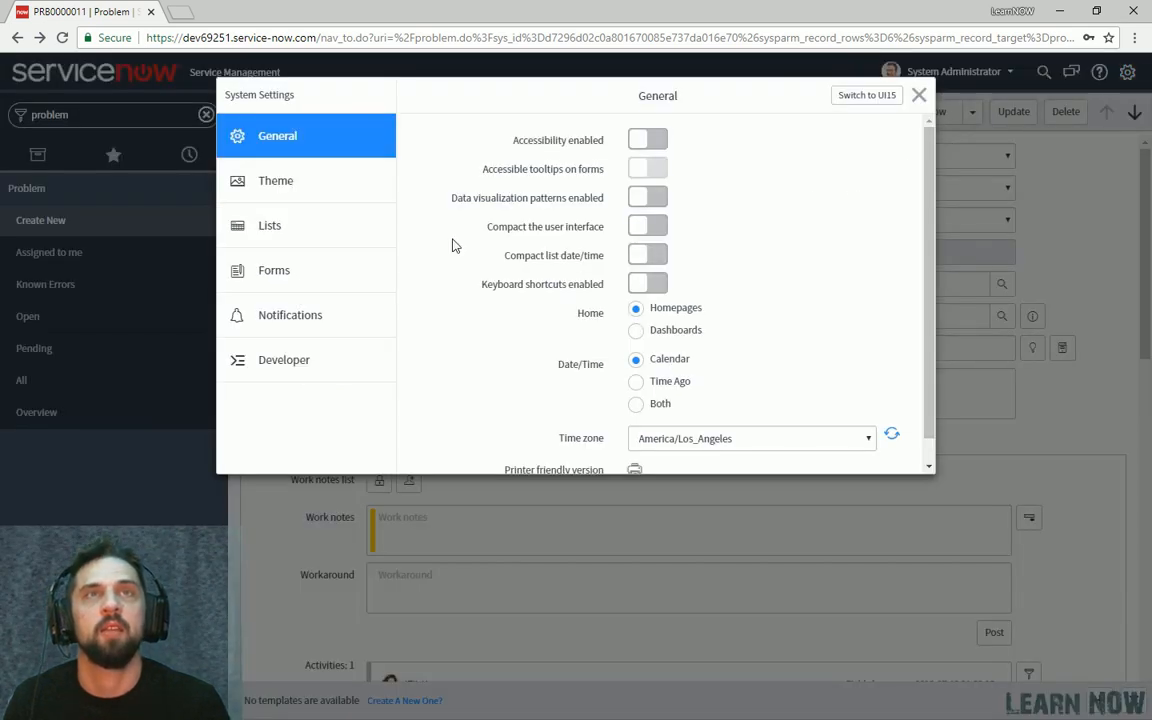
pyautogui.click(274, 270)
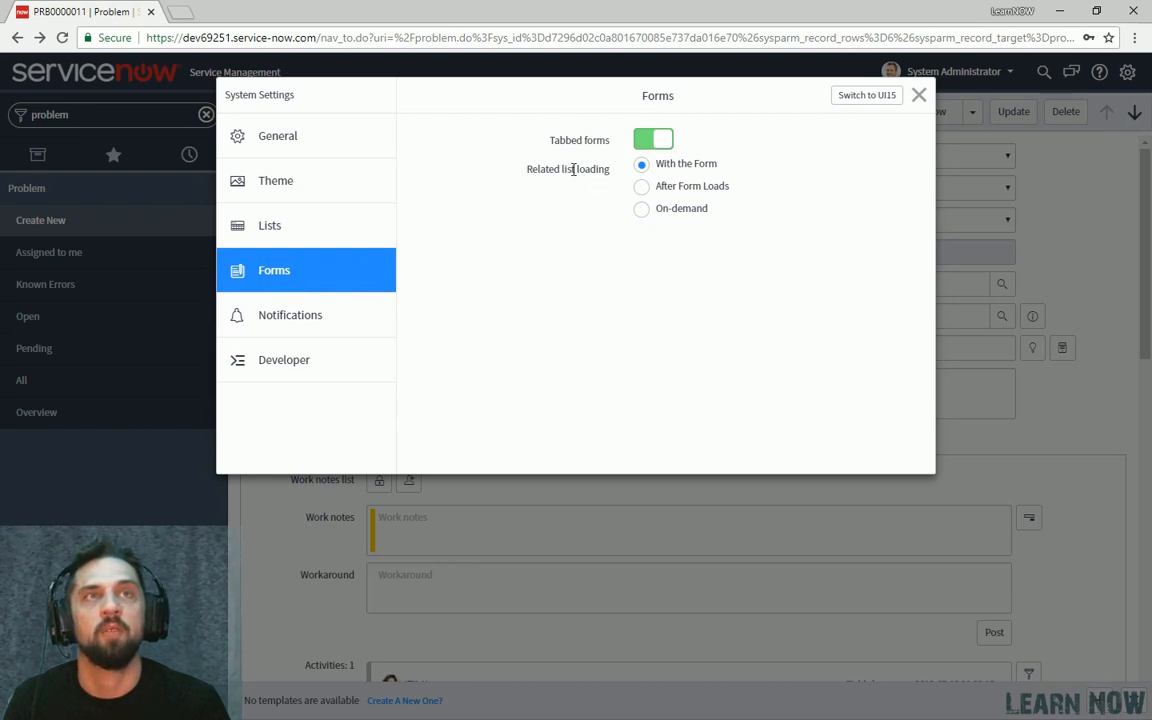
pyautogui.moveTo(624, 180)
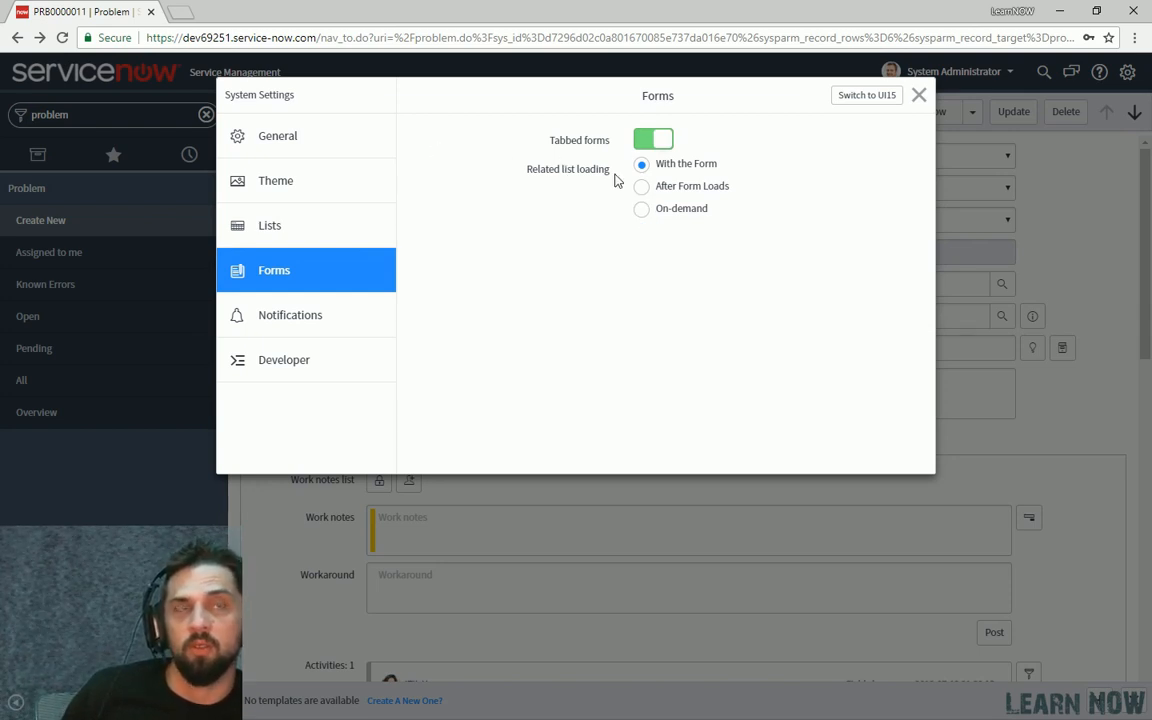
pyautogui.moveTo(626, 186)
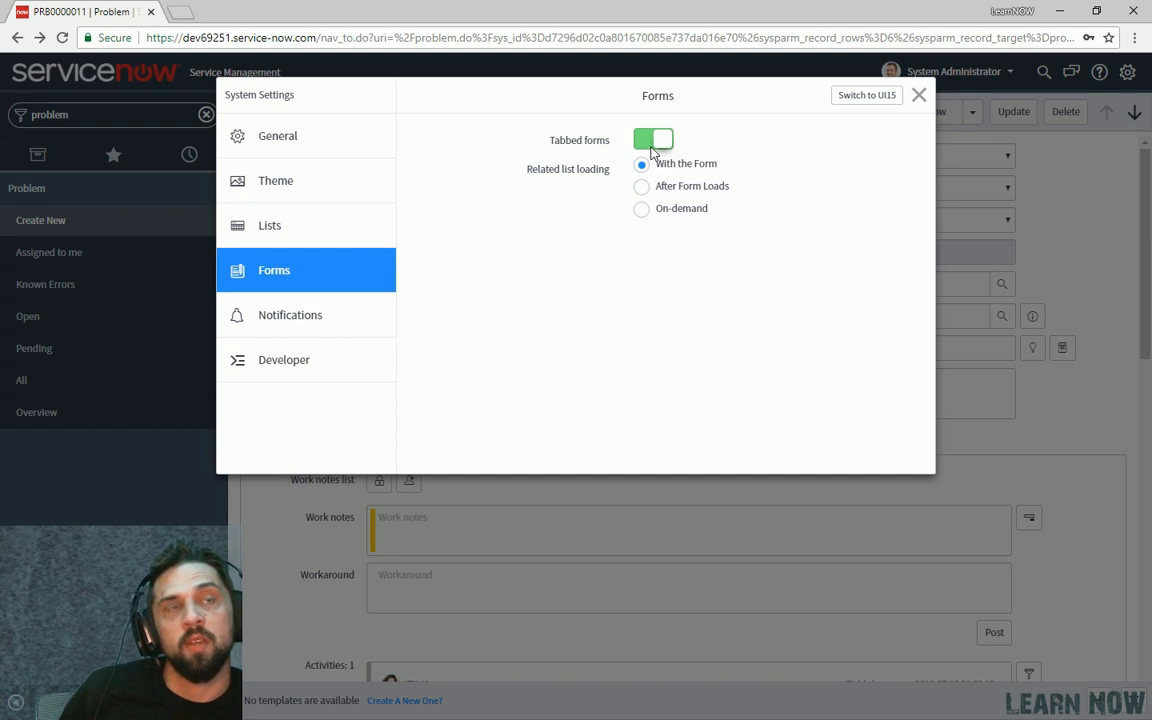
pyautogui.click(652, 140)
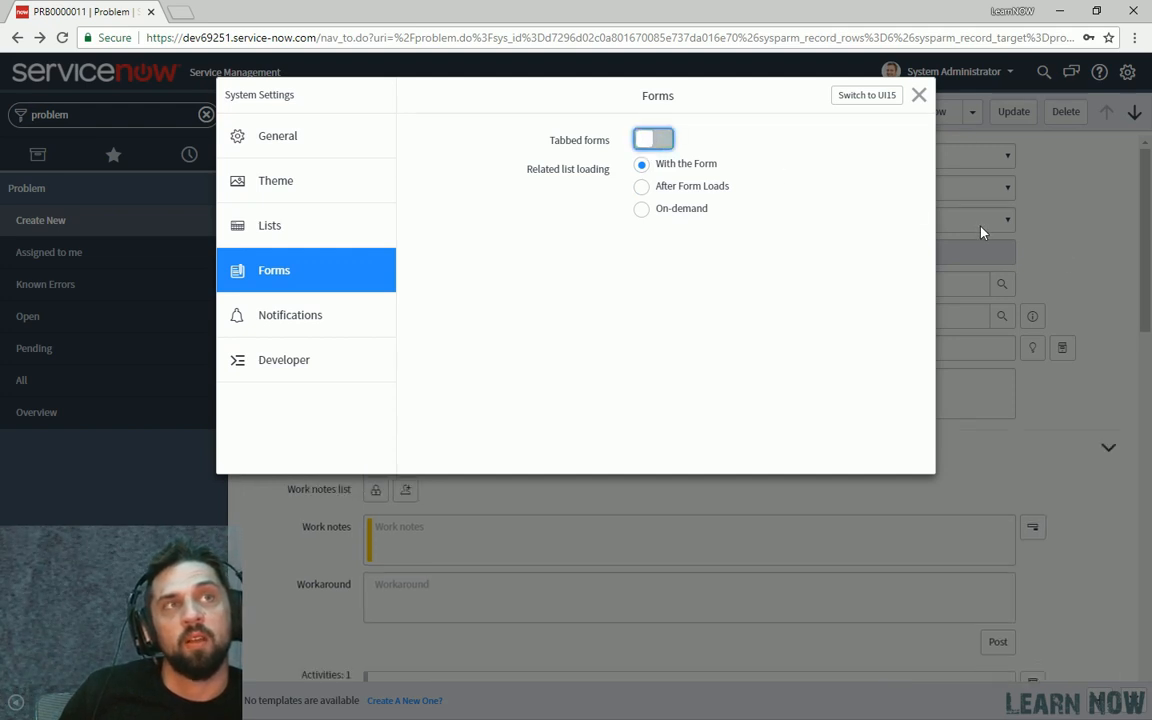
pyautogui.click(918, 96)
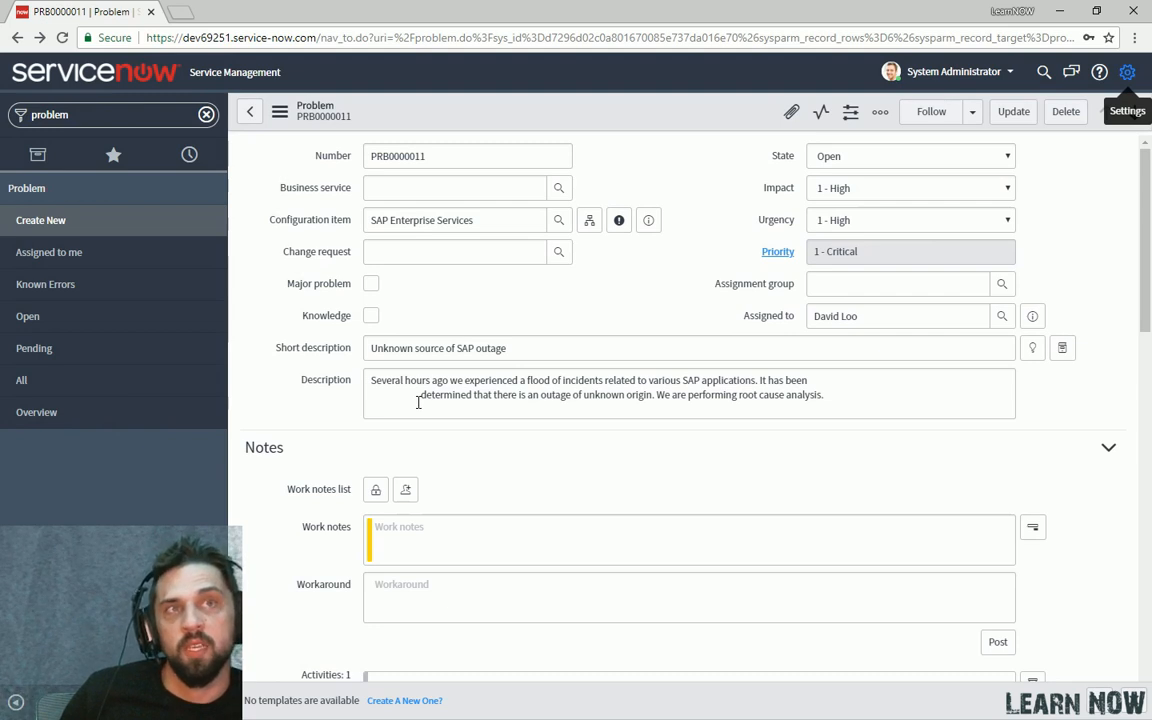
# Switch PRB0000011's form sections back to tabs and show the Notes section.
pyautogui.scroll(-3)
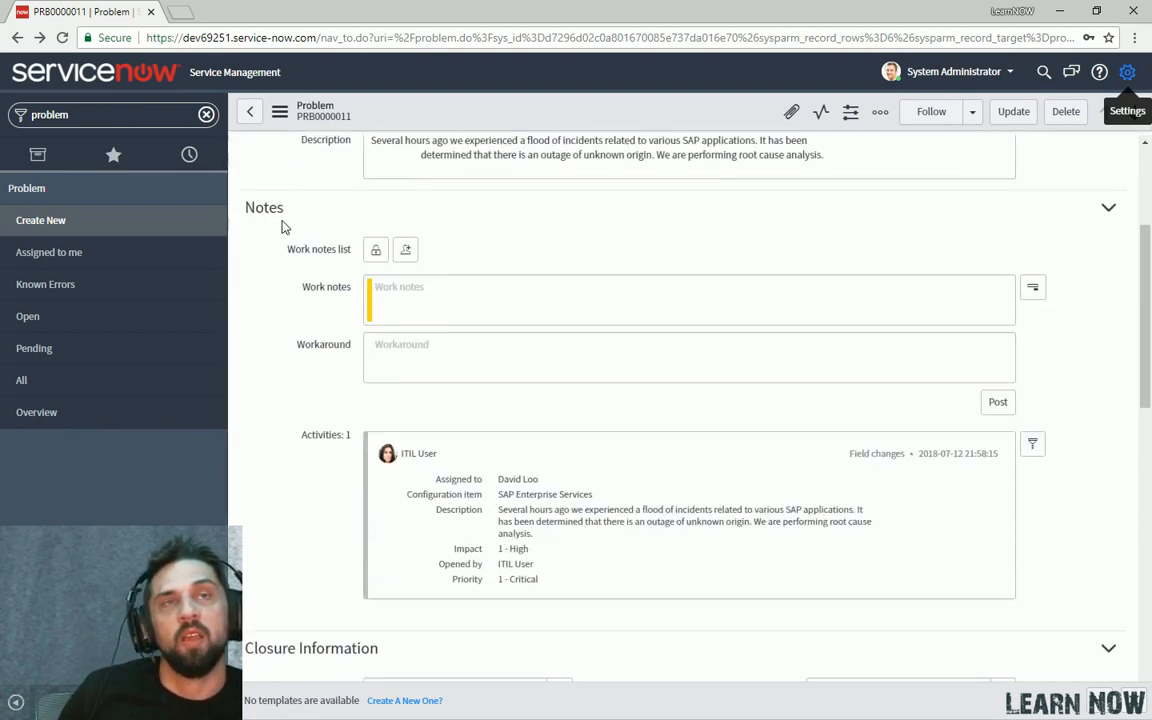
pyautogui.scroll(-3)
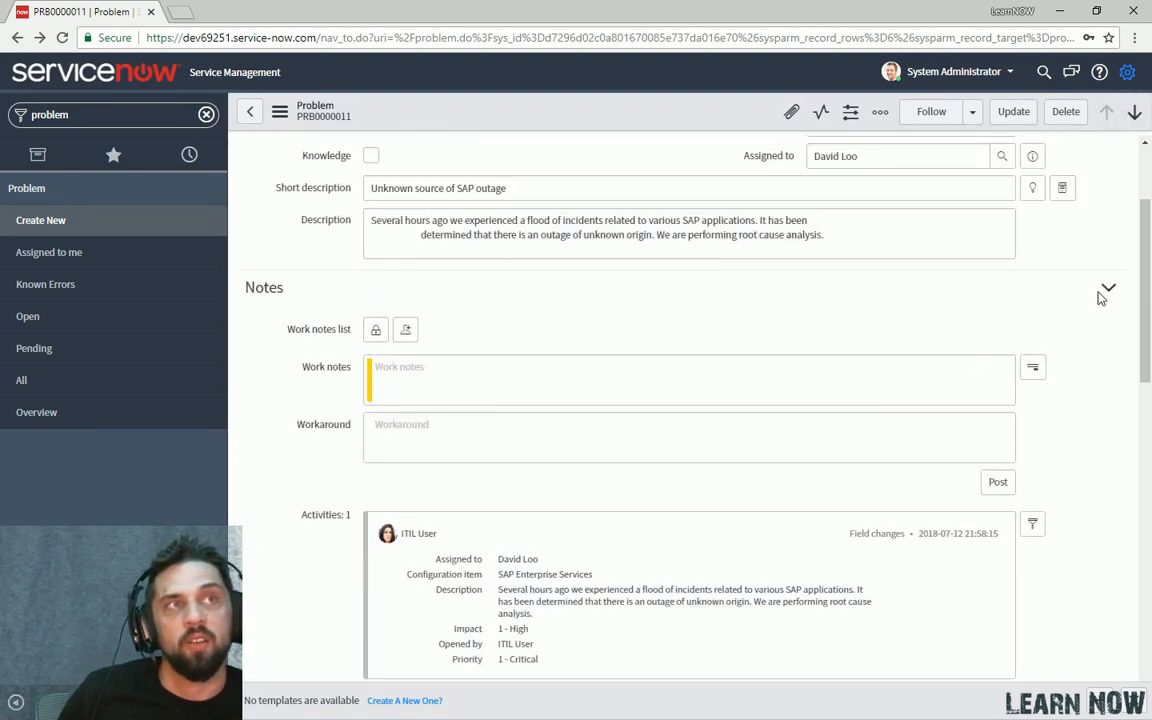
pyautogui.click(1108, 288)
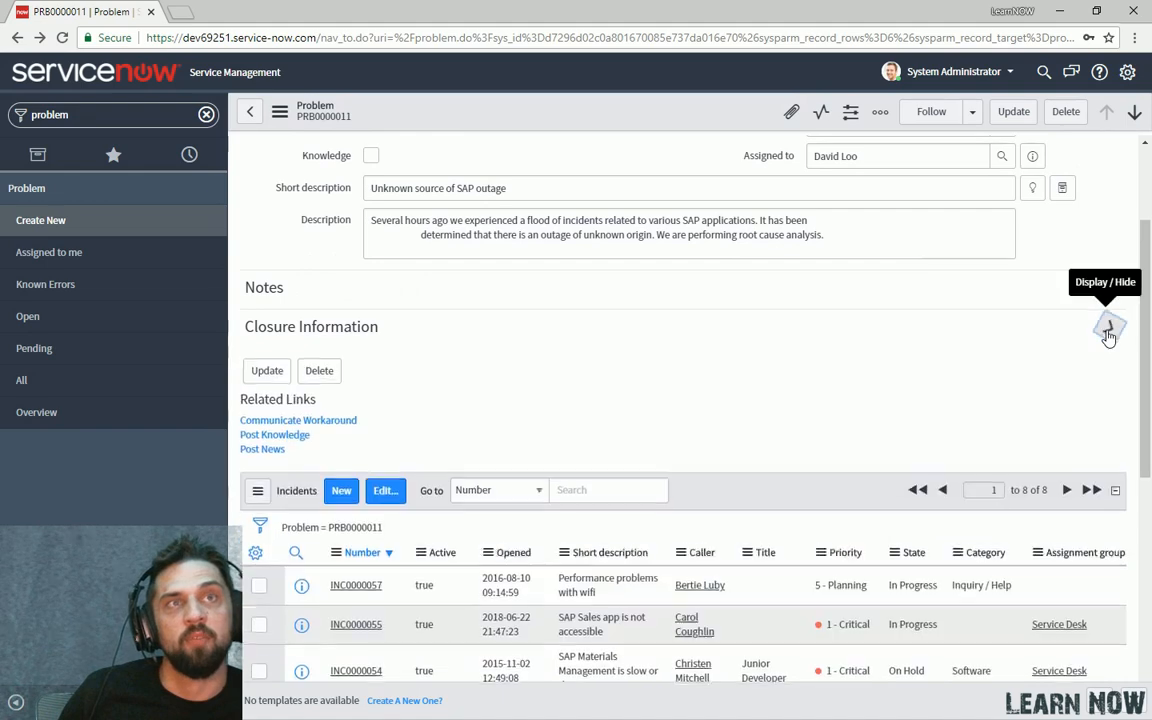
pyautogui.click(1108, 330)
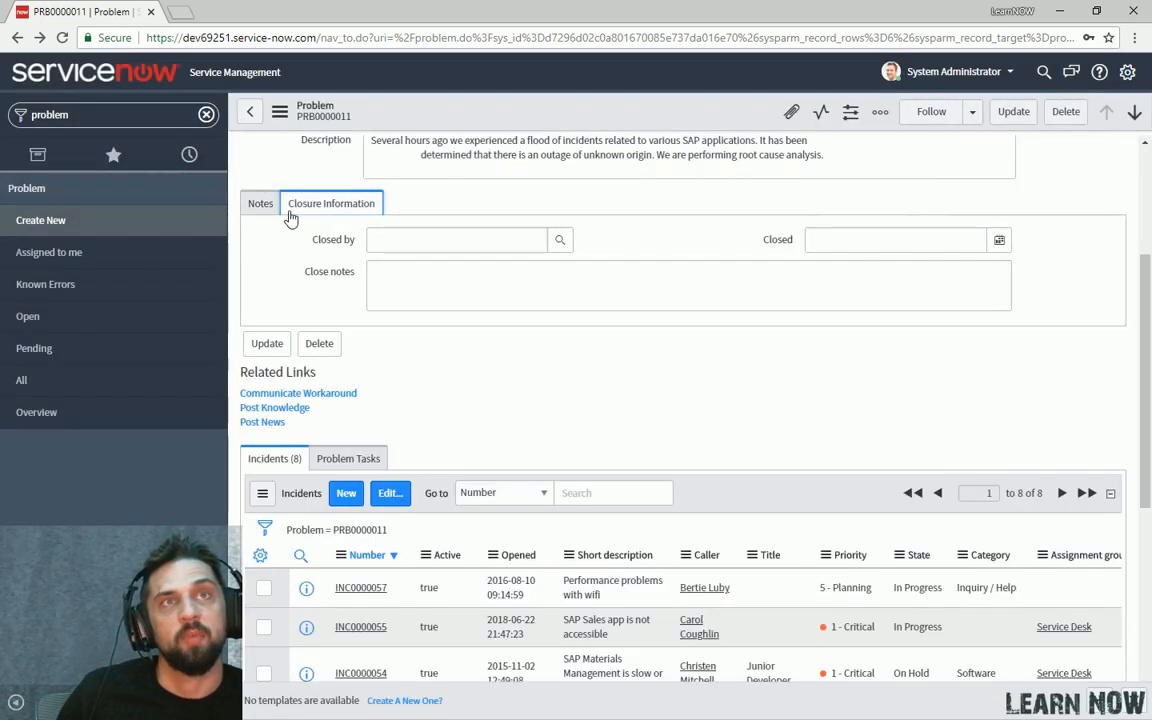
pyautogui.click(260, 204)
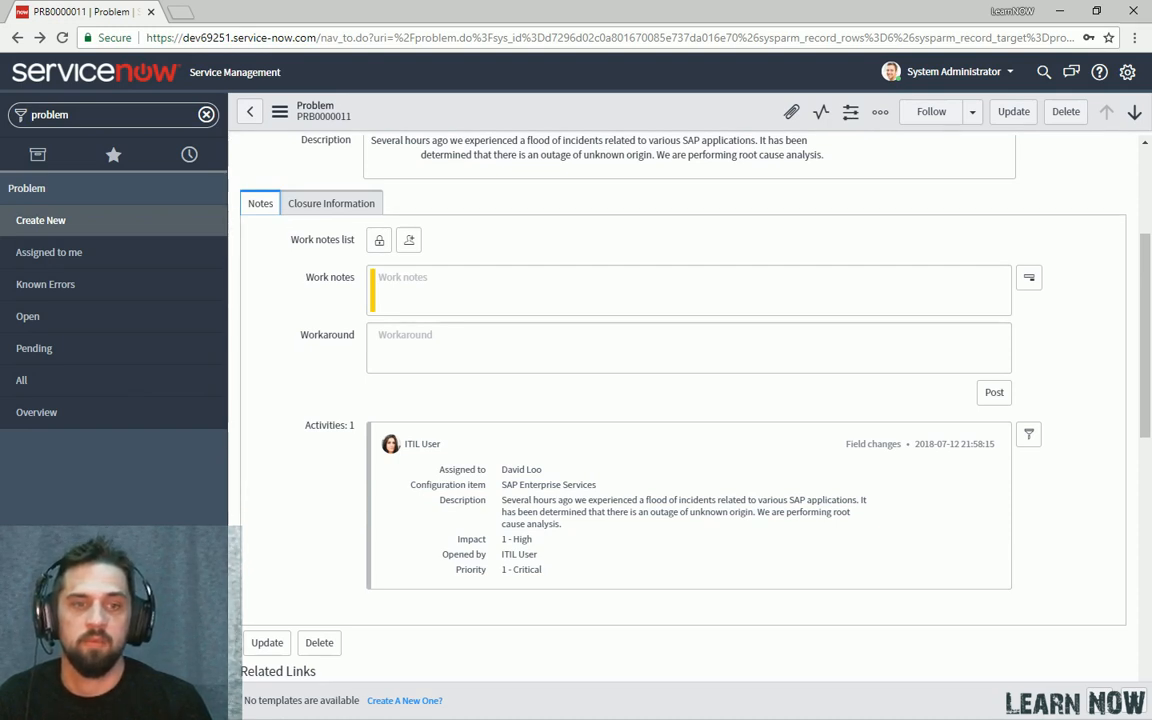
pyautogui.scroll(-3)
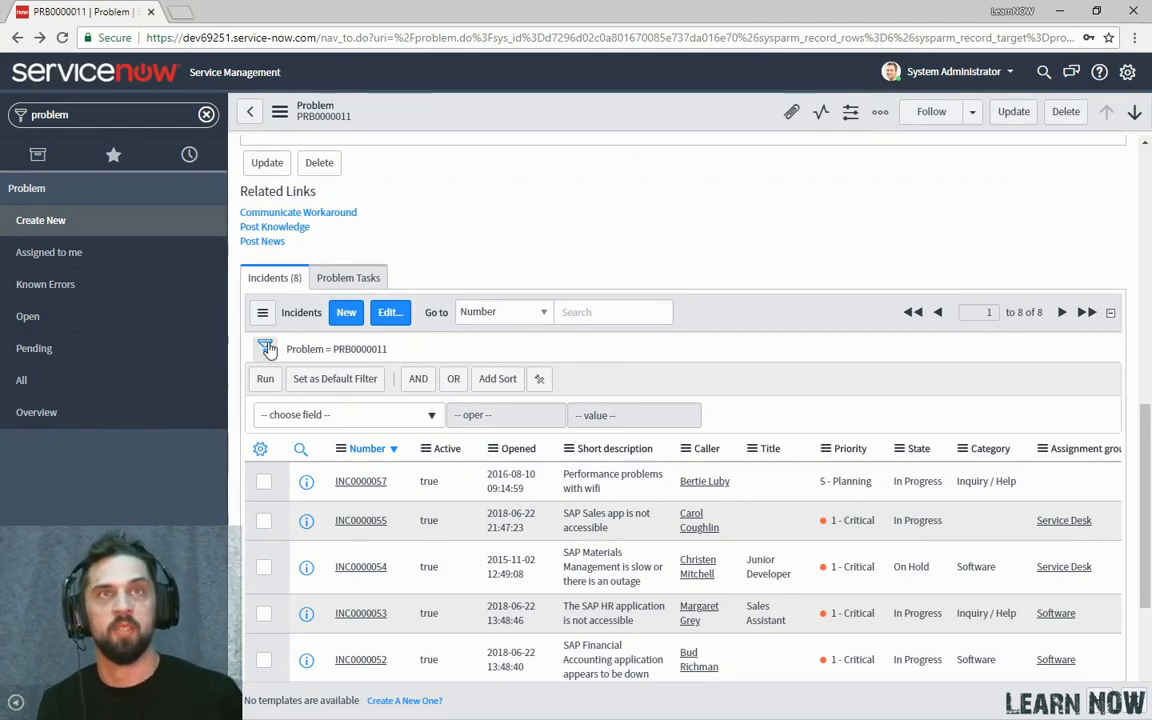
# Filter the problem's Incidents related list to Active is true, leaving 7 records.
pyautogui.click(266, 348)
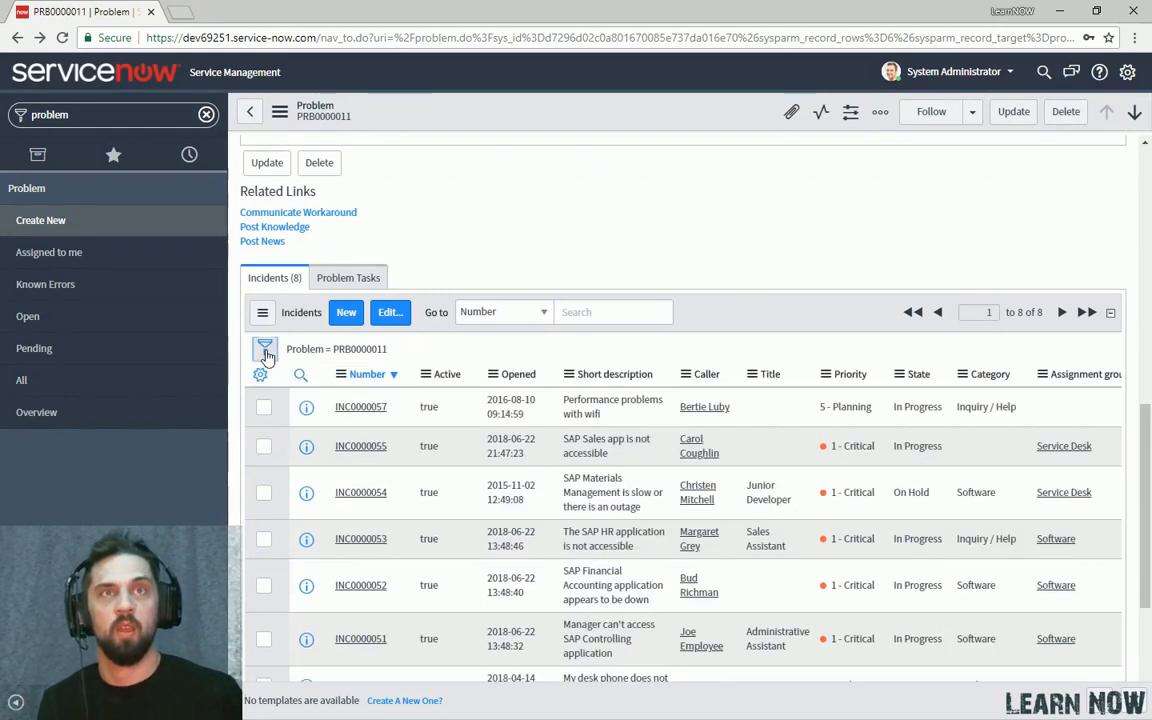
pyautogui.click(264, 348)
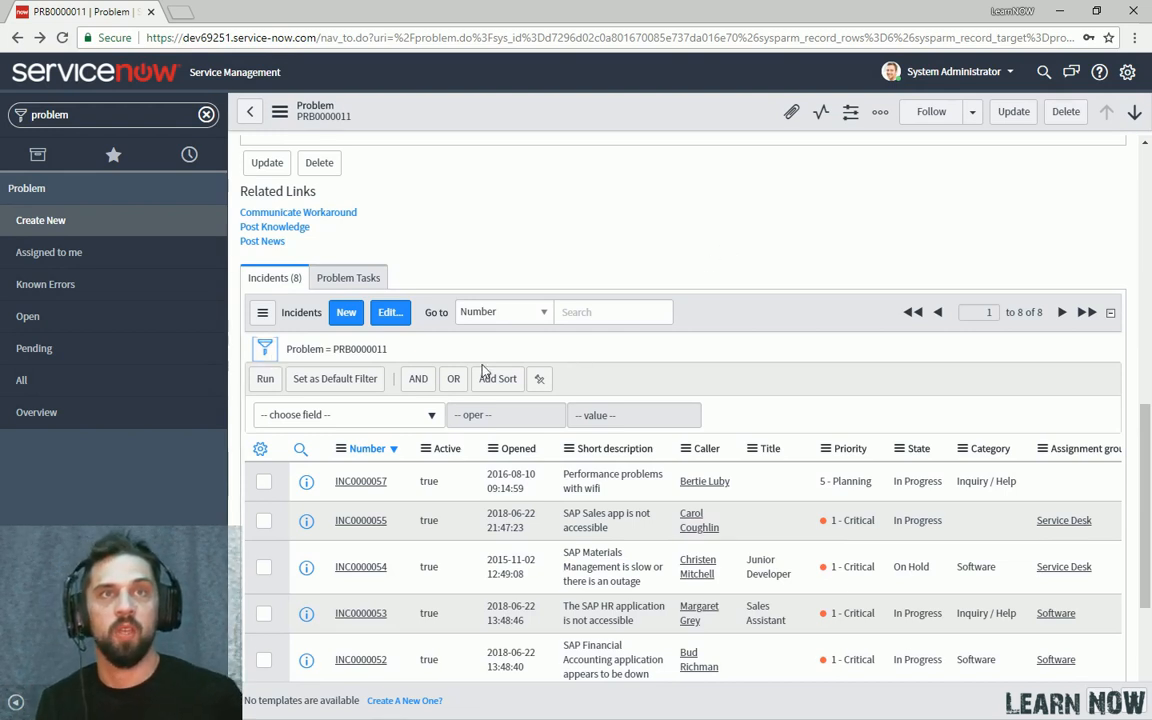
pyautogui.click(348, 414)
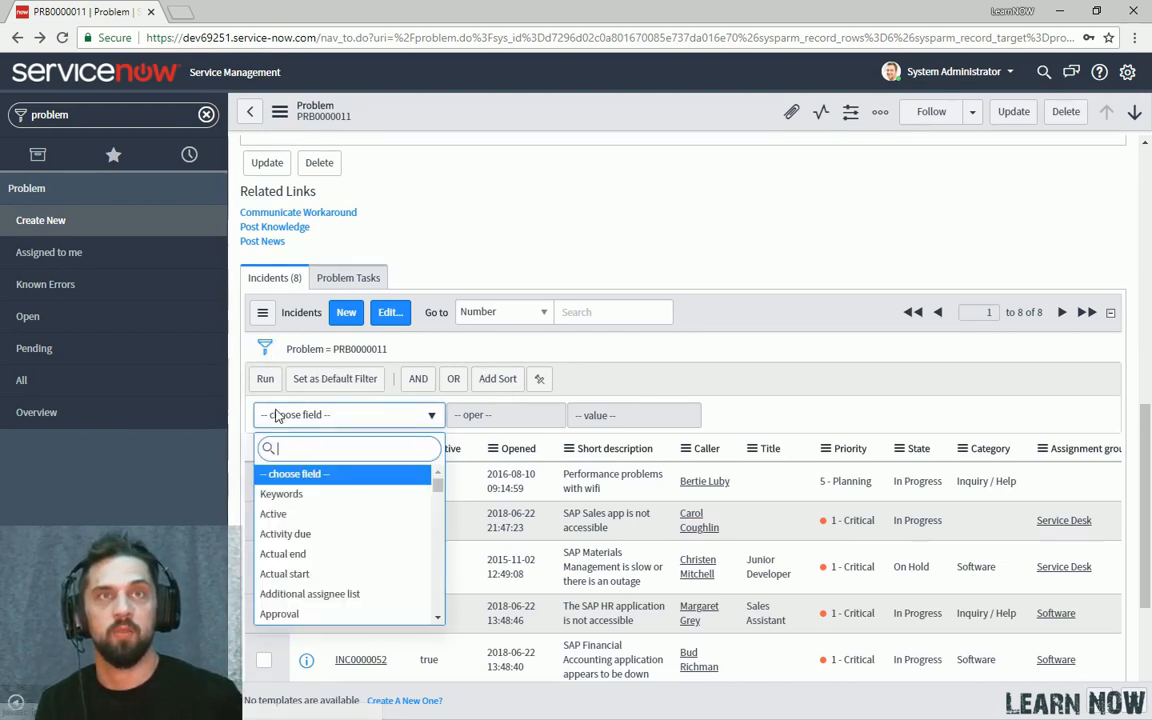
pyautogui.click(272, 512)
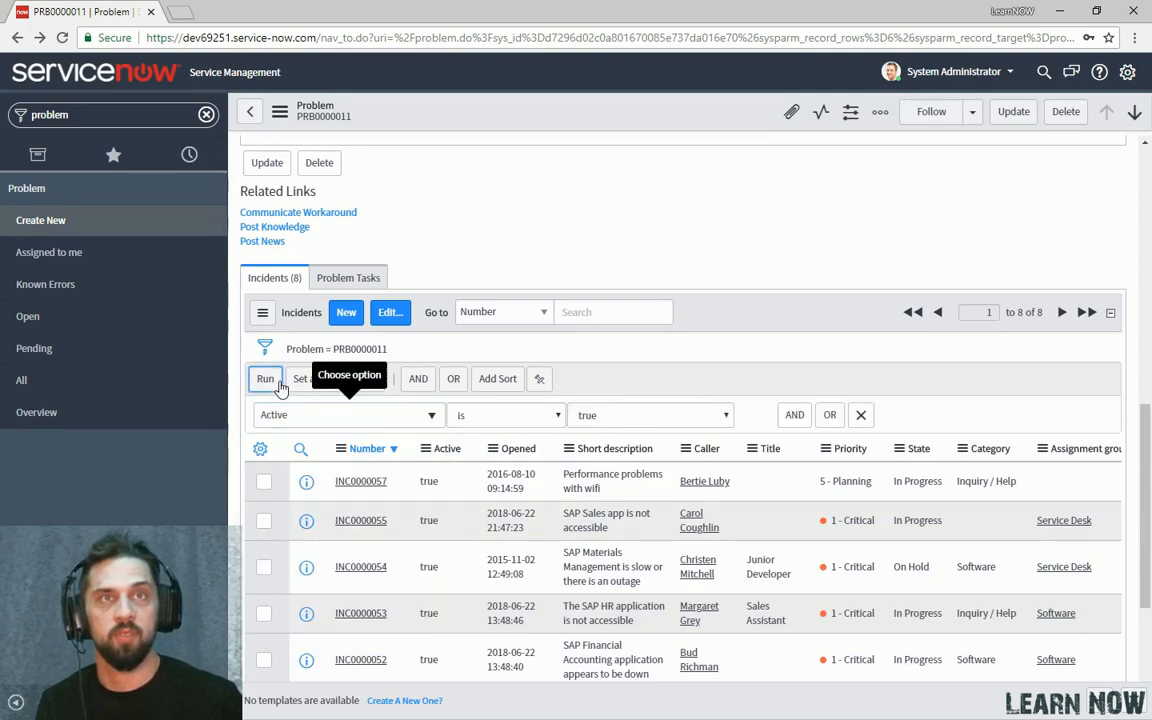
pyautogui.click(264, 380)
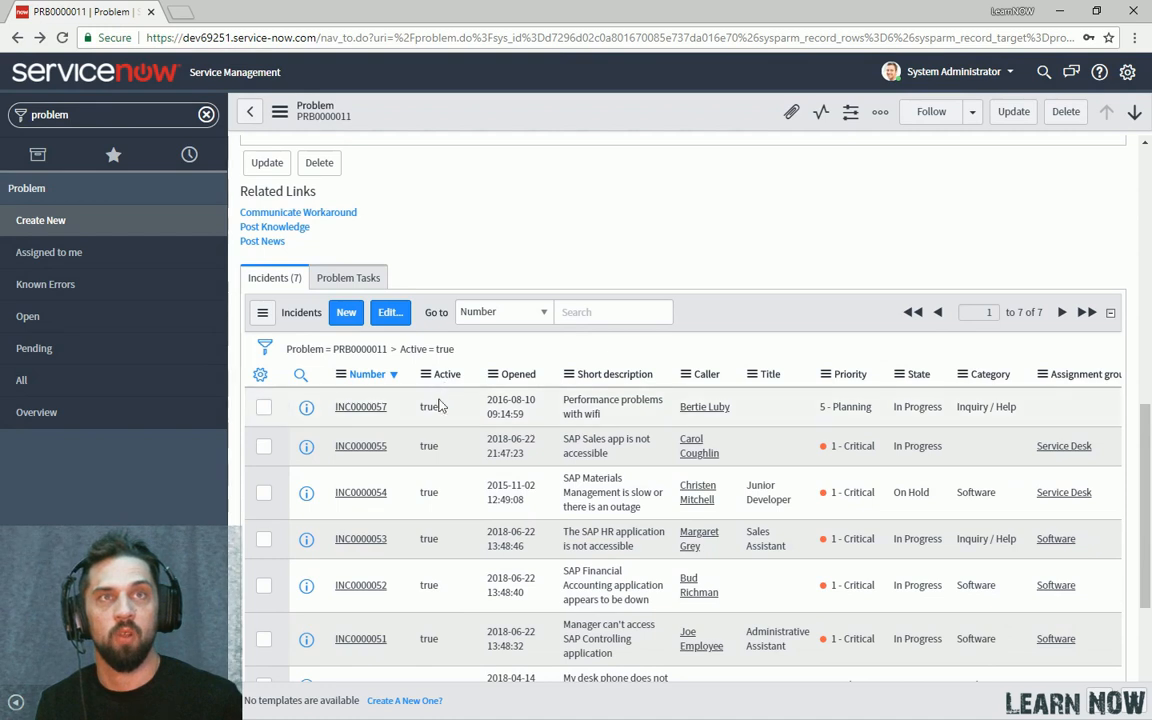
pyautogui.click(264, 348)
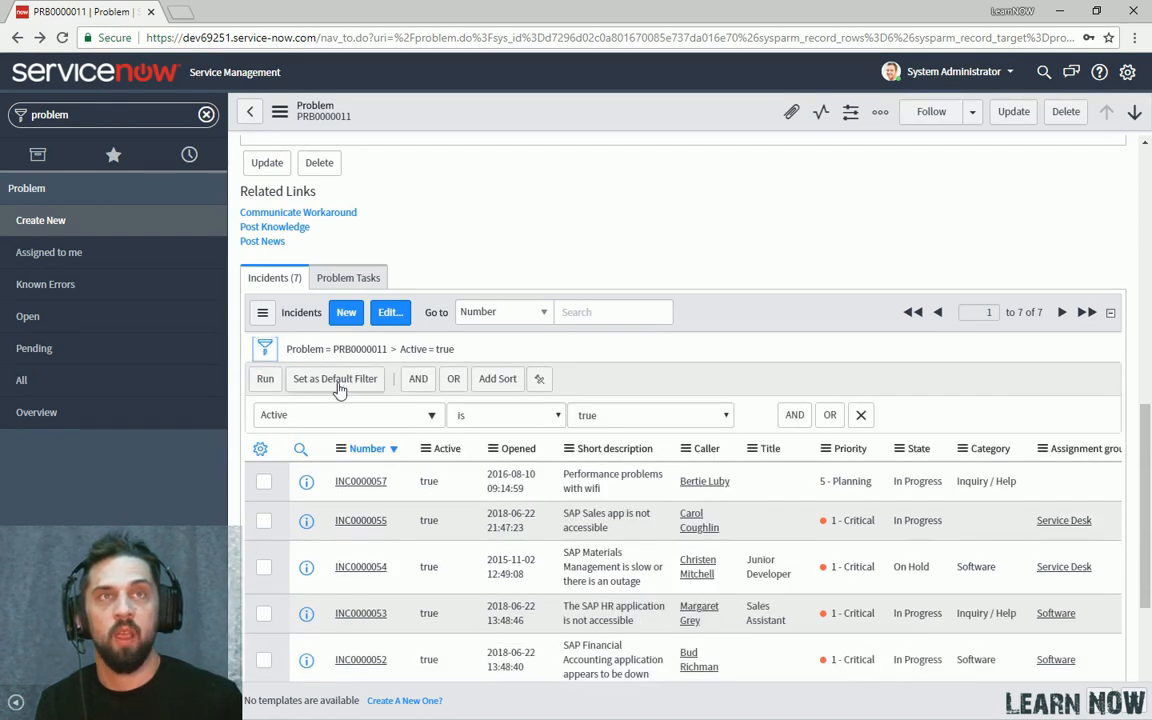
pyautogui.moveTo(336, 380)
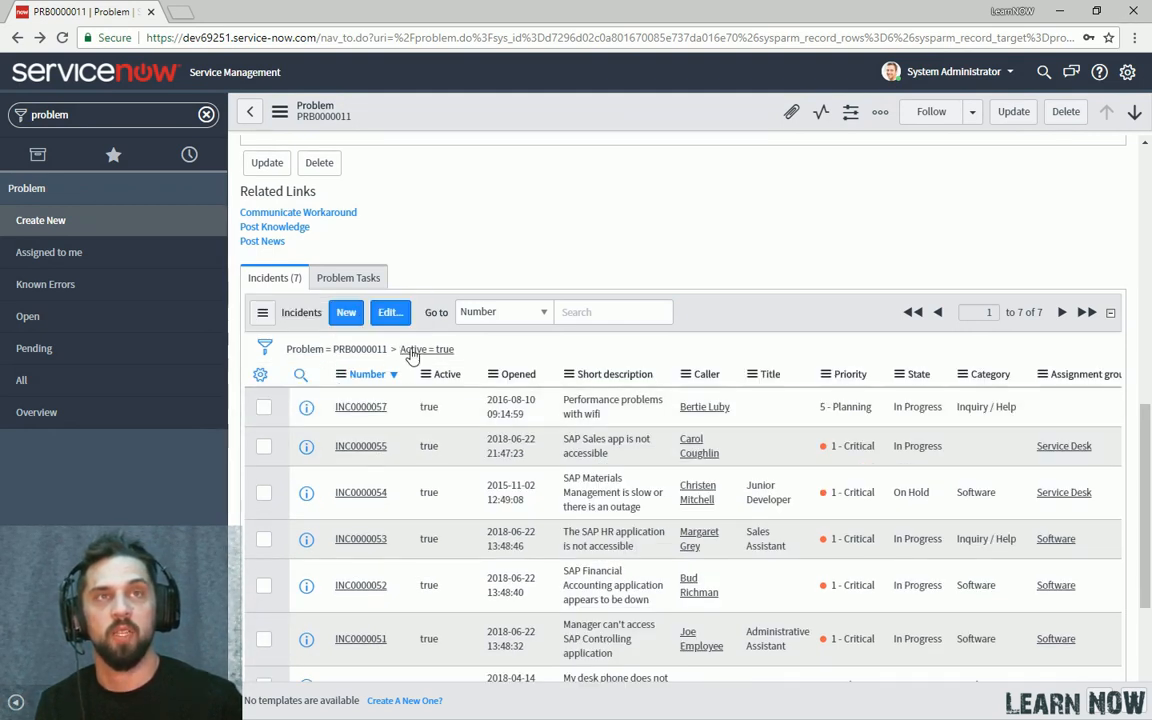
pyautogui.moveTo(428, 348)
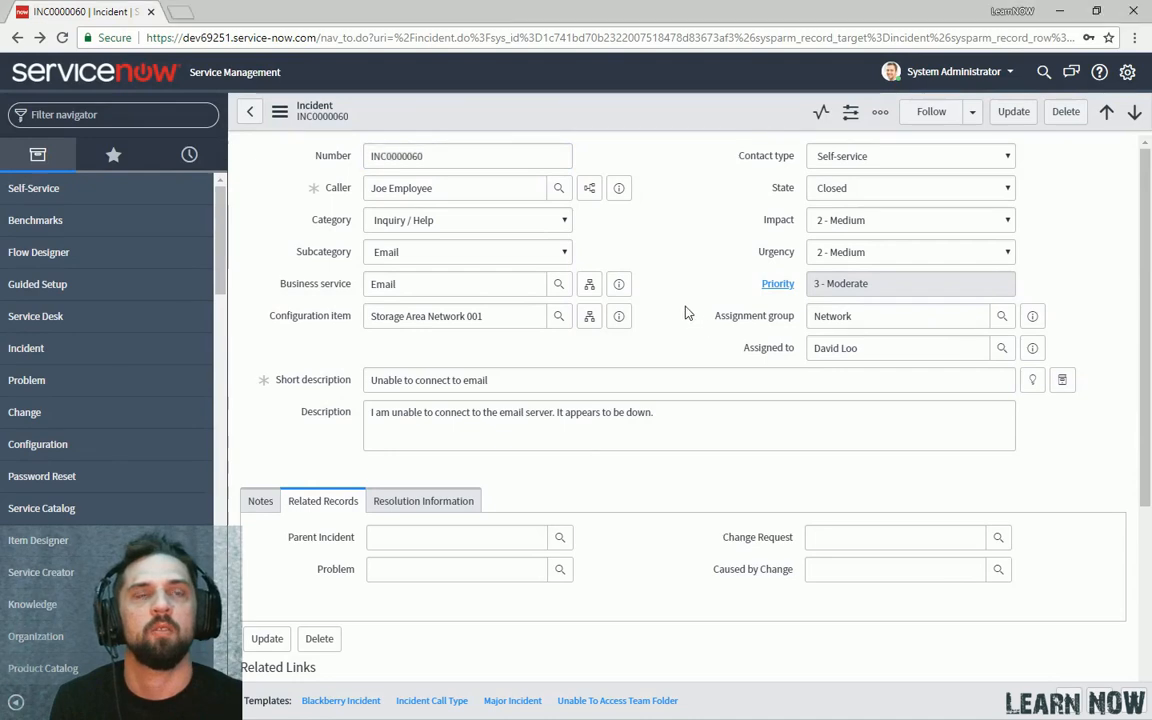
# Find 'relationship' in the navigator and list all 205 System Definition relationships.
pyautogui.scroll(-3)
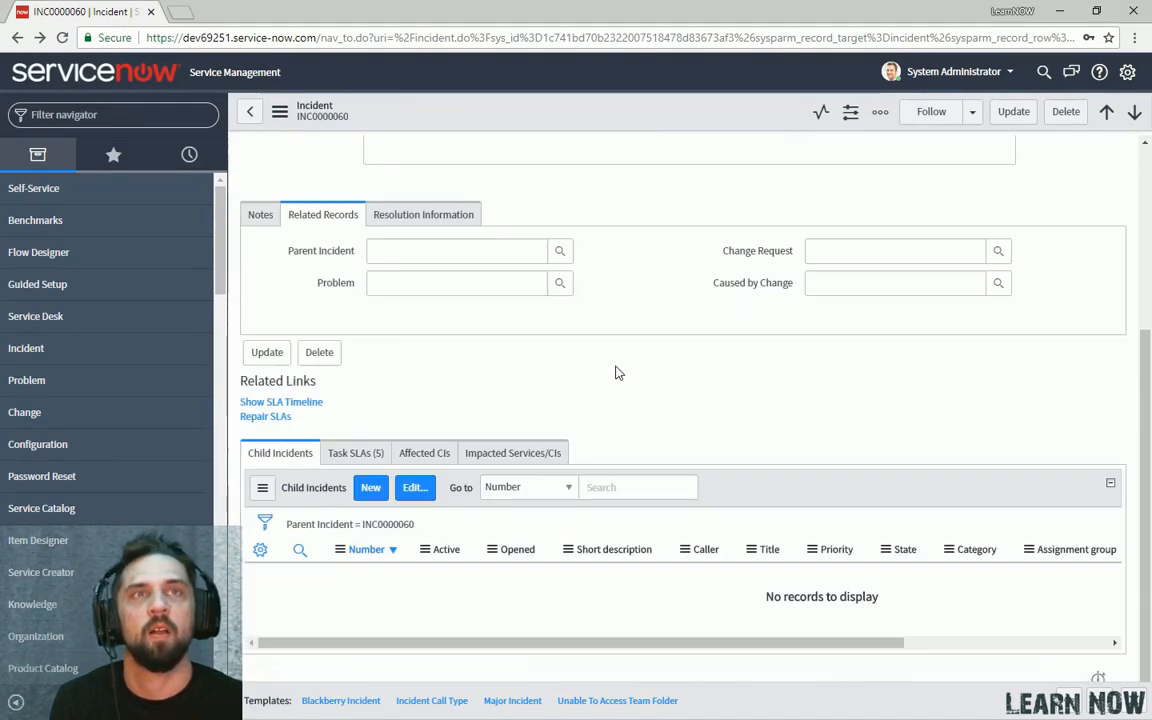
pyautogui.moveTo(364, 468)
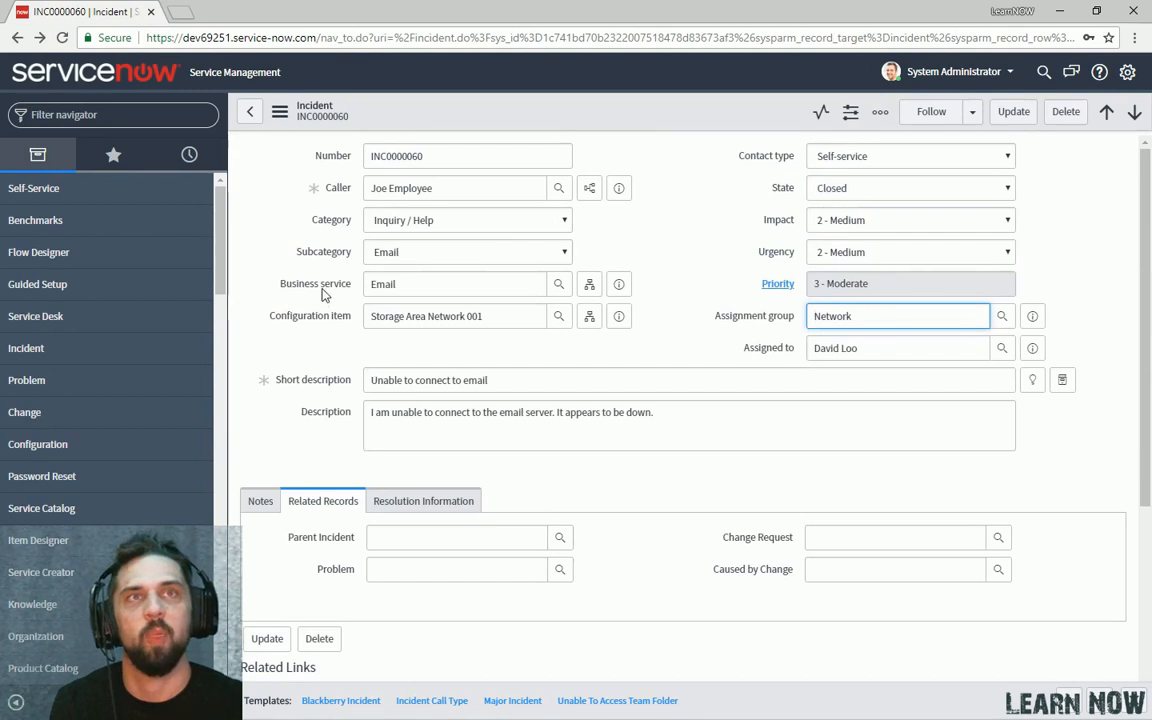
pyautogui.scroll(-3)
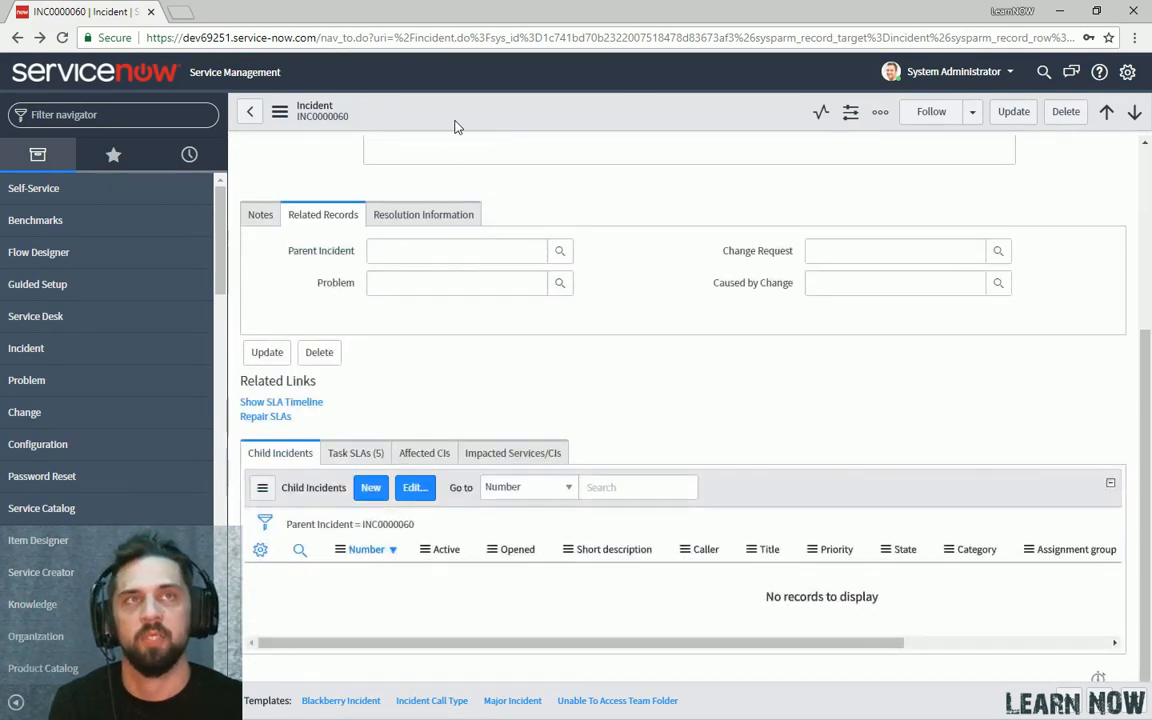
pyautogui.click(112, 114)
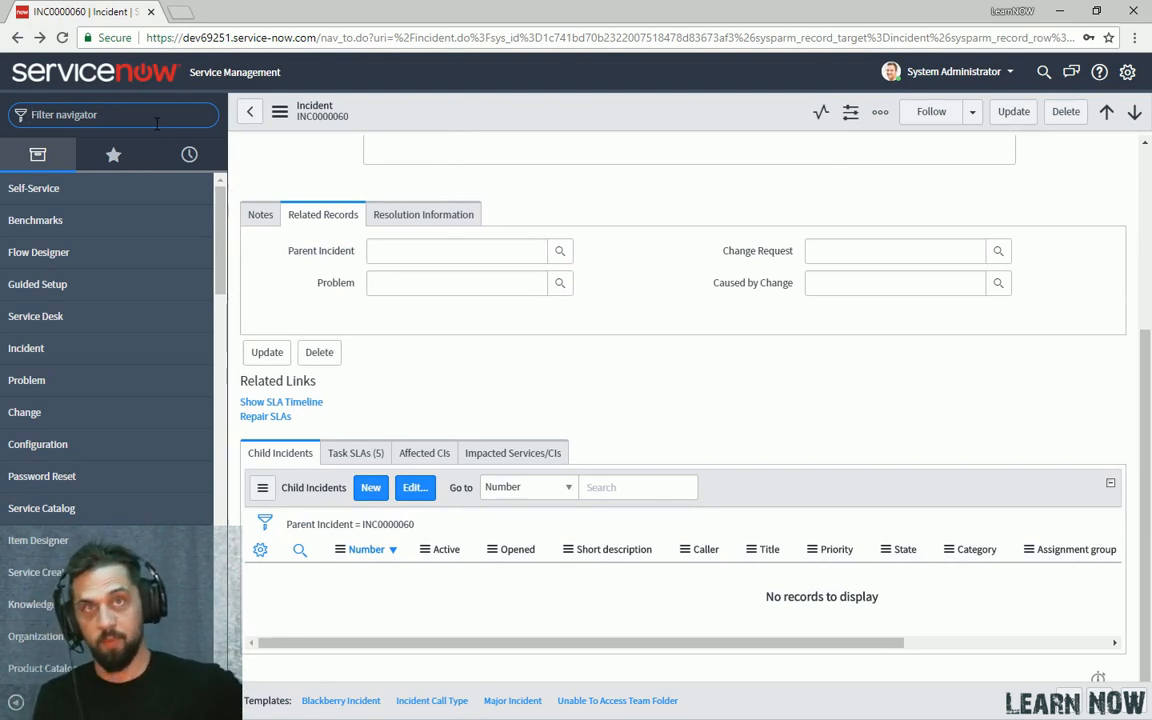
pyautogui.write('relationship')
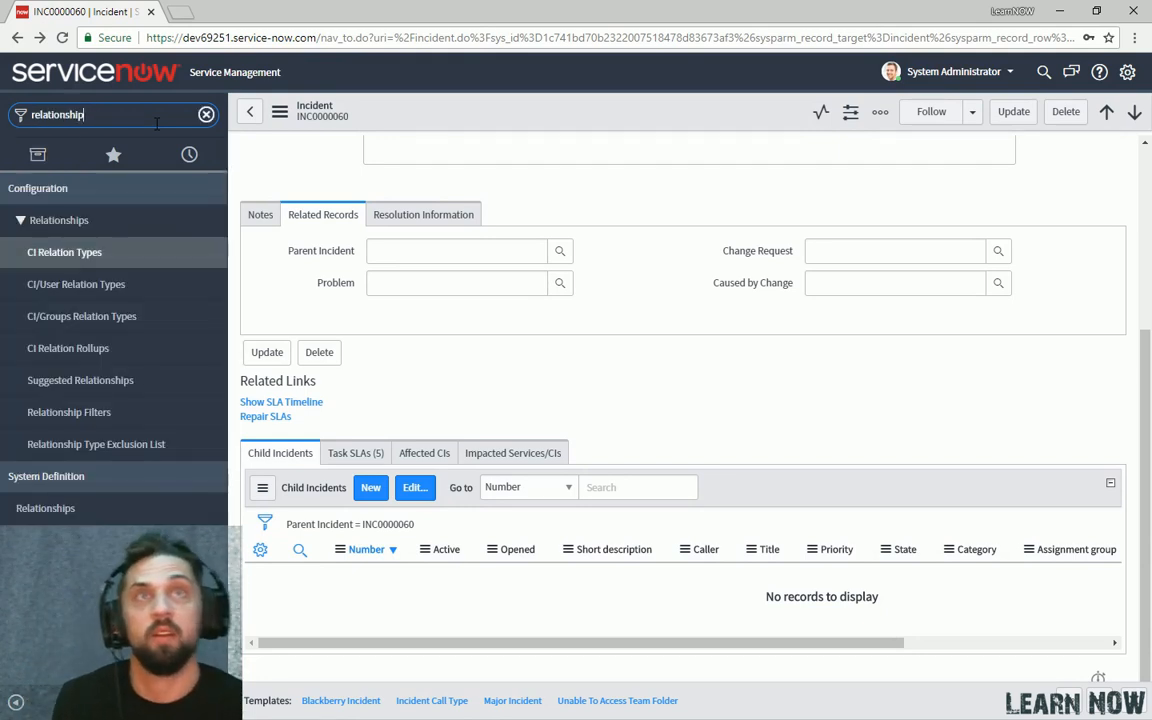
pyautogui.moveTo(150, 228)
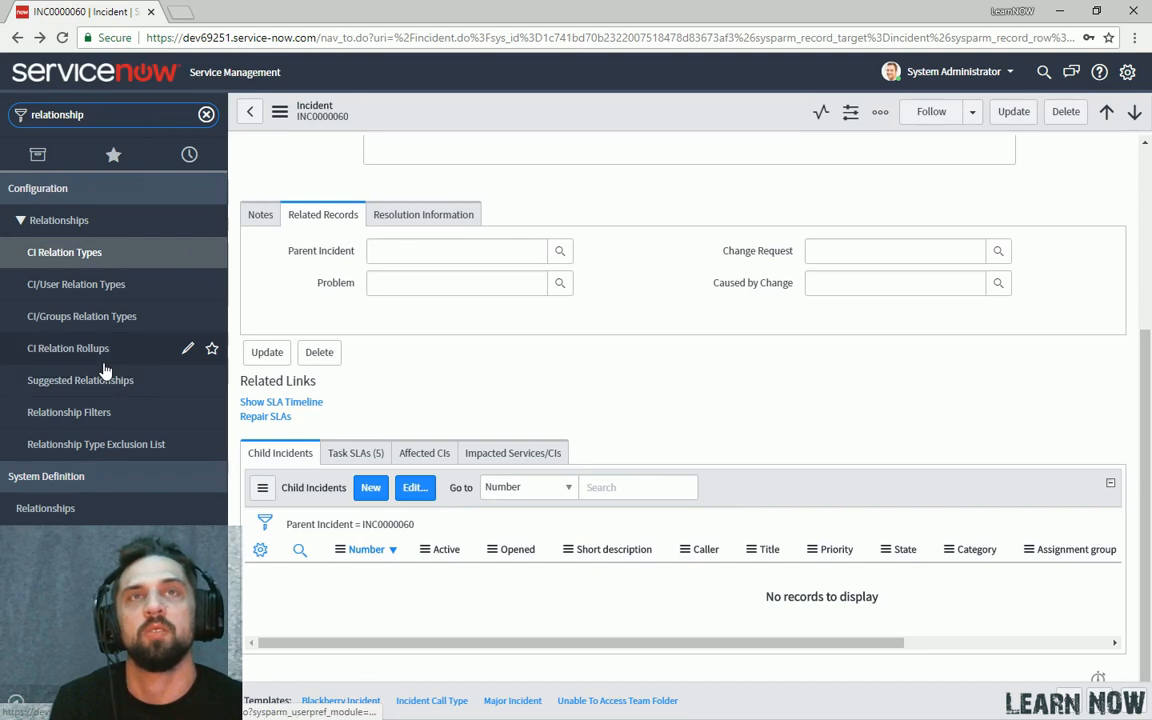
pyautogui.moveTo(80, 490)
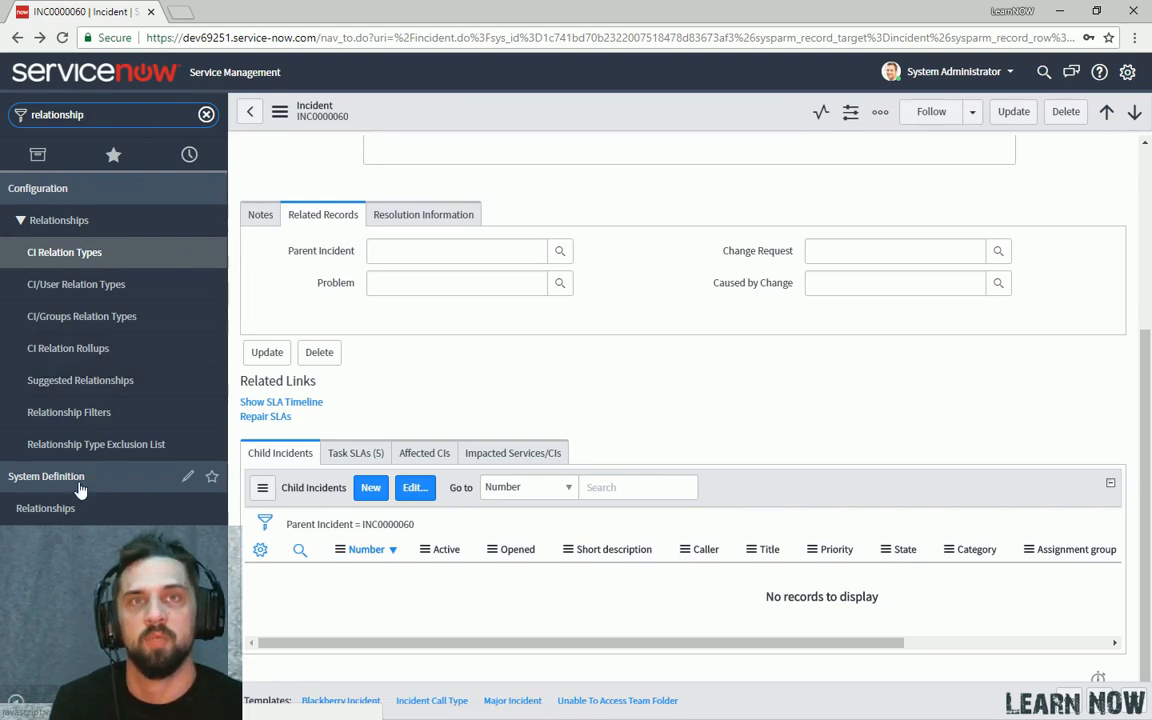
pyautogui.click(44, 508)
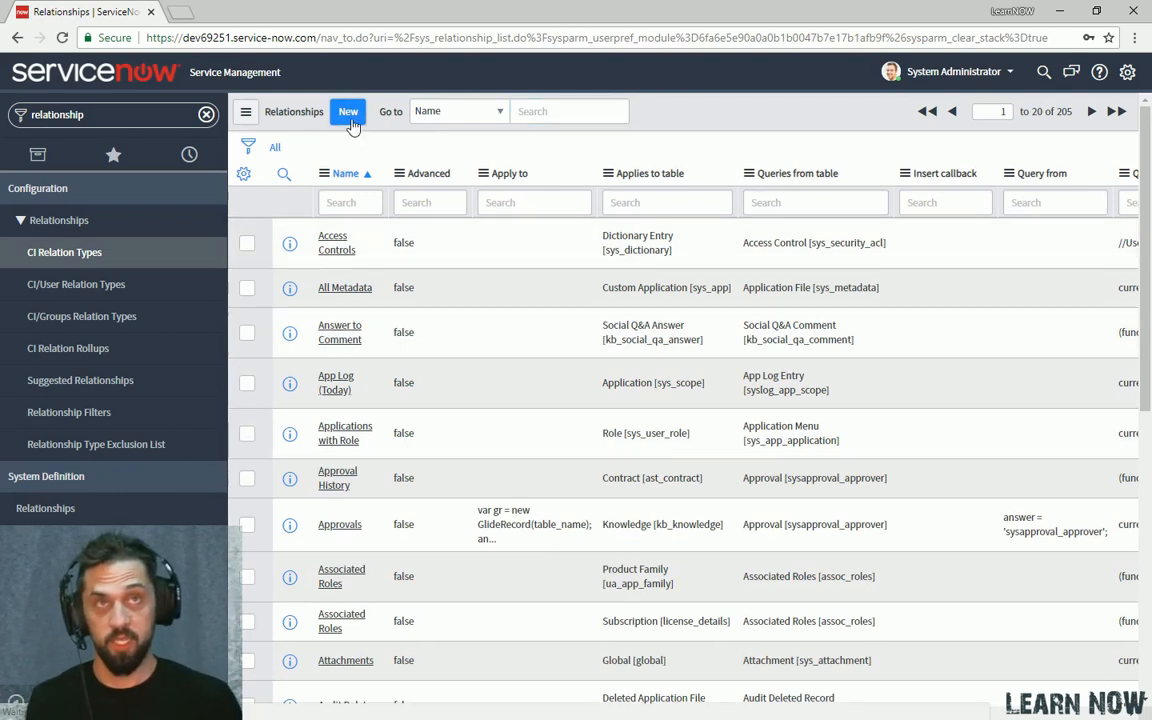
# Create relationship 'Incidents With Same Business Service' applying to and querying from Incident.
pyautogui.click(348, 112)
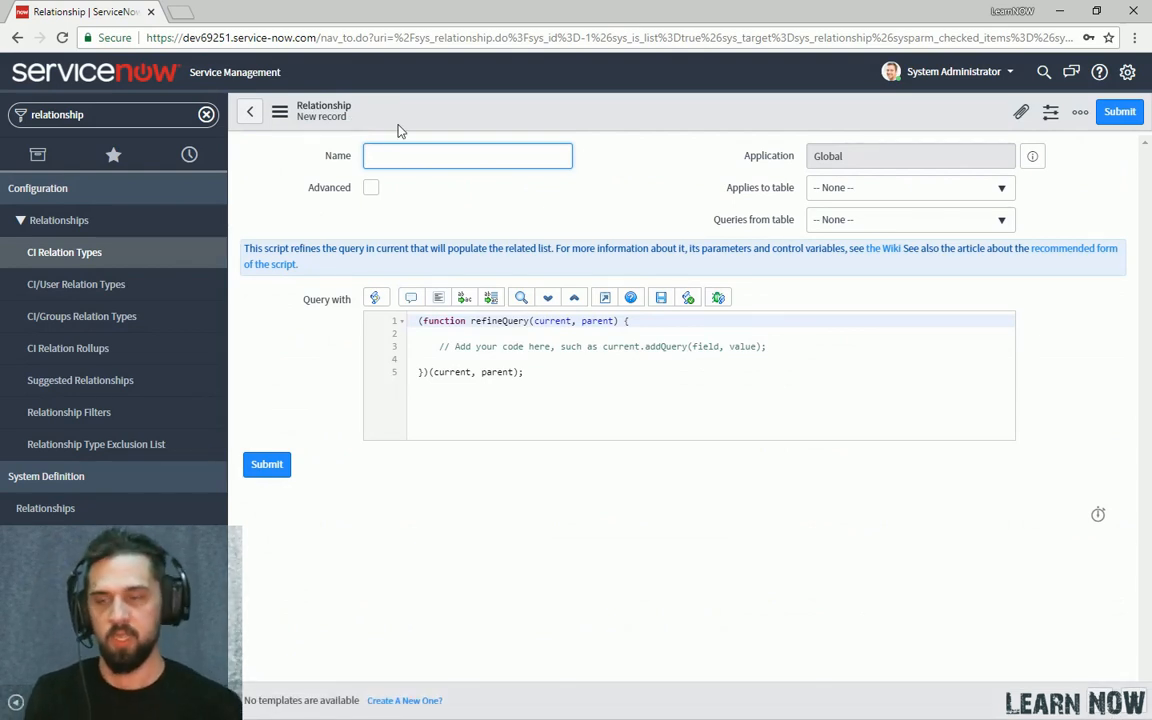
pyautogui.write('Incidents With Same Bus')
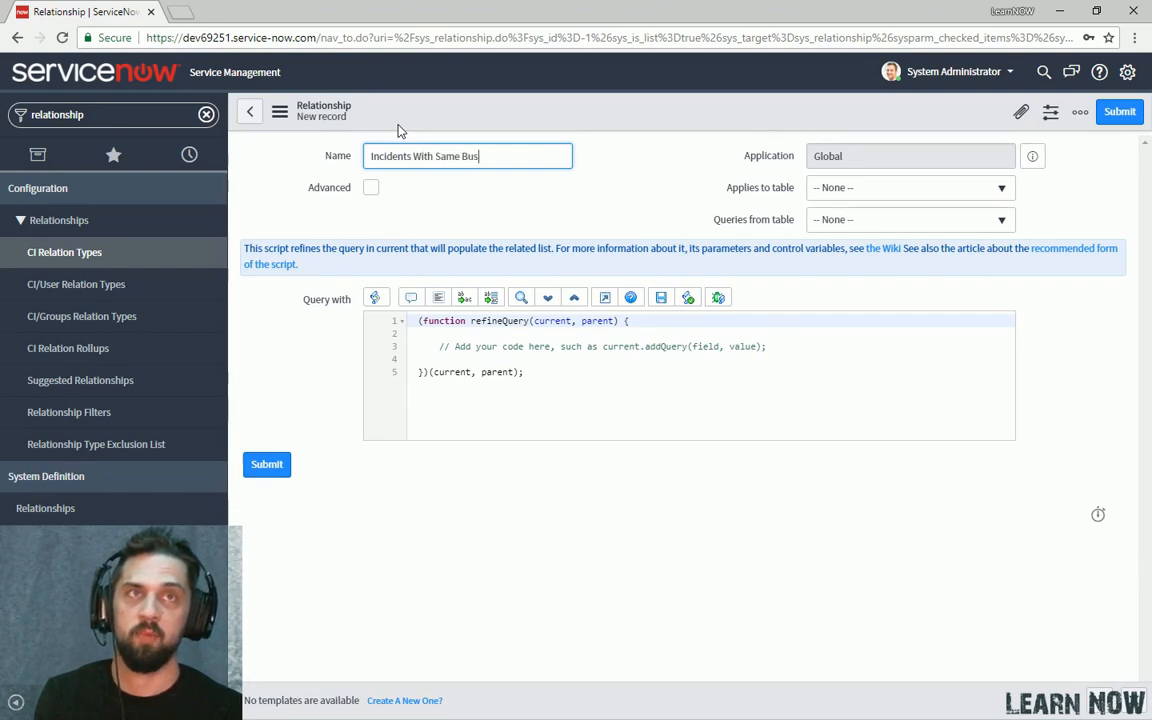
pyautogui.write('iness Service')
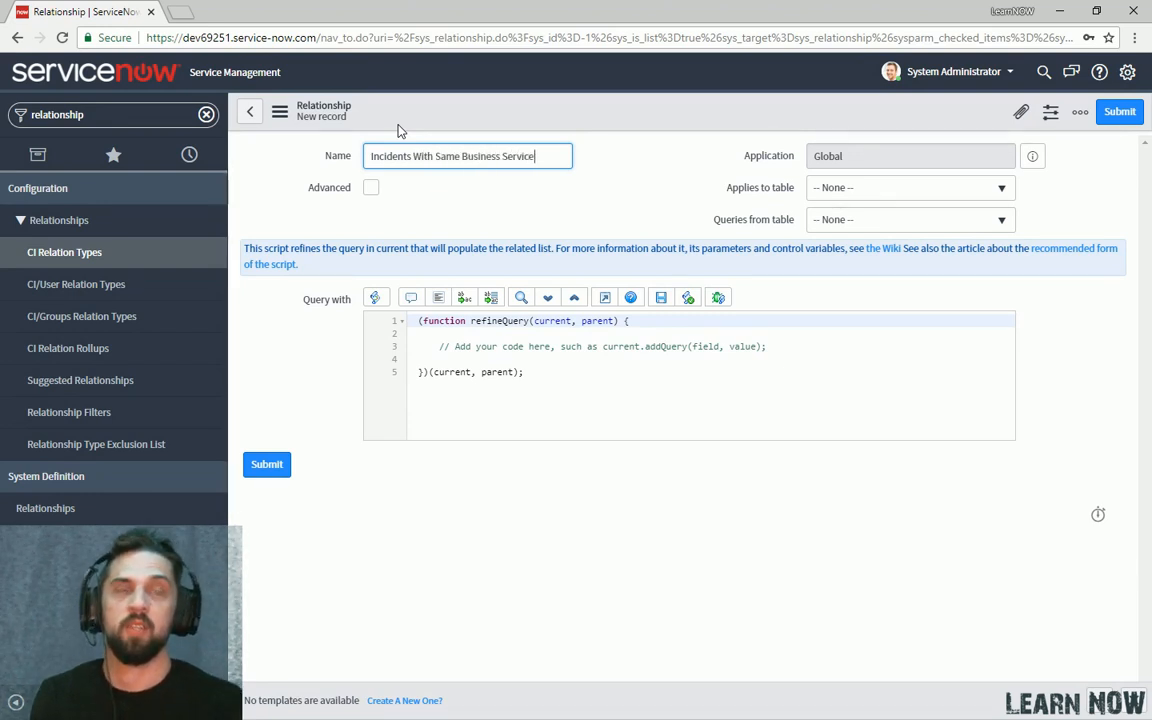
pyautogui.moveTo(836, 192)
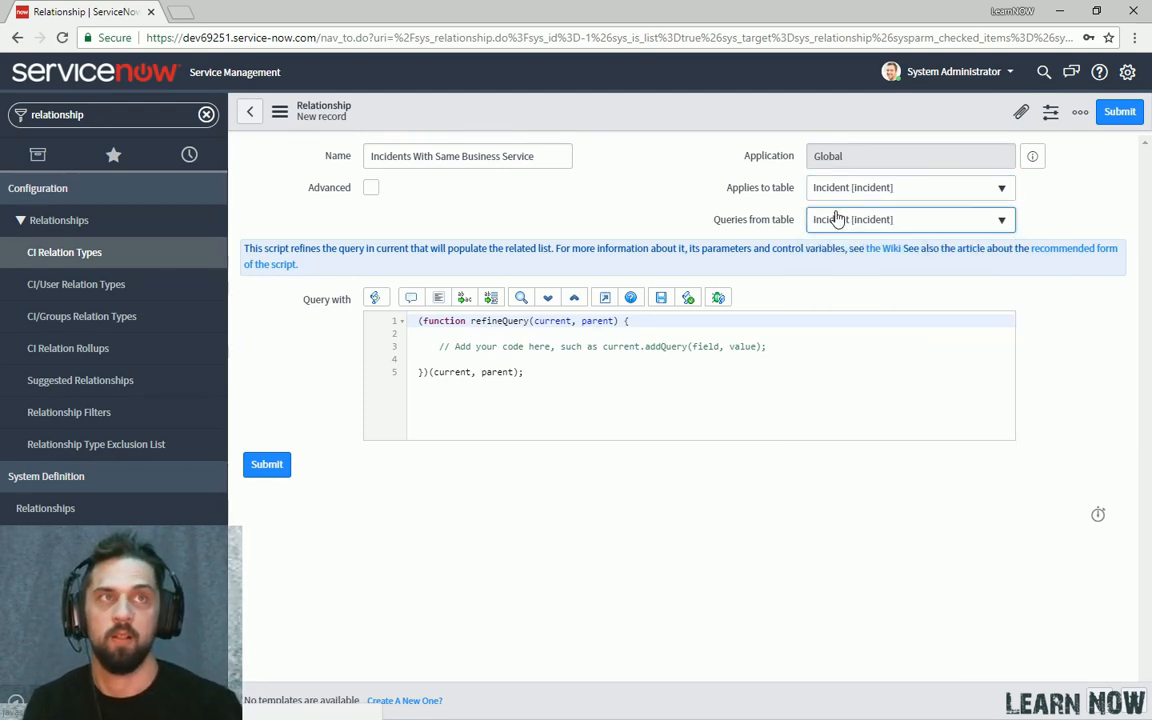
pyautogui.click(768, 346)
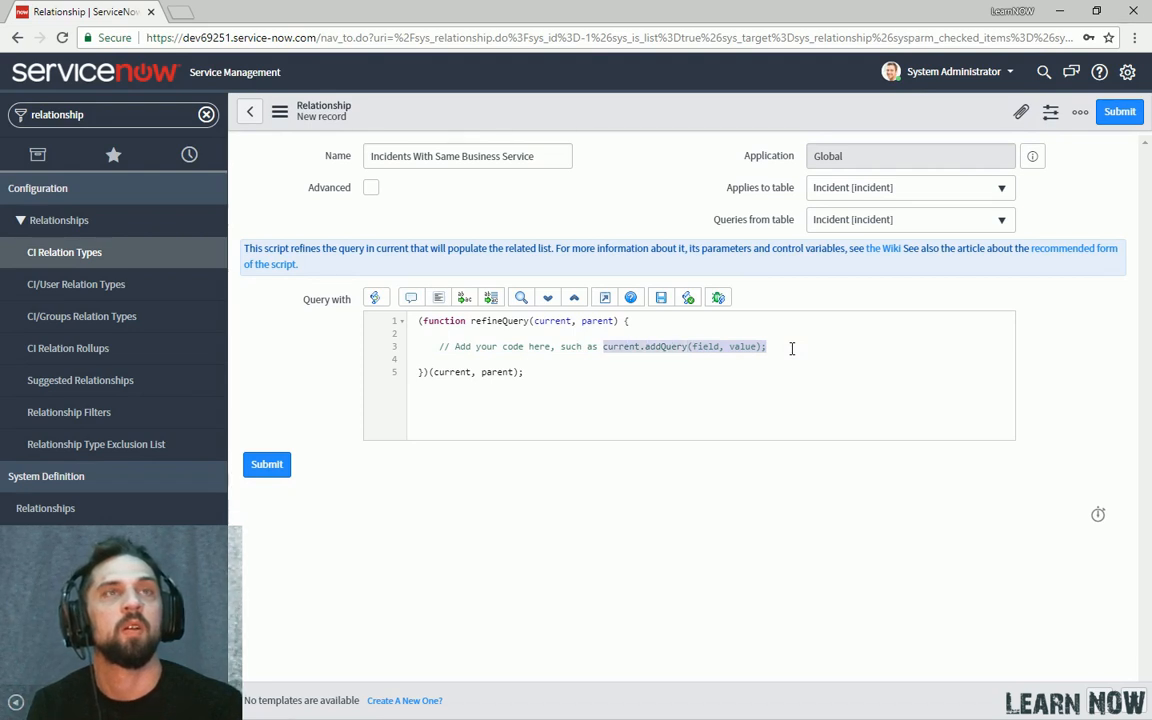
# Begin the query script with a new current.addQuery line.
pyautogui.click(766, 348)
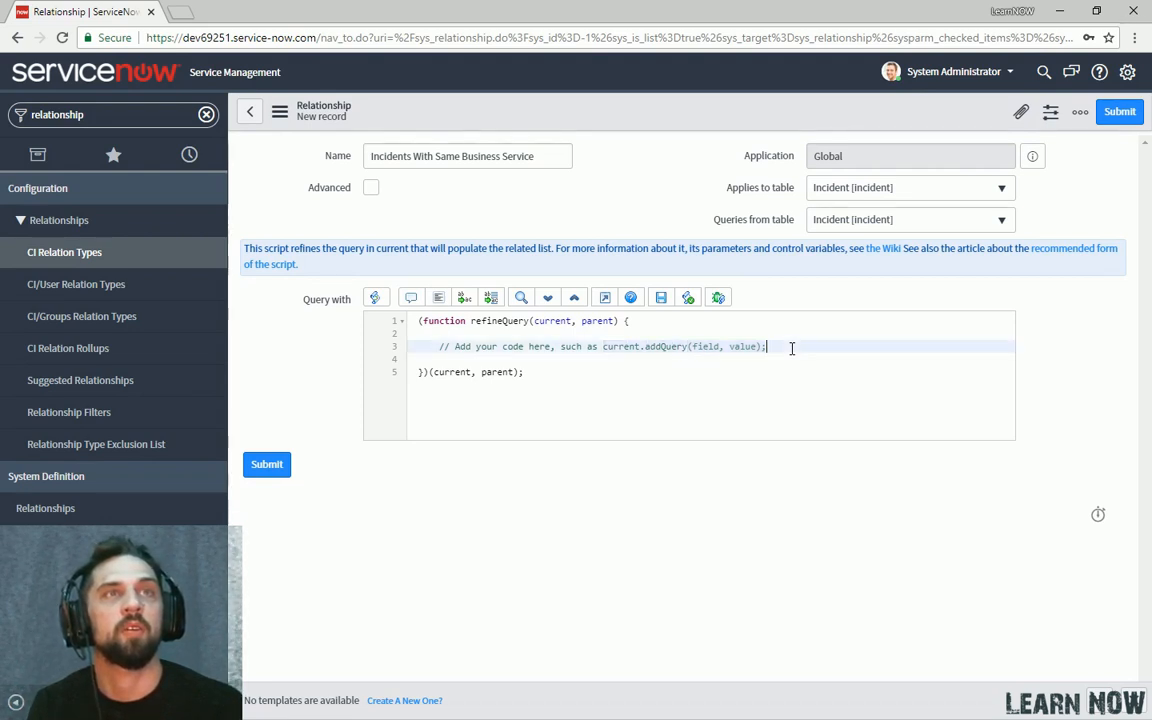
pyautogui.press('Enter')
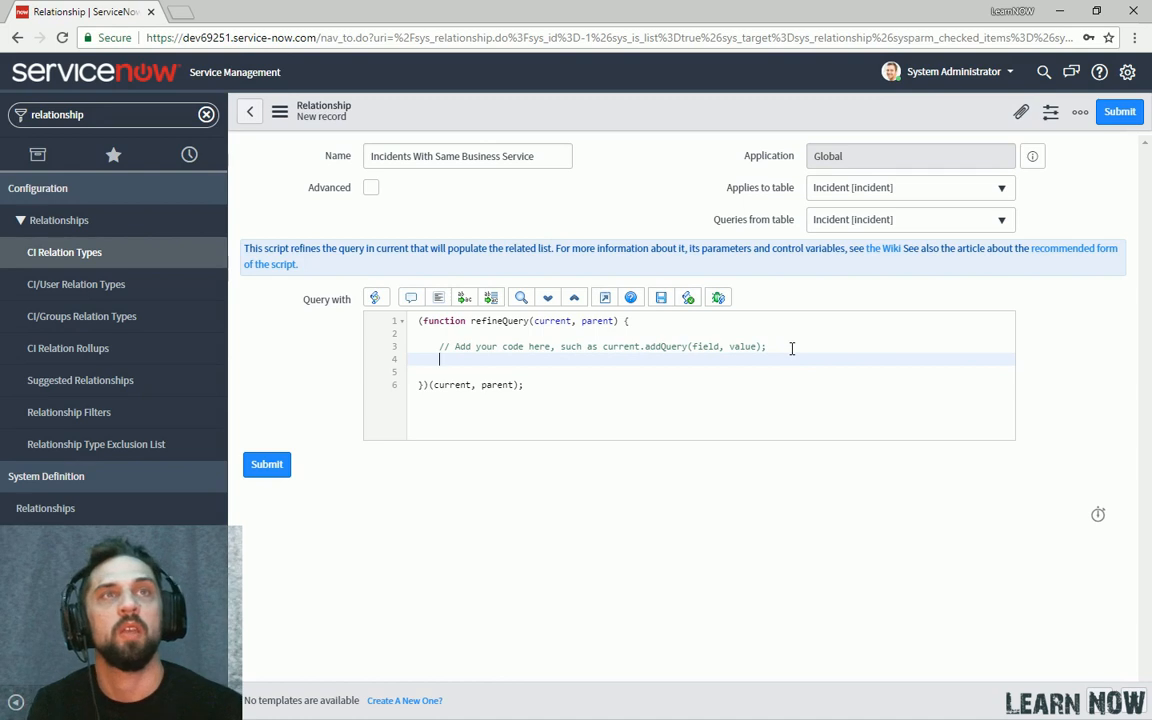
pyautogui.write('current.ad')
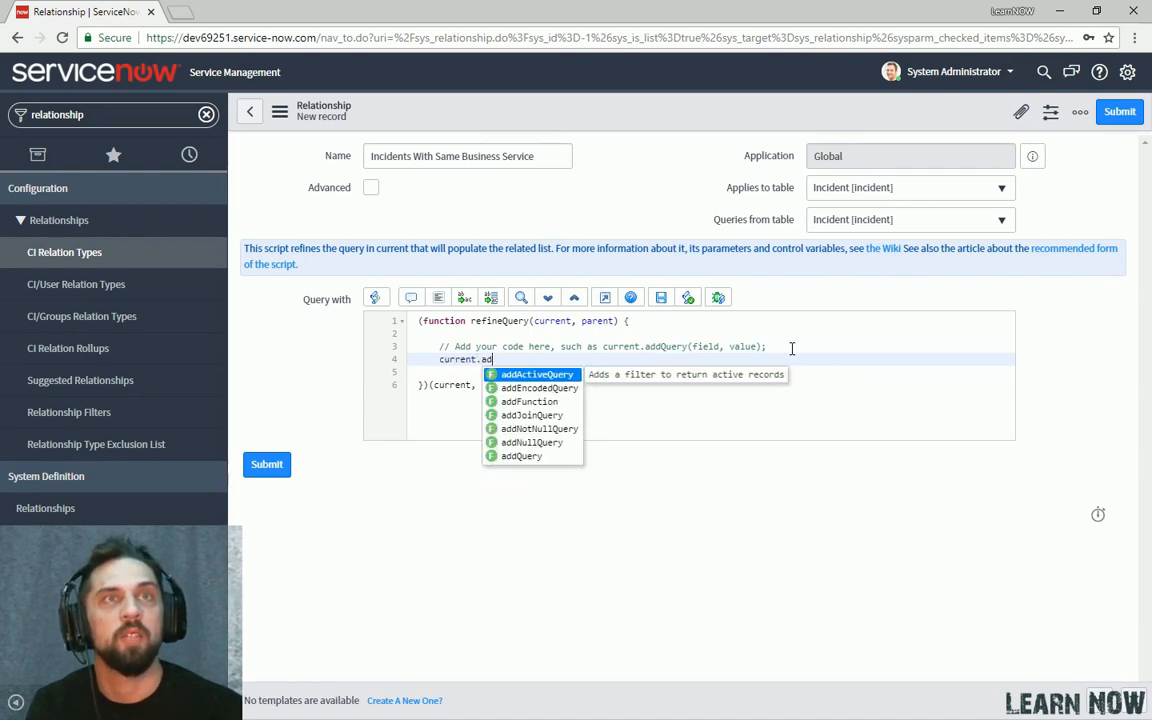
pyautogui.click(528, 456)
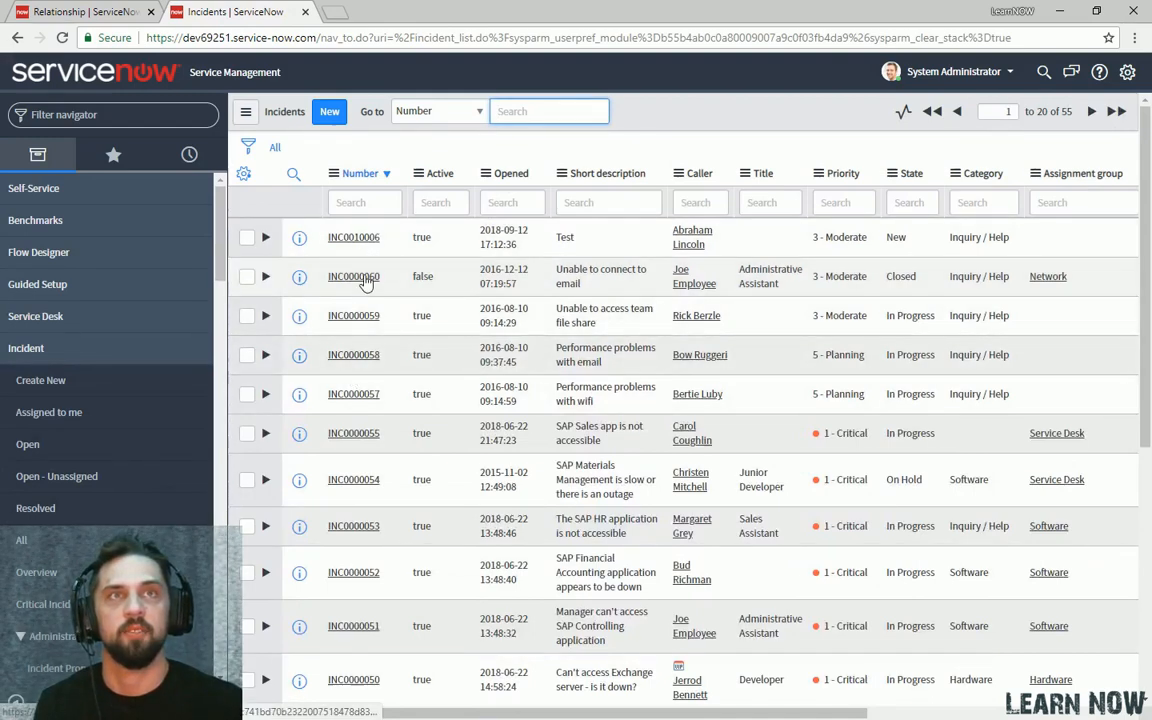
# Reveal the Business service field's internal name business_service on INC0000060.
pyautogui.click(352, 276)
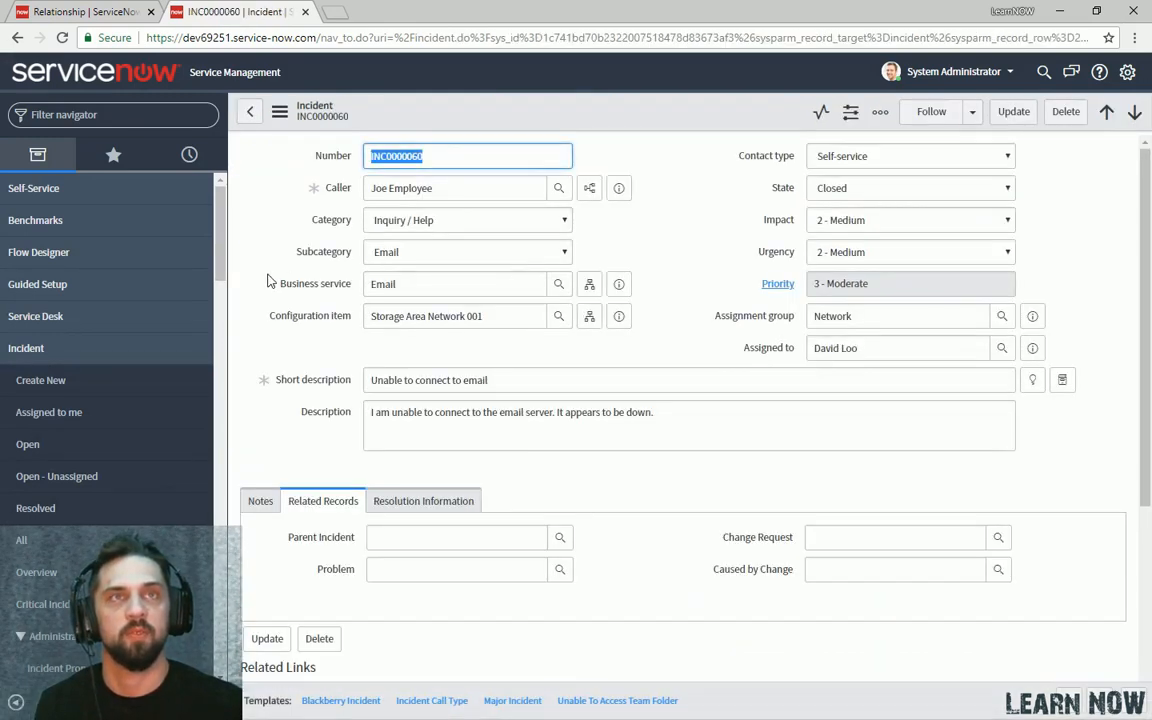
pyautogui.moveTo(332, 288)
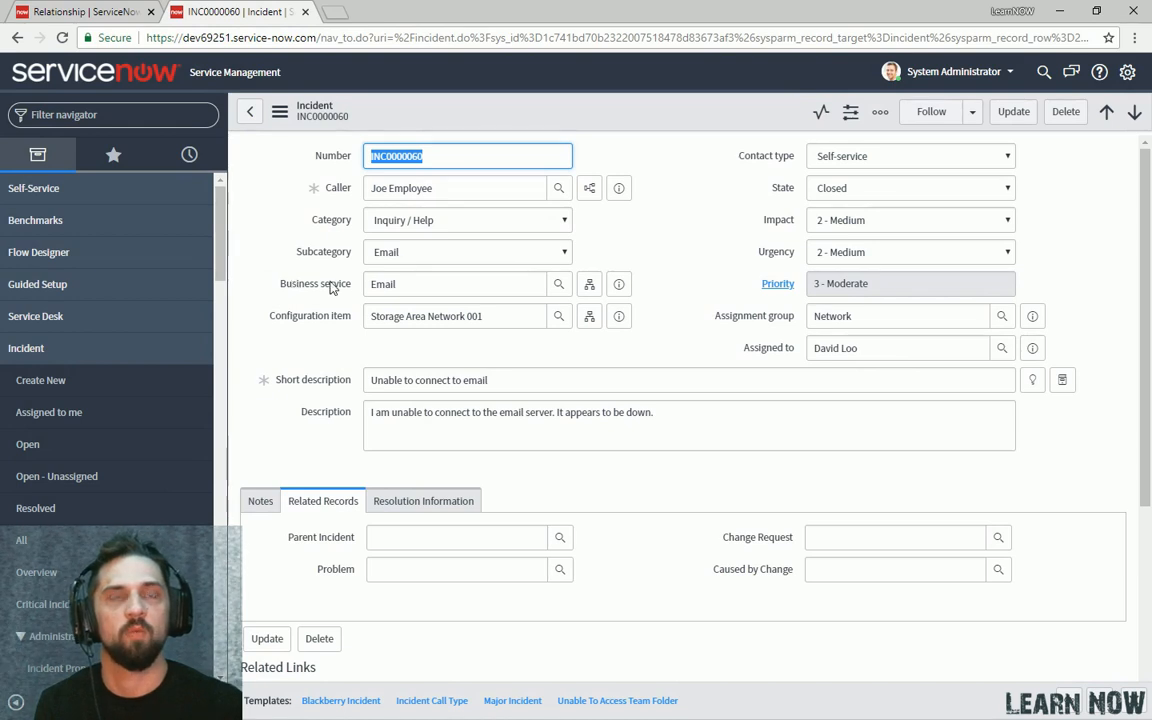
pyautogui.moveTo(304, 288)
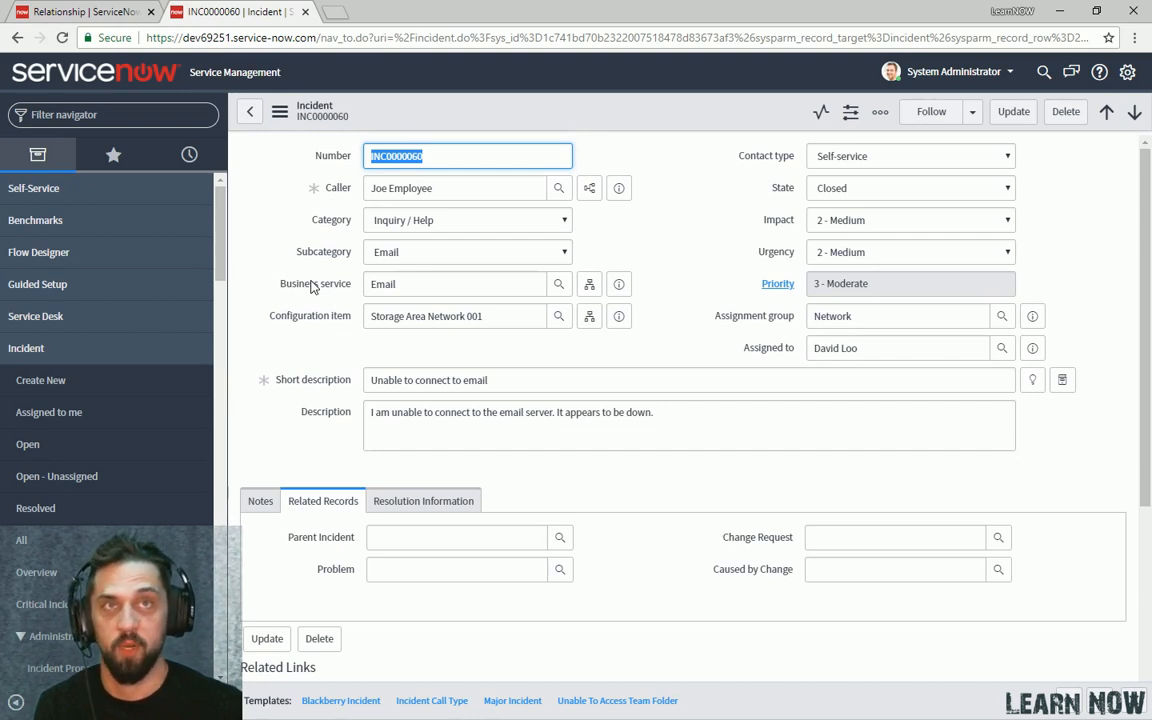
pyautogui.rightClick(314, 284)
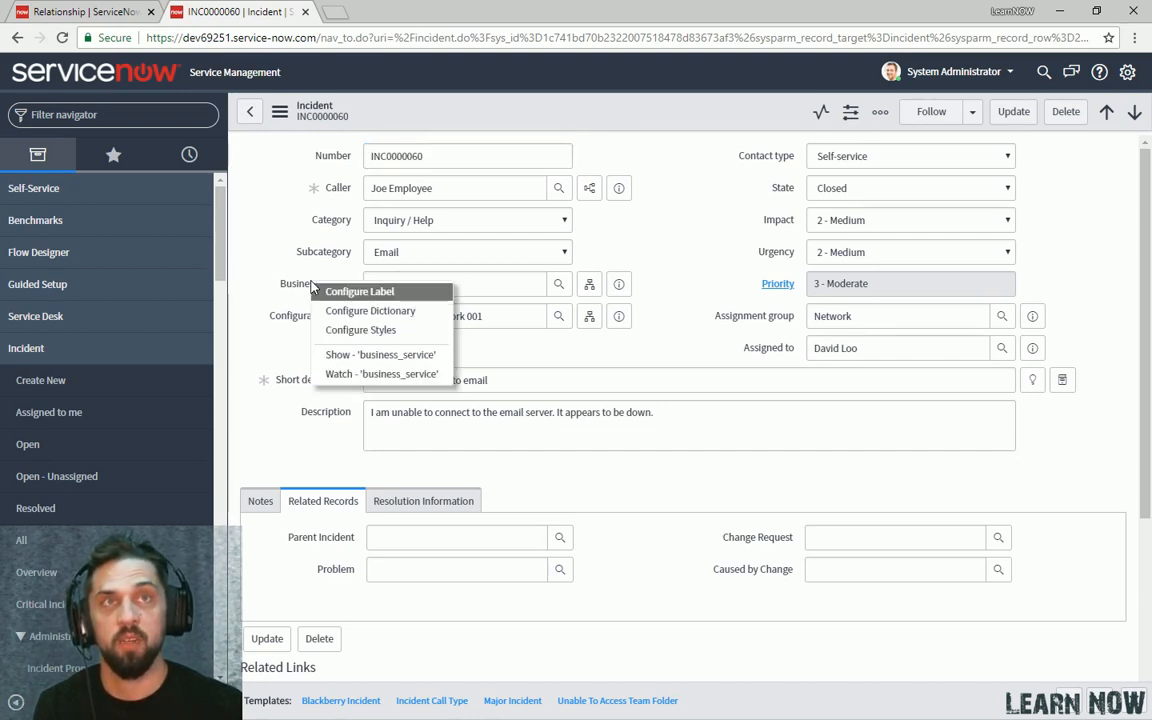
pyautogui.moveTo(370, 310)
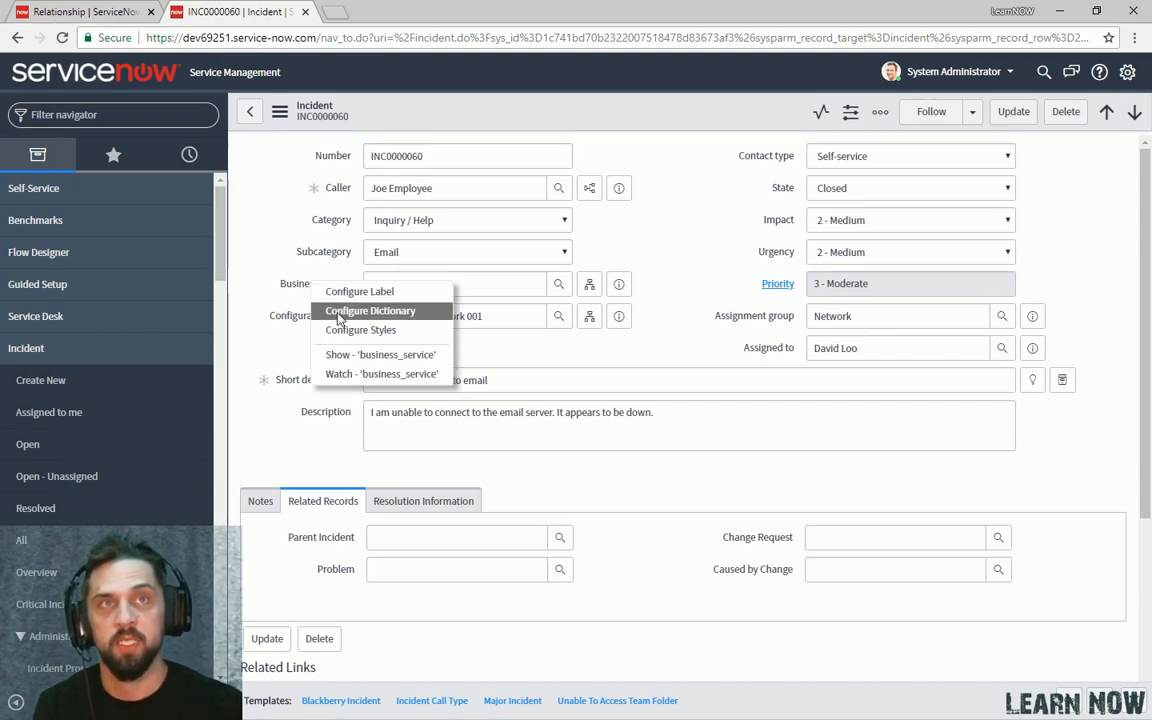
pyautogui.moveTo(380, 354)
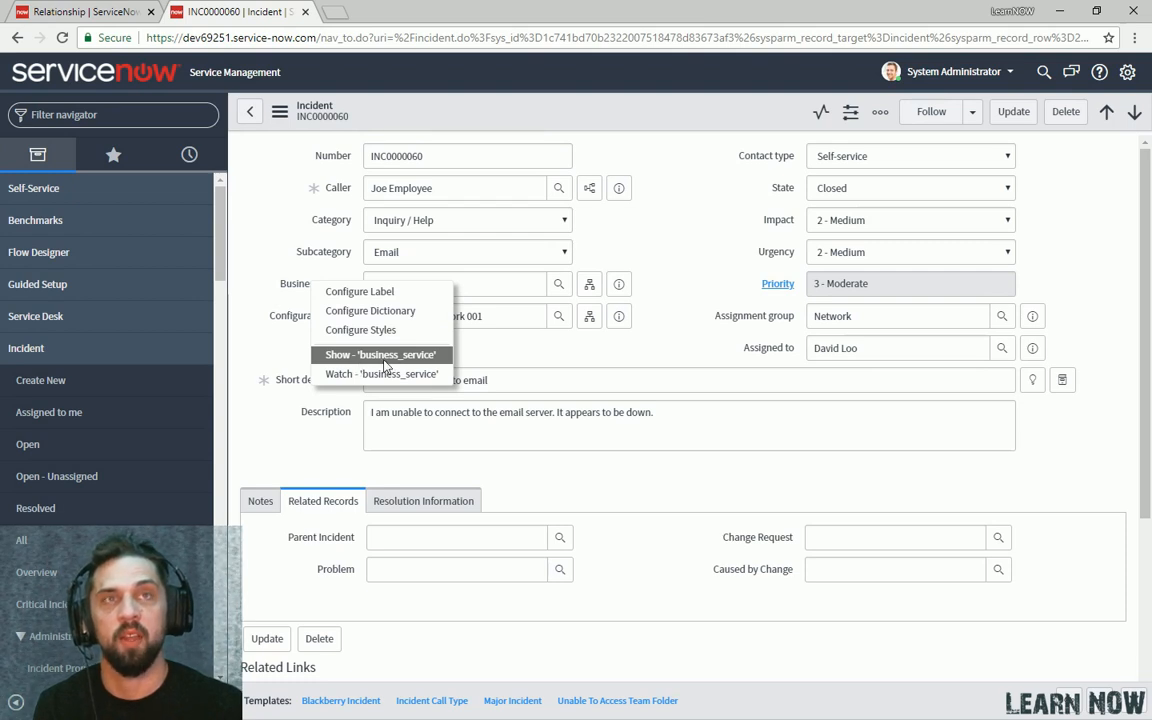
pyautogui.moveTo(404, 368)
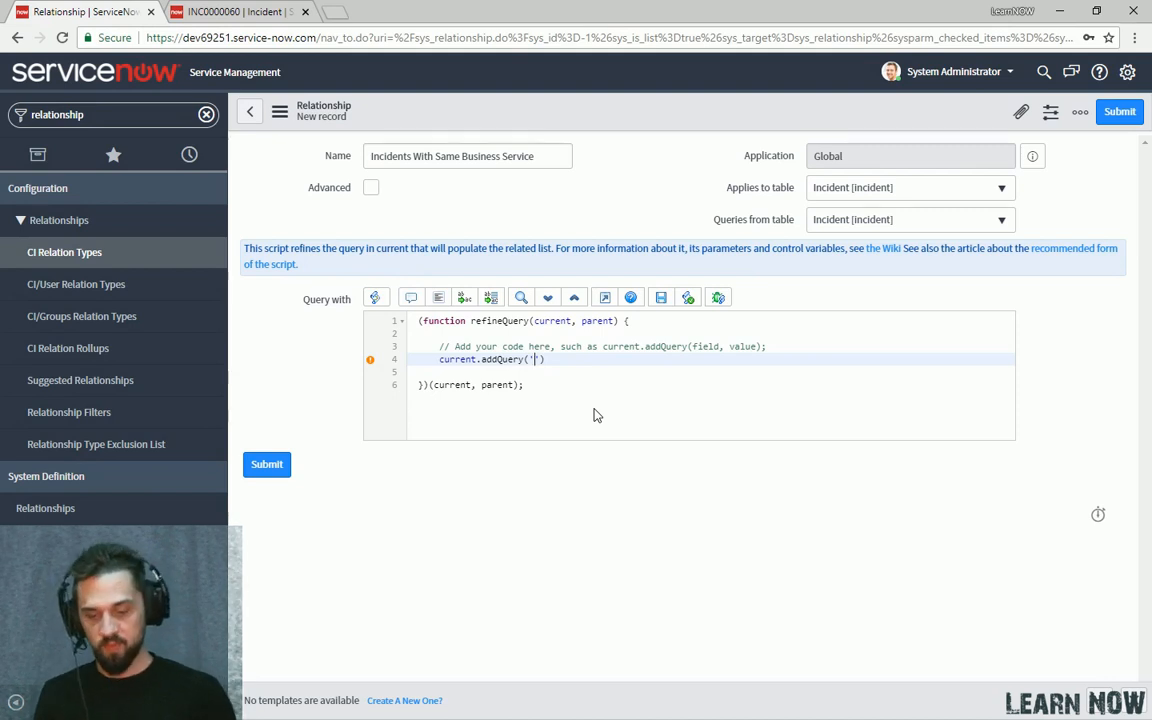
# Complete the script line current.addQuery('business_service', current.business_service);.
pyautogui.write('business_service')
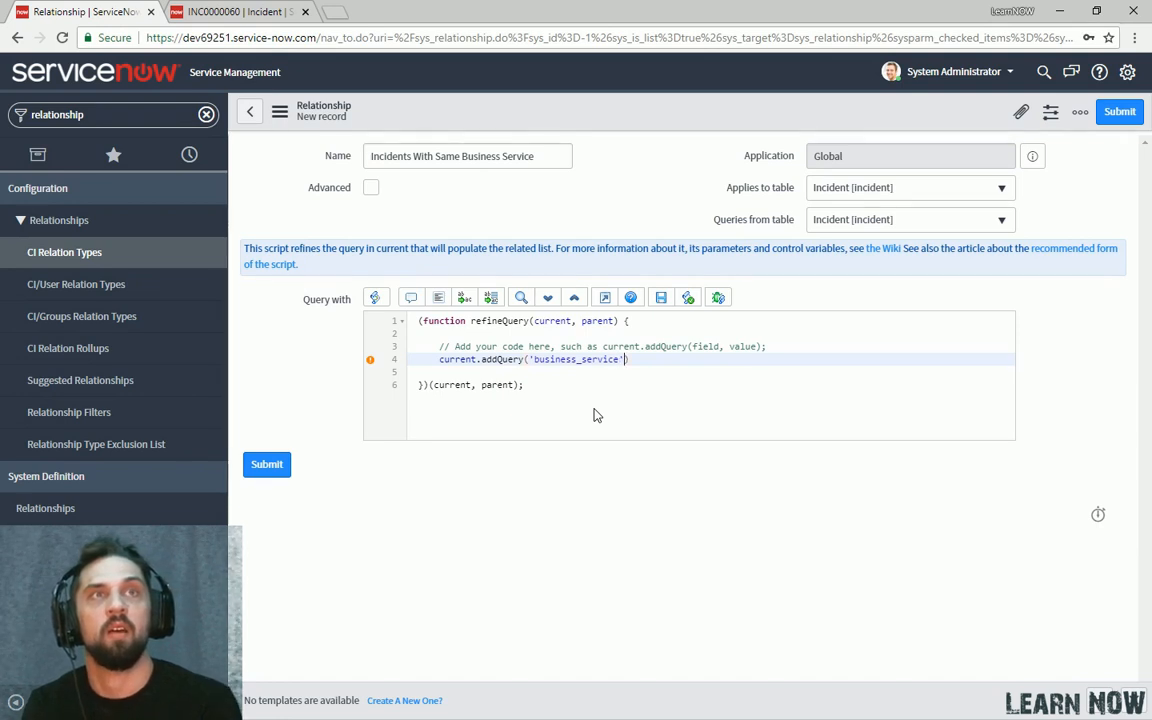
pyautogui.write(',')
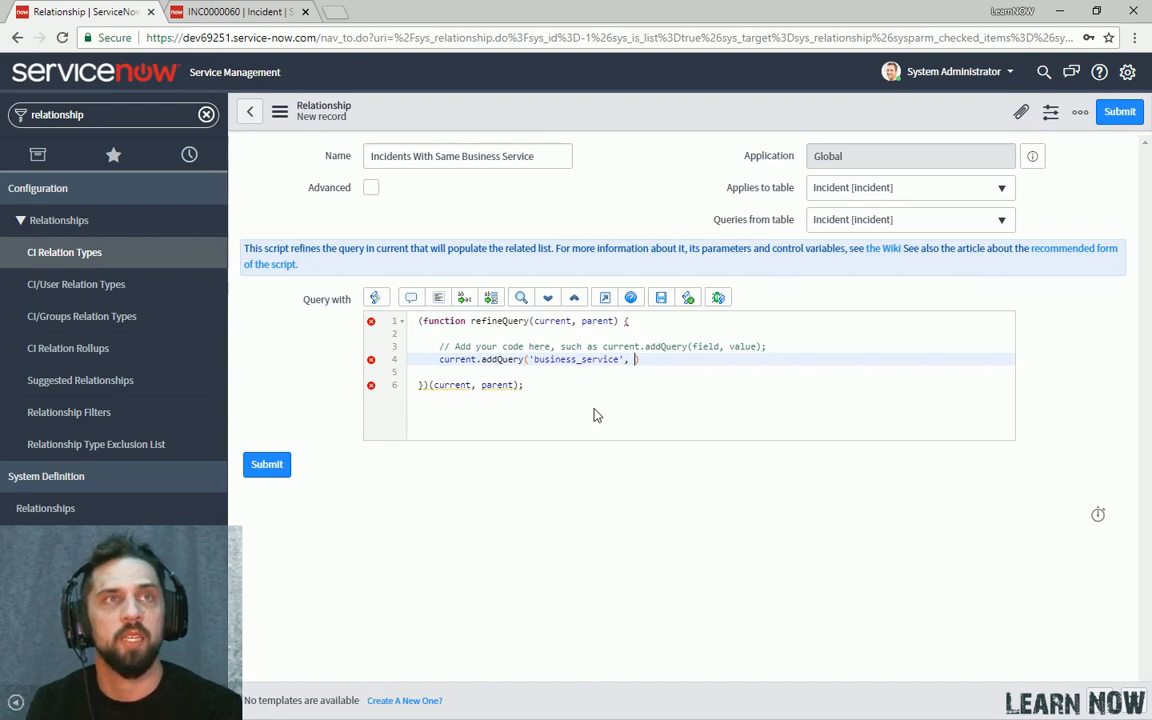
pyautogui.write('c')
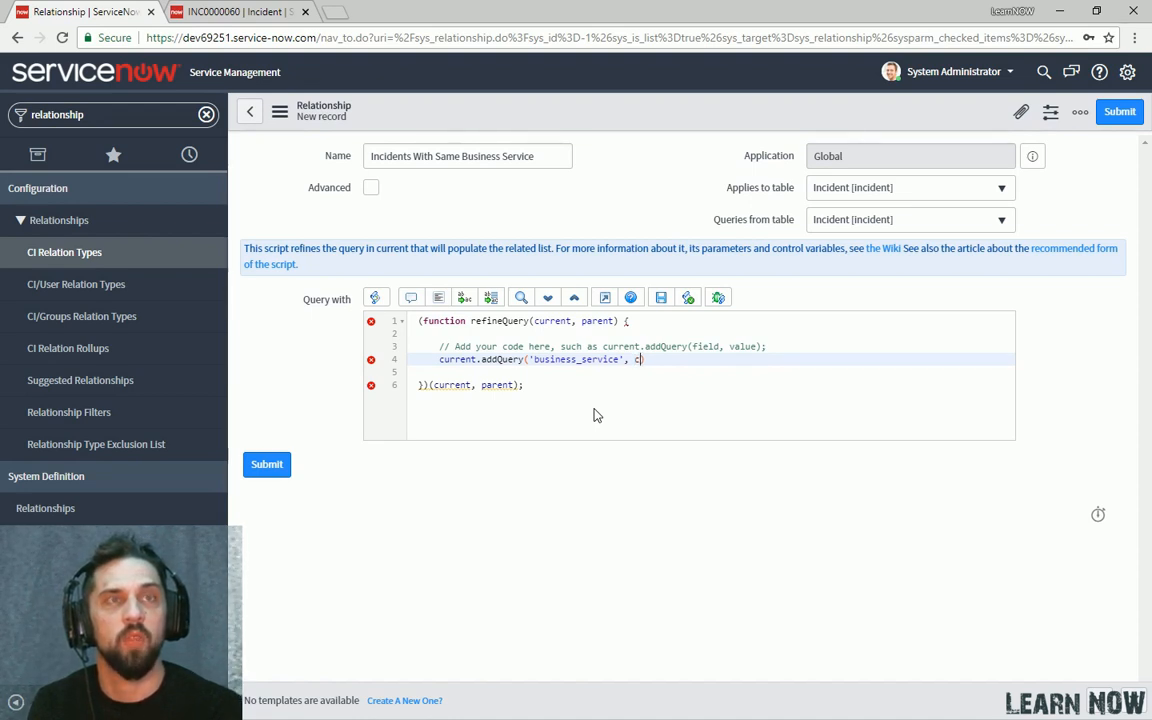
pyautogui.write('urrent.')
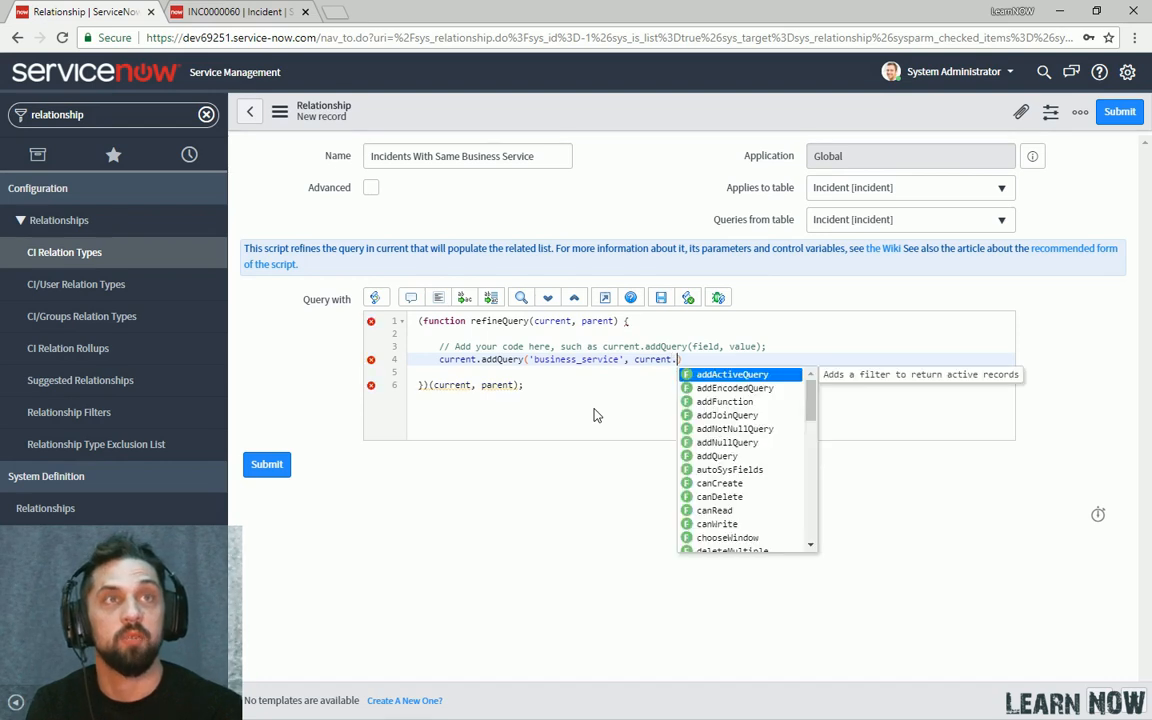
pyautogui.write('busi')
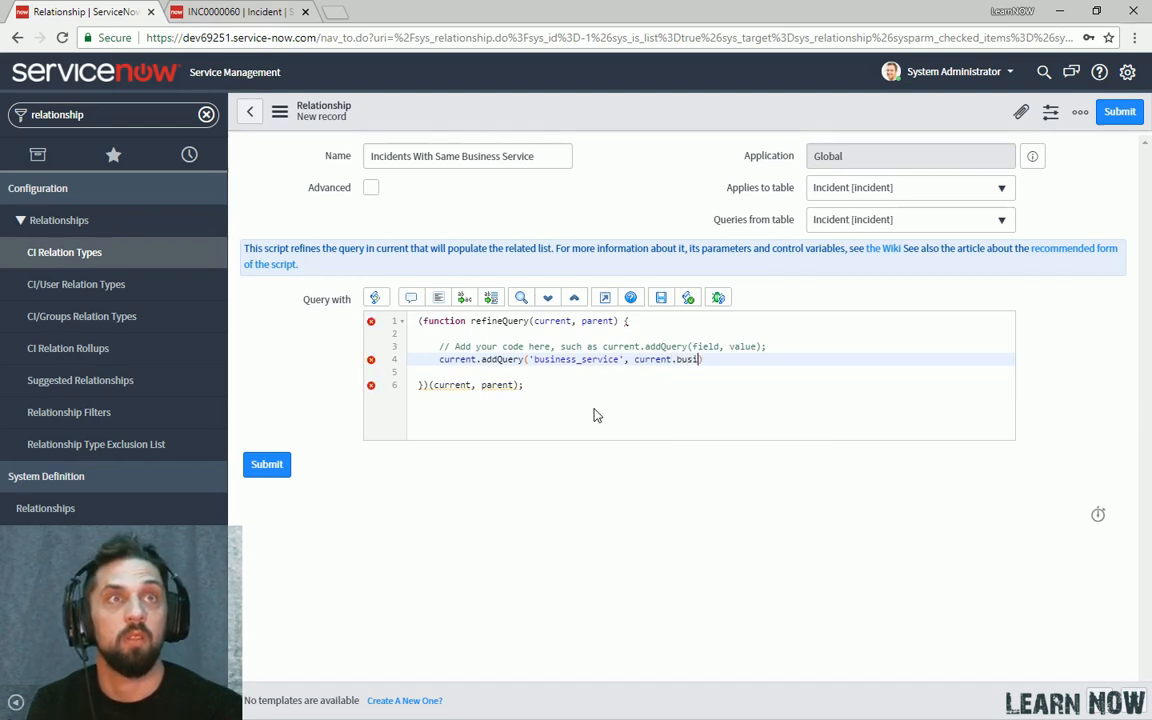
pyautogui.write('ness_service')
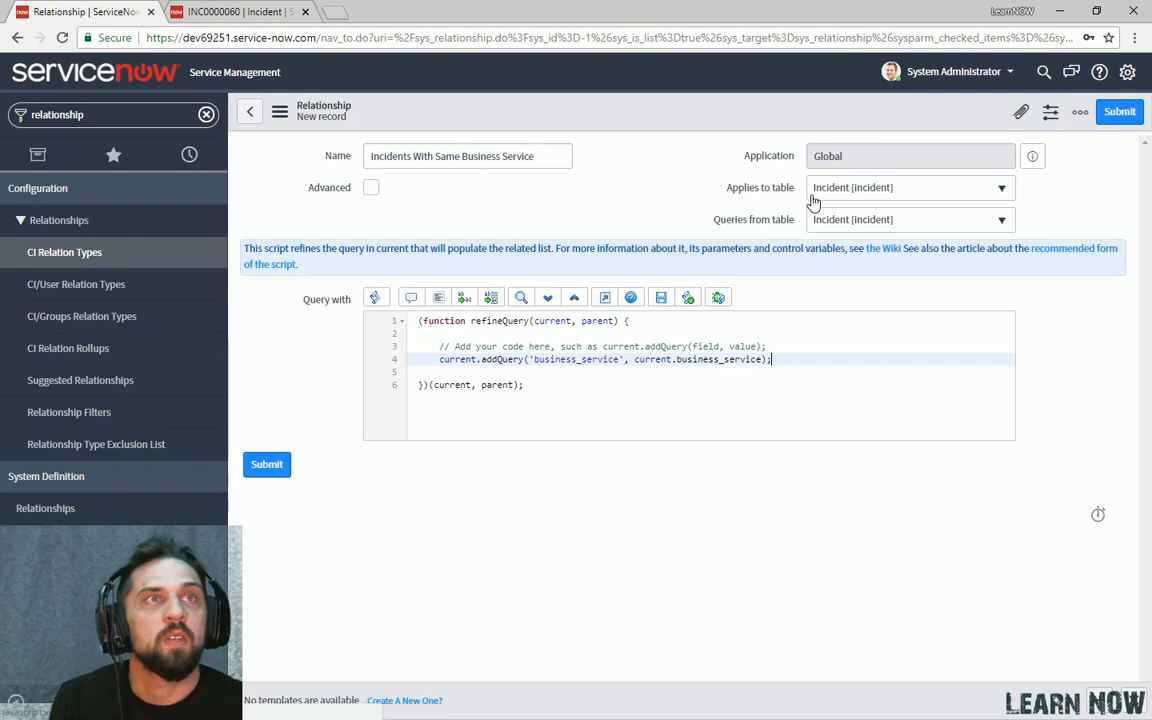
pyautogui.doubleClick(456, 360)
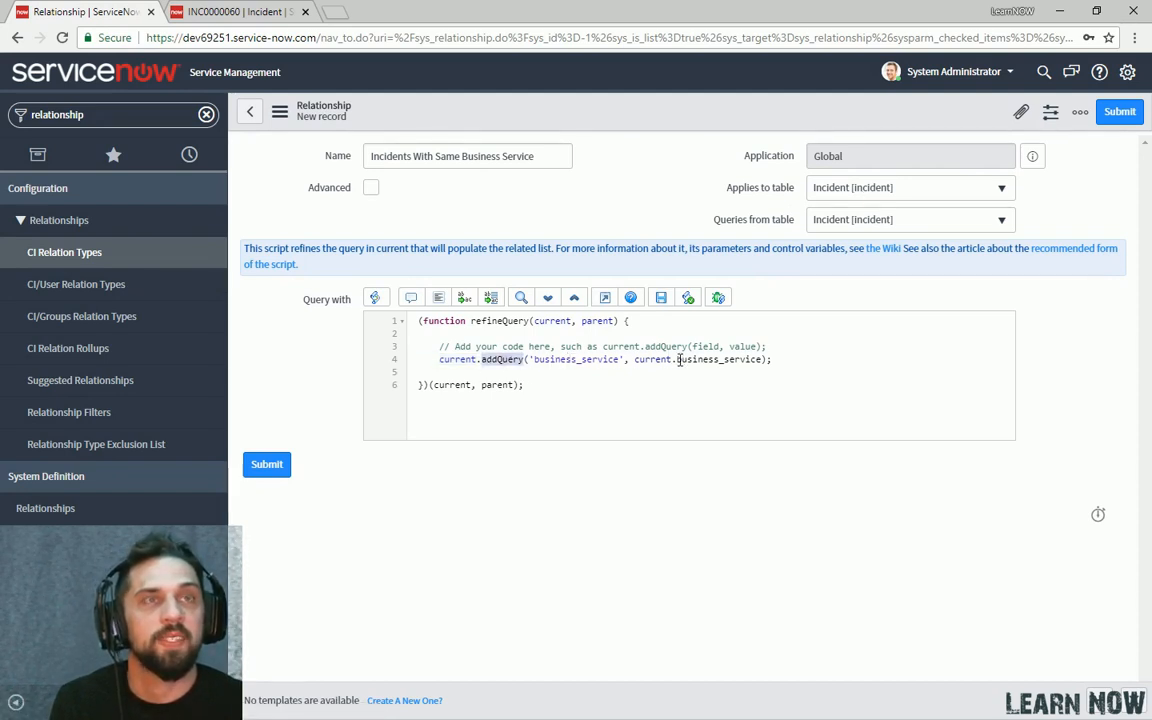
pyautogui.doubleClick(576, 360)
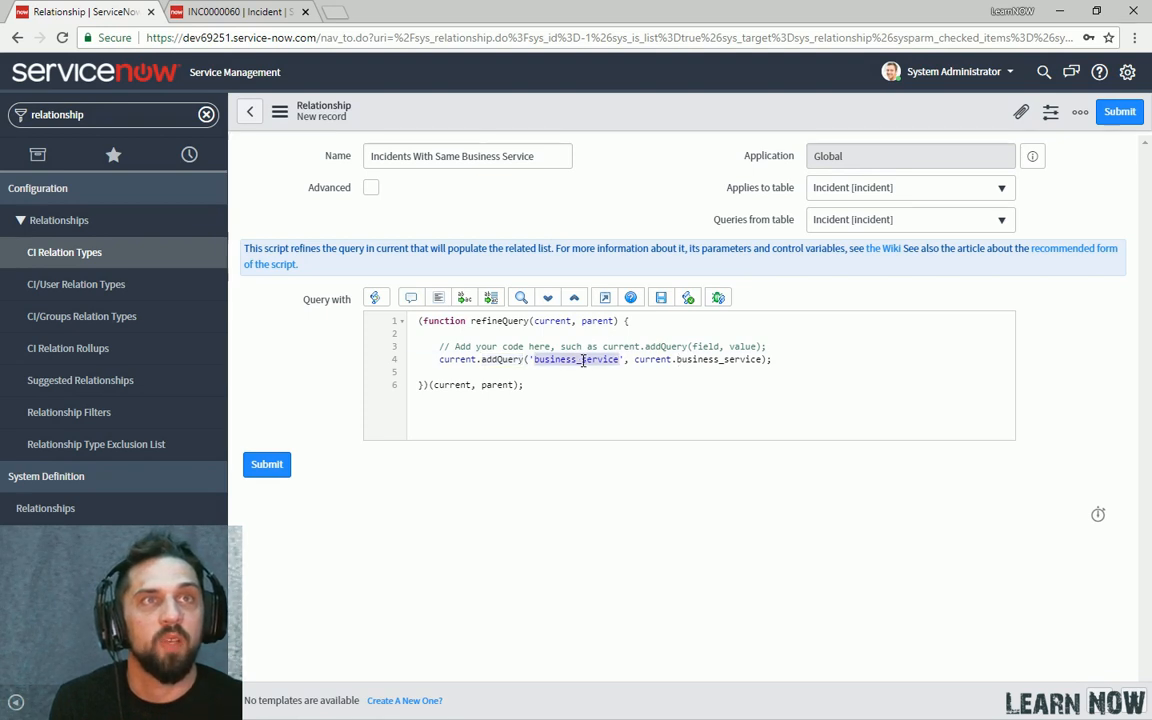
pyautogui.moveTo(856, 224)
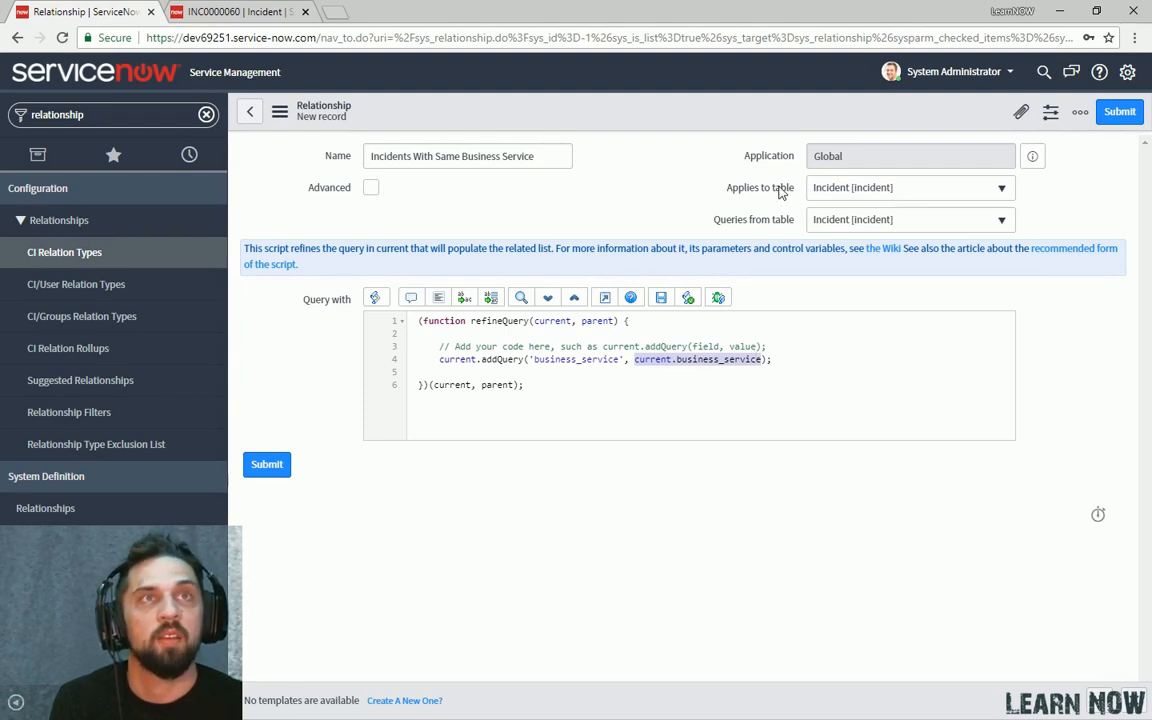
pyautogui.moveTo(564, 198)
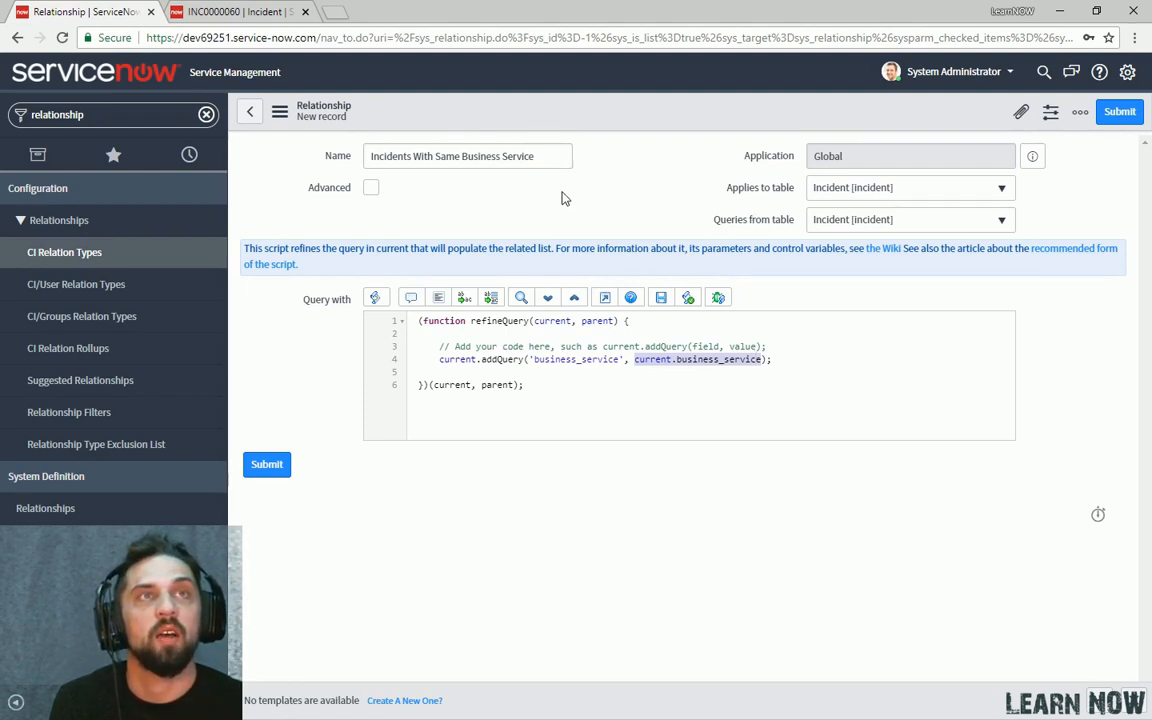
pyautogui.click(266, 464)
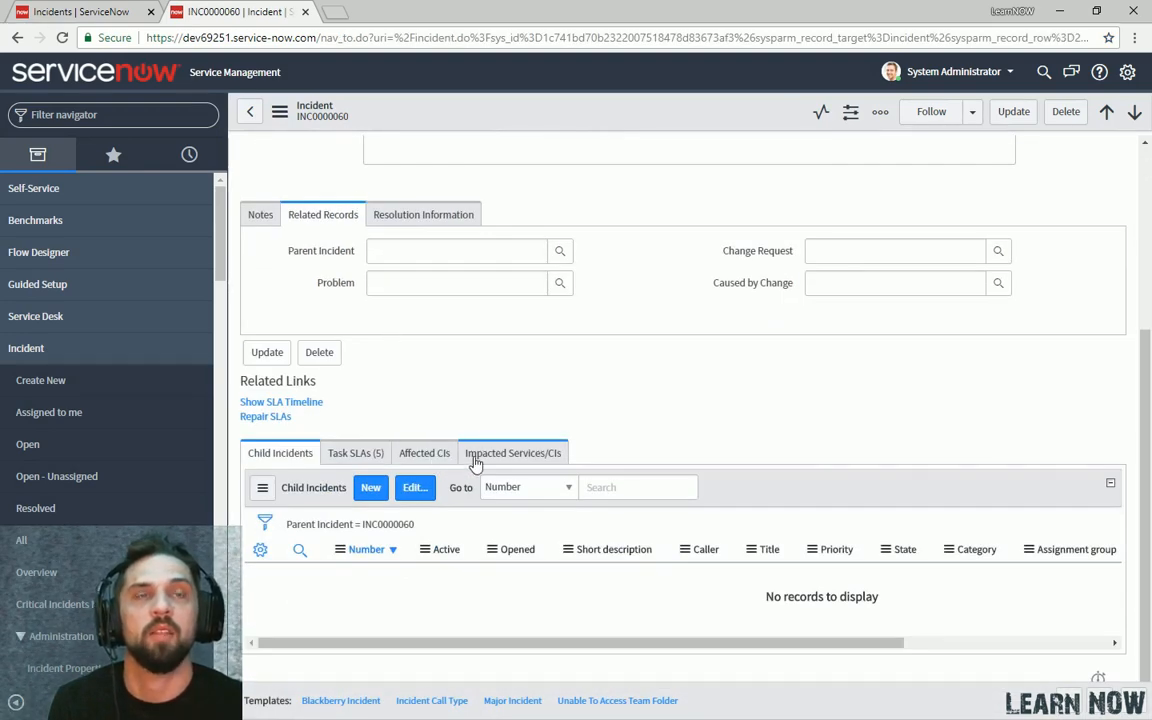
# Add Incidents With Same Business Service to the incident form's selected related lists and save.
pyautogui.click(878, 112)
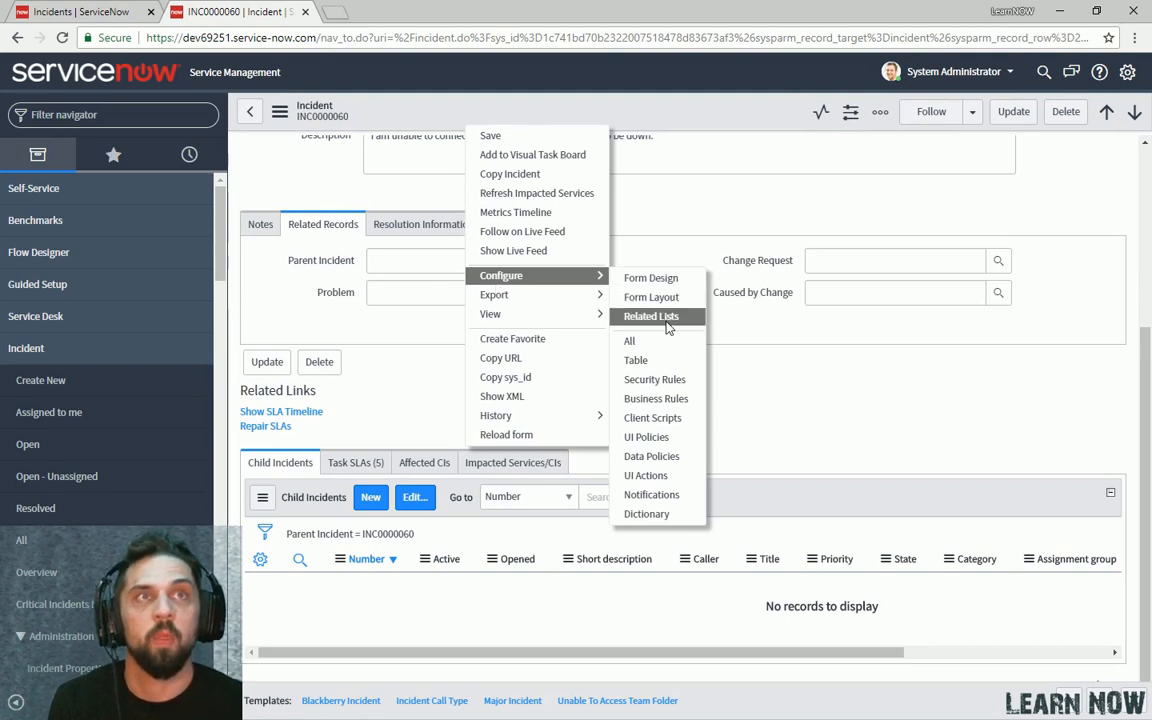
pyautogui.click(652, 316)
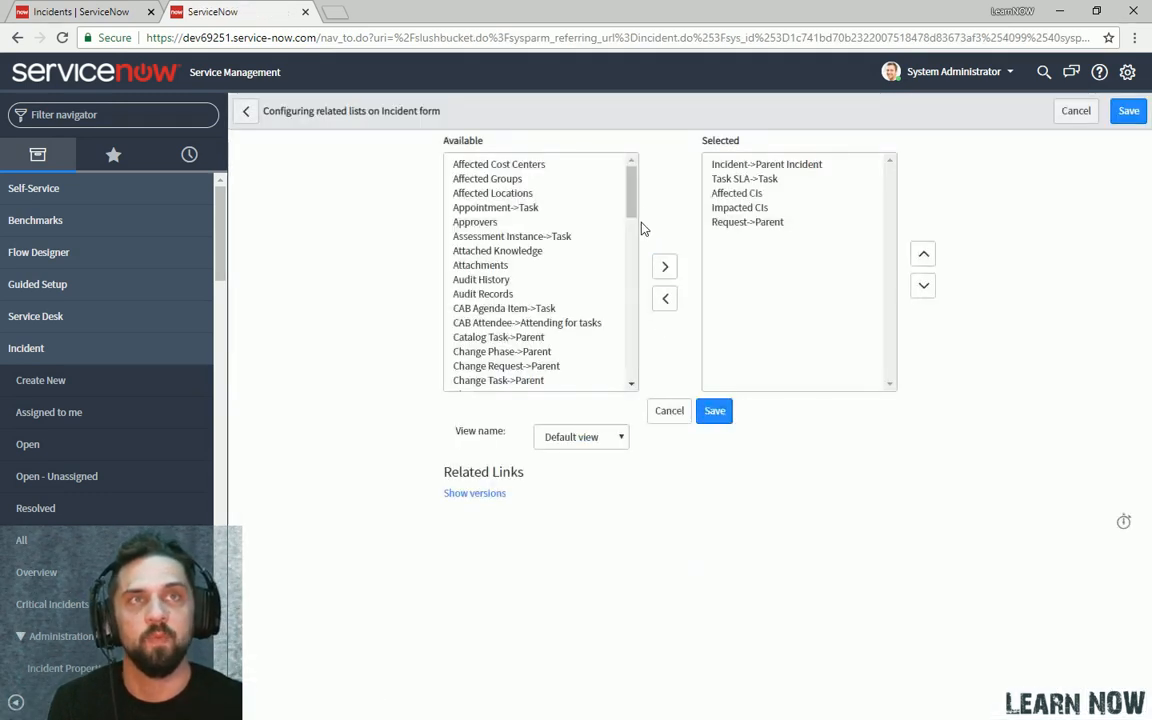
pyautogui.scroll(-3)
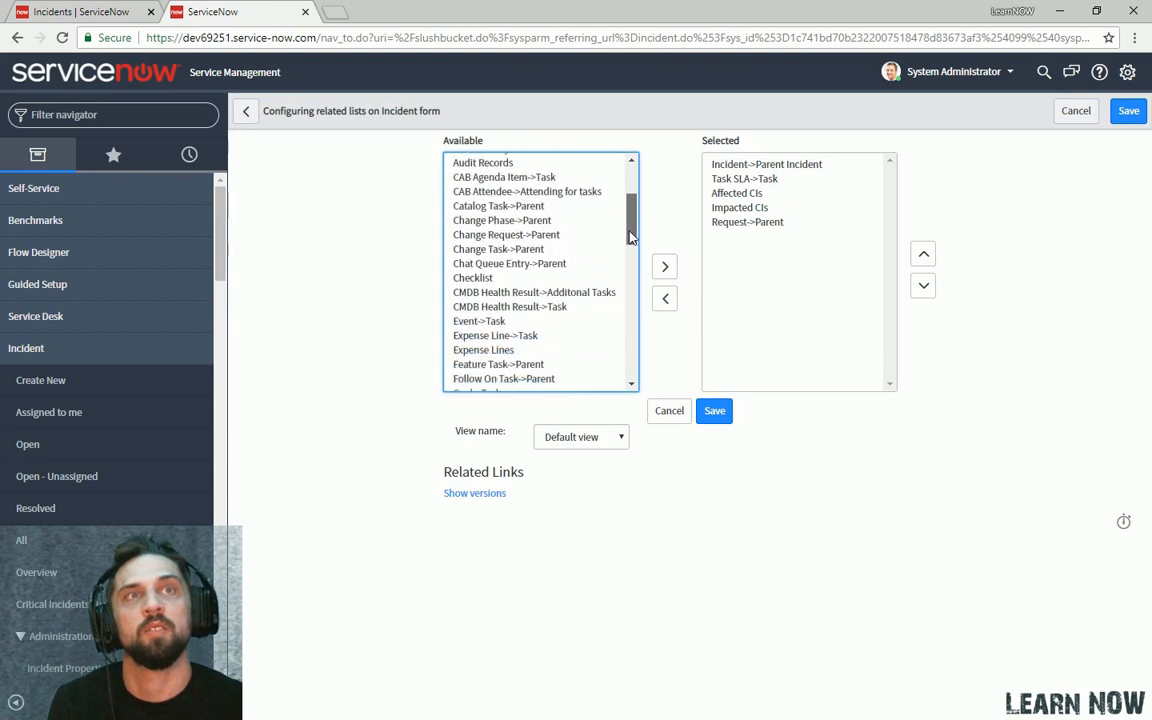
pyautogui.scroll(-3)
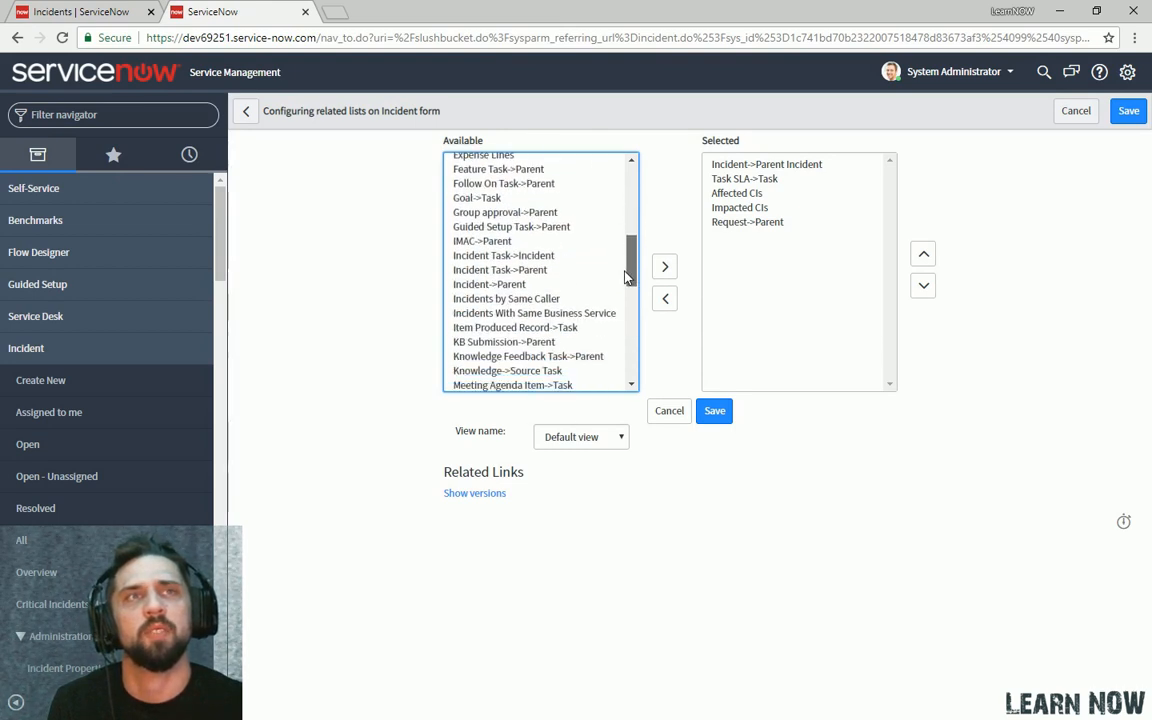
pyautogui.click(534, 312)
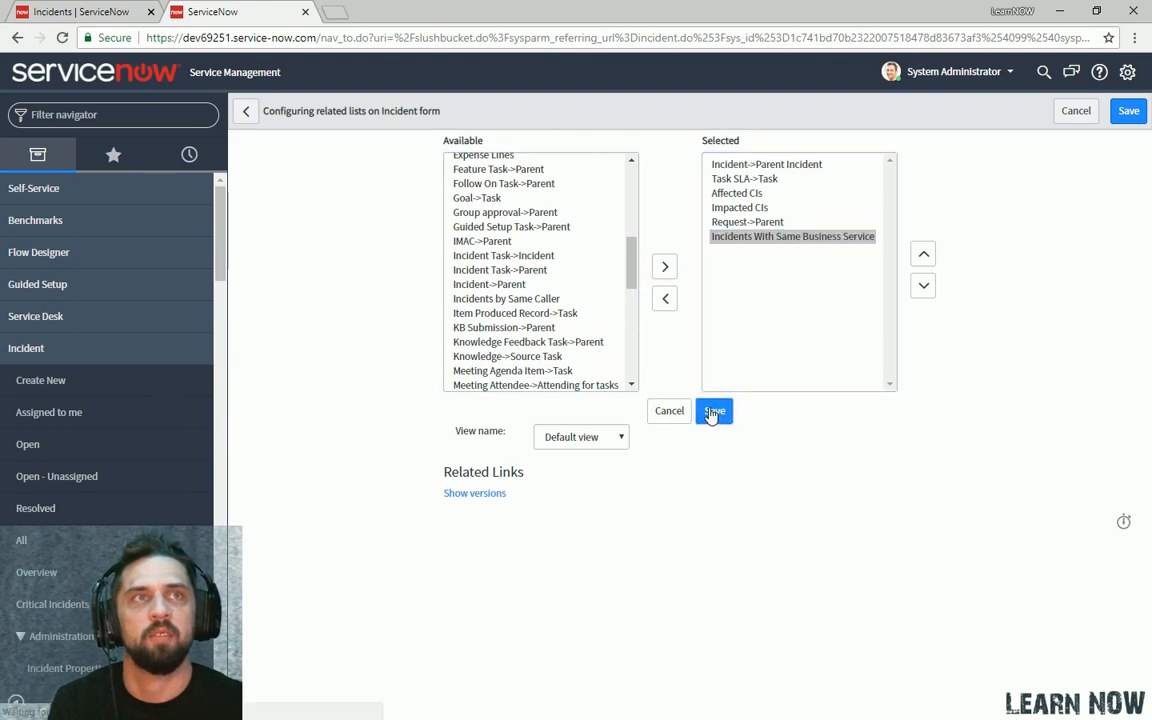
pyautogui.click(714, 410)
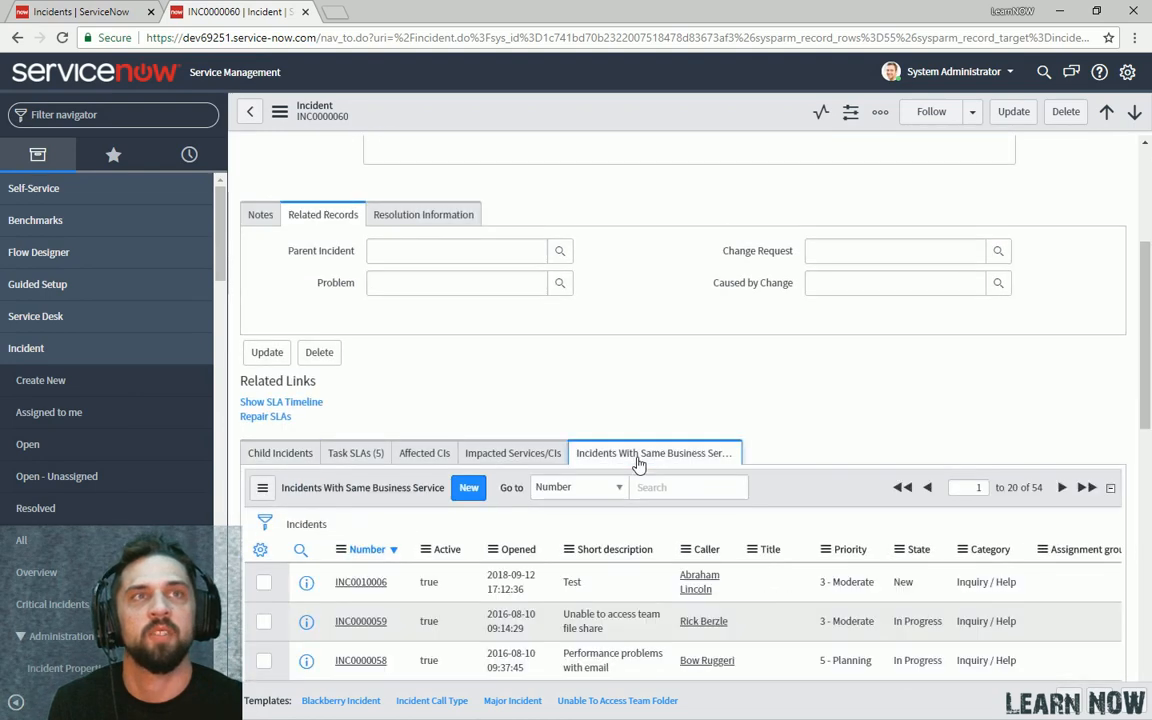
pyautogui.moveTo(638, 472)
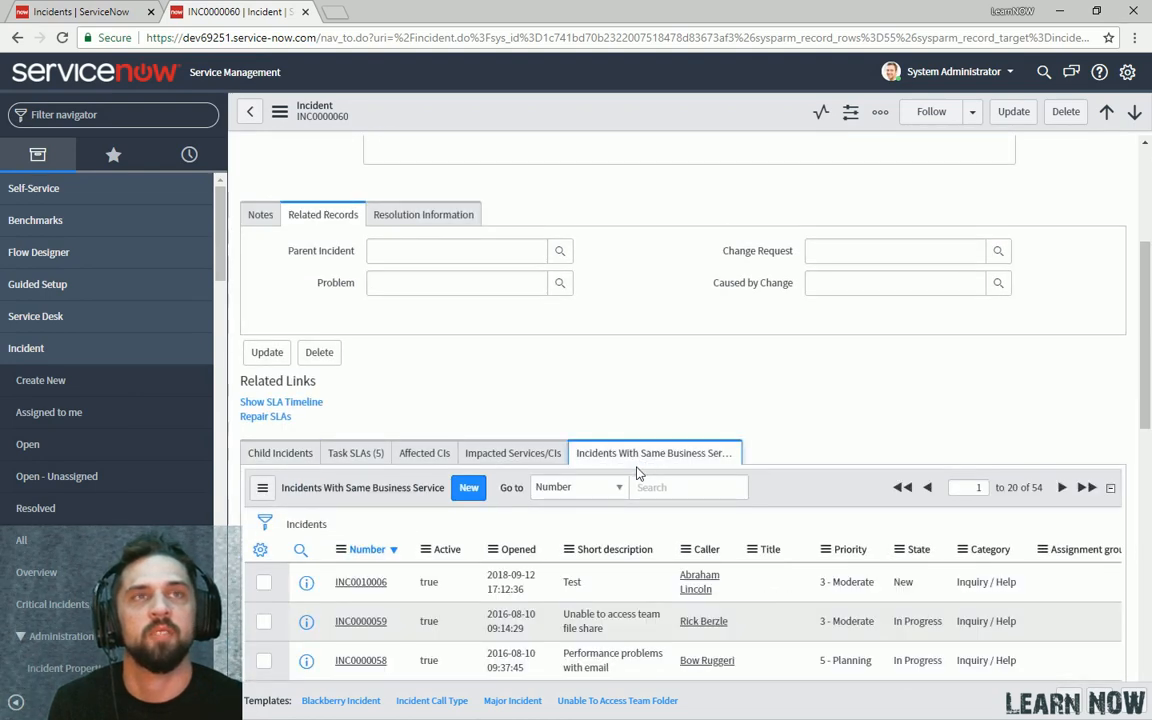
# Scroll through INC0000060's Incidents With Same Business Service list of 54 incidents.
pyautogui.scroll(-3)
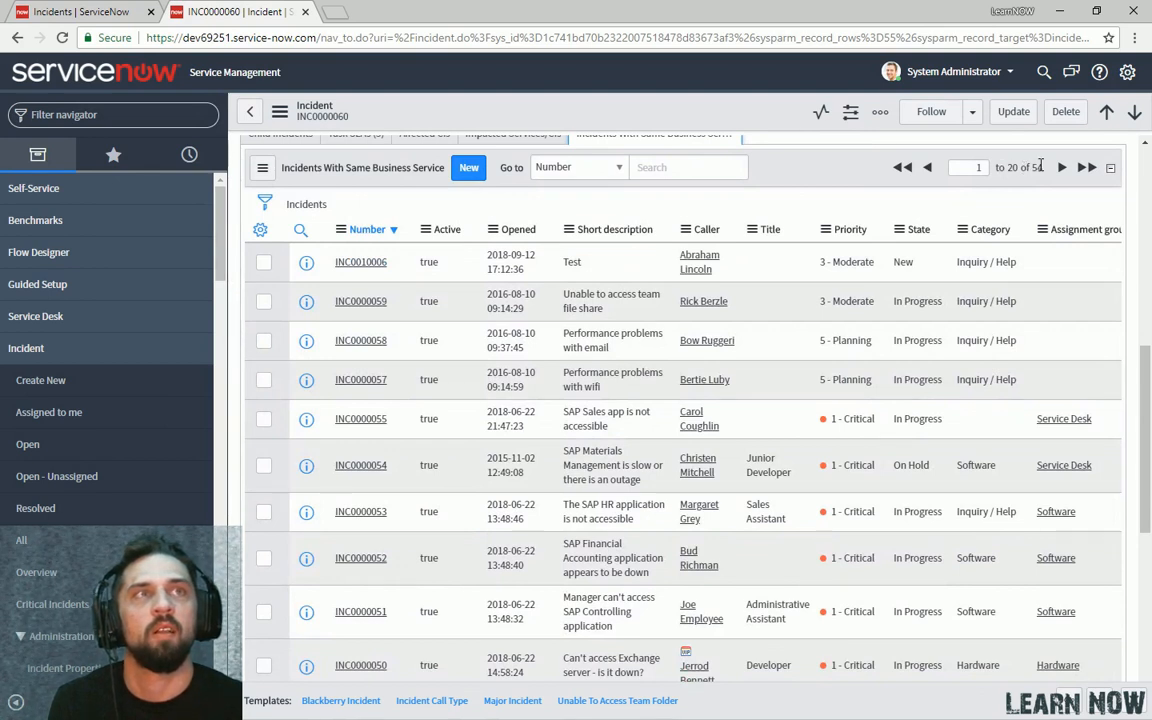
pyautogui.moveTo(512, 340)
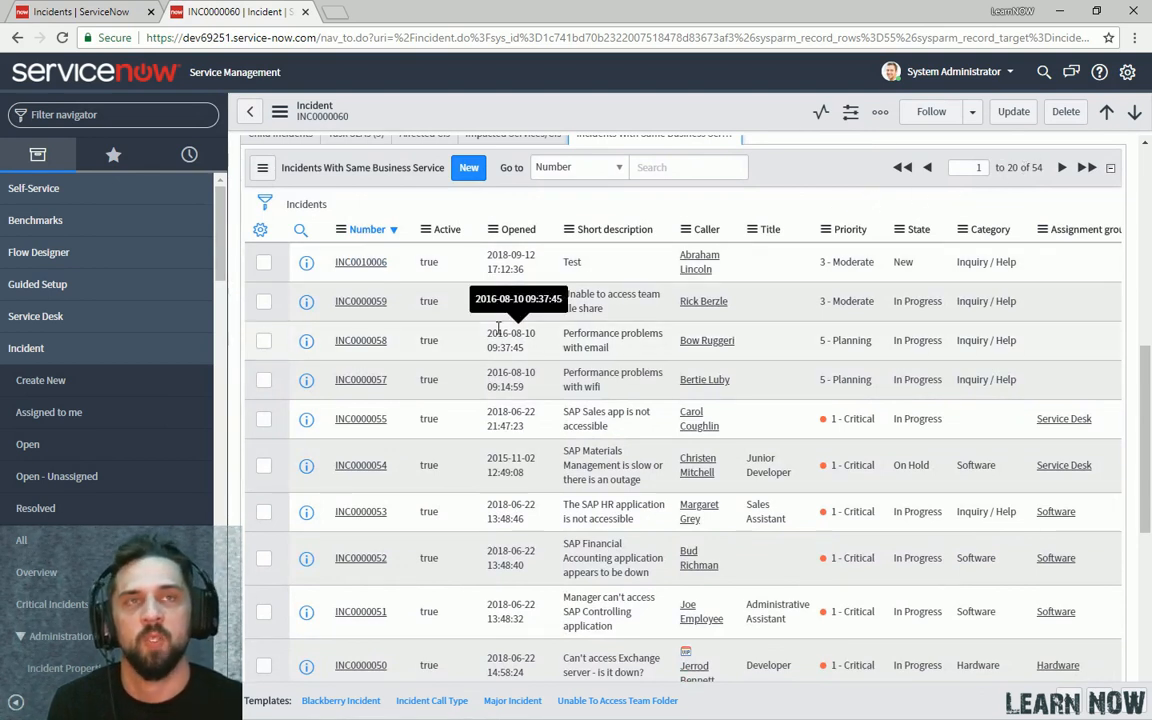